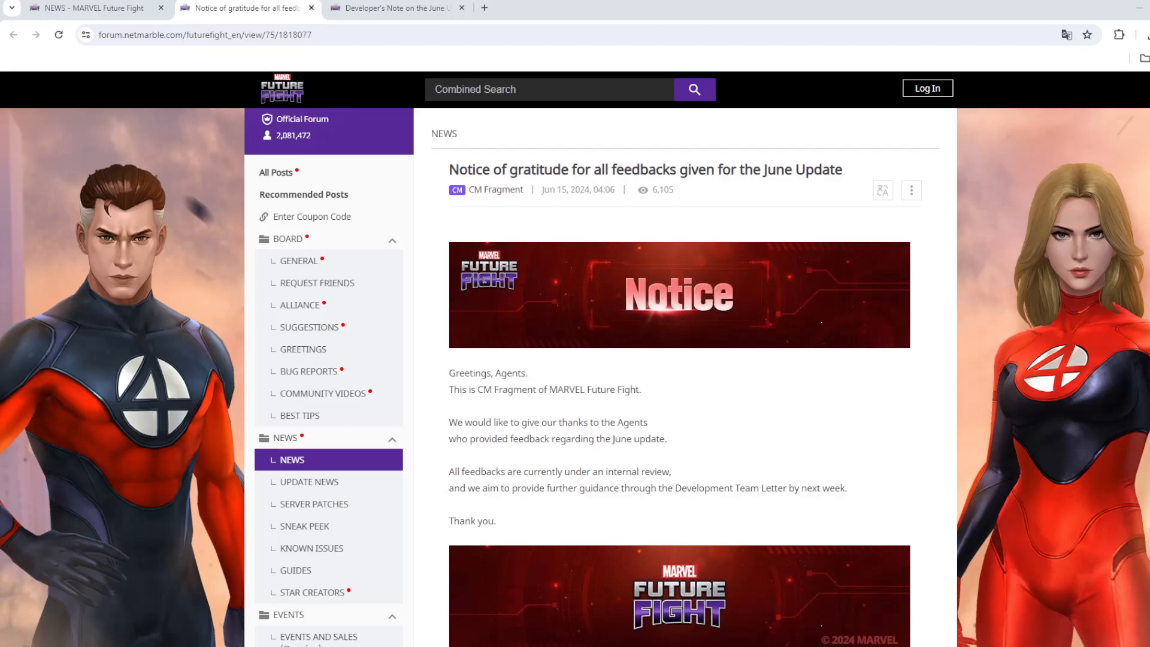
{"action": "mouse_move", "coordinate": [688, 187]}
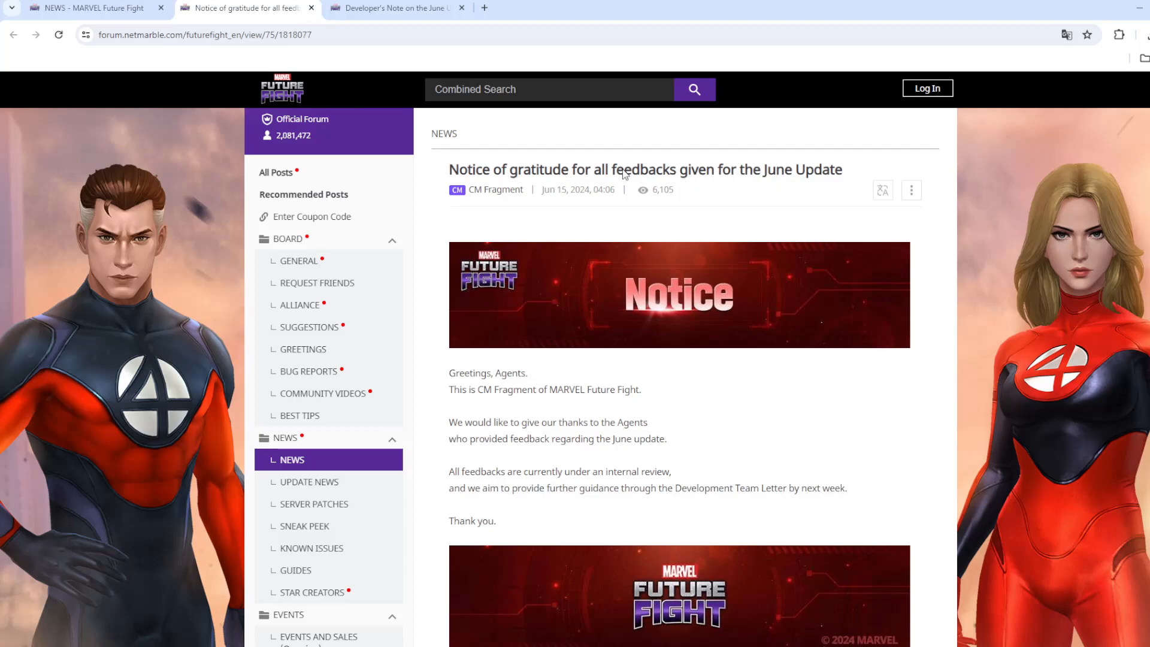
{"action": "mouse_move", "coordinate": [470, 180]}
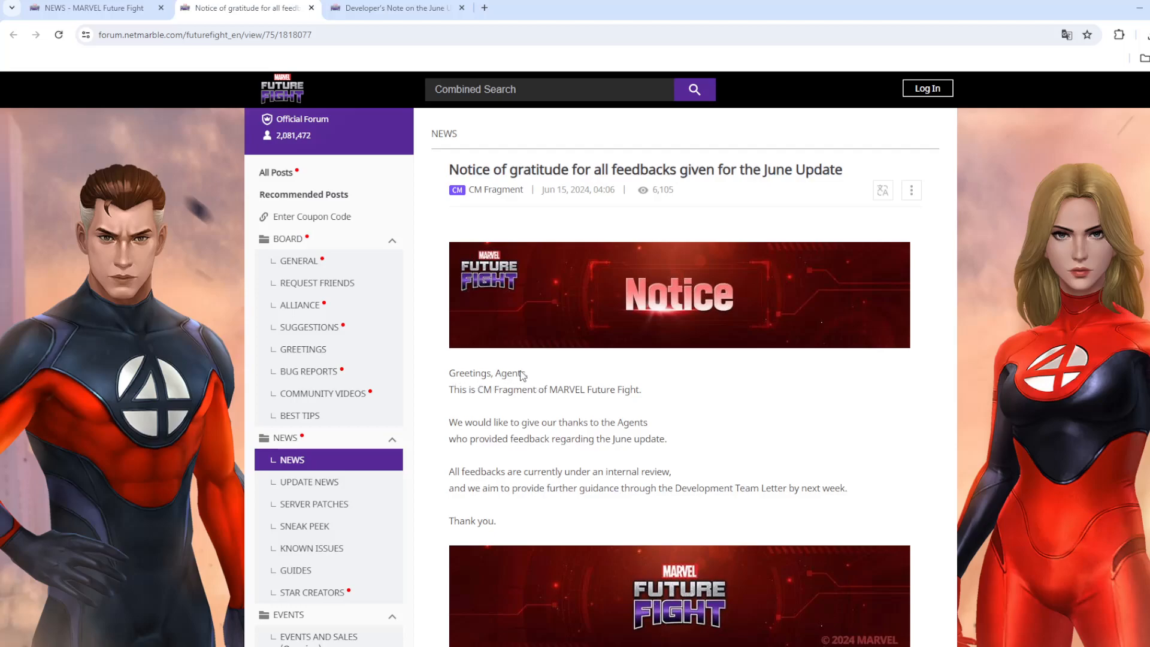
{"action": "mouse_move", "coordinate": [516, 424]}
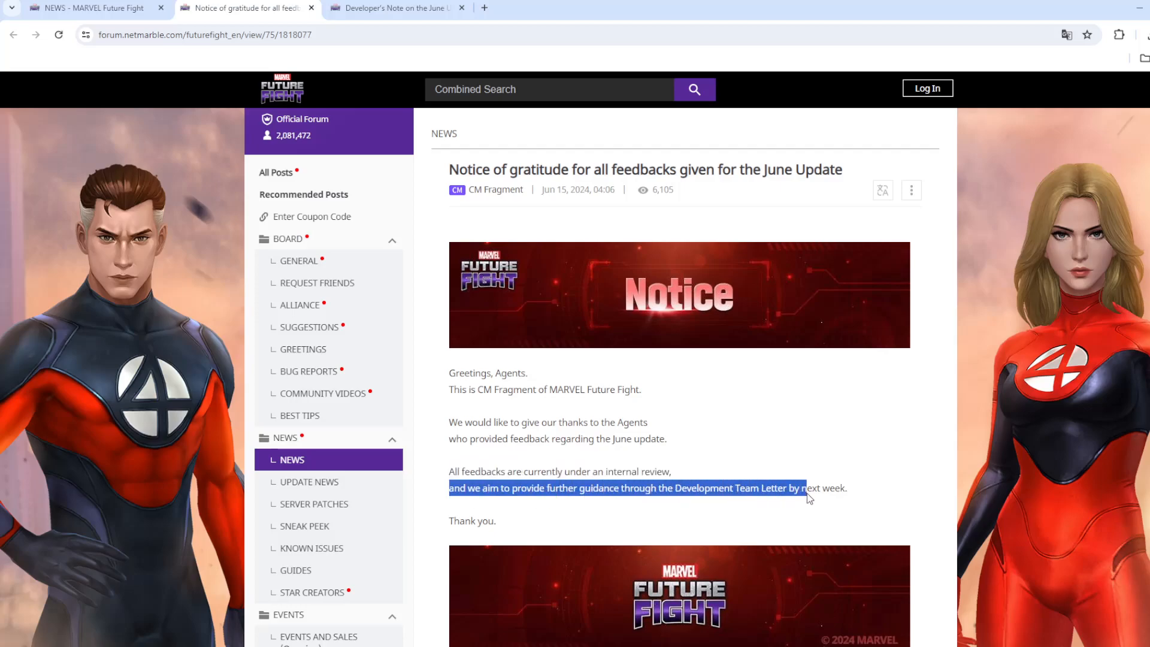
- Highlight and clear the thank-you, review and guidance lines closing the previous post
{"action": "double_click", "coordinate": [473, 521]}
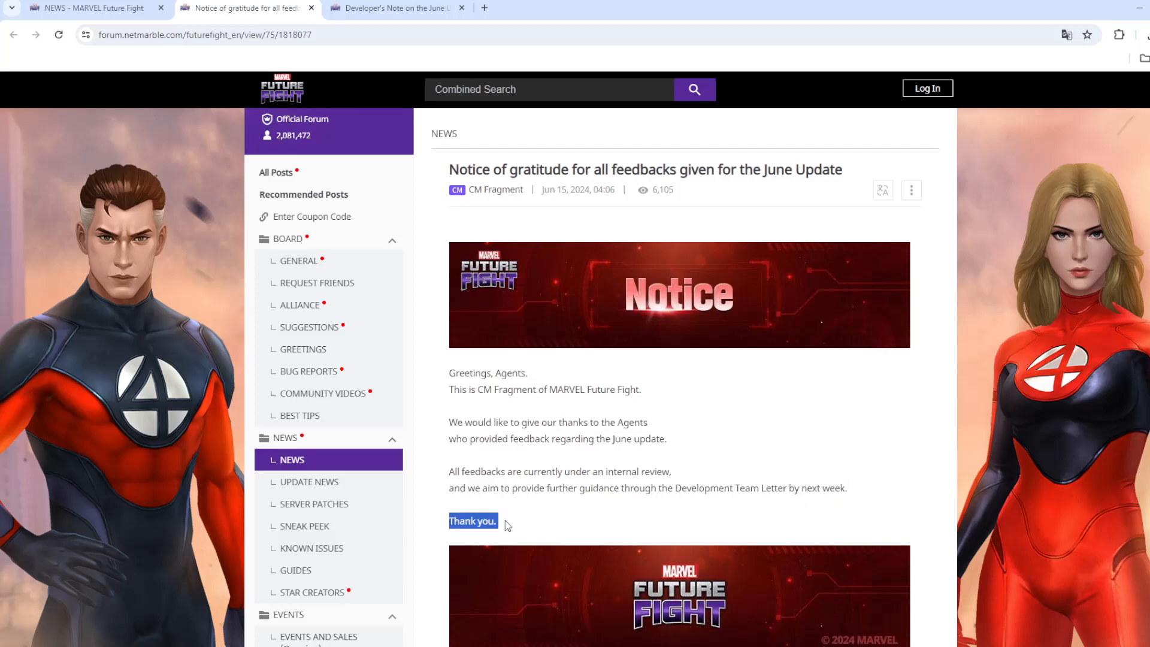
{"action": "left_click", "coordinate": [511, 437]}
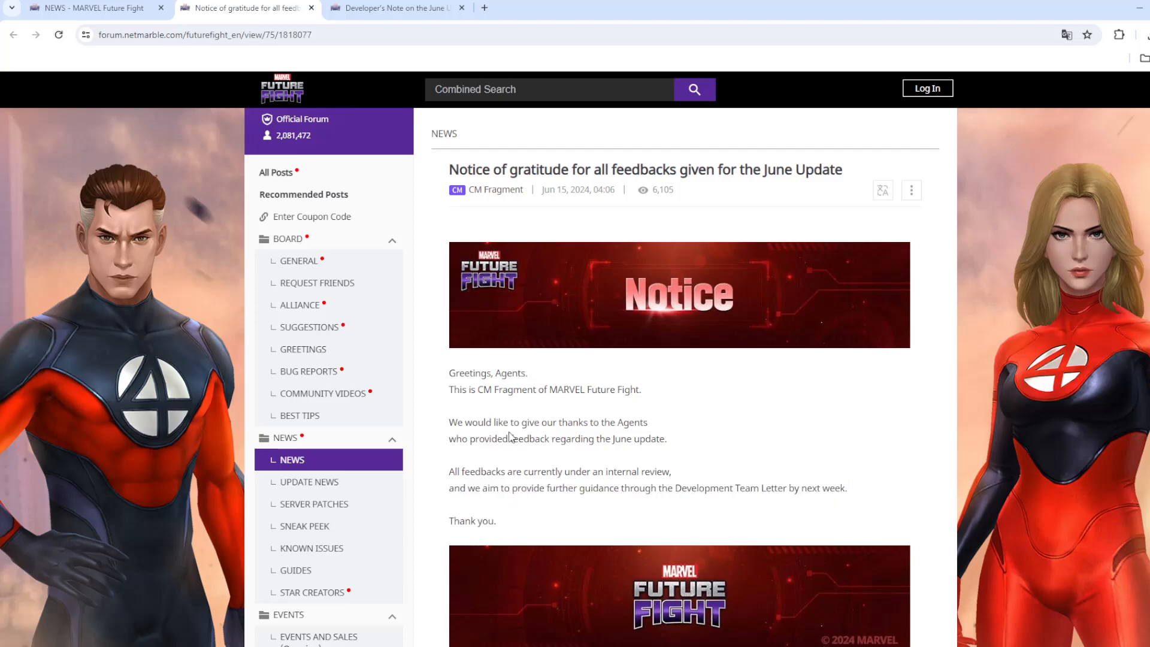
{"action": "mouse_move", "coordinate": [453, 432]}
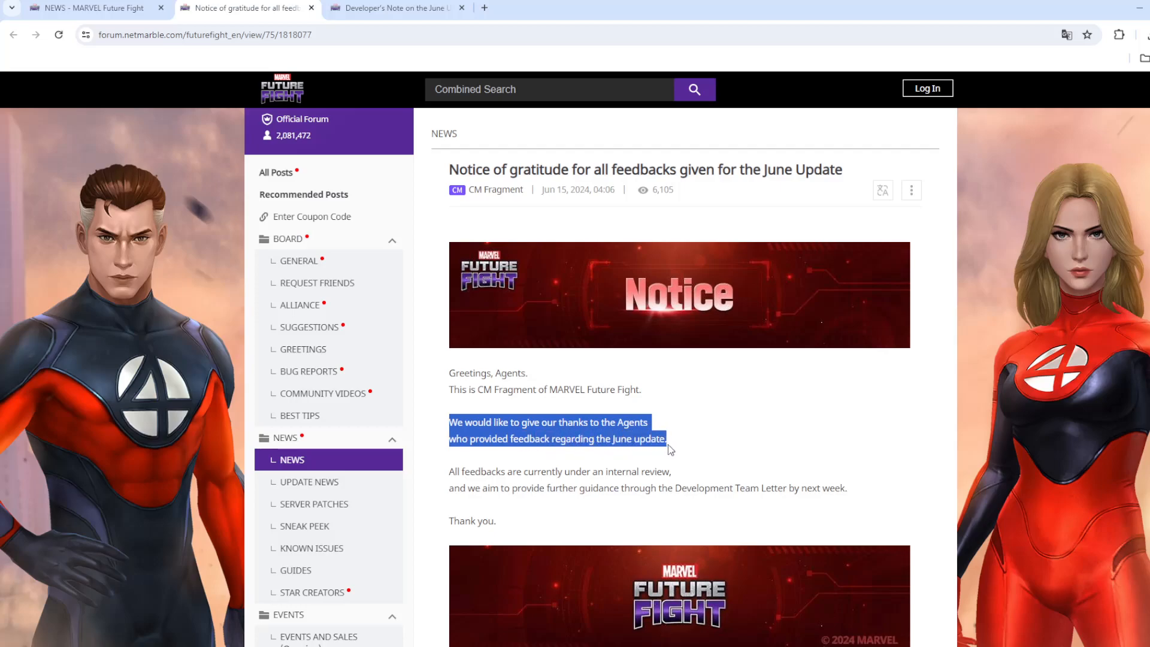
{"action": "left_click", "coordinate": [462, 473]}
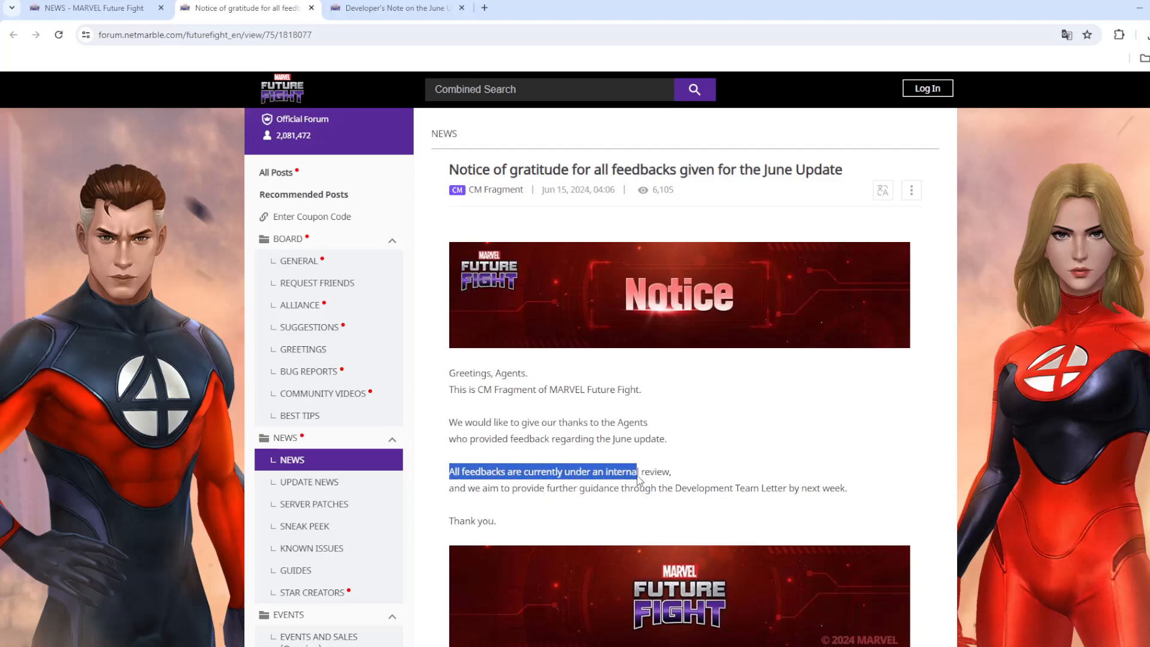
{"action": "left_click", "coordinate": [455, 495]}
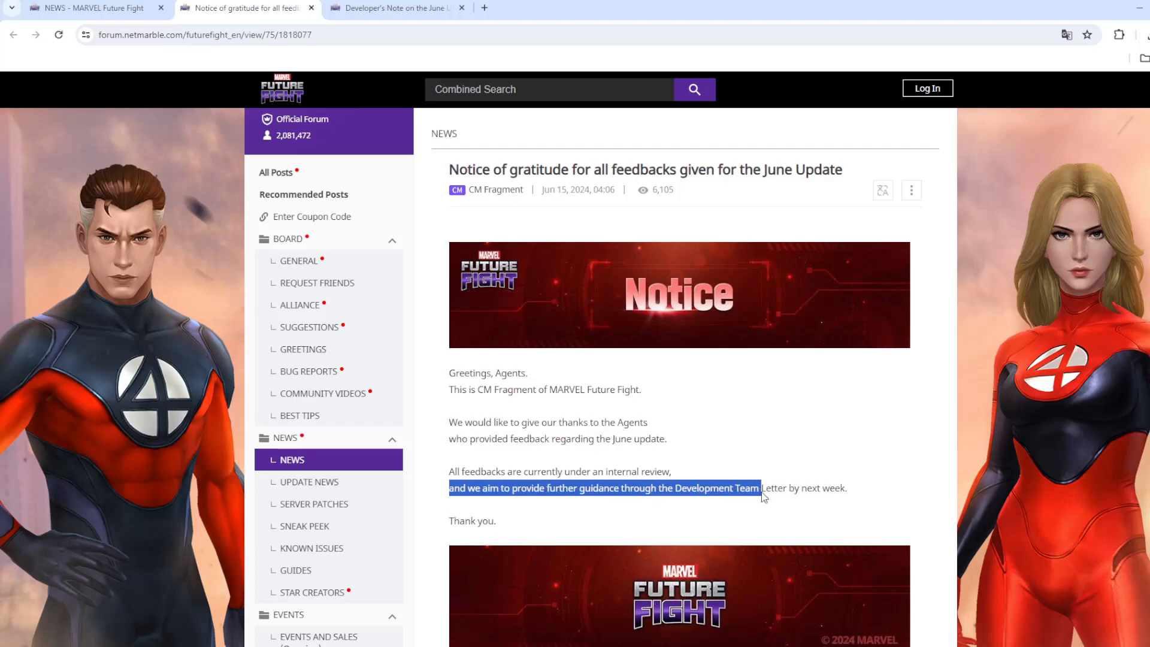
{"action": "left_click", "coordinate": [717, 510]}
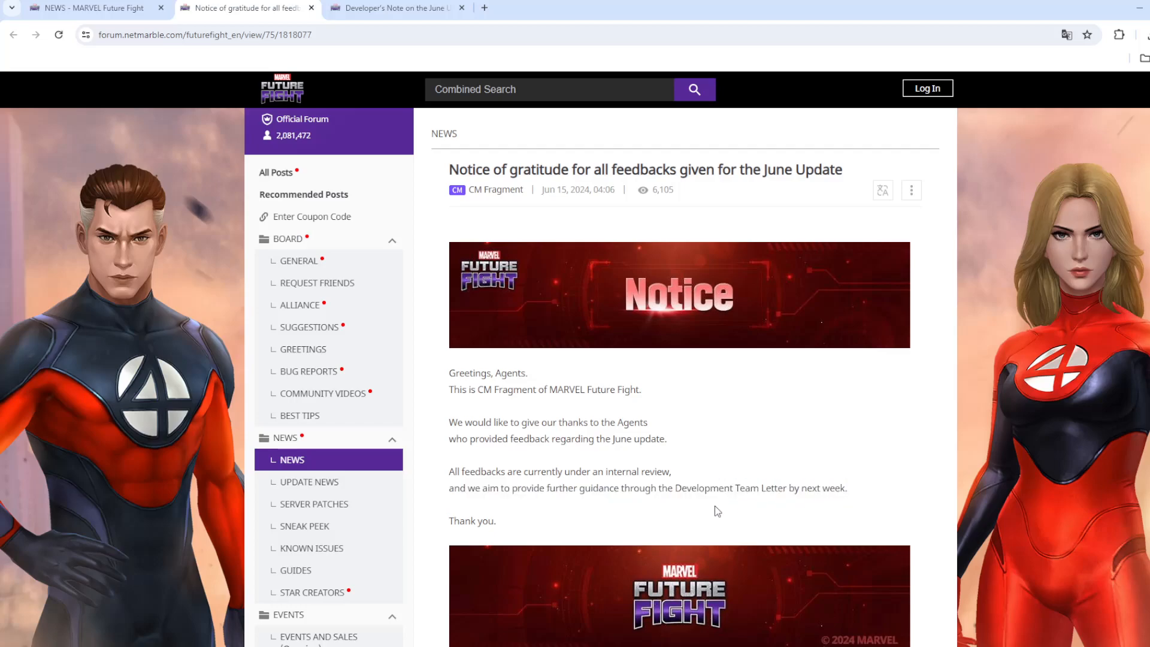
- Switch to the June Update note and read through the Multiverse Saga apology paragraph
{"action": "left_click", "coordinate": [396, 8]}
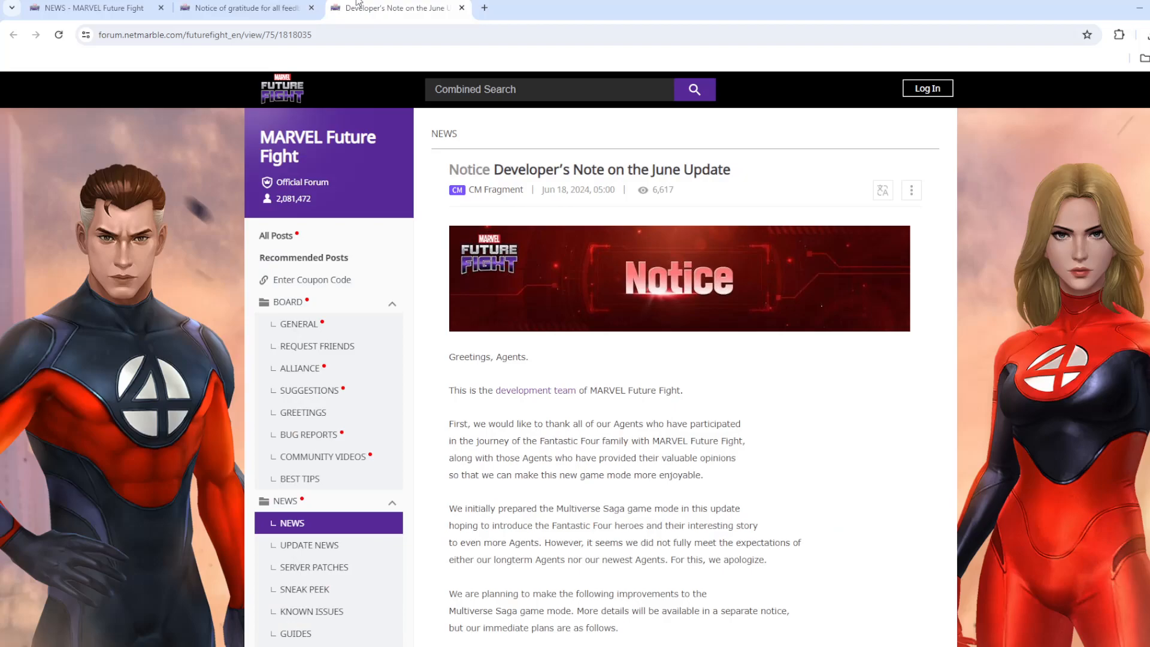
{"action": "mouse_move", "coordinate": [553, 206]}
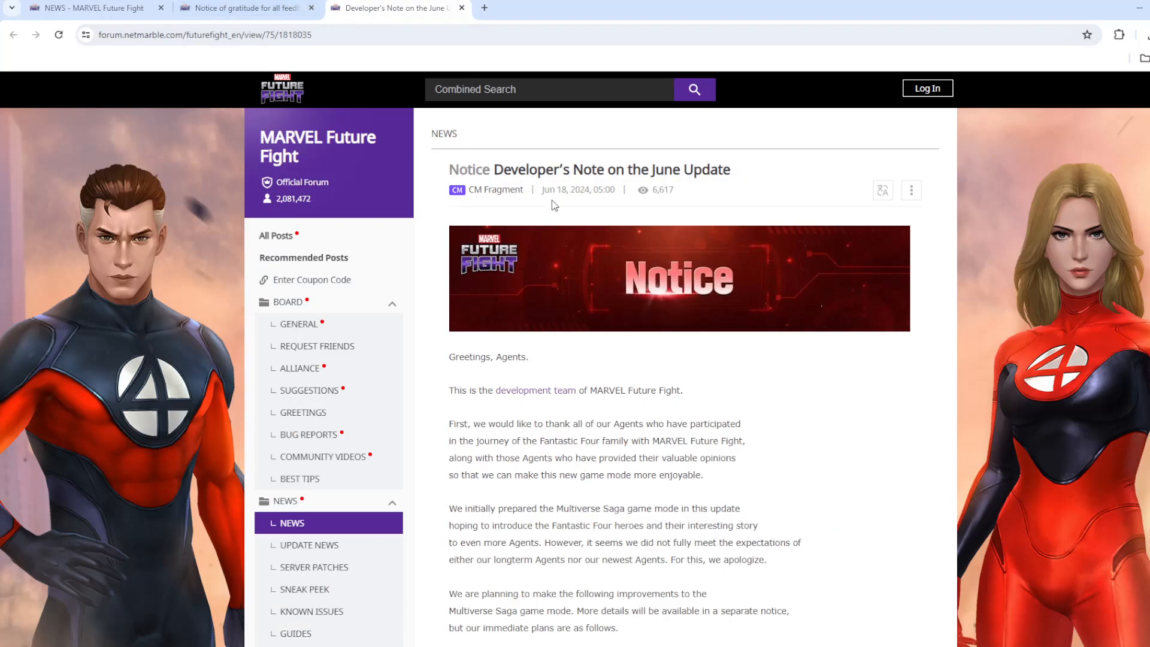
{"action": "mouse_move", "coordinate": [643, 181]}
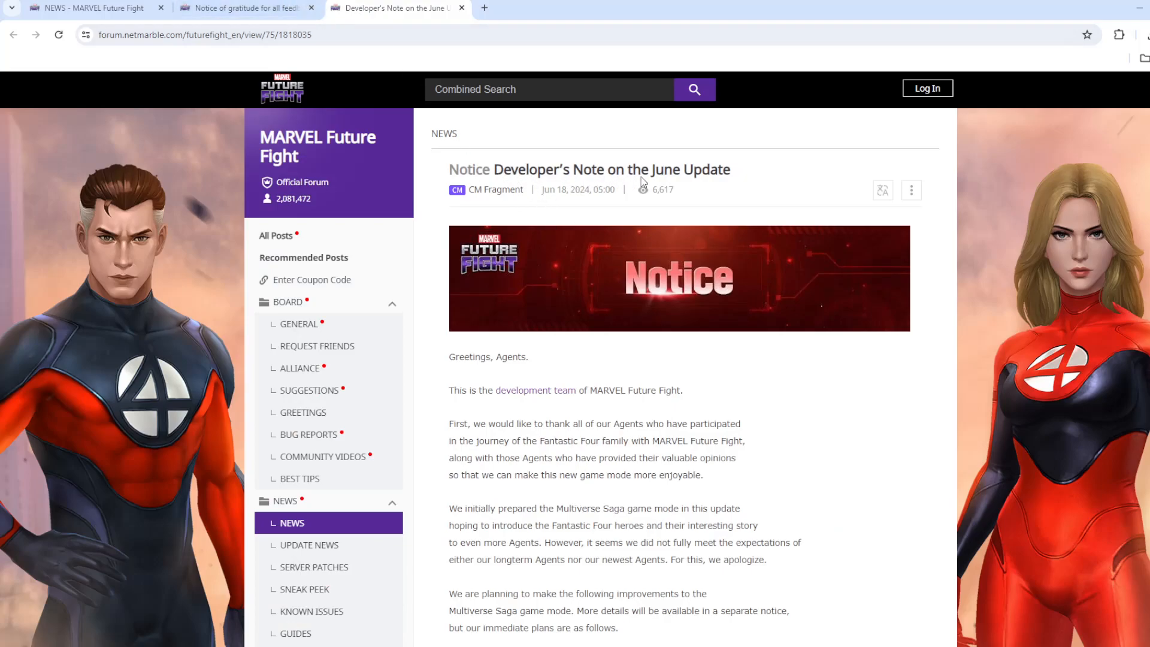
{"action": "mouse_move", "coordinate": [452, 397]}
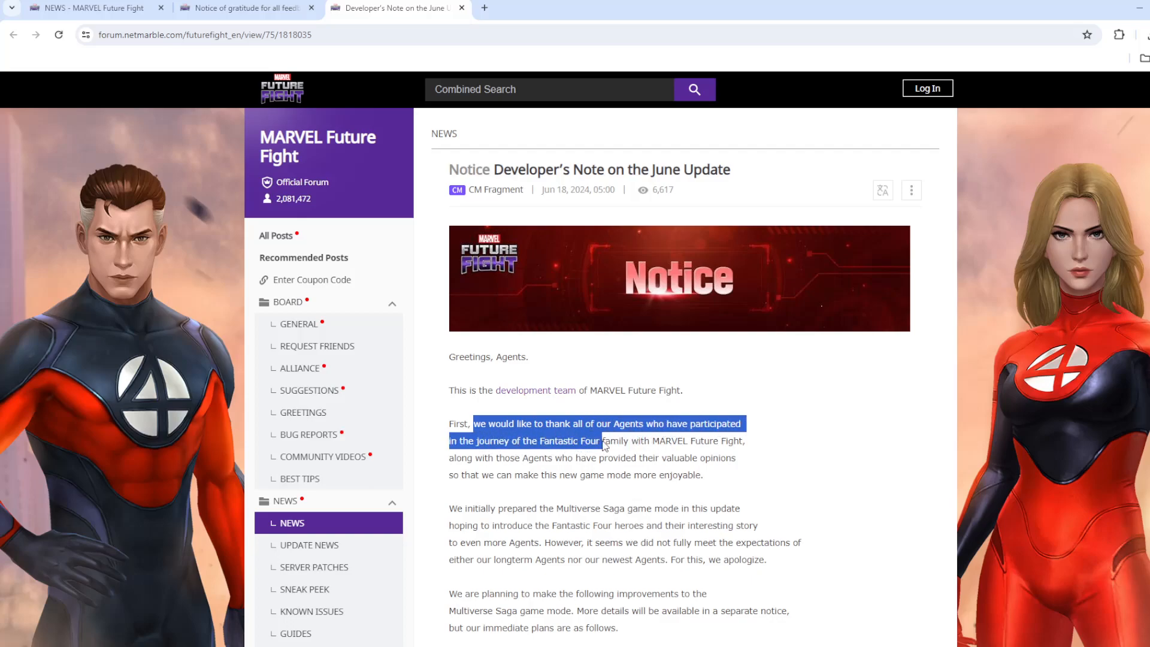
{"action": "left_click", "coordinate": [445, 467]}
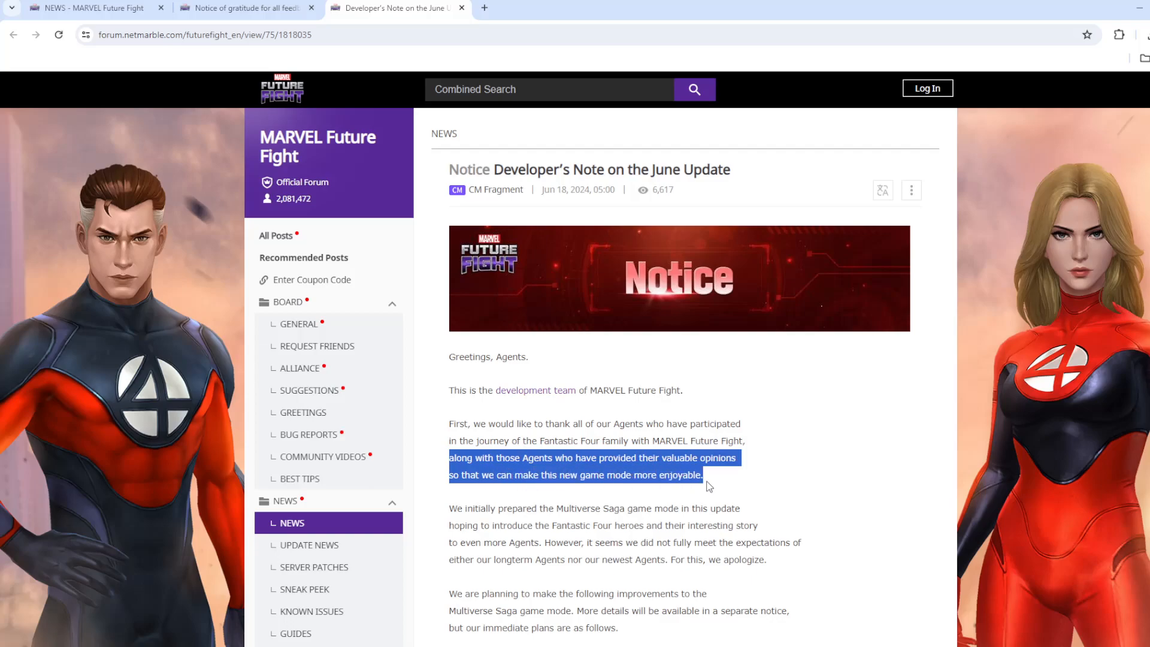
{"action": "scroll", "scroll_direction": "down", "scroll_amount": 3}
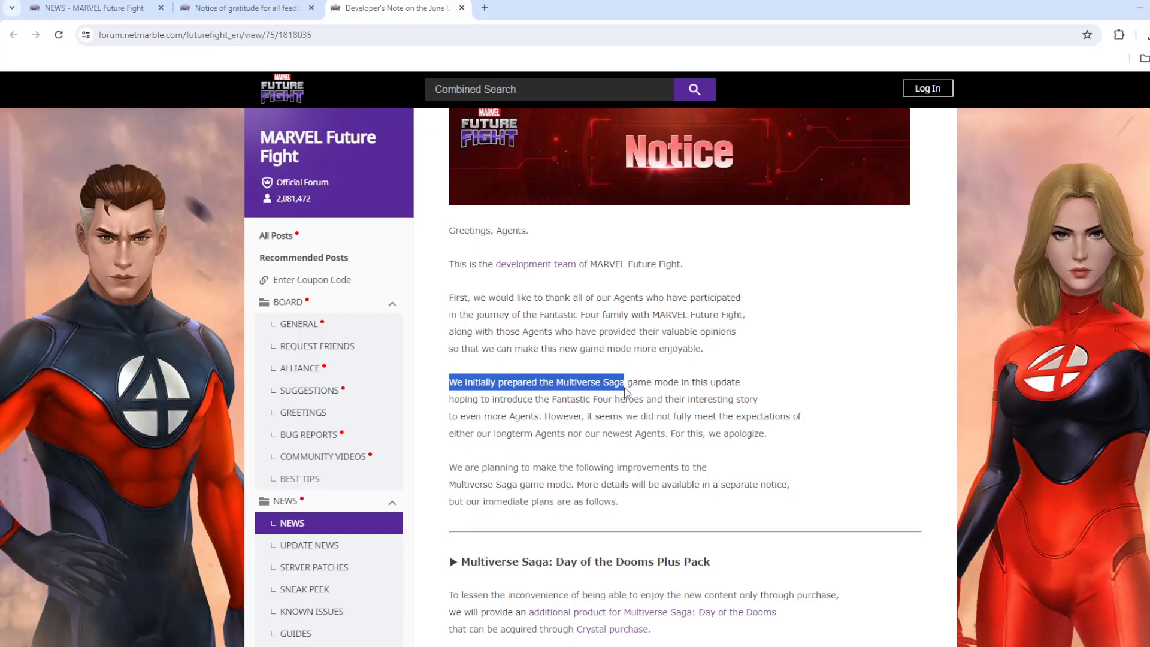
{"action": "left_click", "coordinate": [449, 404]}
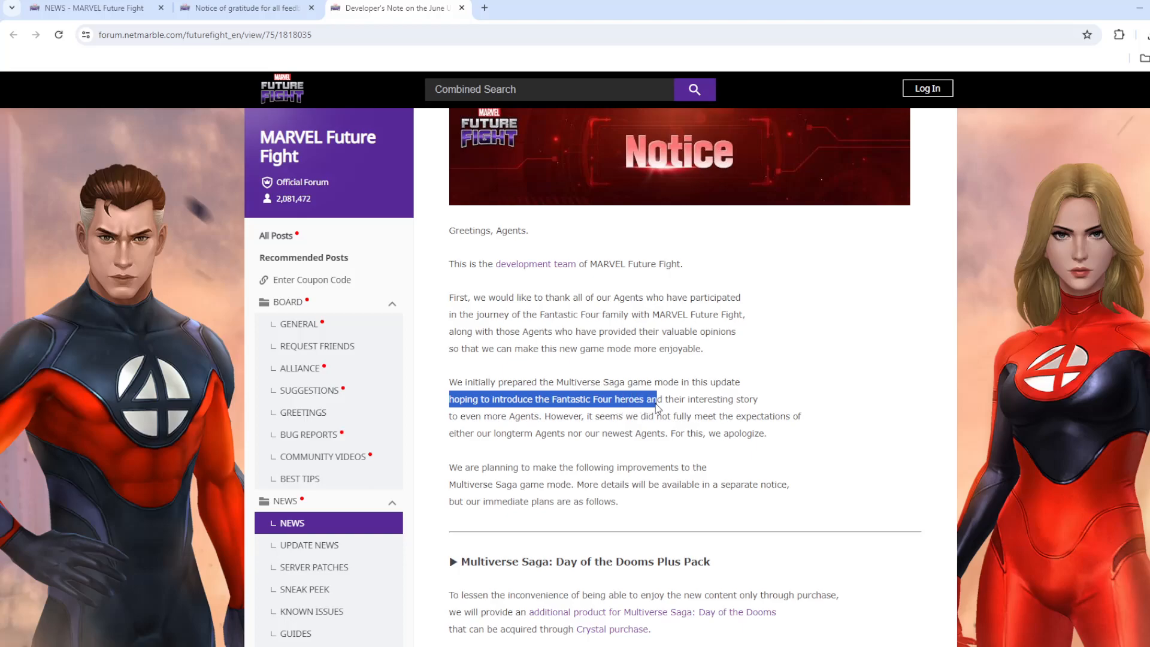
{"action": "left_click", "coordinate": [704, 408]}
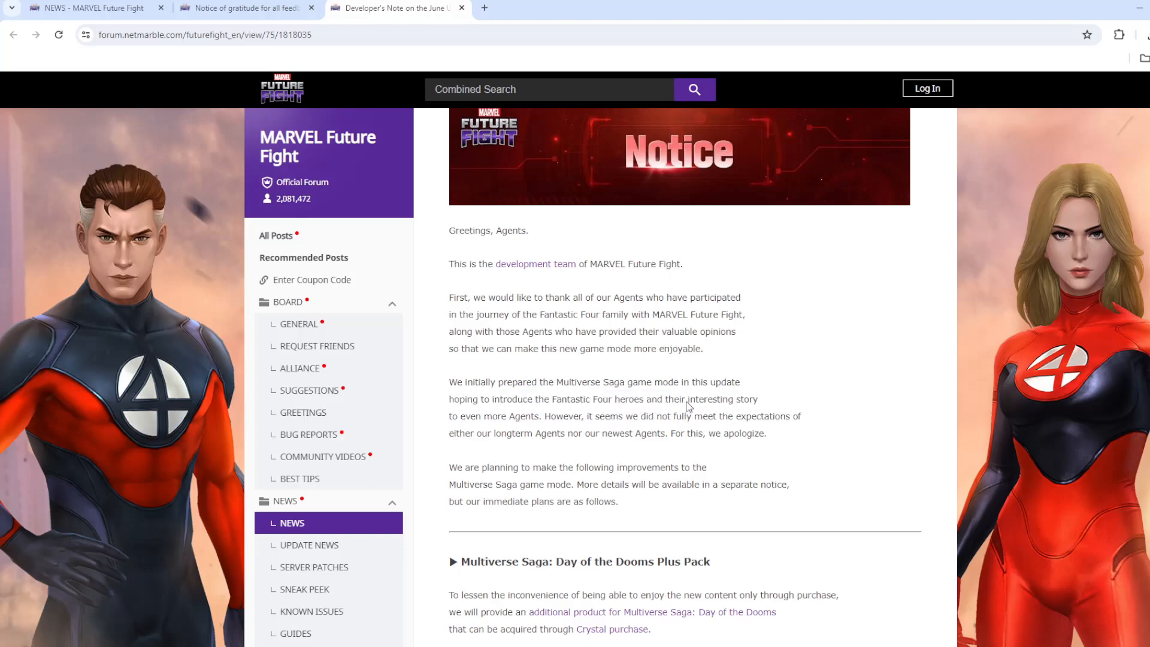
{"action": "double_click", "coordinate": [722, 399]}
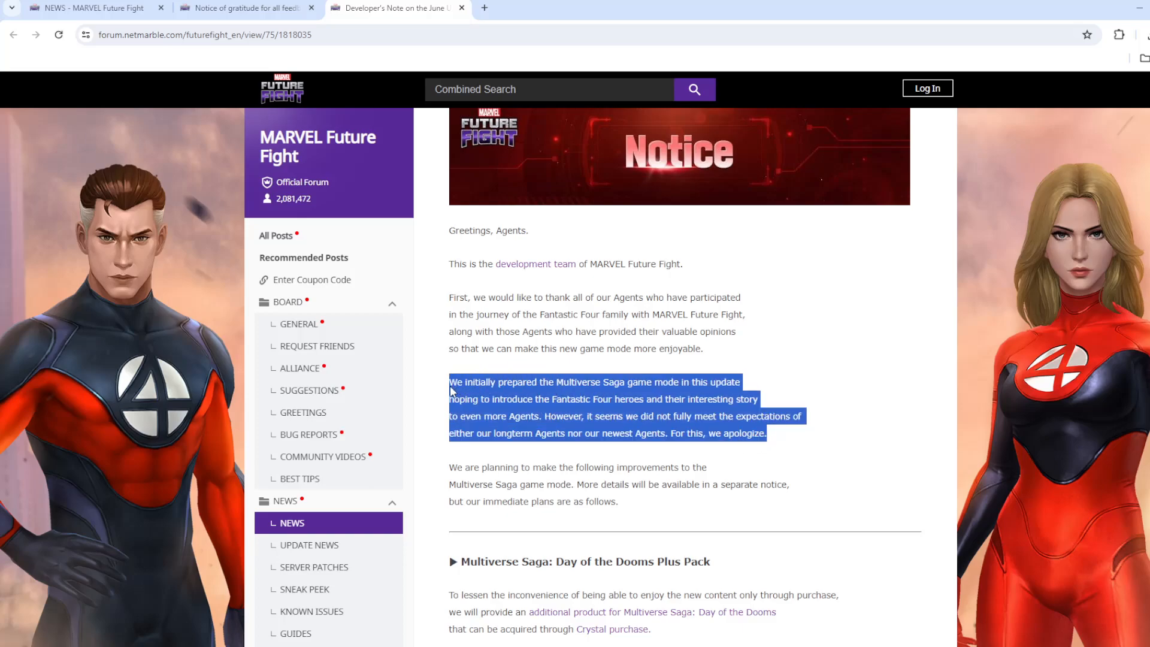
{"action": "left_click", "coordinate": [451, 297]}
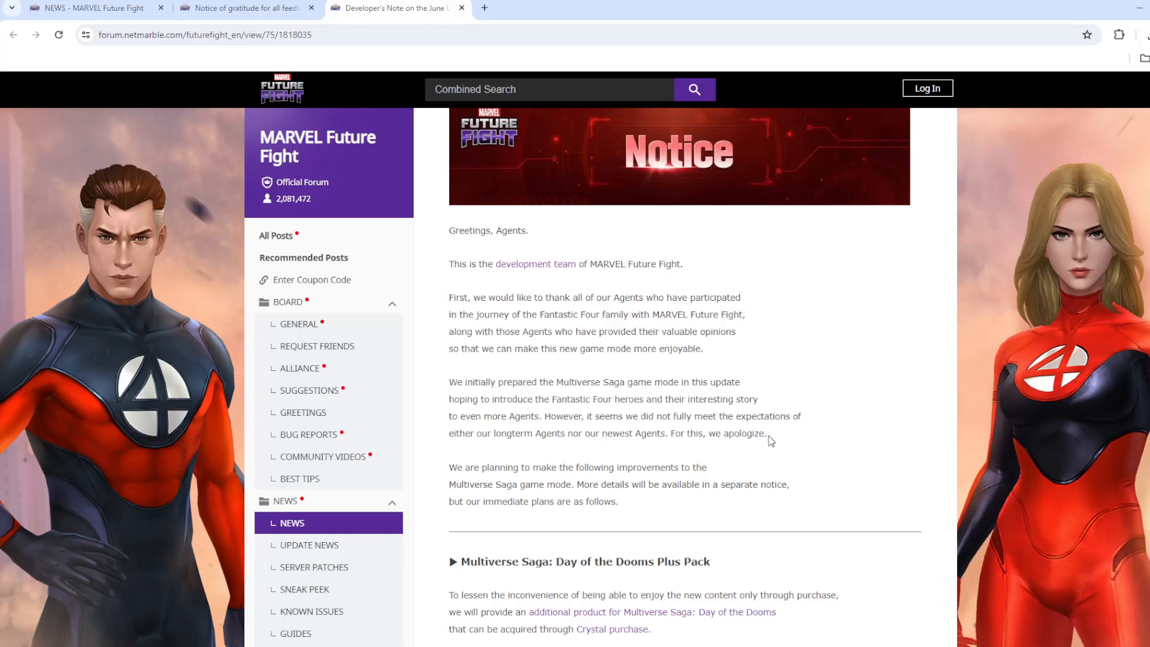
{"action": "mouse_move", "coordinate": [682, 426]}
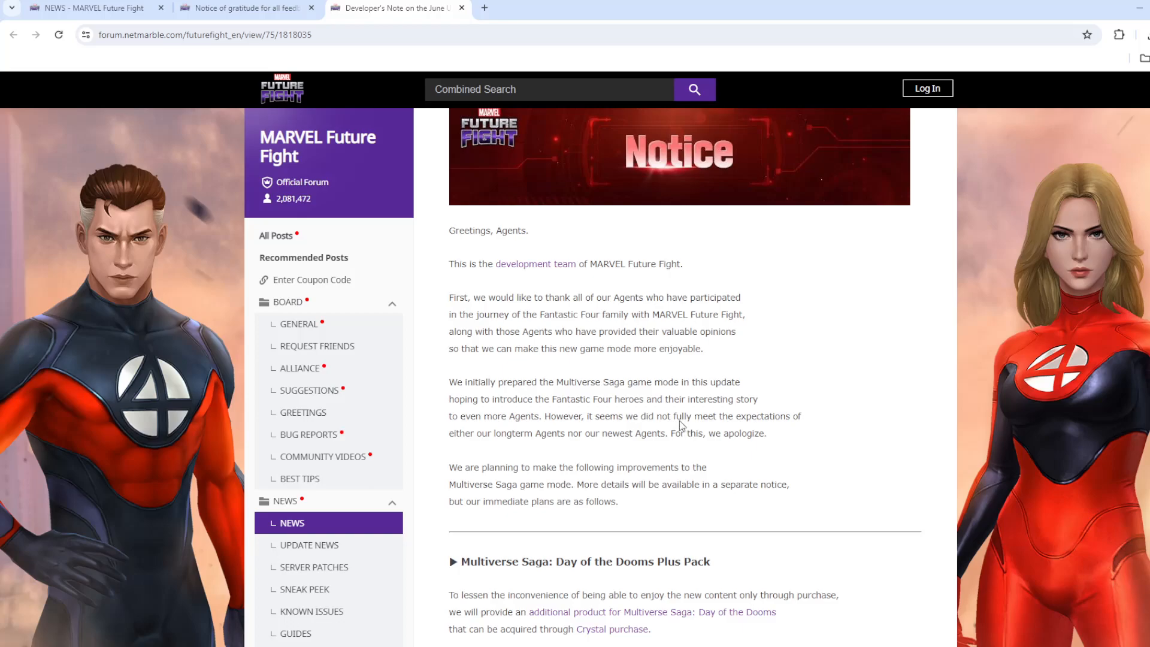
{"action": "mouse_move", "coordinate": [522, 443]}
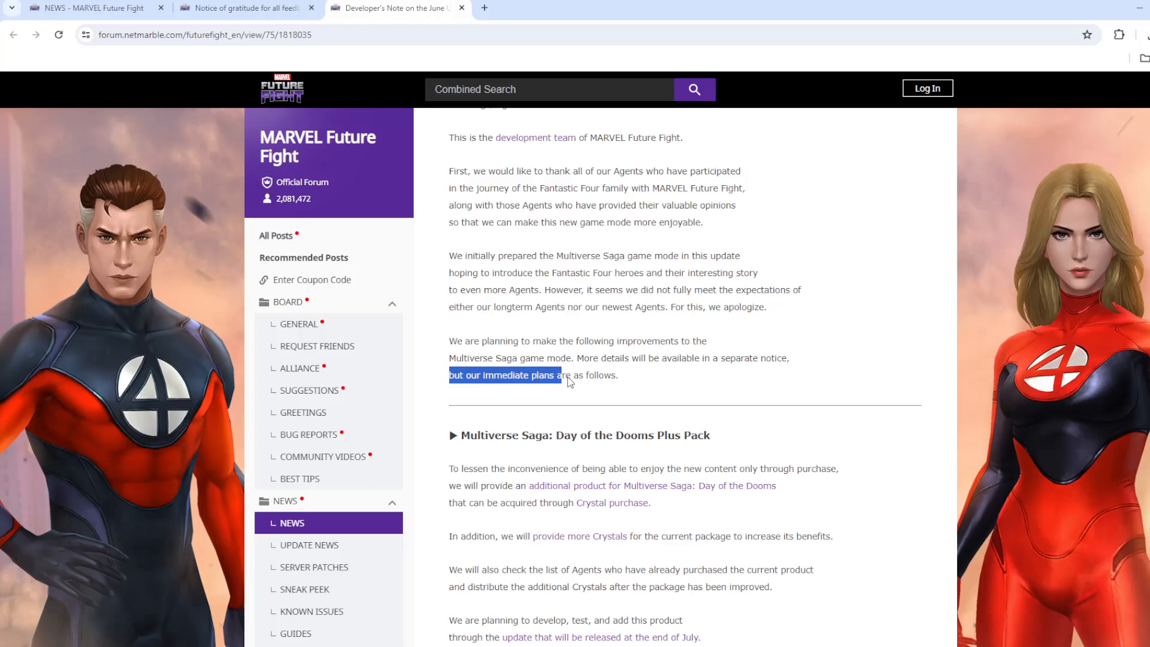
- Scroll back and forth through the June note's introduction toward the Day of the Dooms Plus Pack heading
{"action": "scroll", "scroll_direction": "up", "scroll_amount": 3}
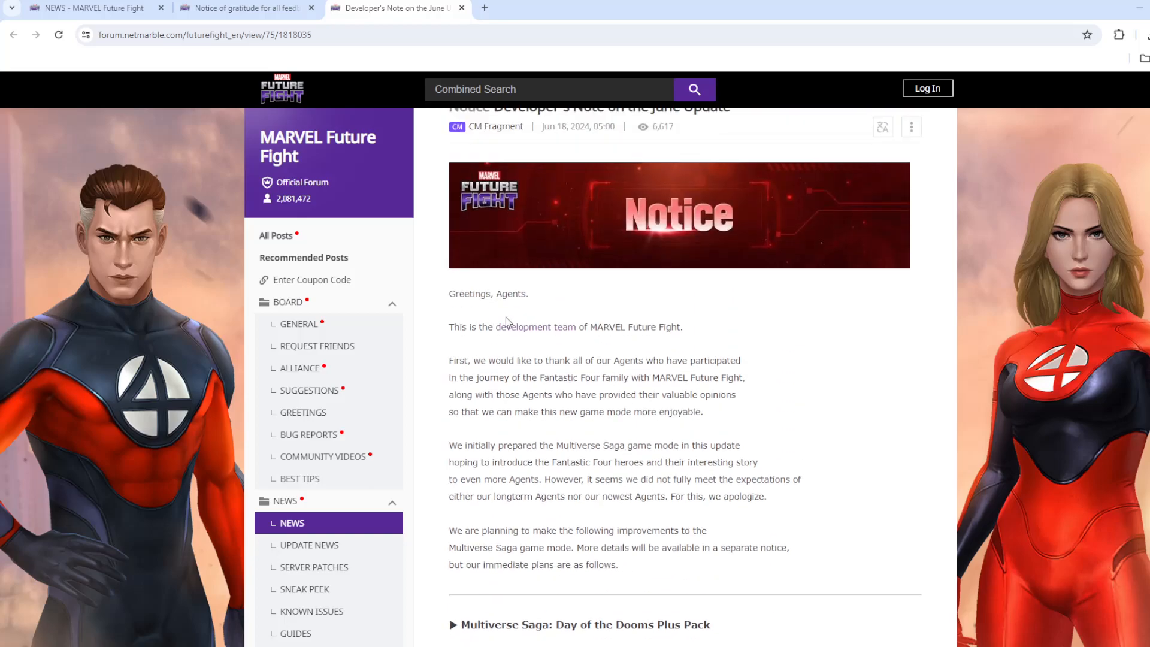
{"action": "scroll", "scroll_direction": "down", "scroll_amount": 3}
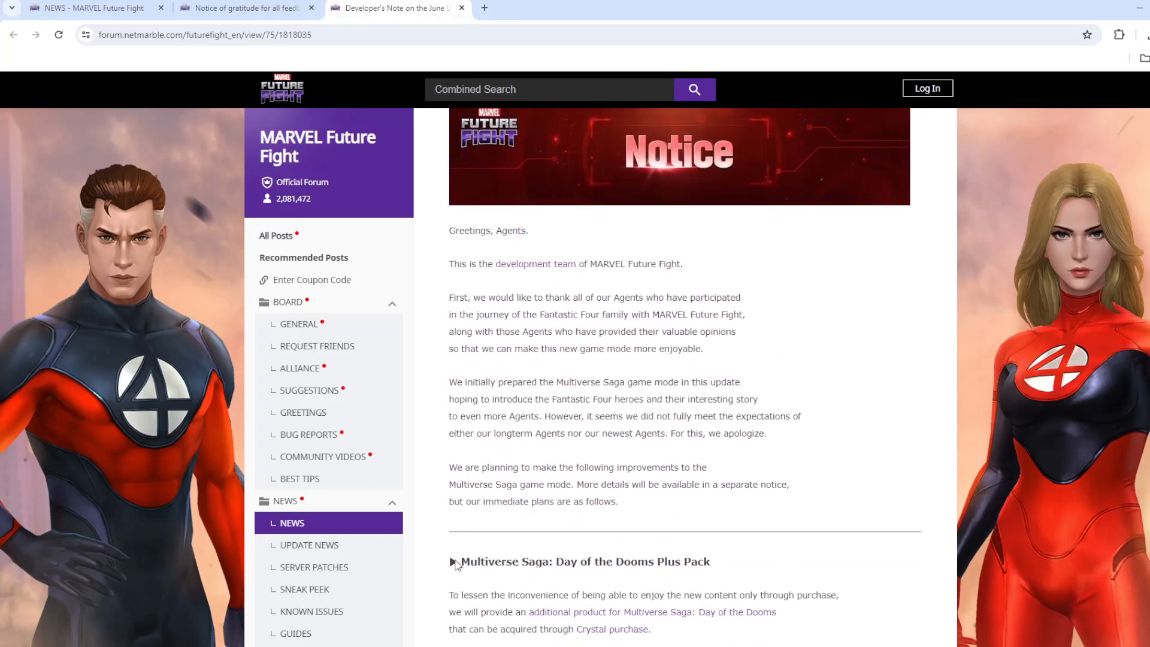
{"action": "scroll", "scroll_direction": "up", "scroll_amount": 3}
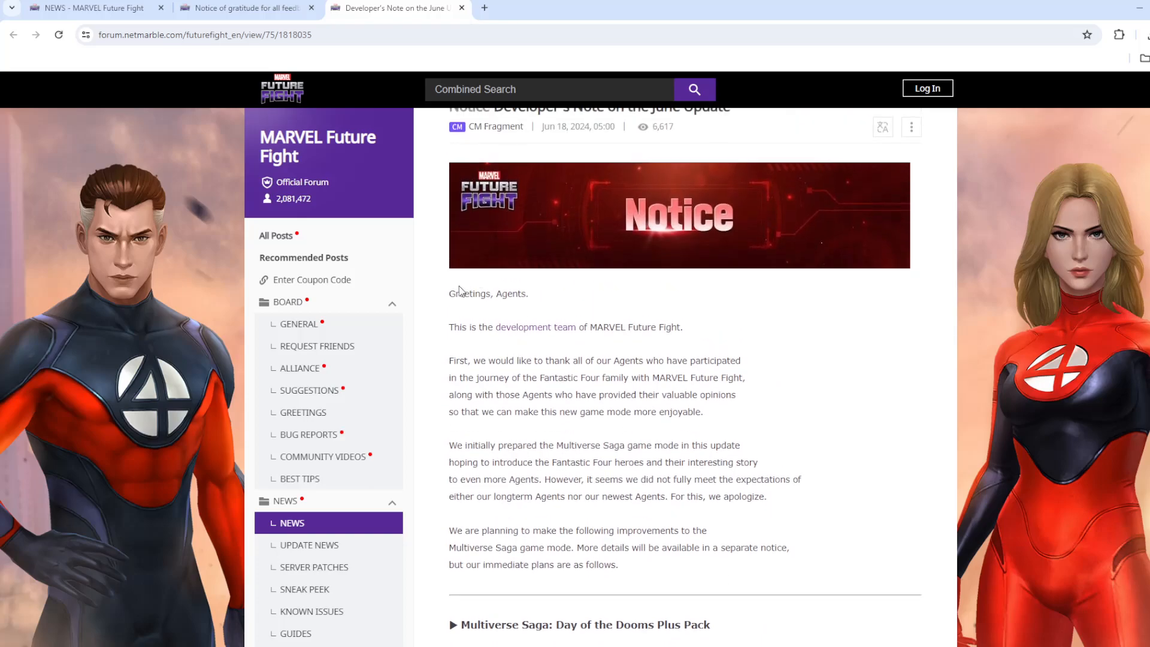
{"action": "scroll", "scroll_direction": "up", "scroll_amount": 3}
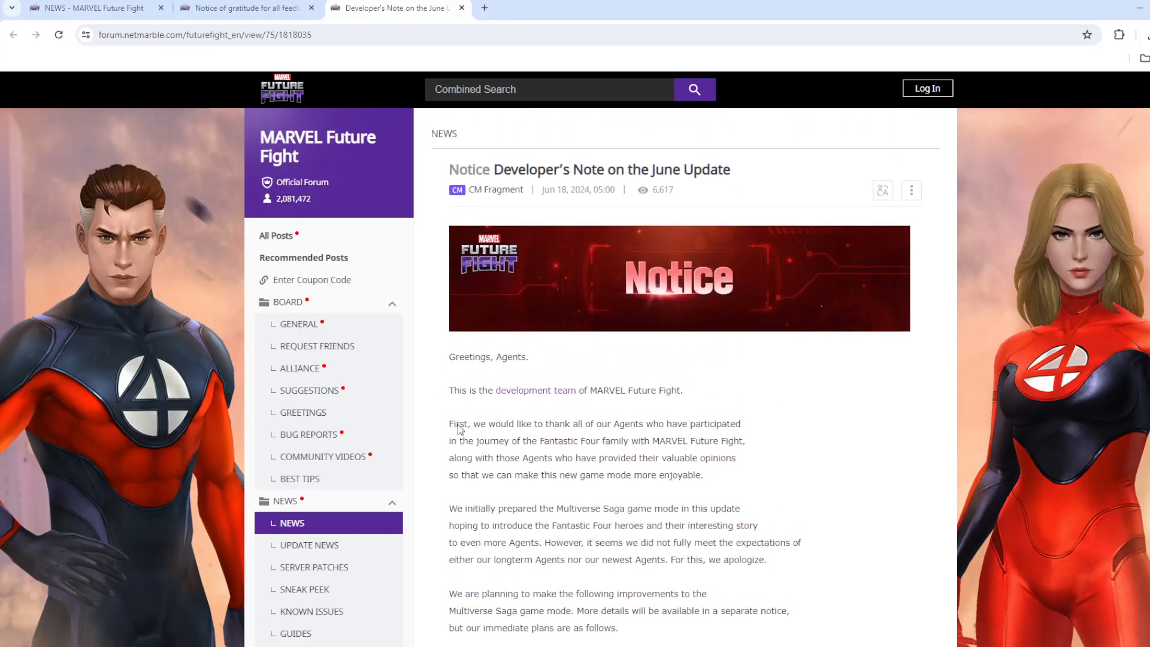
{"action": "mouse_move", "coordinate": [478, 379]}
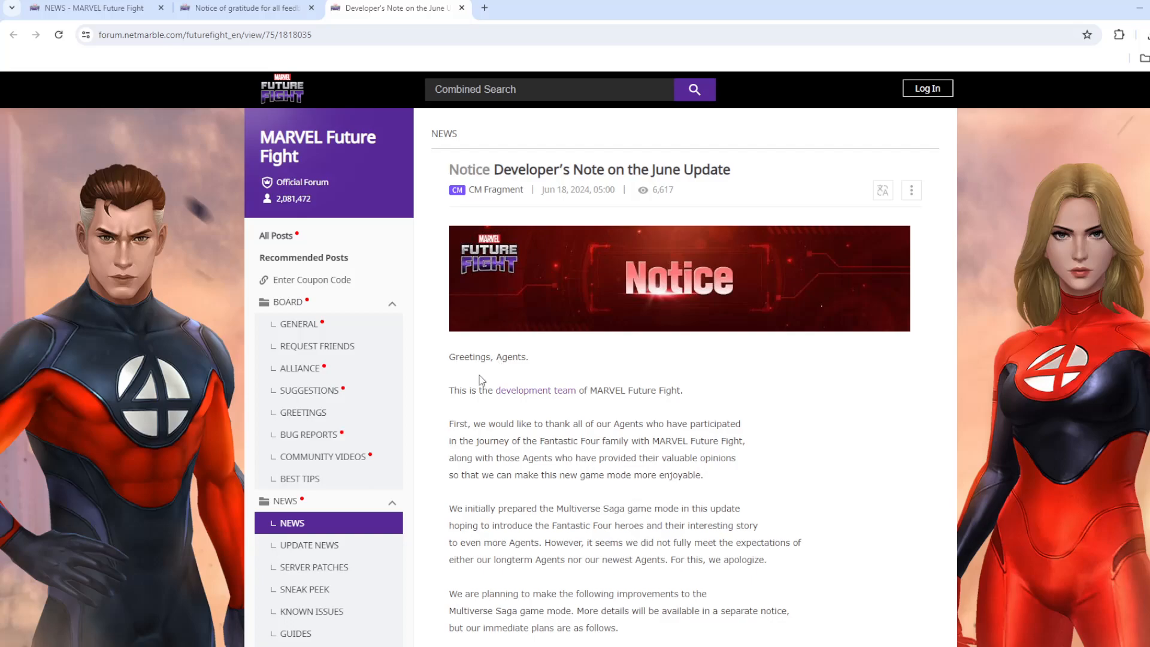
{"action": "mouse_move", "coordinate": [484, 426]}
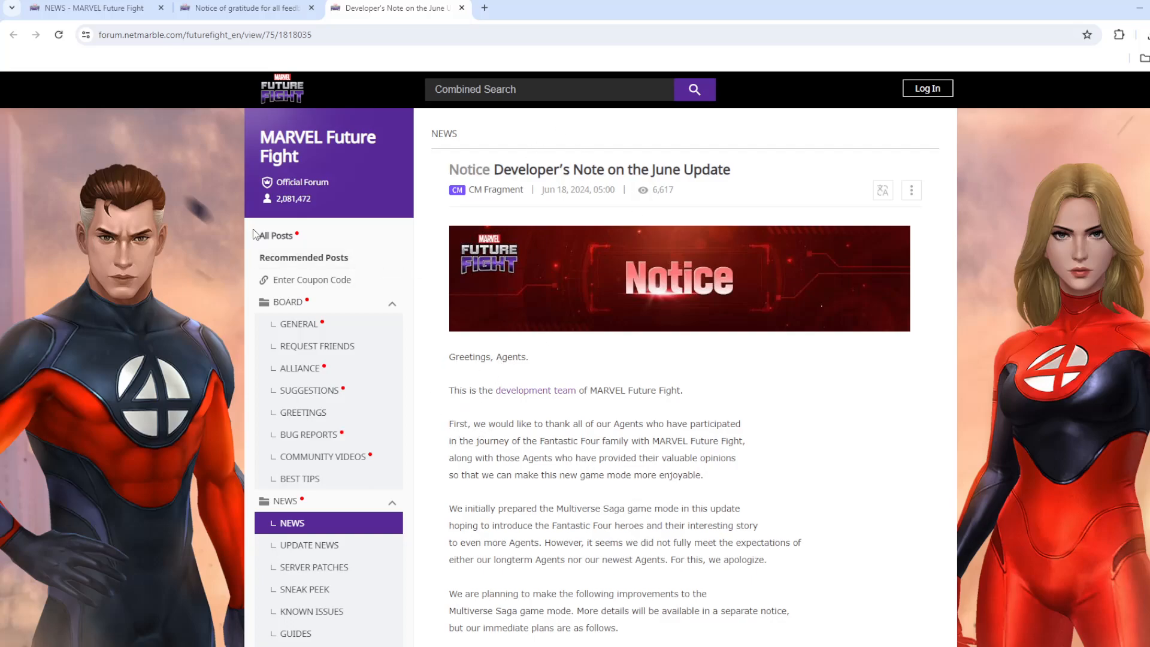
{"action": "scroll", "scroll_direction": "down", "scroll_amount": 3}
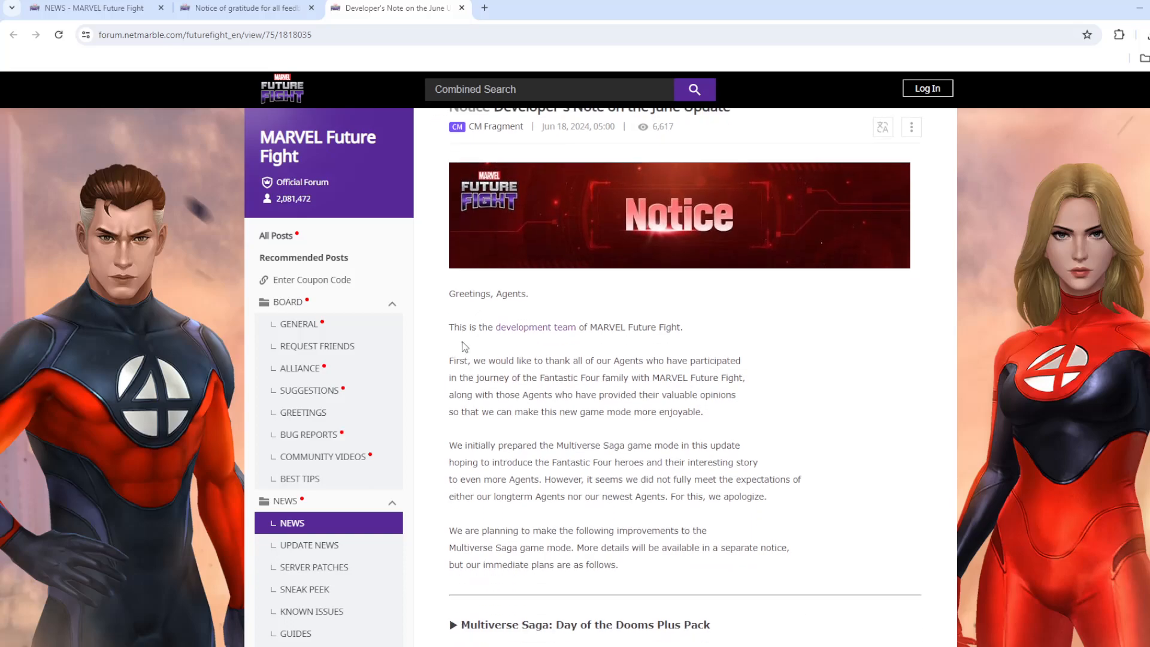
{"action": "mouse_move", "coordinate": [415, 359]}
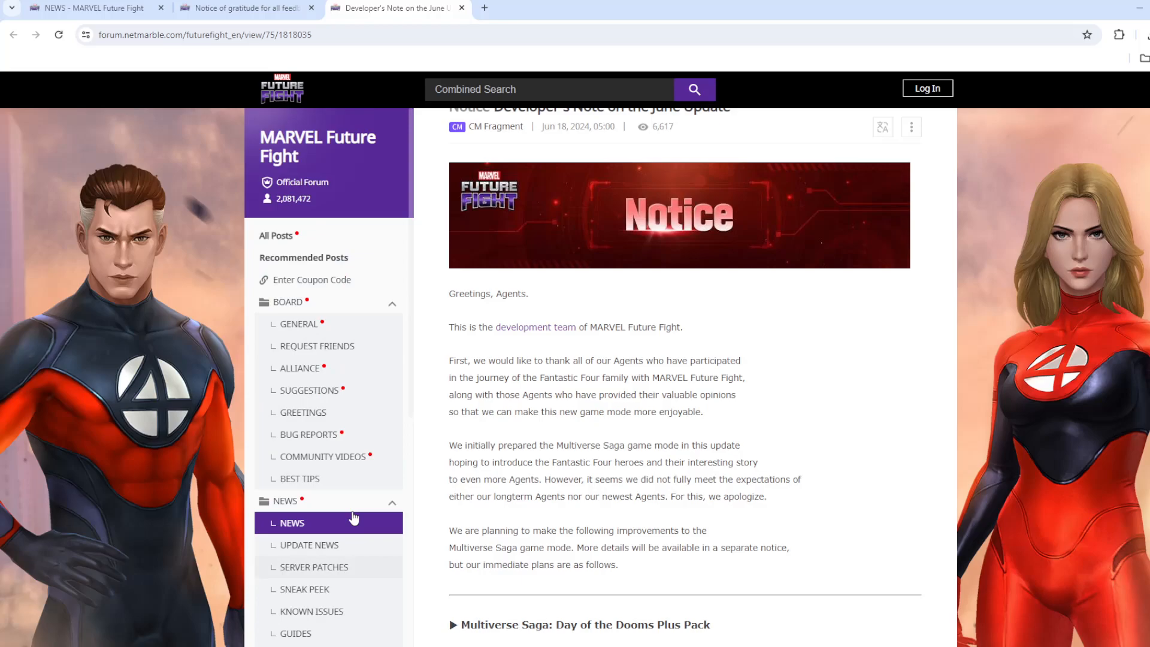
{"action": "scroll", "scroll_direction": "up", "scroll_amount": 3}
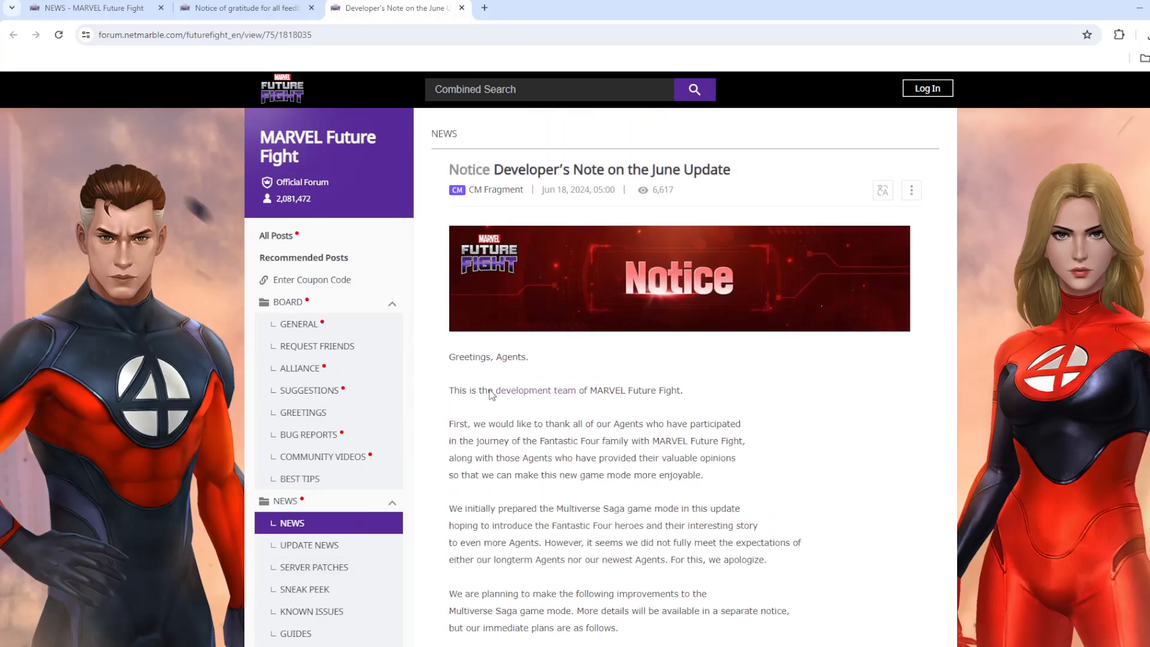
{"action": "mouse_move", "coordinate": [449, 363]}
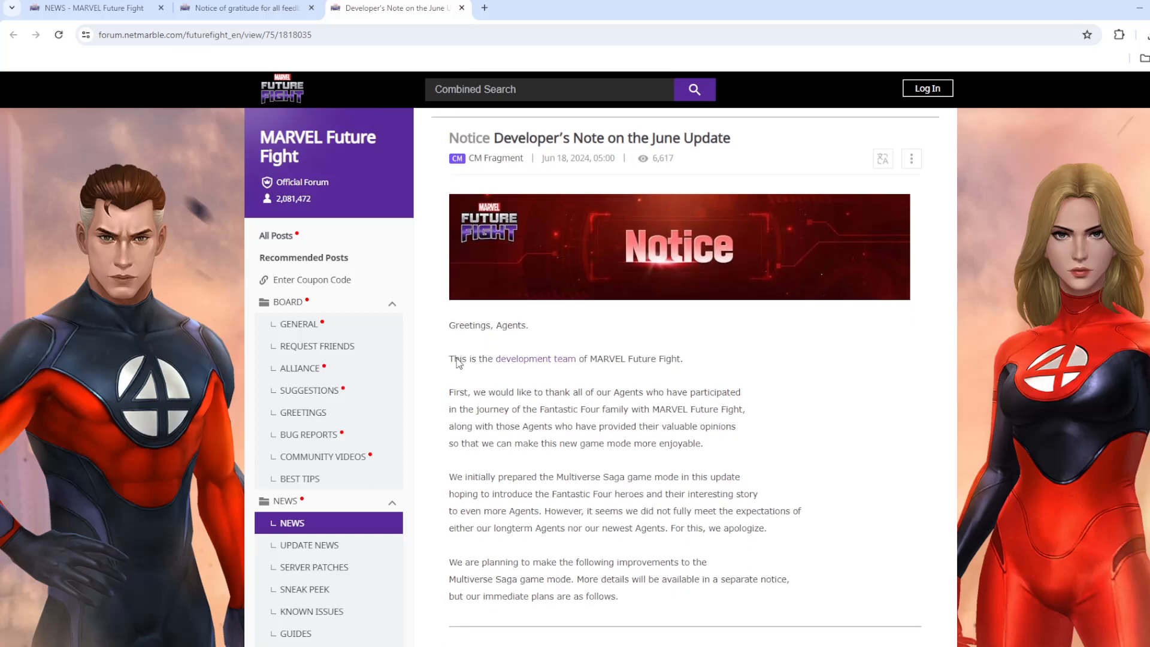
{"action": "scroll", "scroll_direction": "up", "scroll_amount": 3}
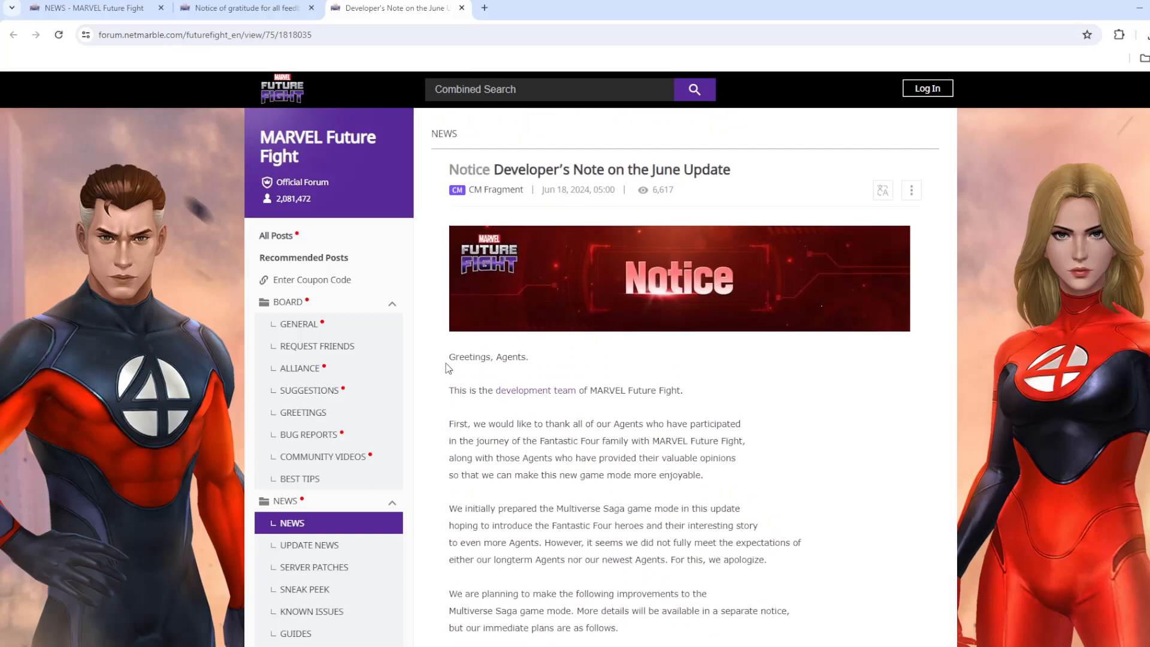
{"action": "mouse_move", "coordinate": [292, 218]}
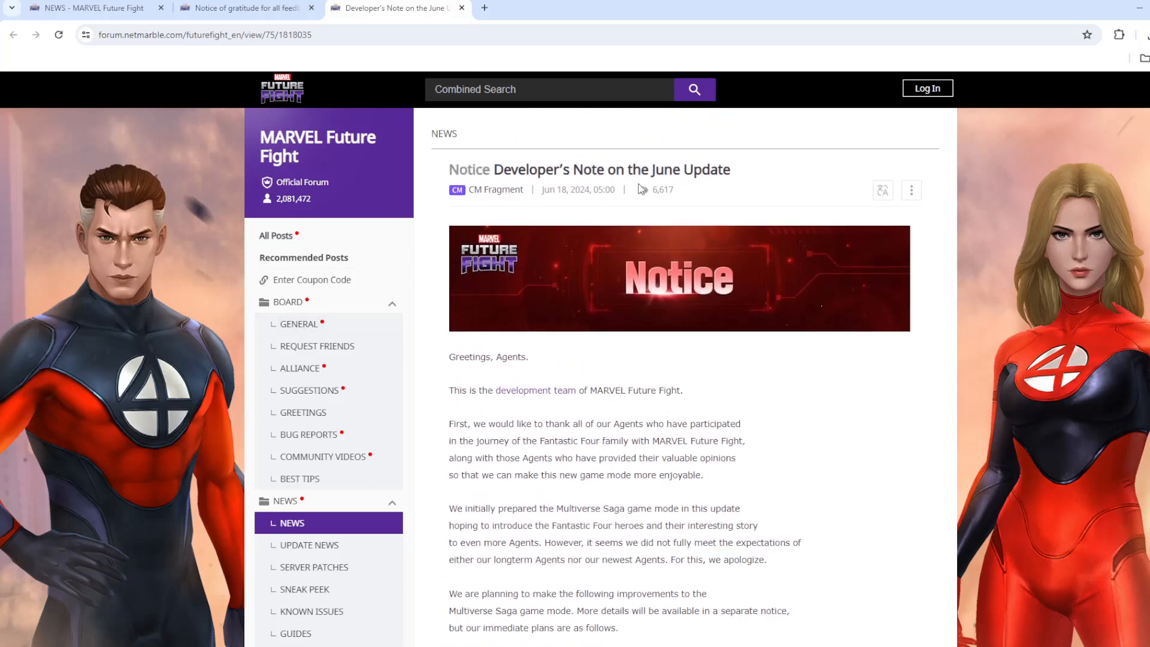
{"action": "scroll", "scroll_direction": "down", "scroll_amount": 3}
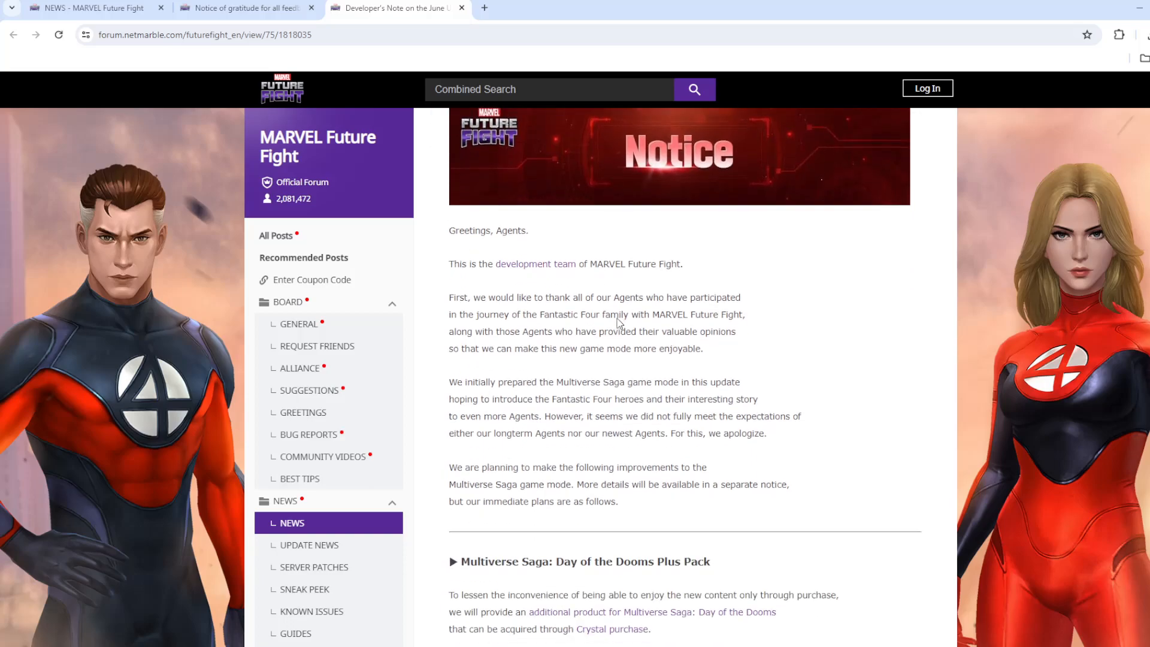
{"action": "scroll", "scroll_direction": "down", "scroll_amount": 3}
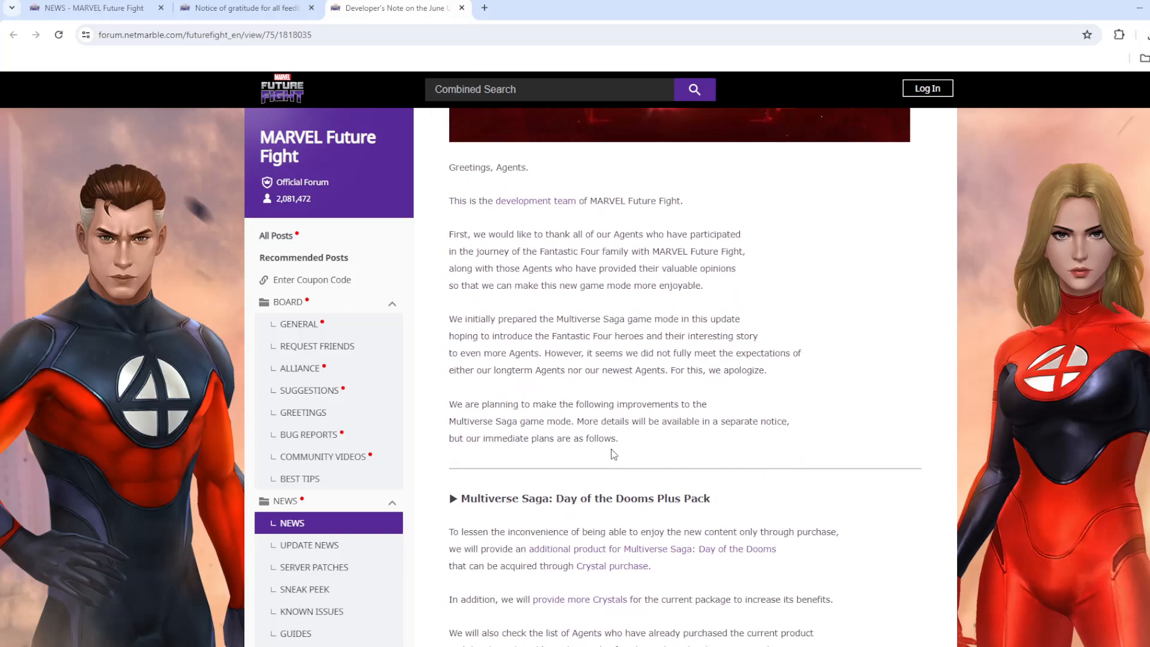
- Scroll to the Day of the Dooms Plus Pack section and click through its opening text
{"action": "scroll", "scroll_direction": "down", "scroll_amount": 3}
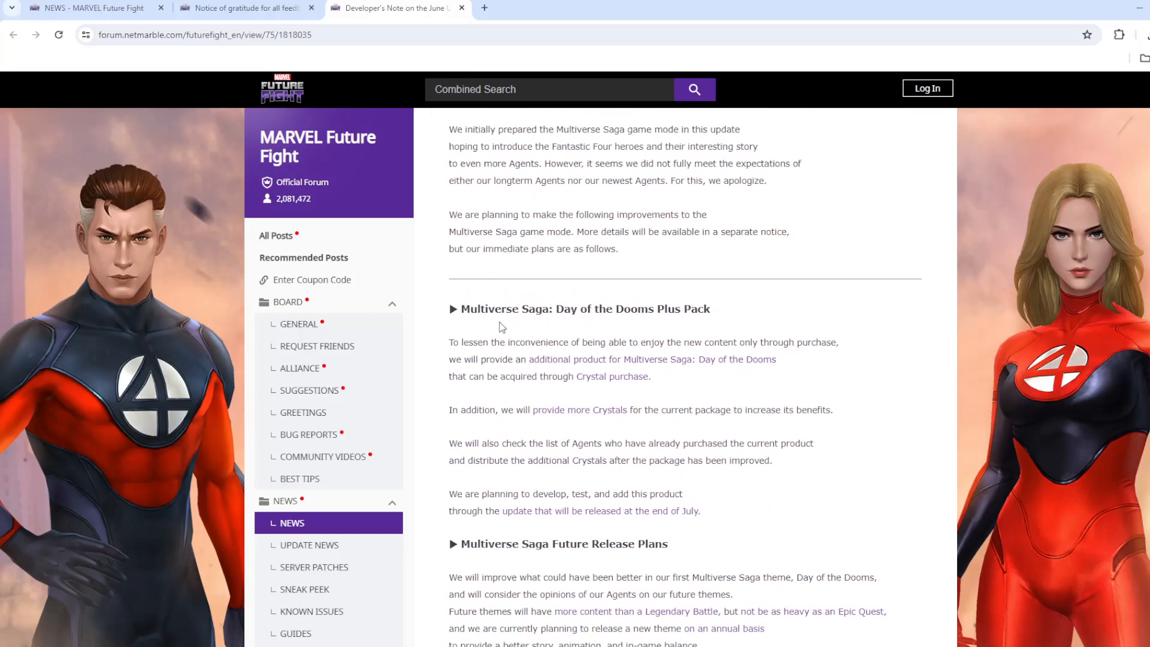
{"action": "mouse_move", "coordinate": [702, 316]}
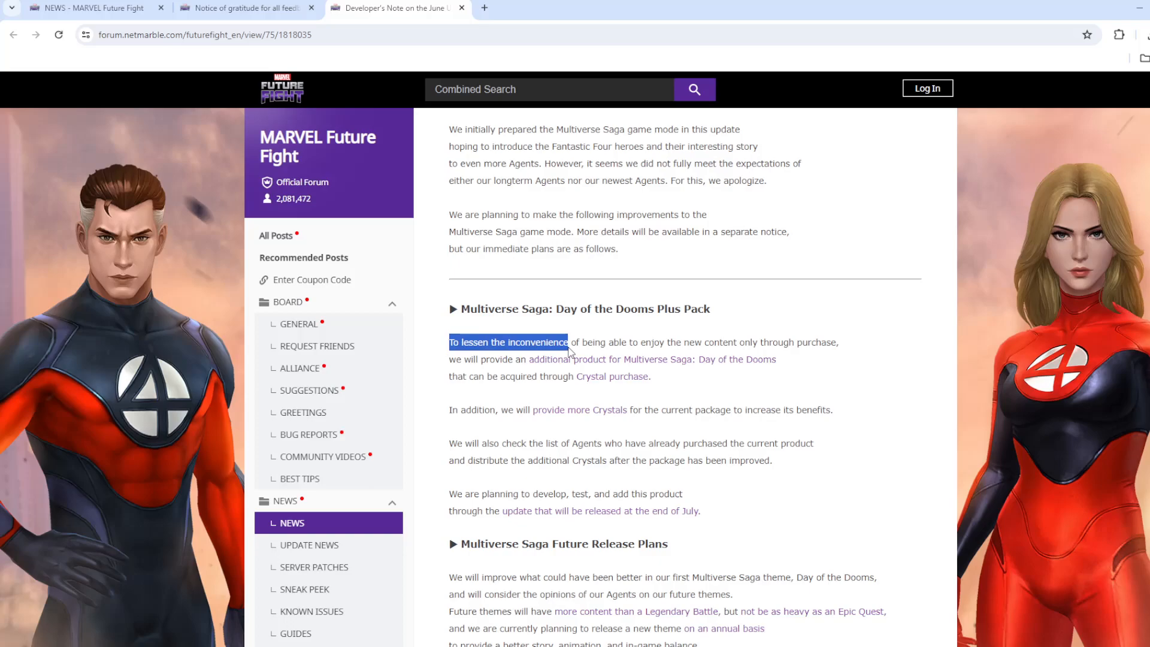
{"action": "left_click", "coordinate": [601, 350]}
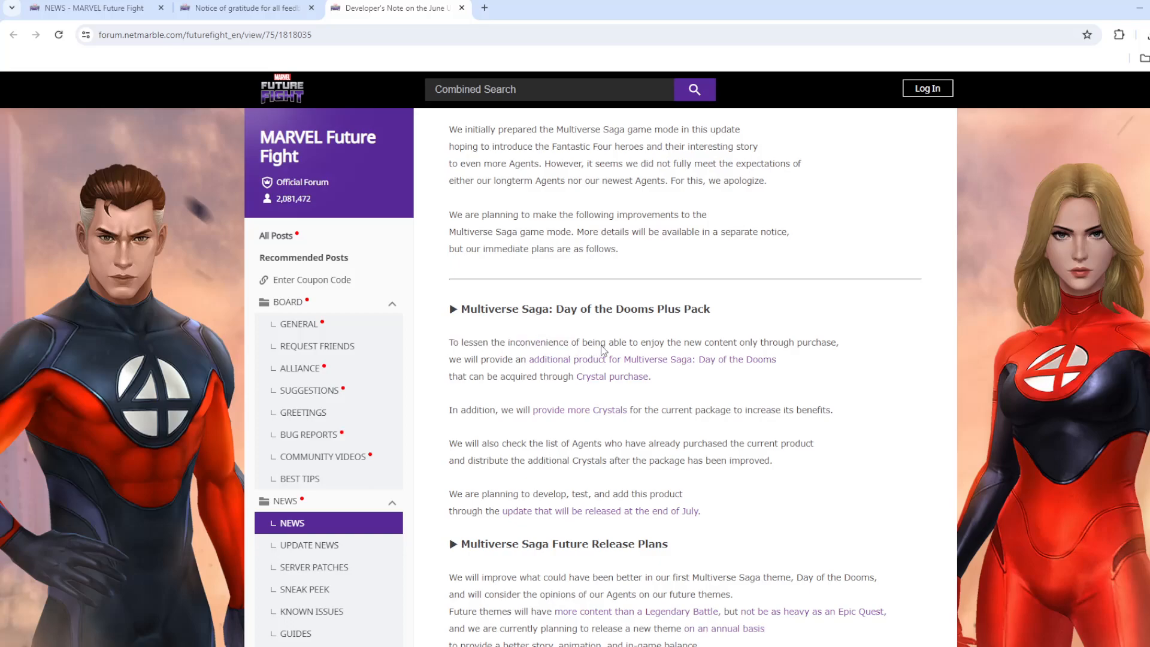
{"action": "mouse_move", "coordinate": [802, 350]}
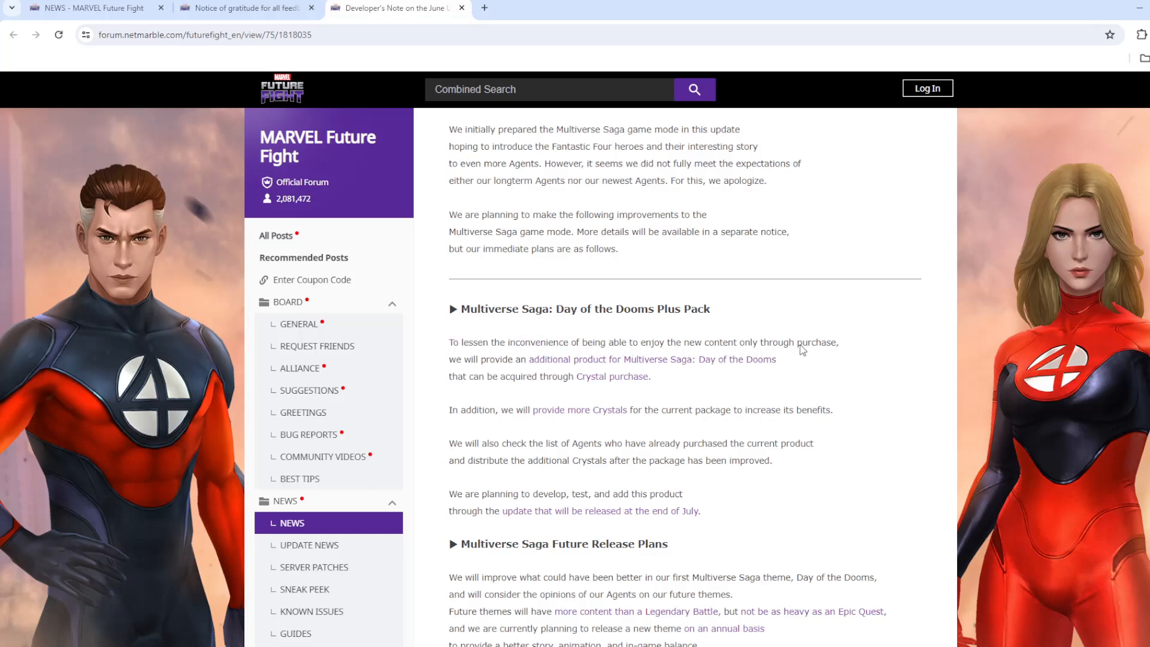
{"action": "mouse_move", "coordinate": [526, 367]}
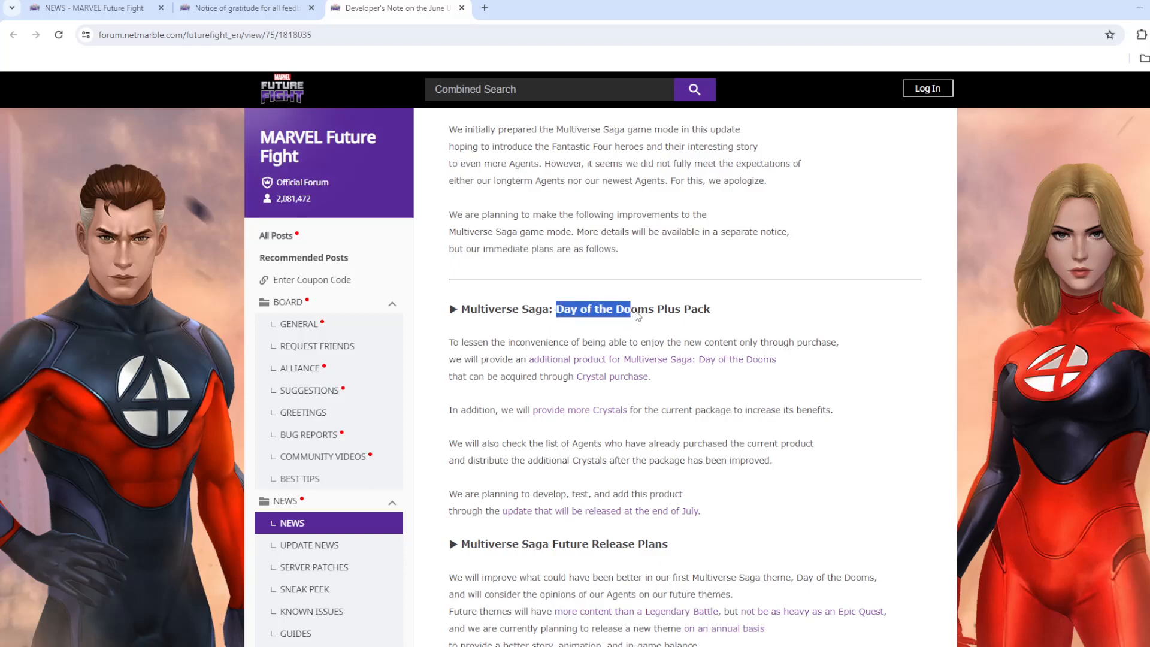
{"action": "mouse_move", "coordinate": [643, 331]}
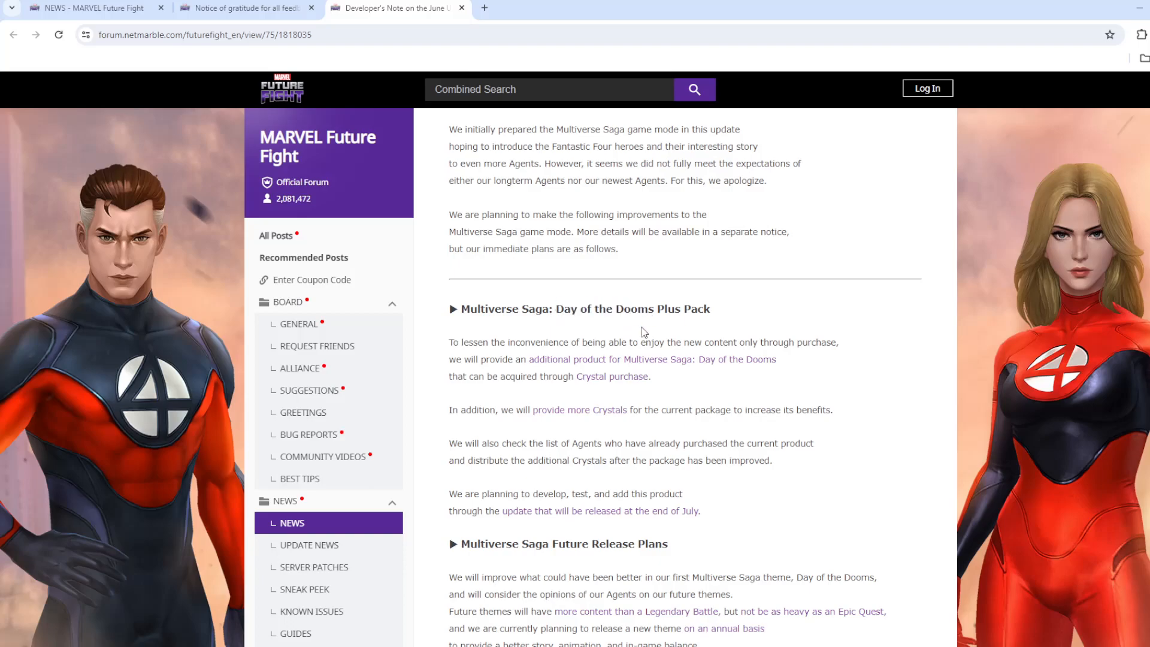
{"action": "mouse_move", "coordinate": [628, 366]}
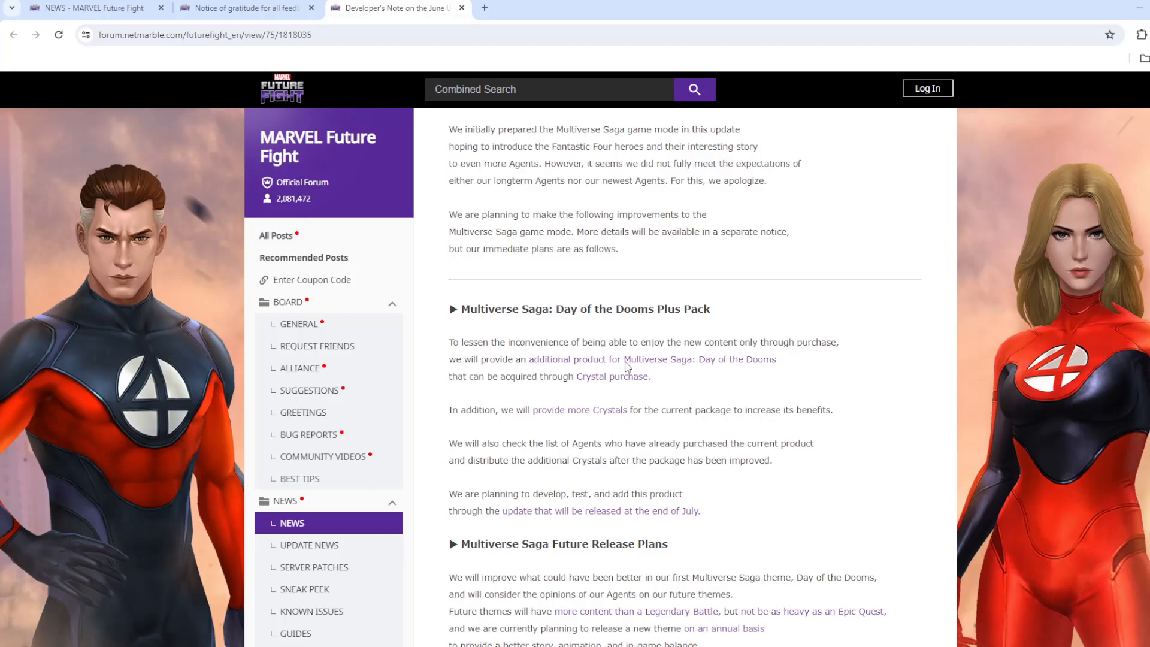
{"action": "mouse_move", "coordinate": [455, 426]}
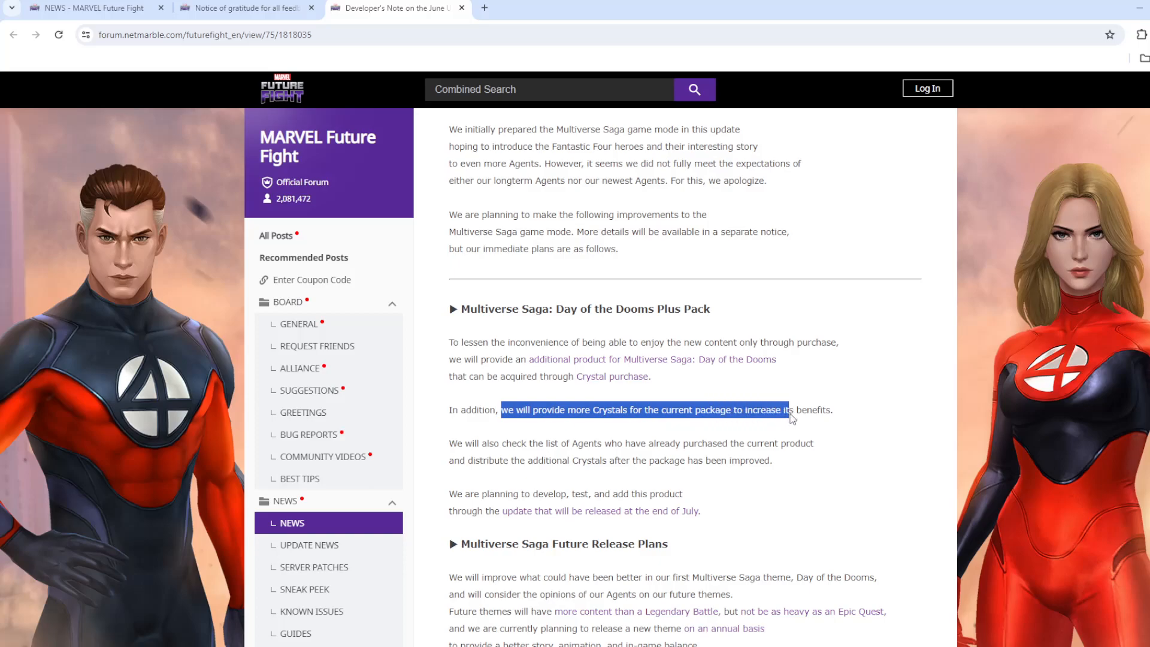
{"action": "left_click", "coordinate": [790, 409]}
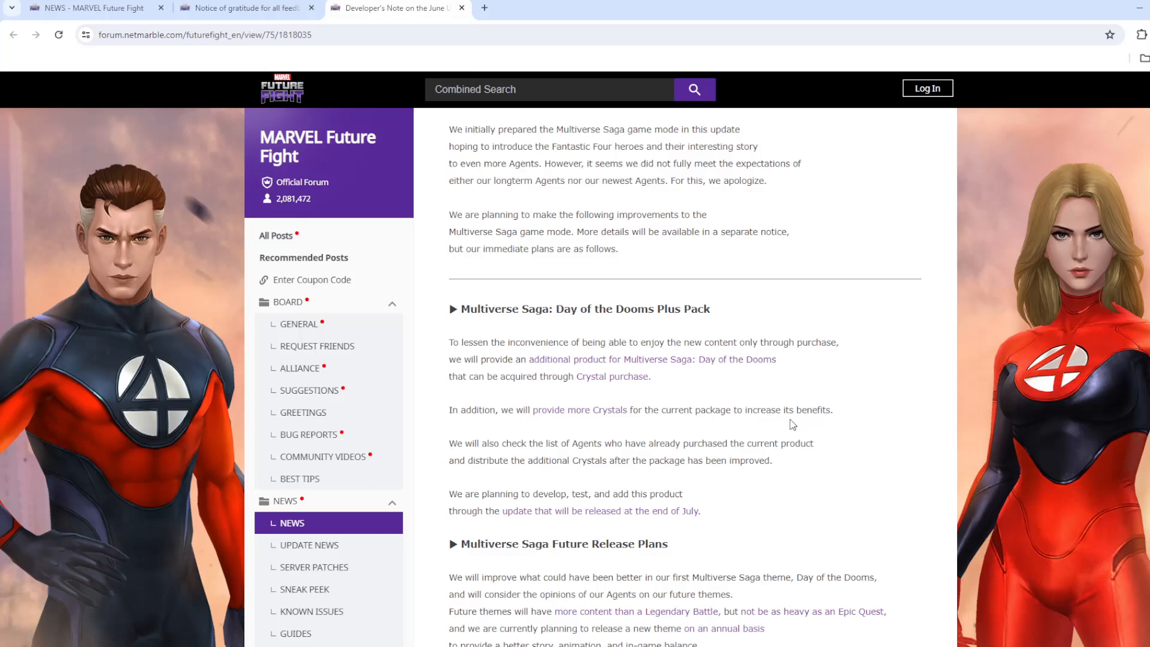
{"action": "mouse_move", "coordinate": [783, 424]}
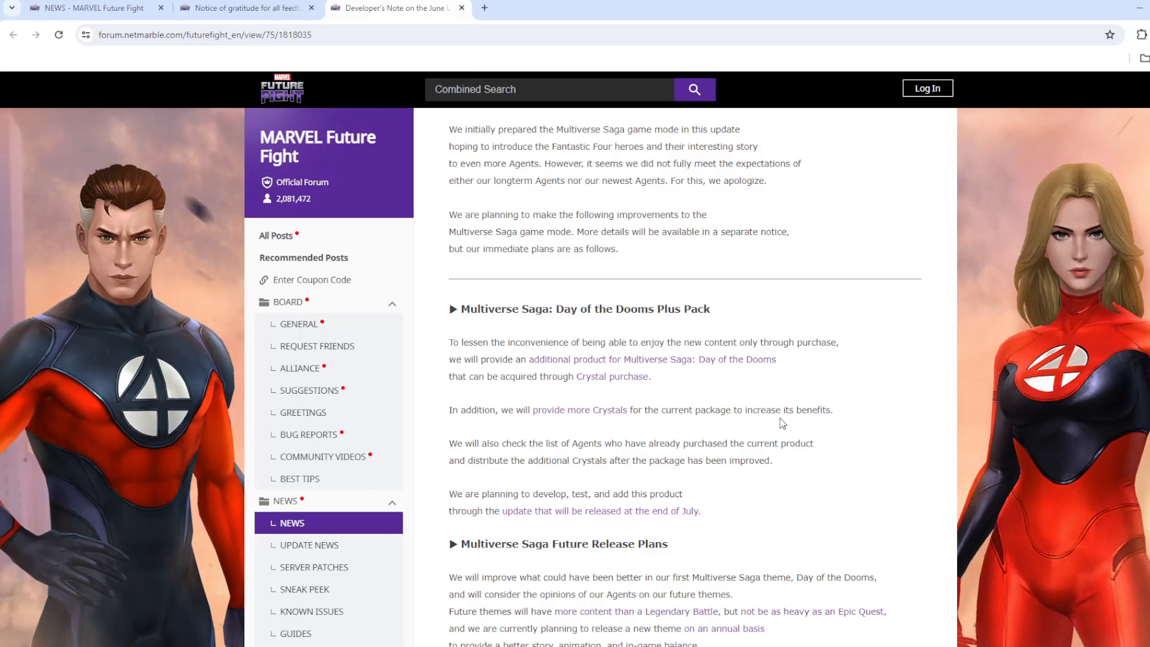
{"action": "mouse_move", "coordinate": [761, 424]}
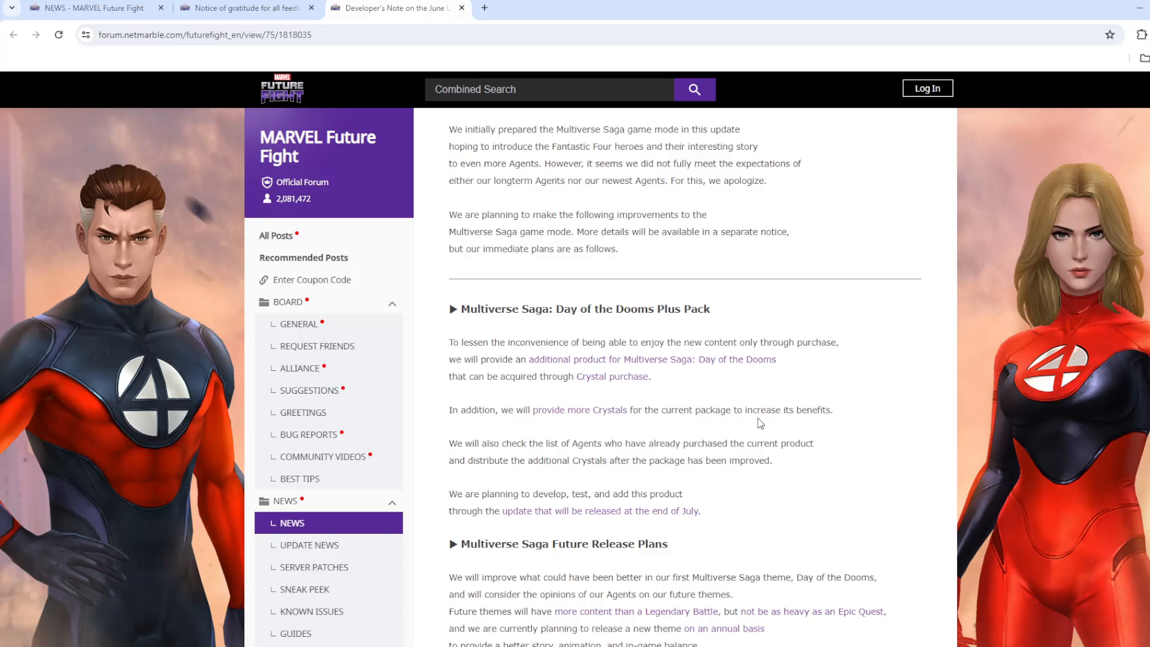
{"action": "mouse_move", "coordinate": [616, 402]}
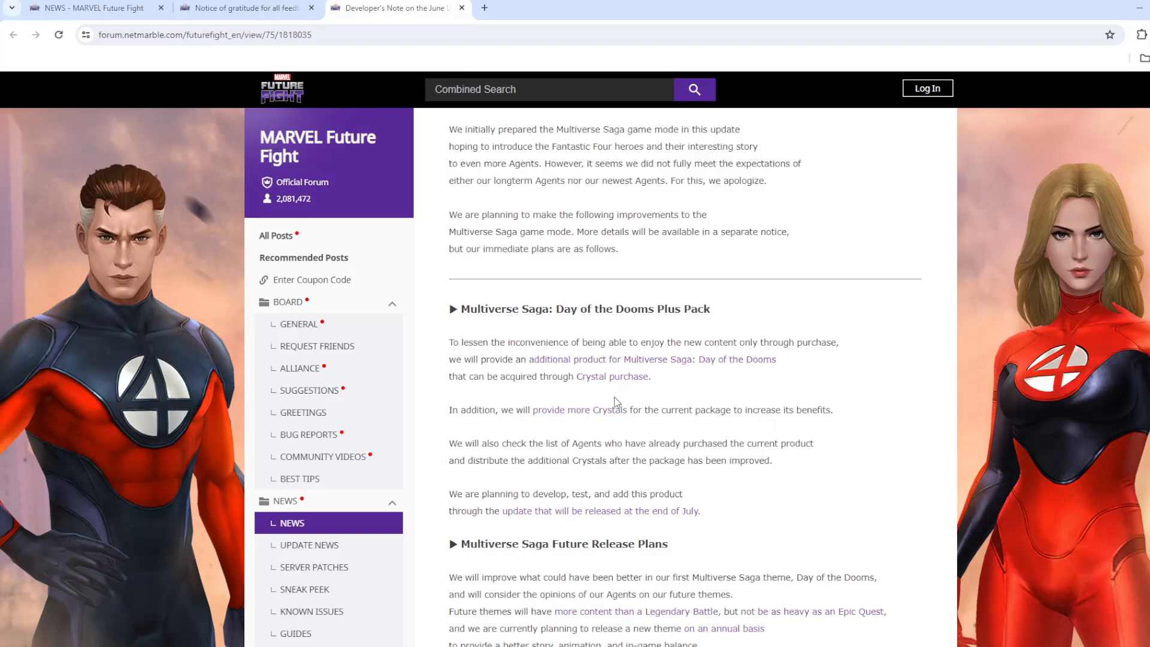
{"action": "mouse_move", "coordinate": [517, 421]}
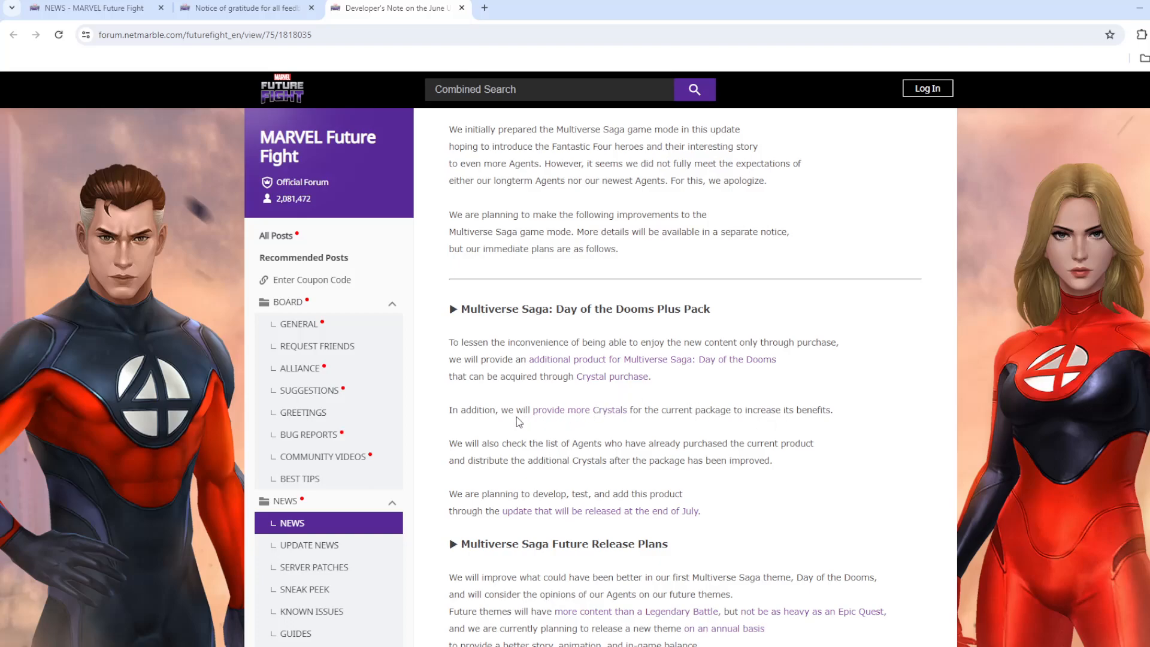
{"action": "double_click", "coordinate": [511, 409]}
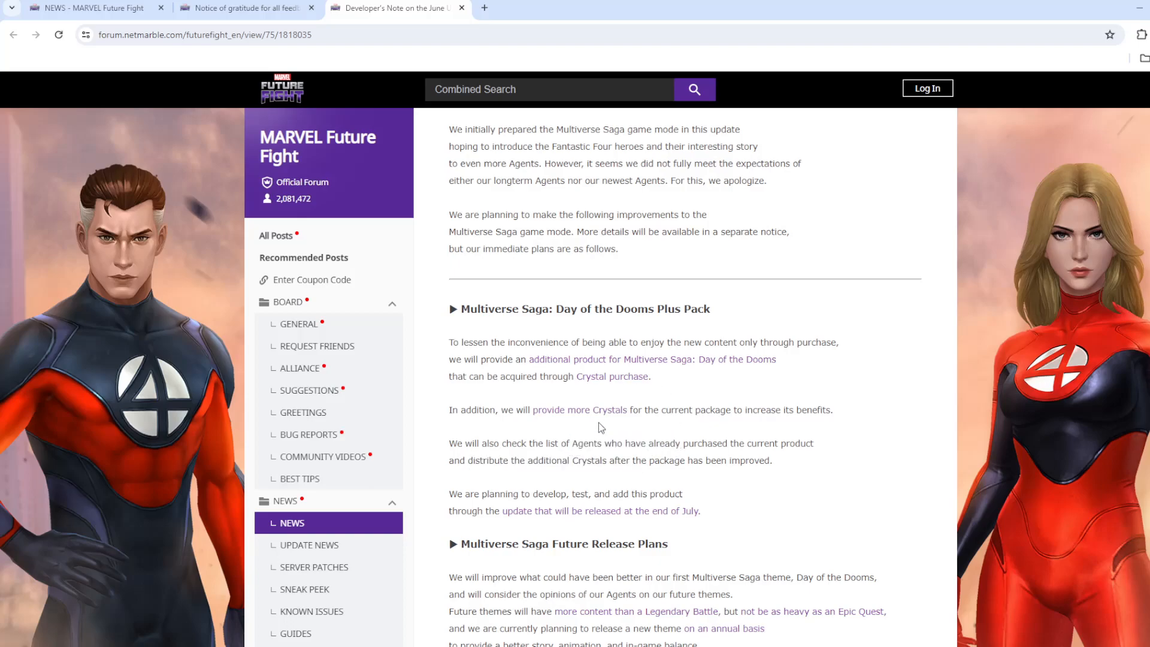
{"action": "mouse_move", "coordinate": [457, 505]}
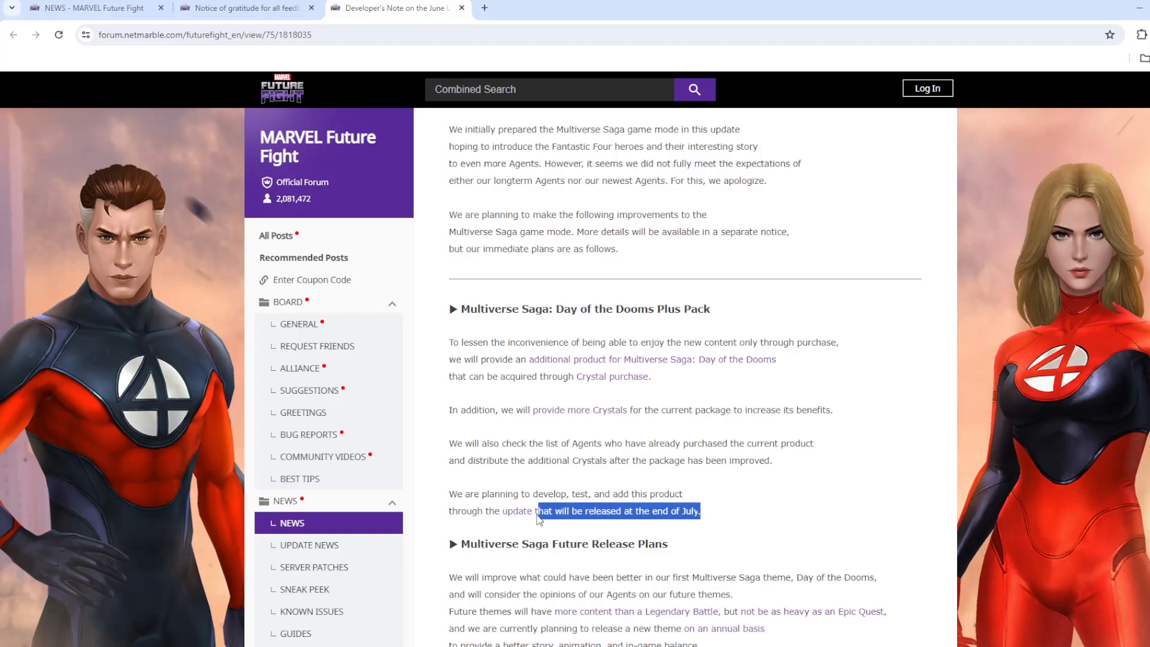
- Highlight phrases like 'Crystal purchase' and 'Day of the Dooms' through the end-of-July release line
{"action": "left_click", "coordinate": [574, 382]}
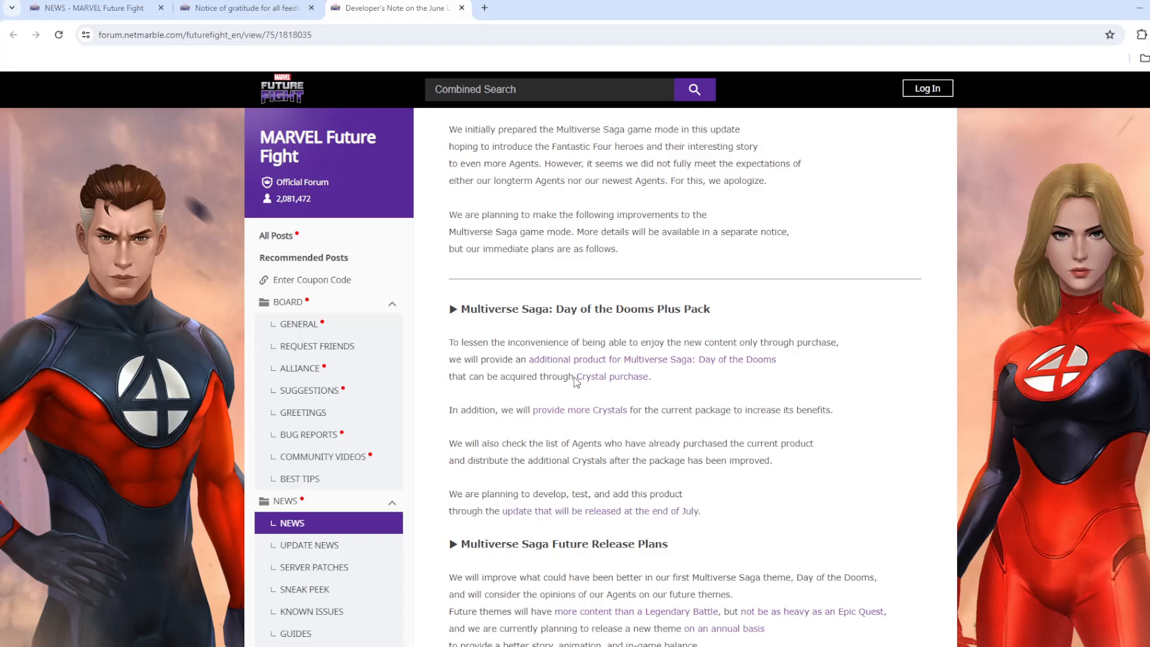
{"action": "double_click", "coordinate": [611, 376]}
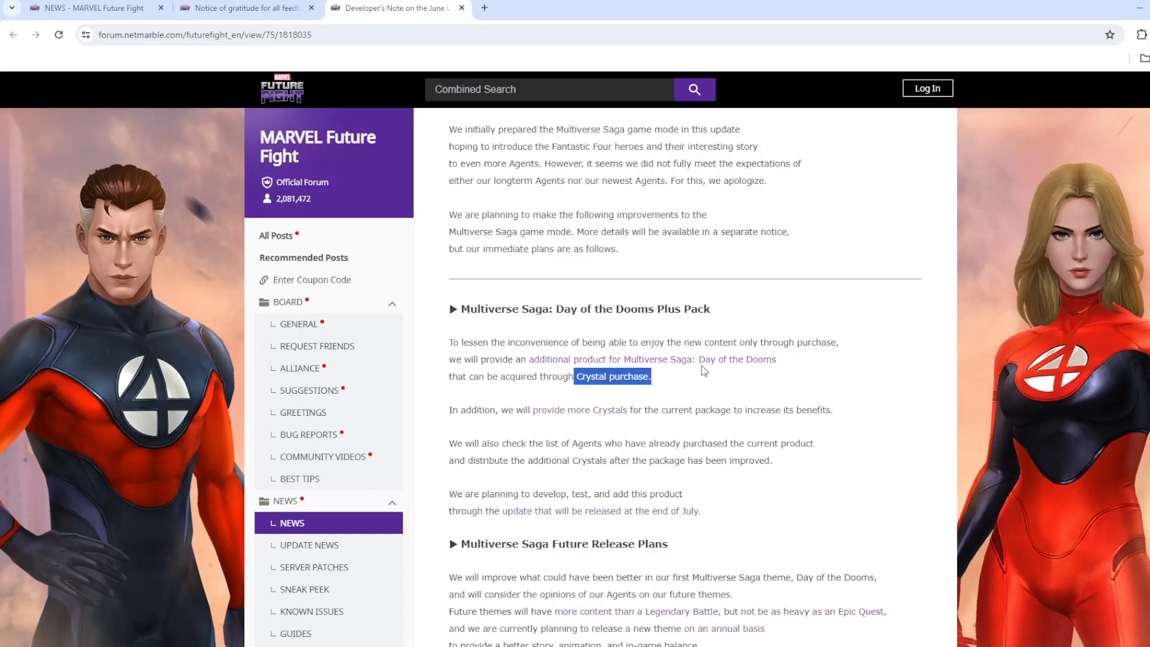
{"action": "mouse_move", "coordinate": [572, 516]}
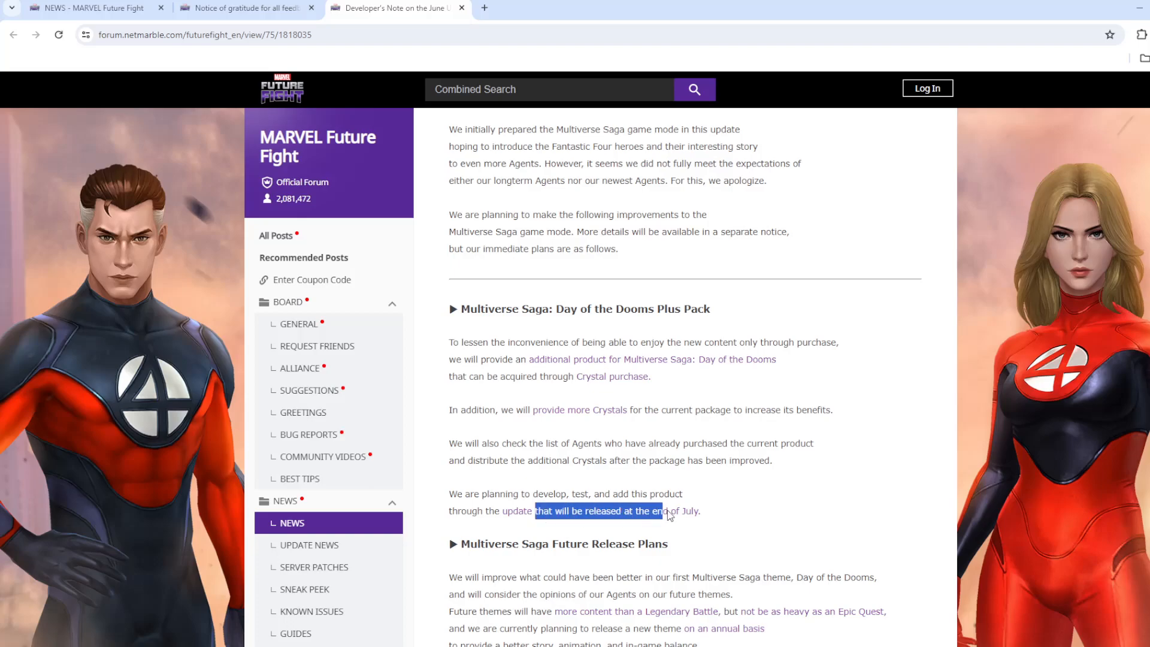
{"action": "left_click", "coordinate": [700, 511]}
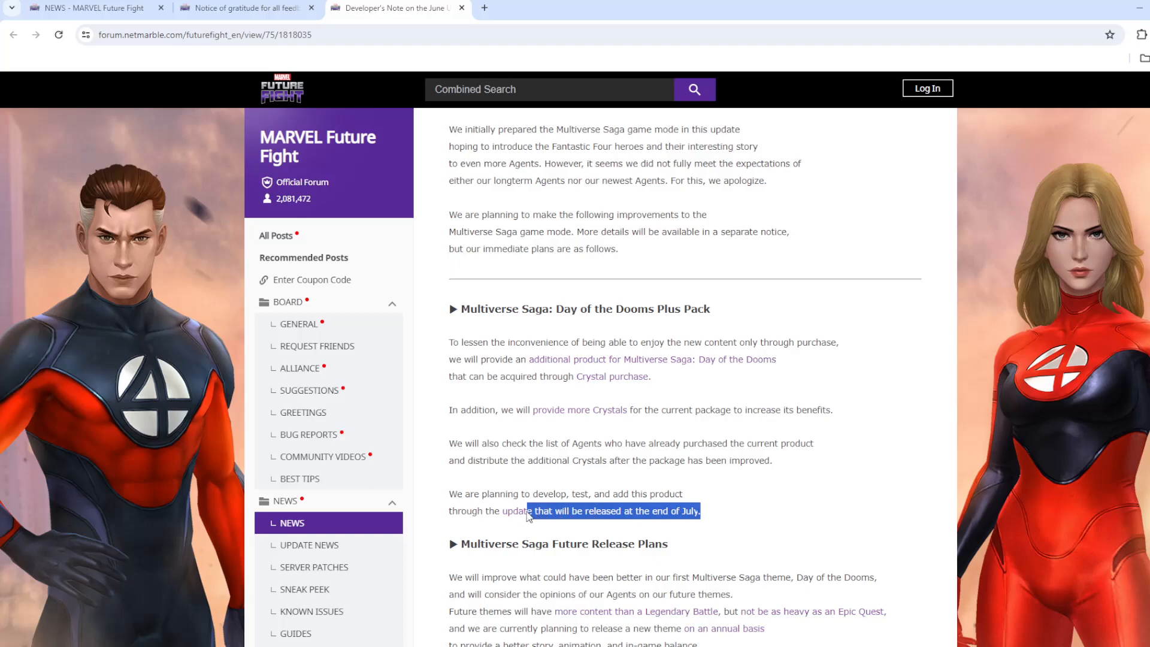
{"action": "left_click", "coordinate": [601, 511]}
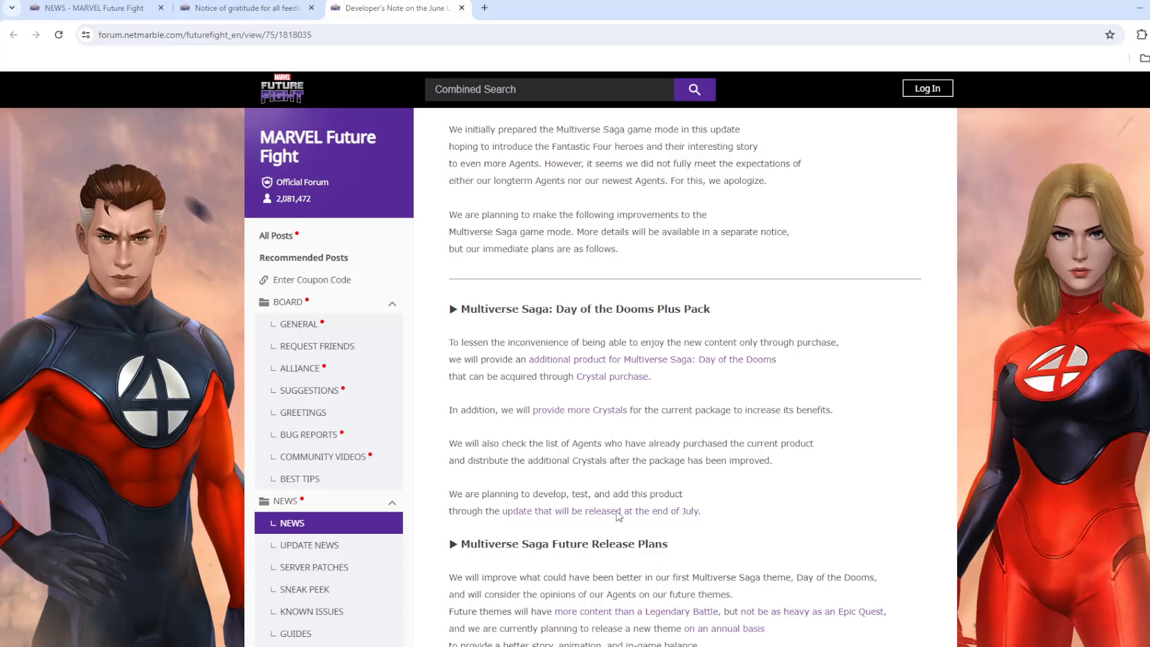
{"action": "mouse_move", "coordinate": [592, 519]}
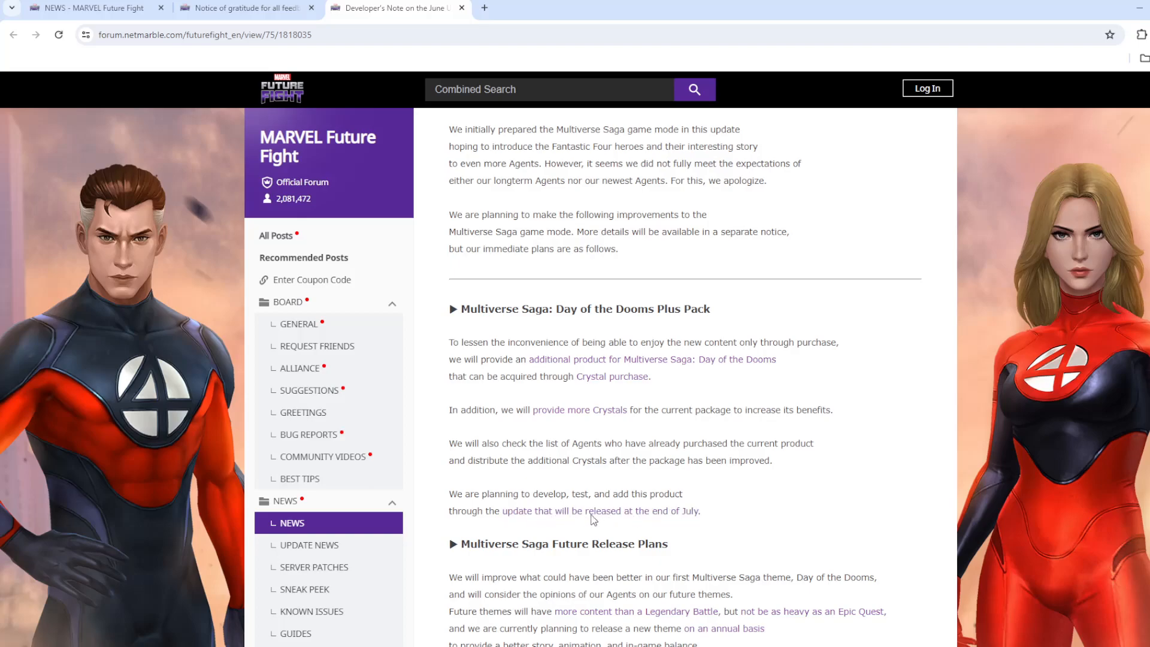
{"action": "double_click", "coordinate": [688, 511]}
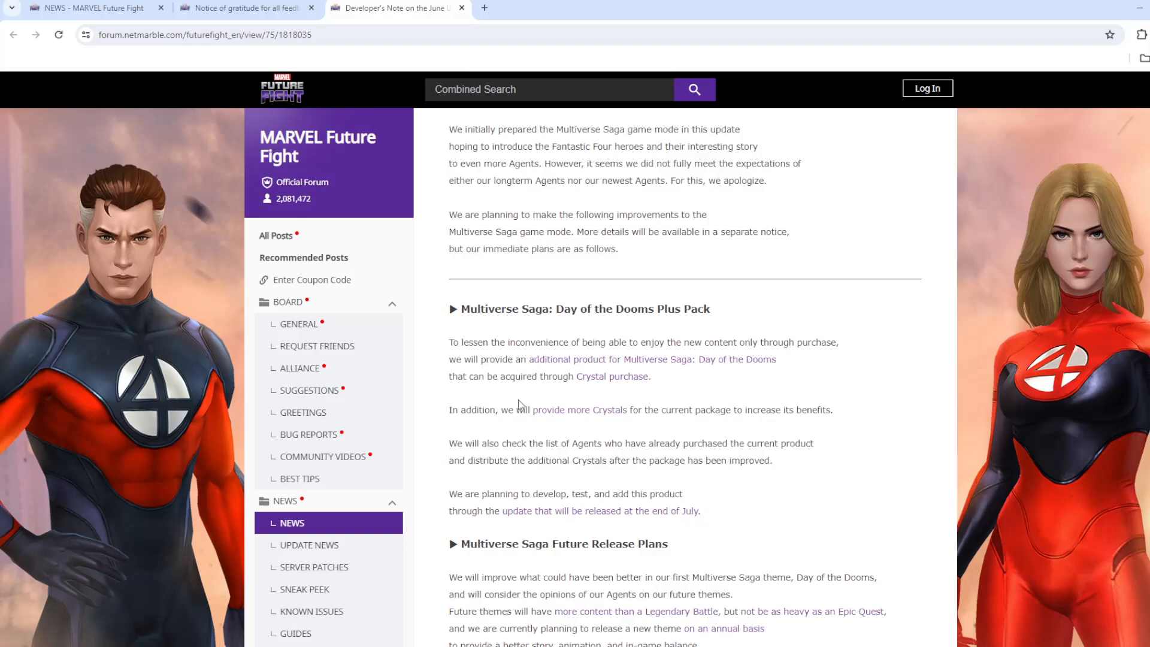
{"action": "mouse_move", "coordinate": [484, 337]}
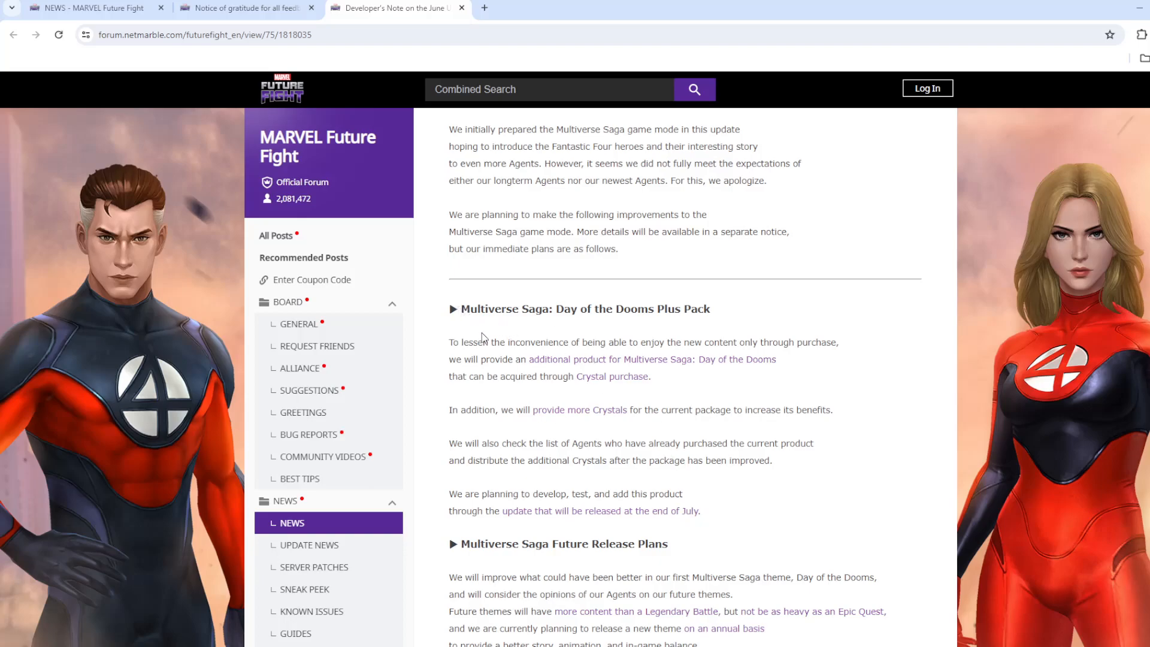
{"action": "mouse_move", "coordinate": [451, 307]}
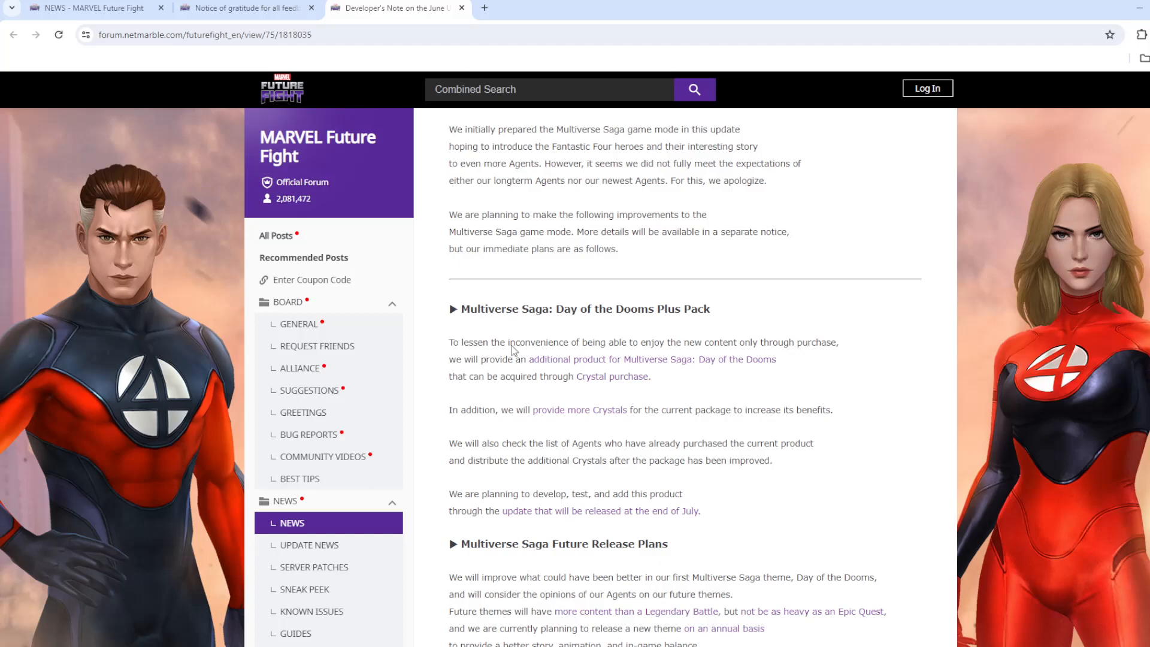
{"action": "mouse_move", "coordinate": [587, 383]}
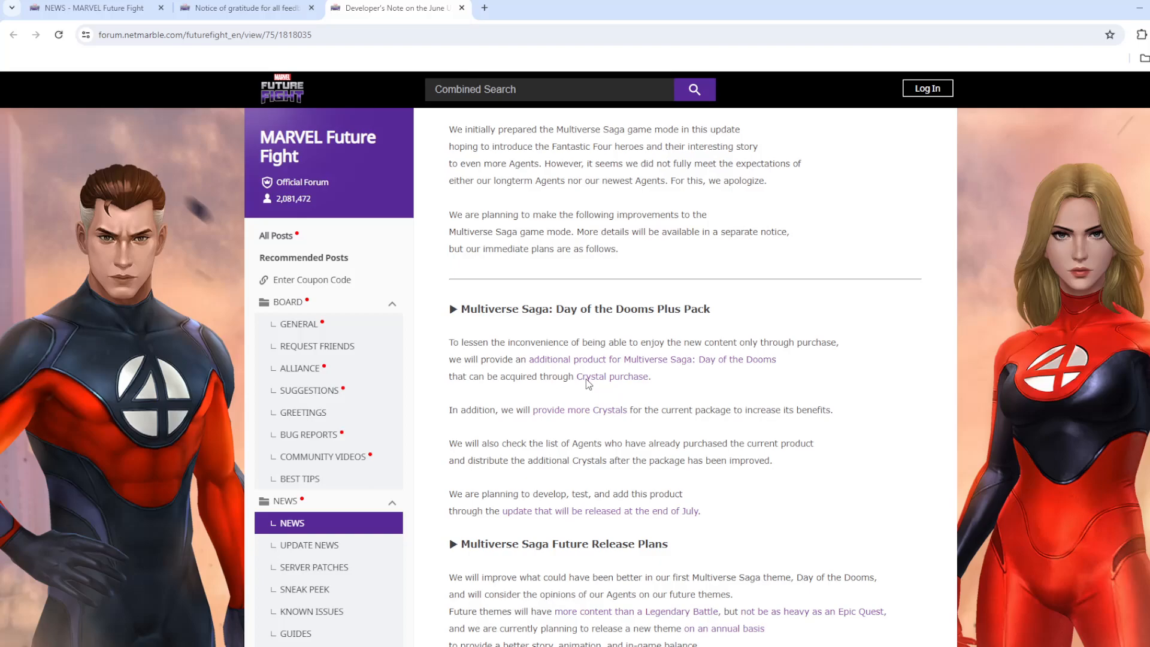
{"action": "mouse_move", "coordinate": [630, 511]}
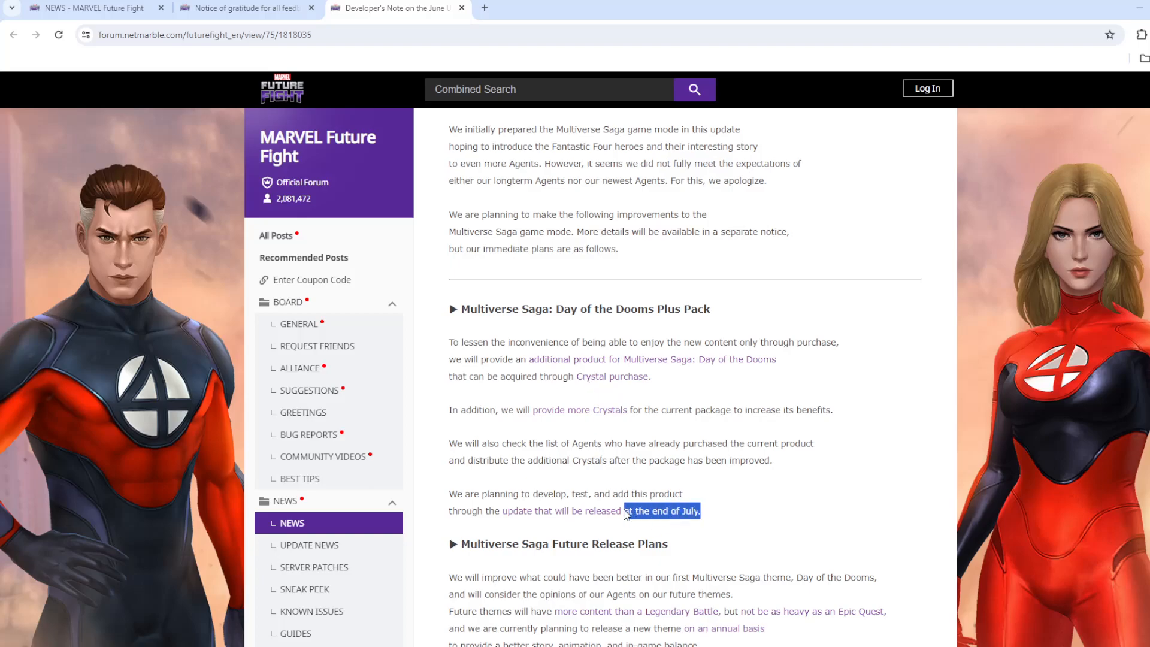
{"action": "mouse_move", "coordinate": [561, 480]}
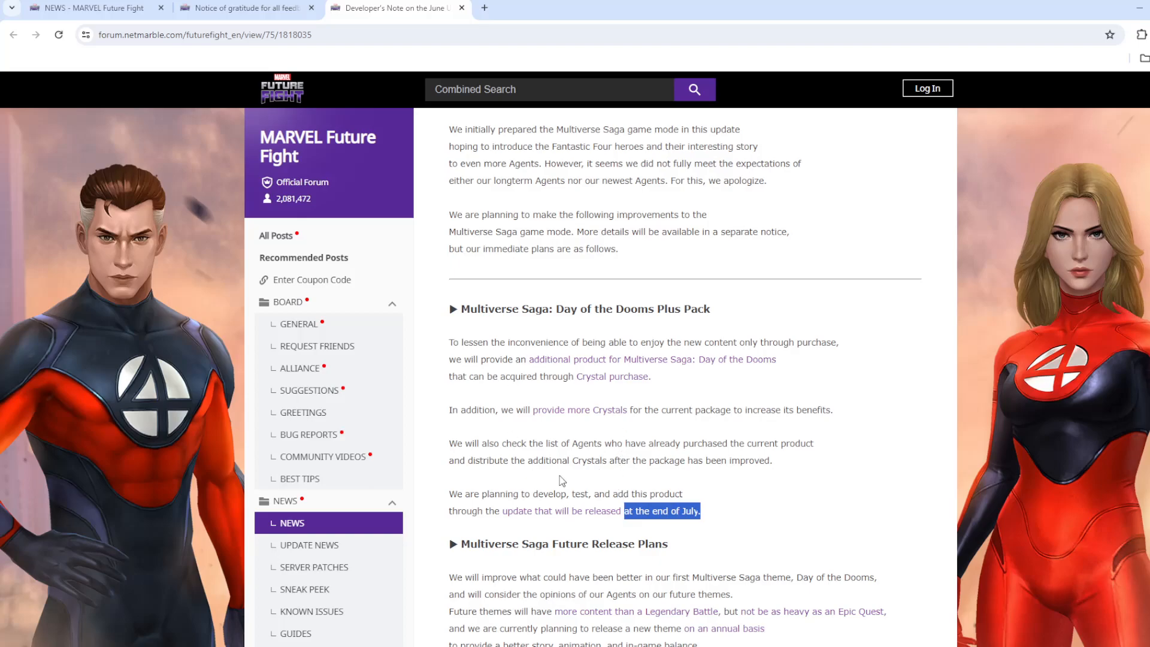
{"action": "double_click", "coordinate": [605, 310]}
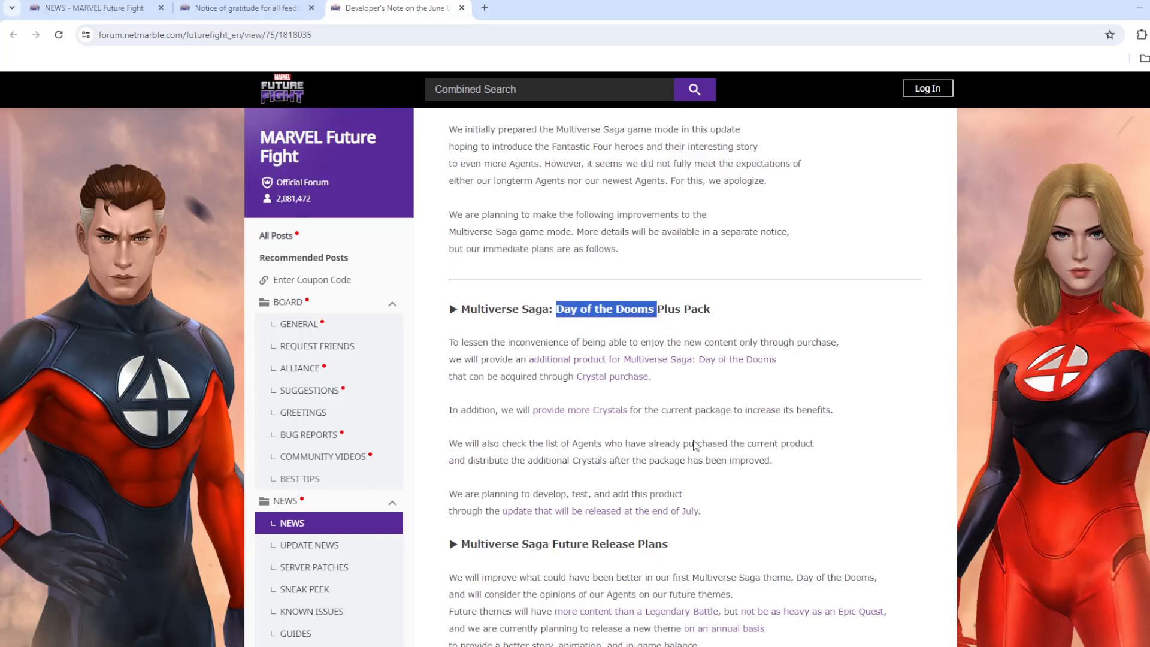
- Read Future Release Plans, highlighting the Epic Quest, Legendary Battle and better story phrases
{"action": "scroll", "scroll_direction": "down", "scroll_amount": 3}
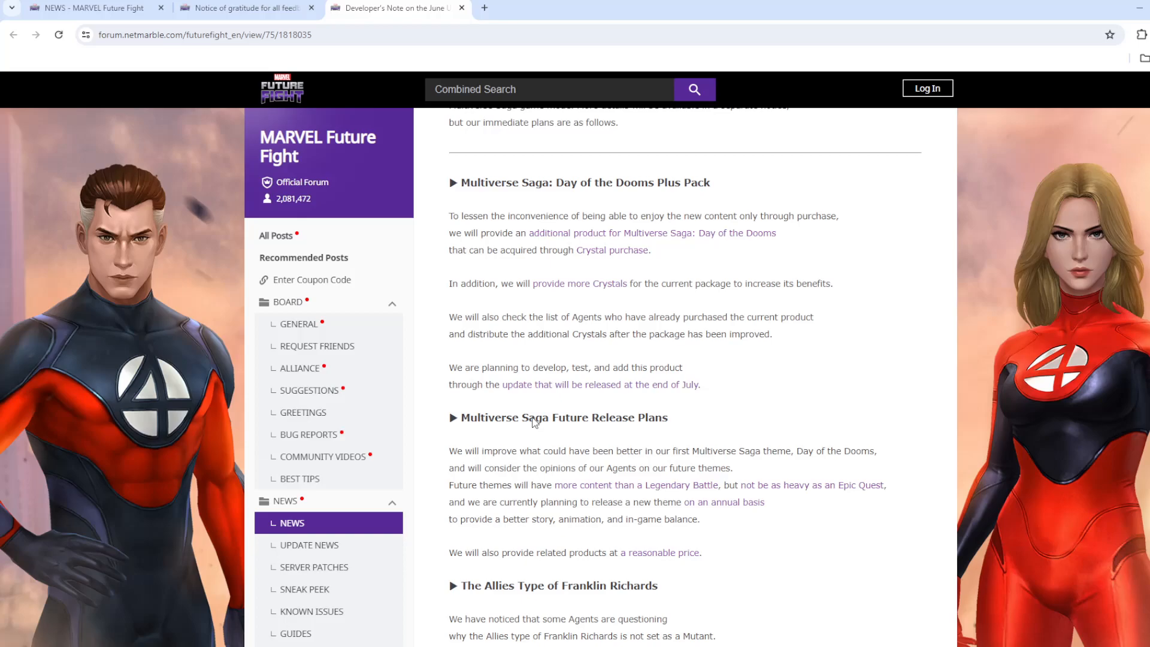
{"action": "mouse_move", "coordinate": [460, 462]}
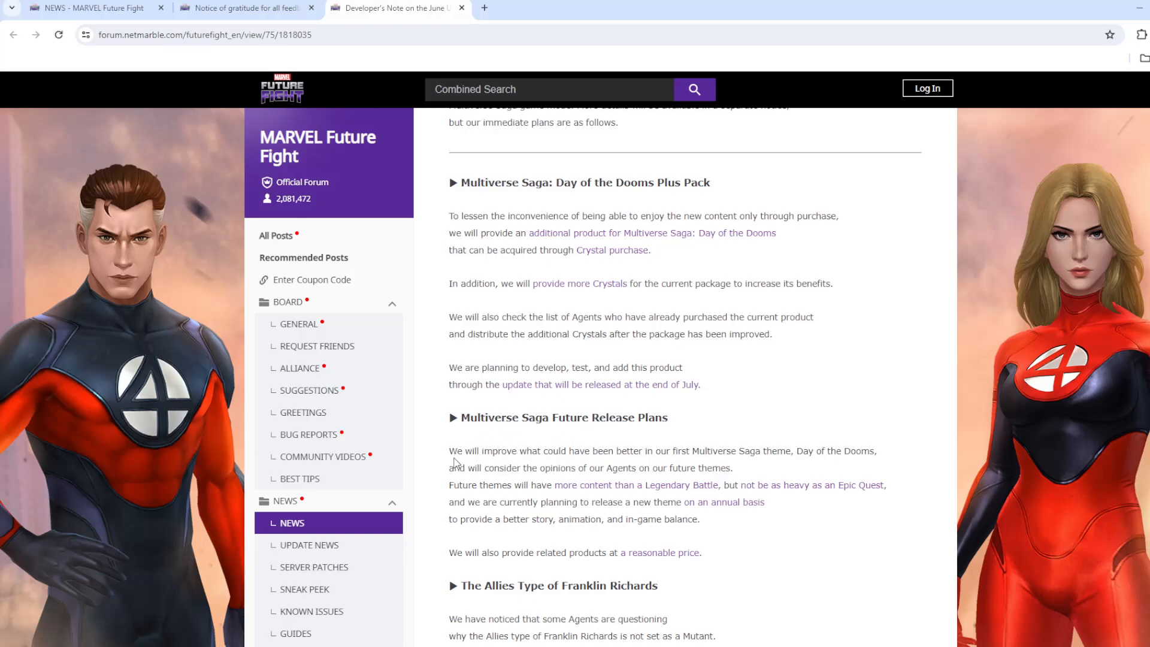
{"action": "mouse_move", "coordinate": [575, 462]}
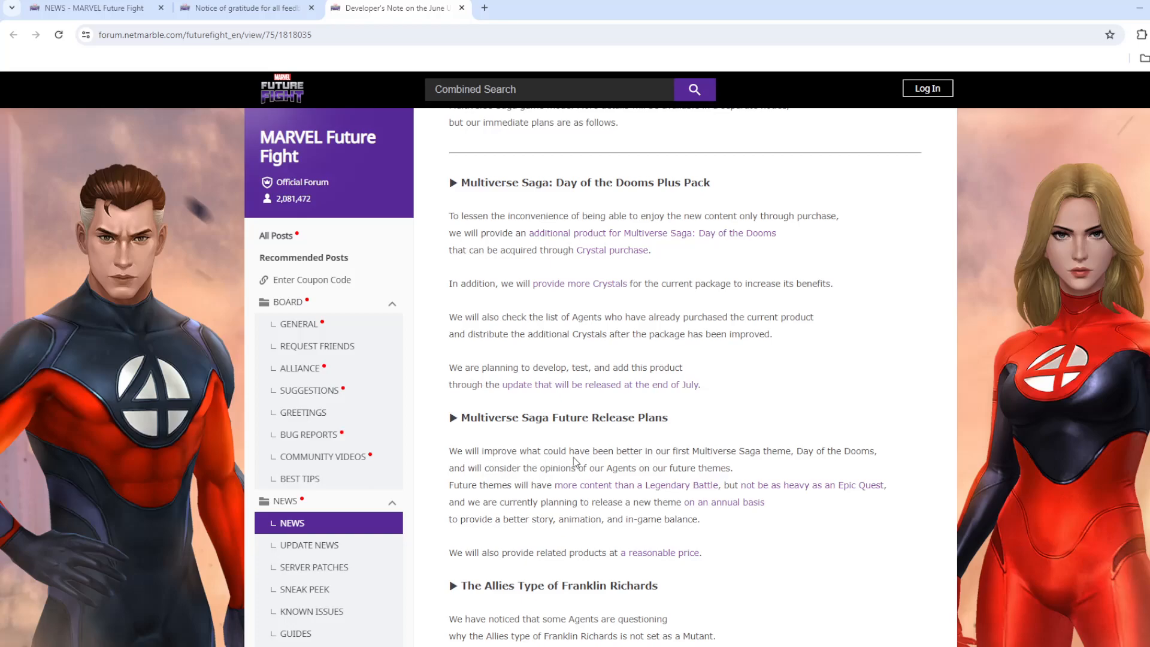
{"action": "mouse_move", "coordinate": [747, 458]}
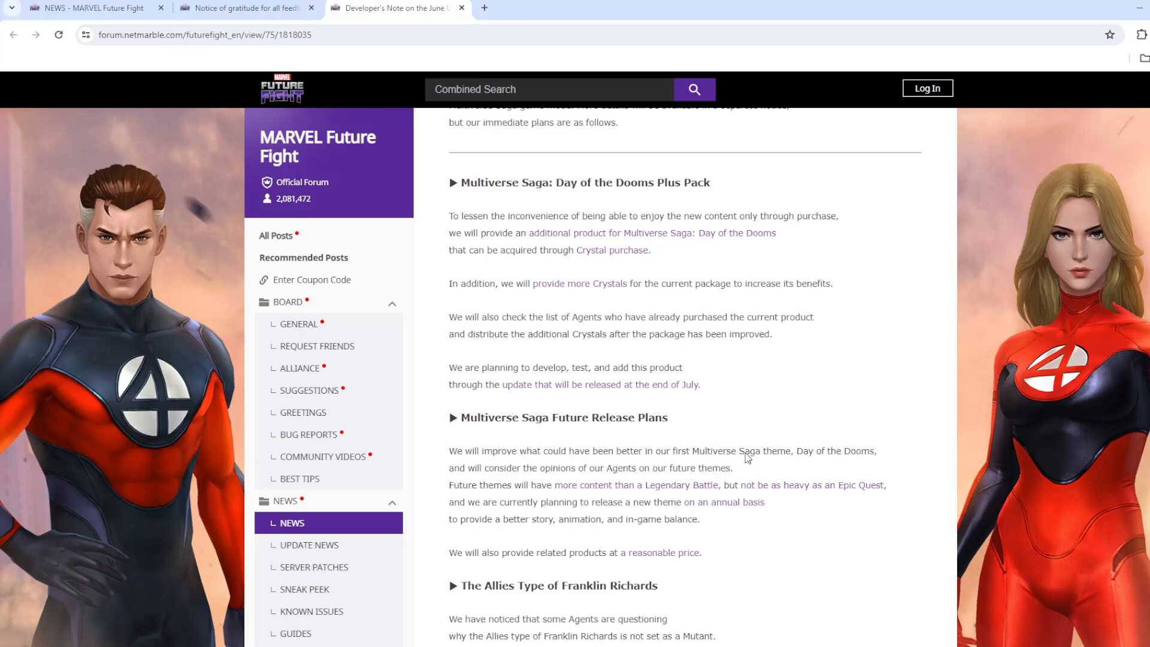
{"action": "mouse_move", "coordinate": [490, 477]}
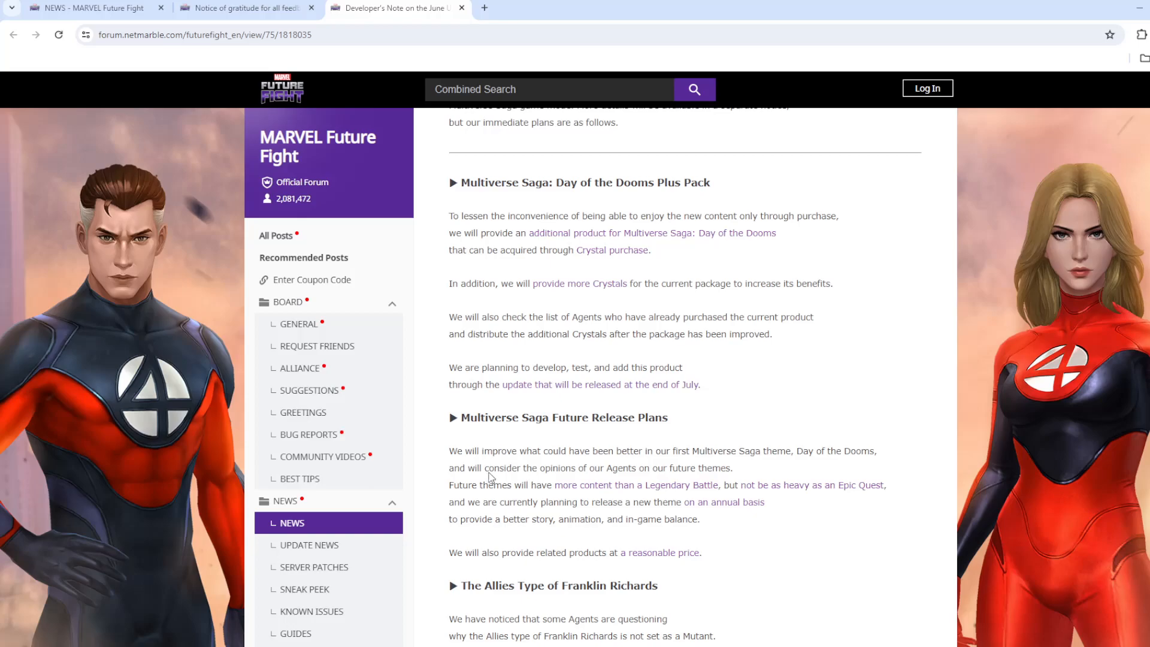
{"action": "mouse_move", "coordinate": [673, 478]}
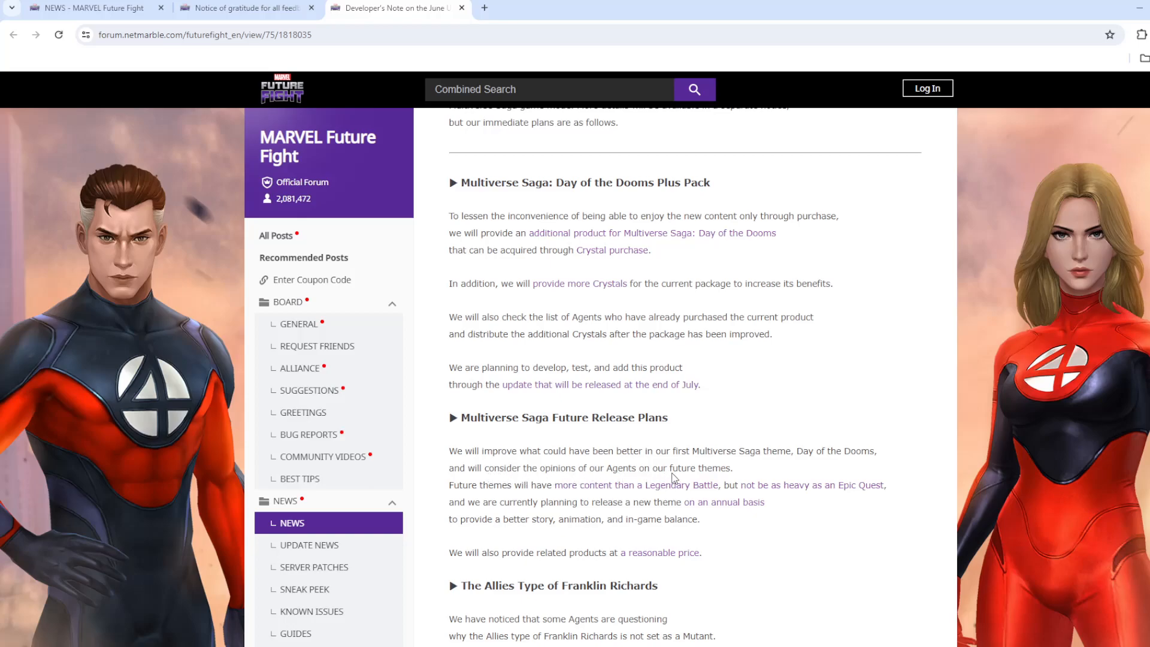
{"action": "mouse_move", "coordinate": [539, 491]}
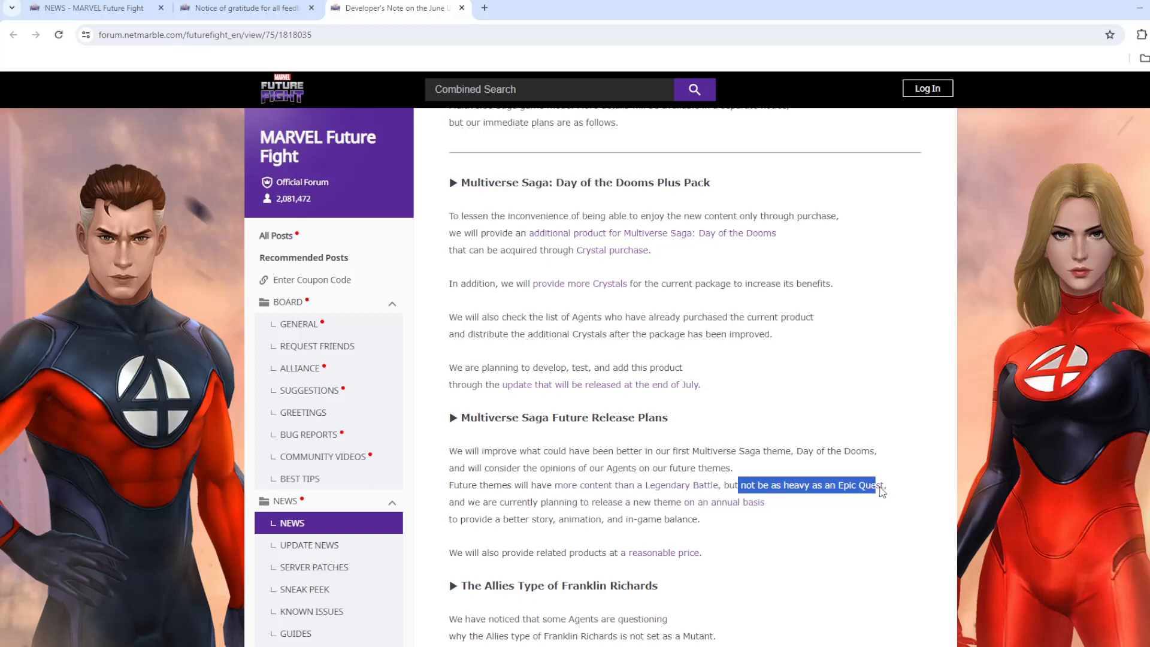
{"action": "left_click", "coordinate": [556, 505]}
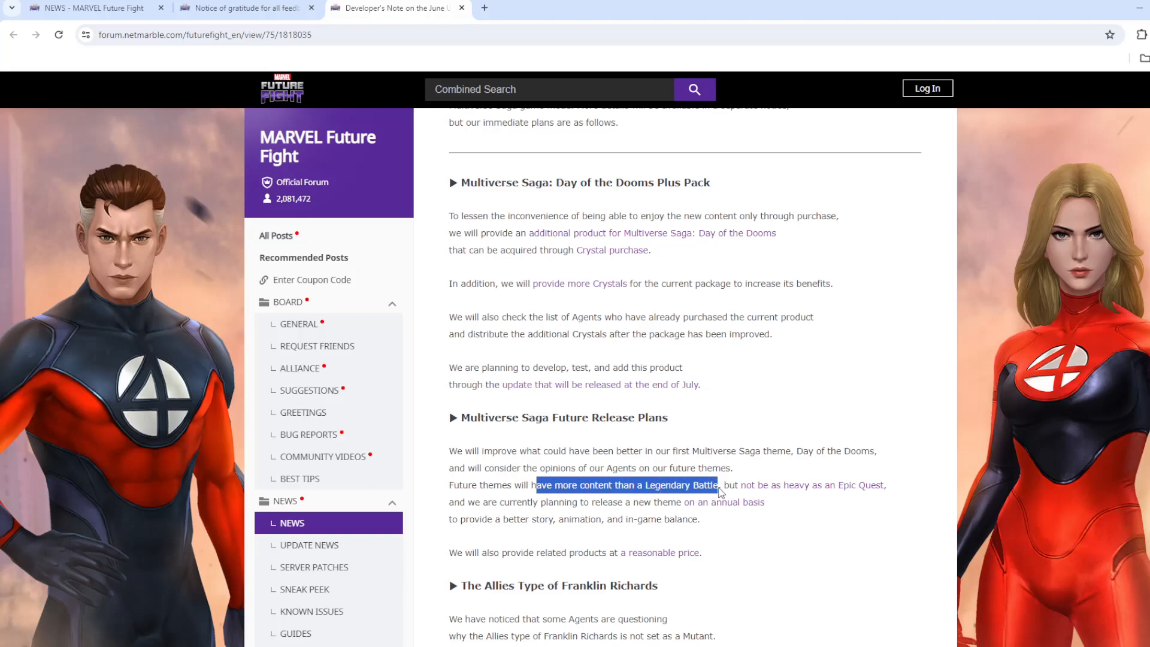
{"action": "left_click", "coordinate": [751, 492]}
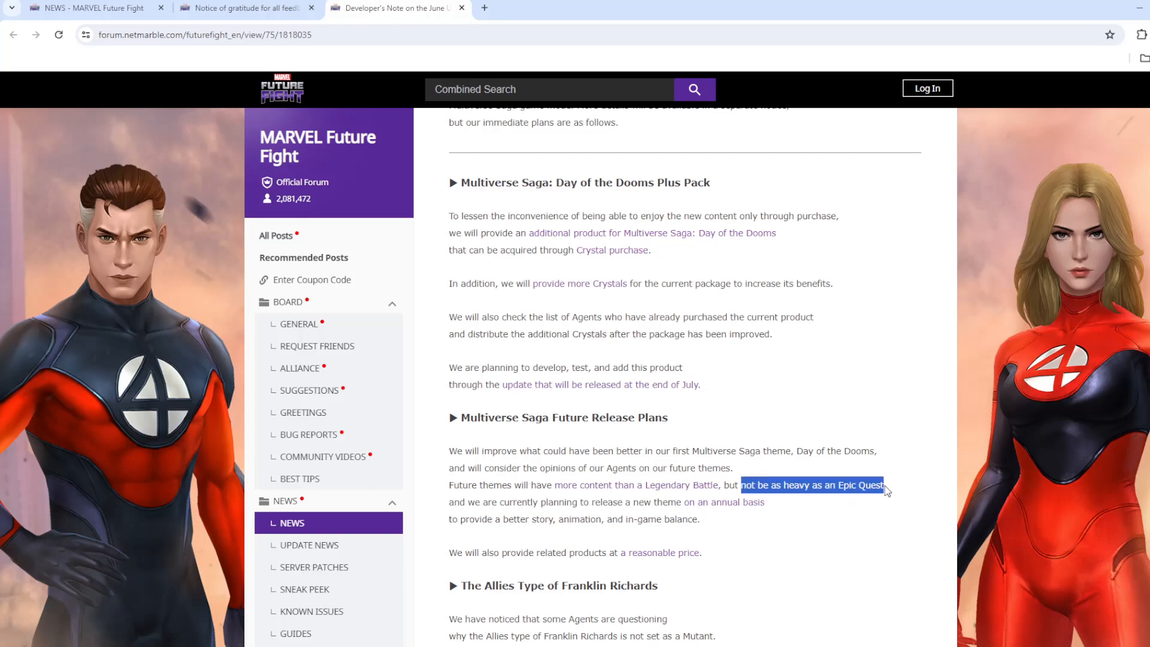
{"action": "mouse_move", "coordinate": [866, 501]}
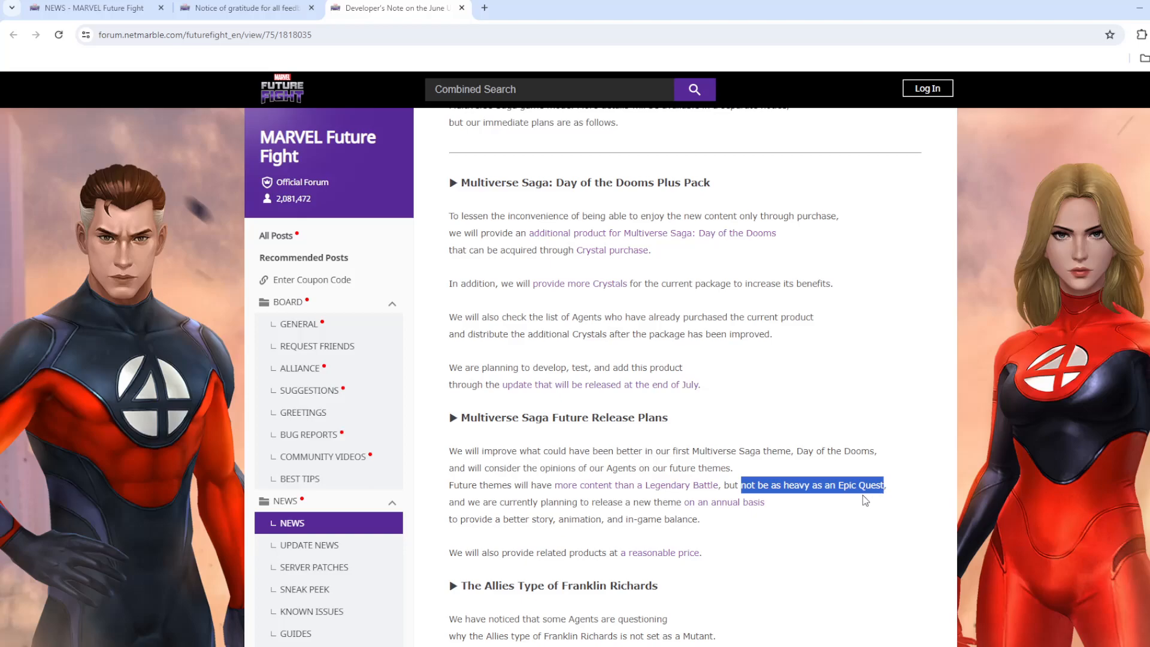
{"action": "mouse_move", "coordinate": [755, 510]}
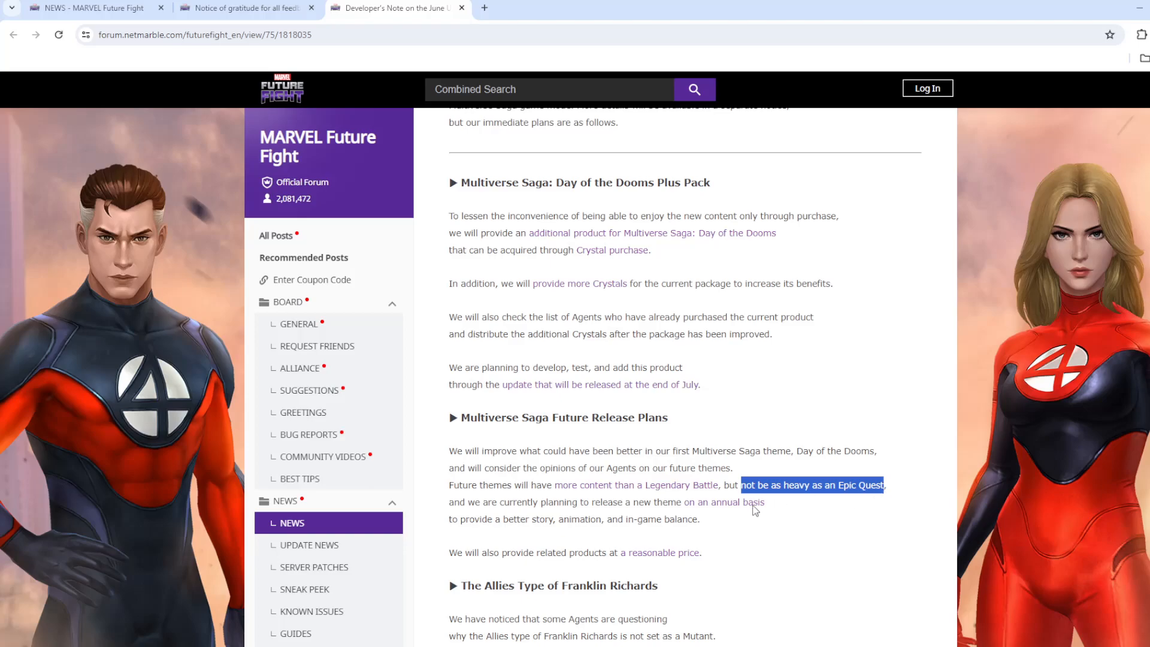
{"action": "mouse_move", "coordinate": [703, 503]}
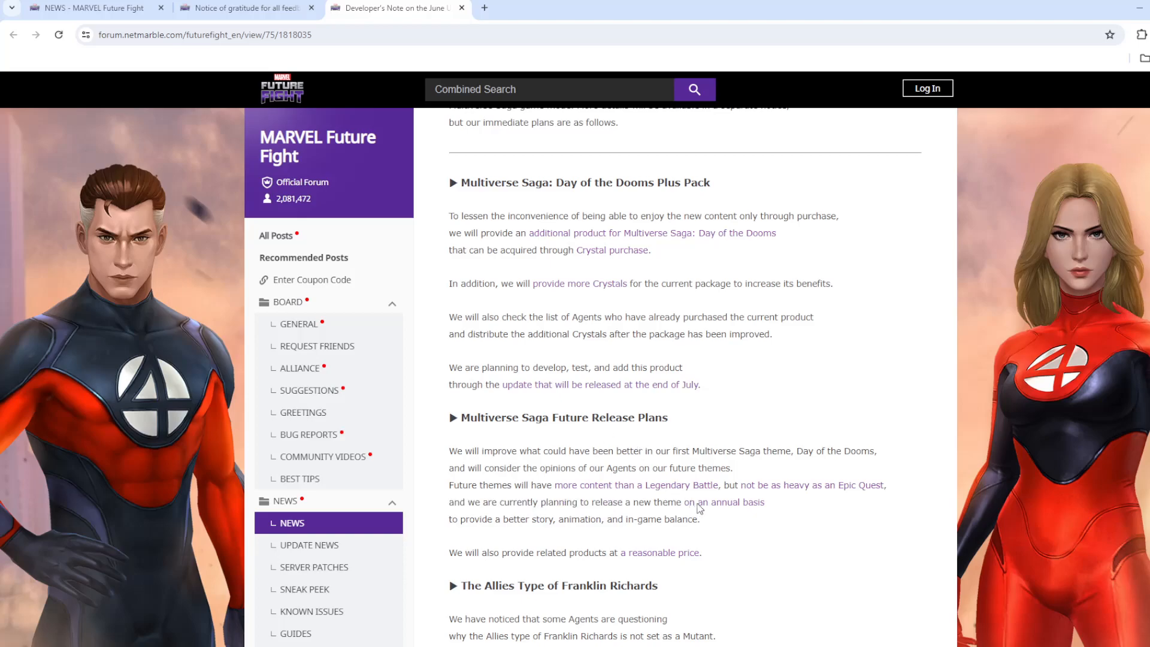
{"action": "mouse_move", "coordinate": [770, 516]}
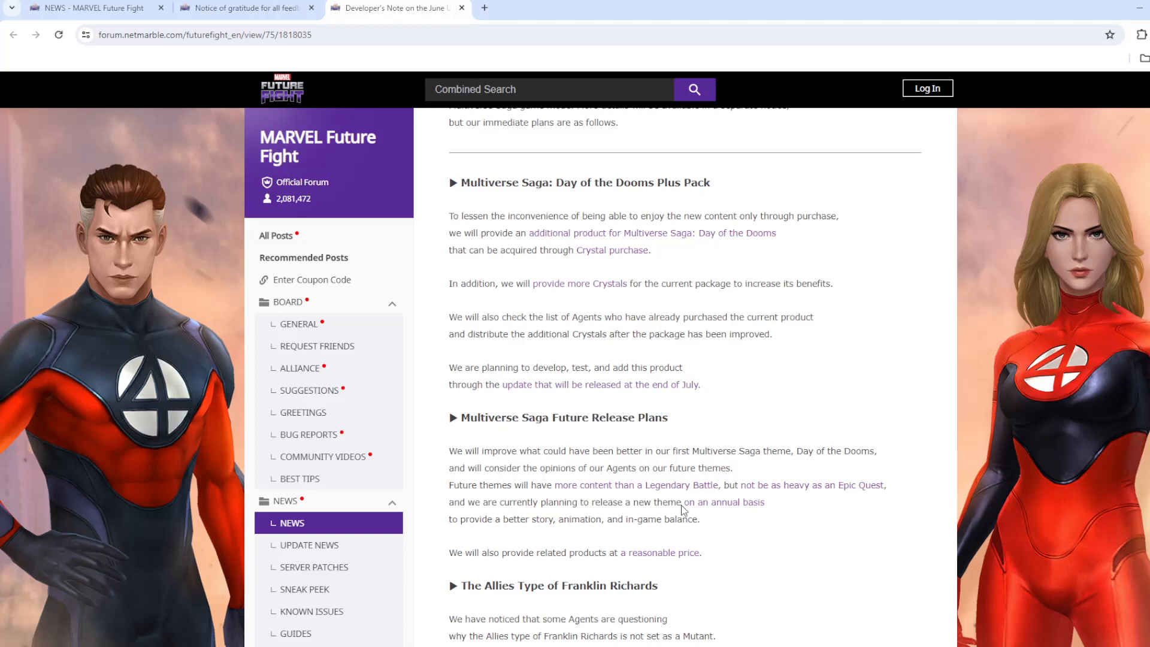
{"action": "double_click", "coordinate": [721, 502]}
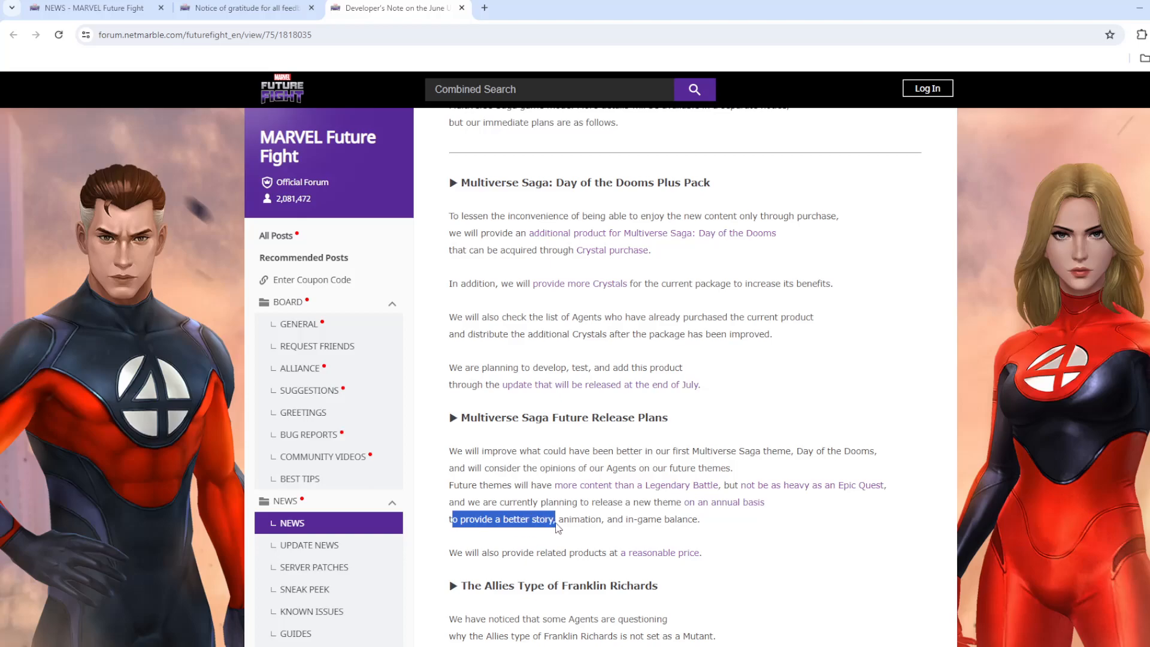
{"action": "left_click", "coordinate": [670, 536]}
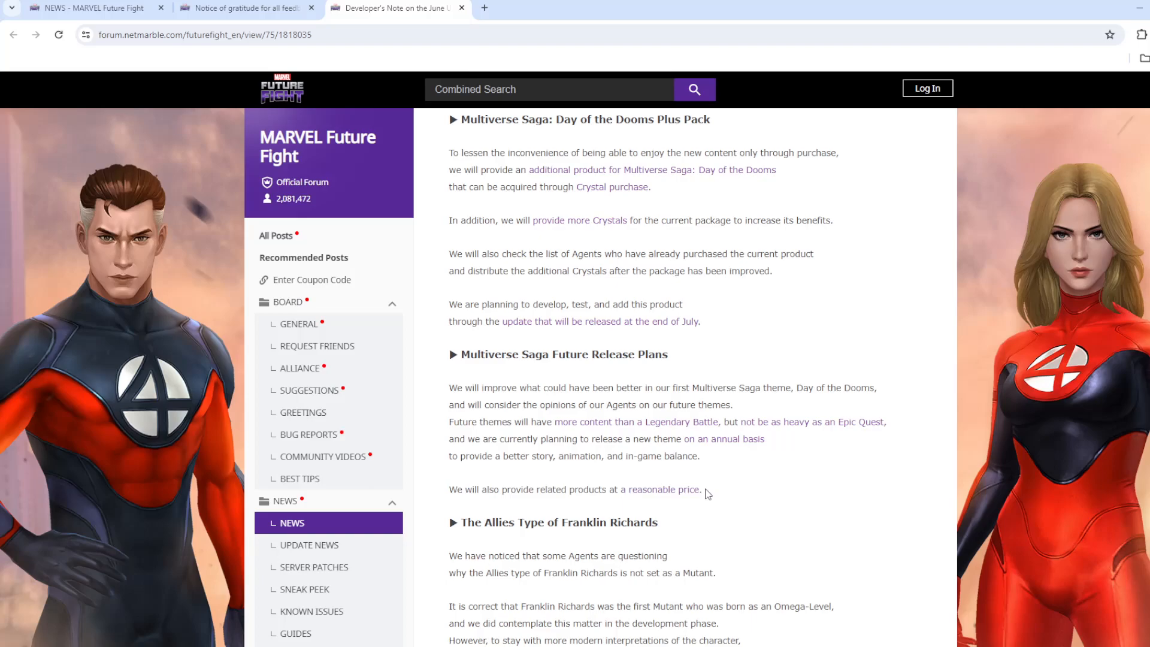
{"action": "mouse_move", "coordinate": [702, 498]}
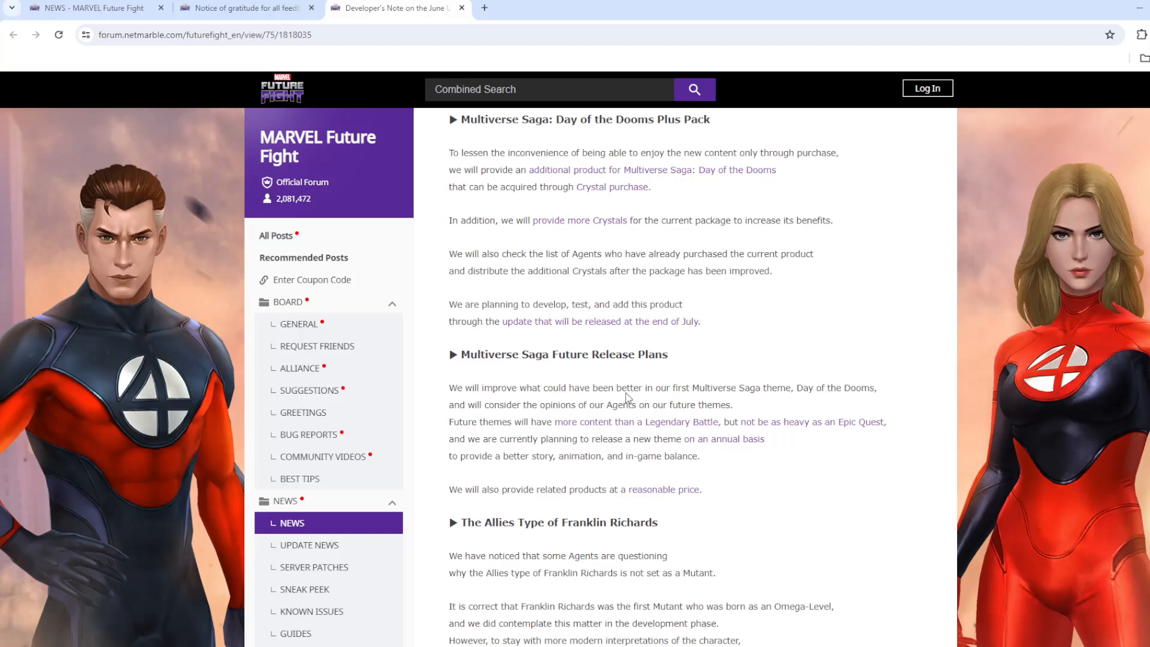
{"action": "scroll", "scroll_direction": "up", "scroll_amount": 3}
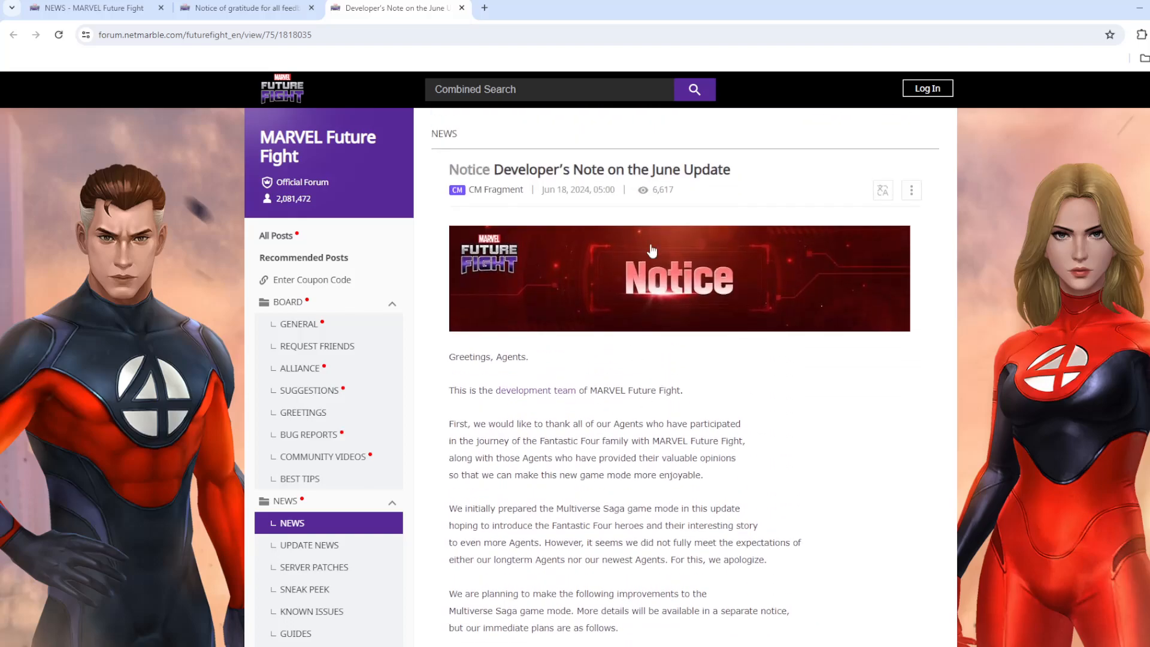
{"action": "scroll", "scroll_direction": "down", "scroll_amount": 3}
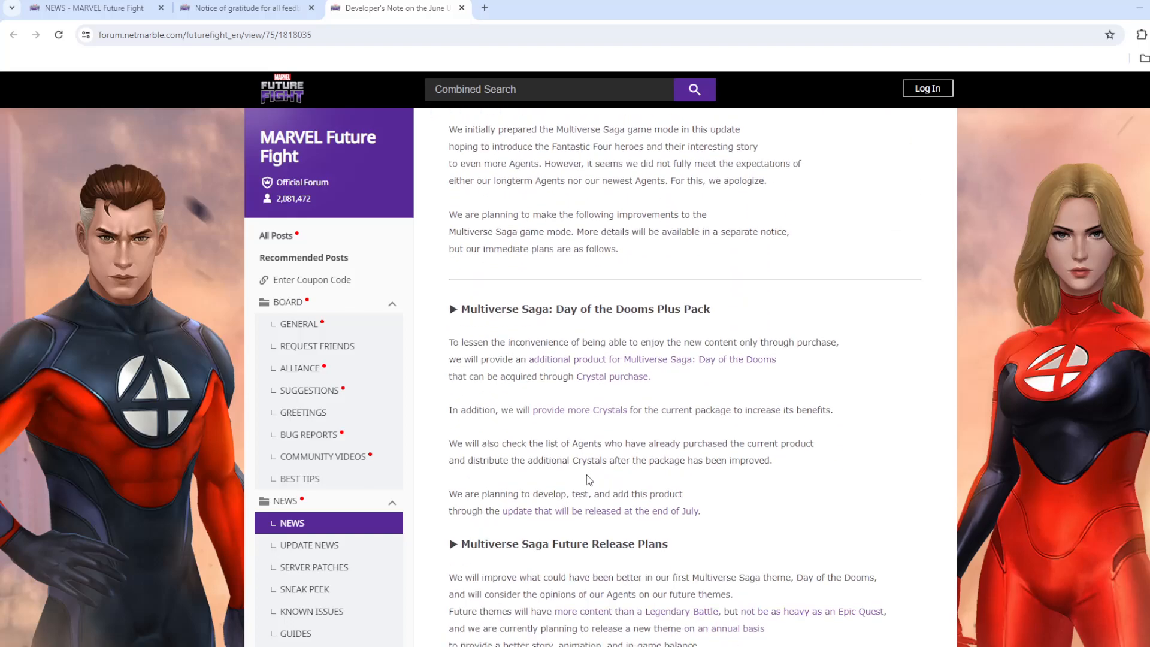
{"action": "scroll", "scroll_direction": "down", "scroll_amount": 3}
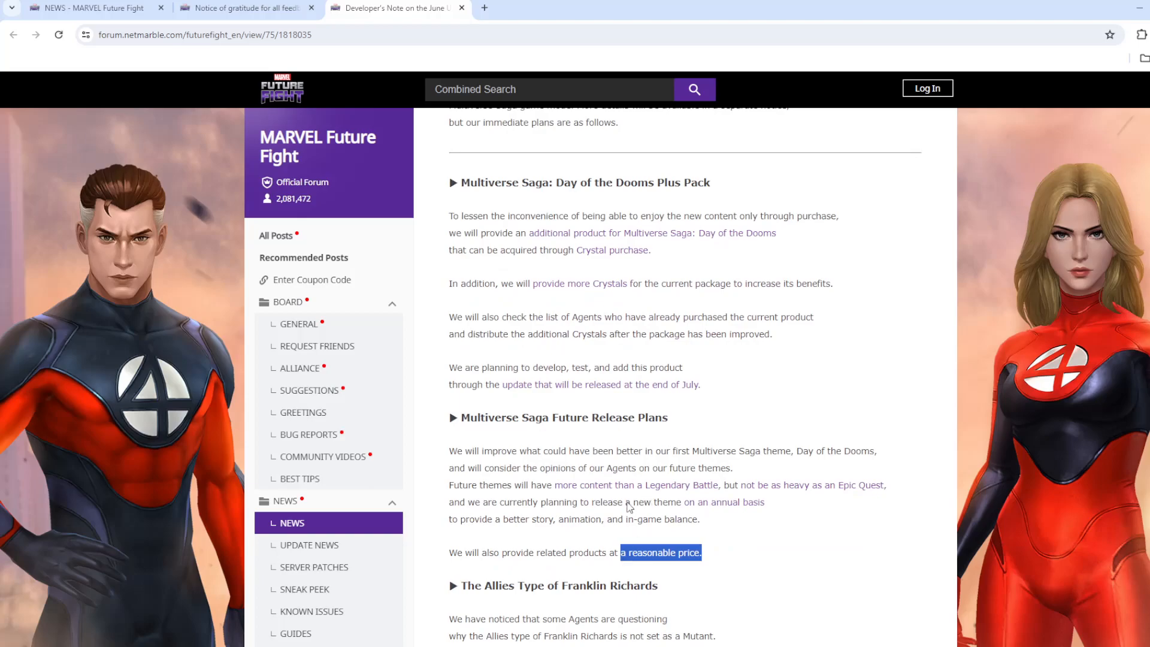
{"action": "left_click", "coordinate": [765, 538]}
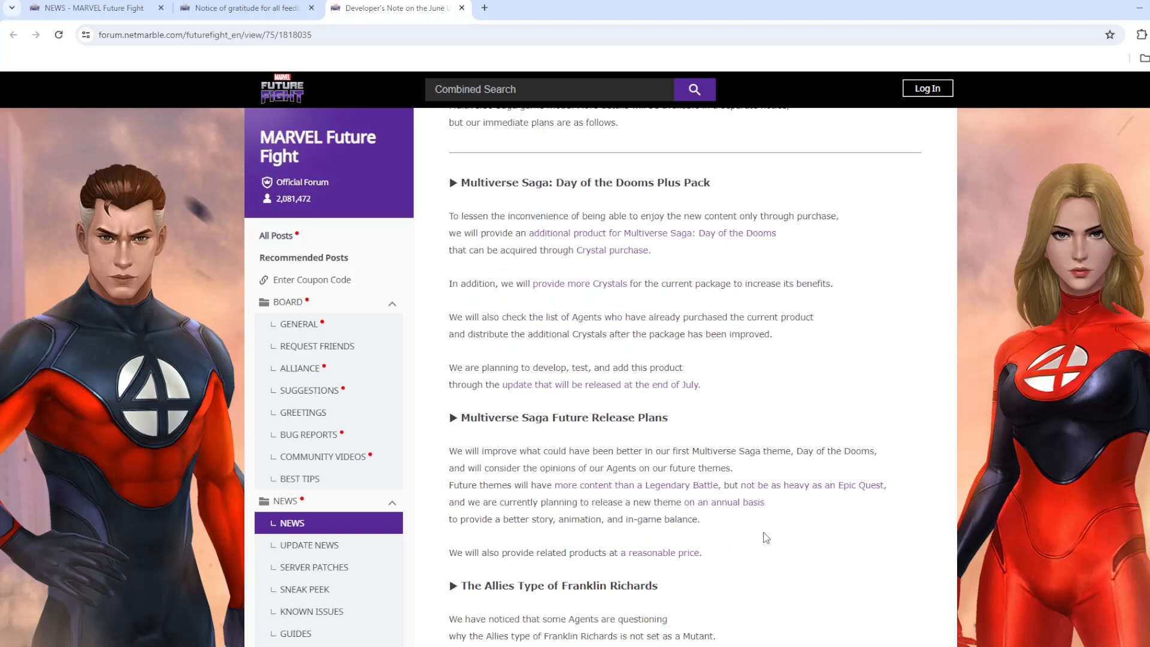
{"action": "scroll", "scroll_direction": "down", "scroll_amount": 3}
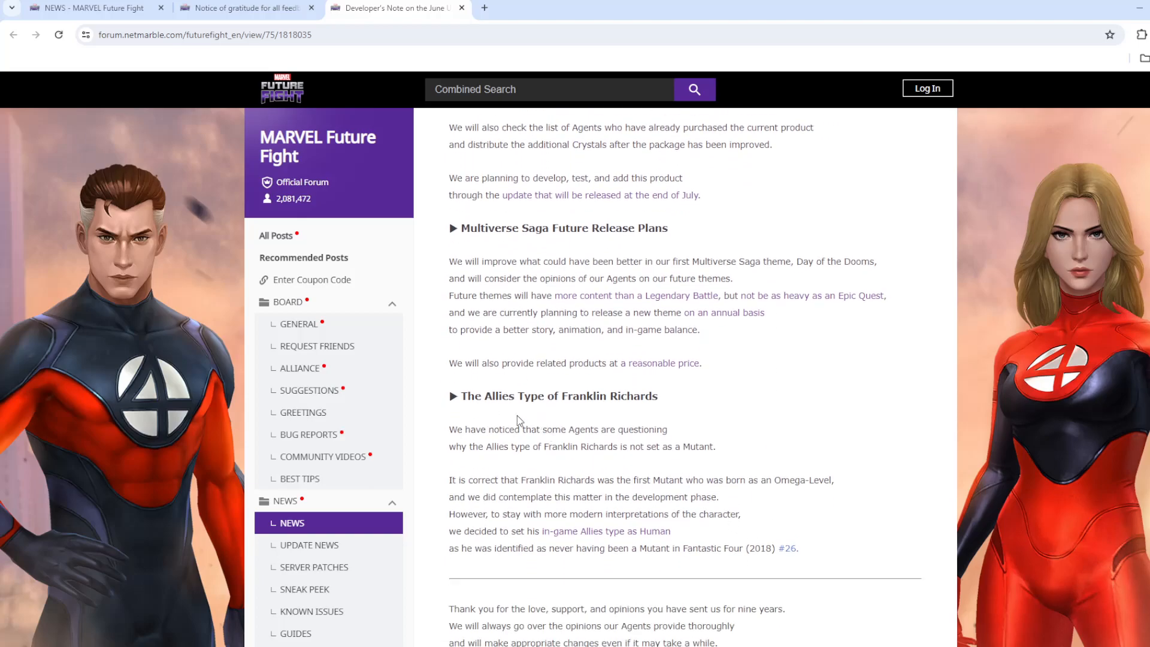
{"action": "mouse_move", "coordinate": [499, 477]}
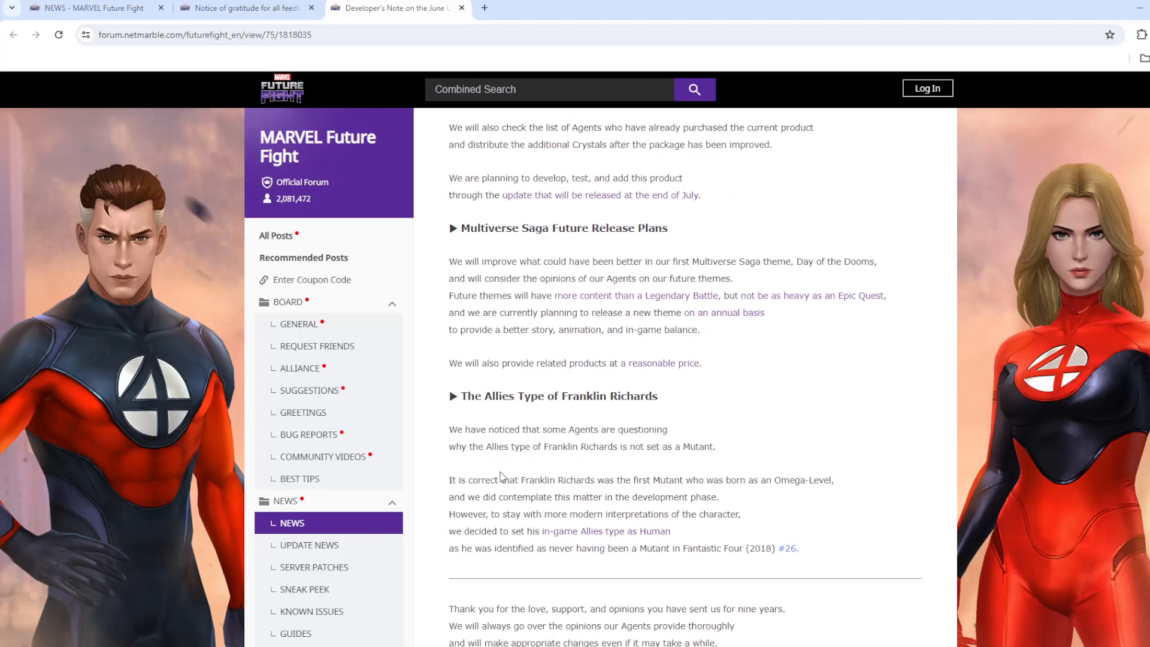
{"action": "scroll", "scroll_direction": "down", "scroll_amount": 3}
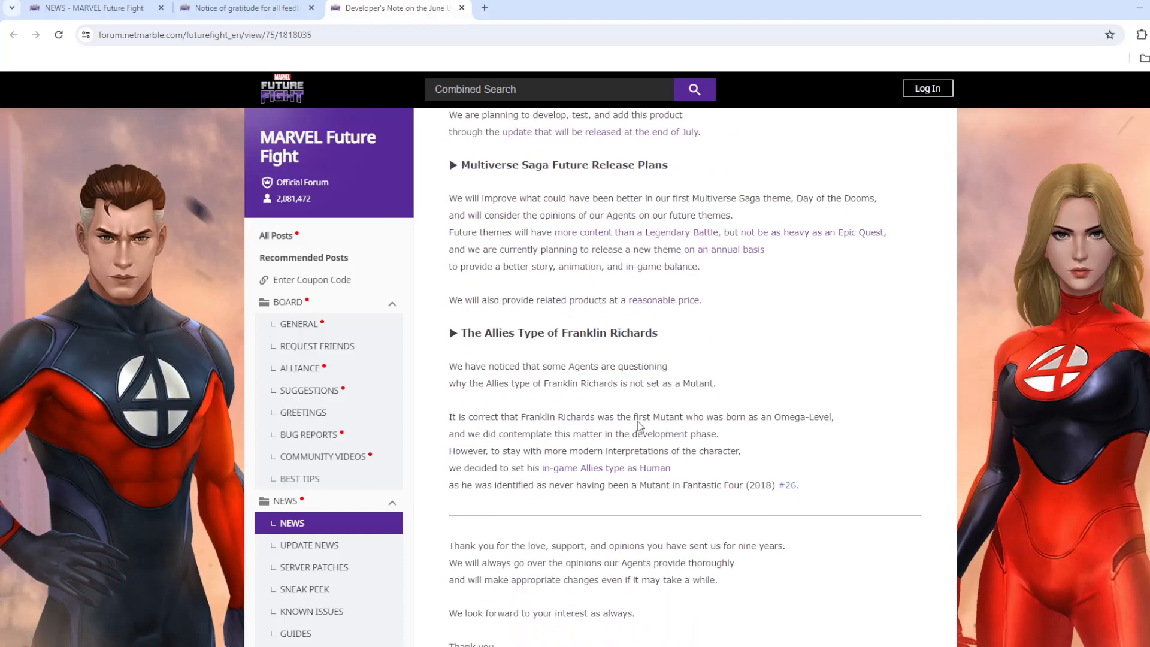
{"action": "mouse_move", "coordinate": [599, 428]}
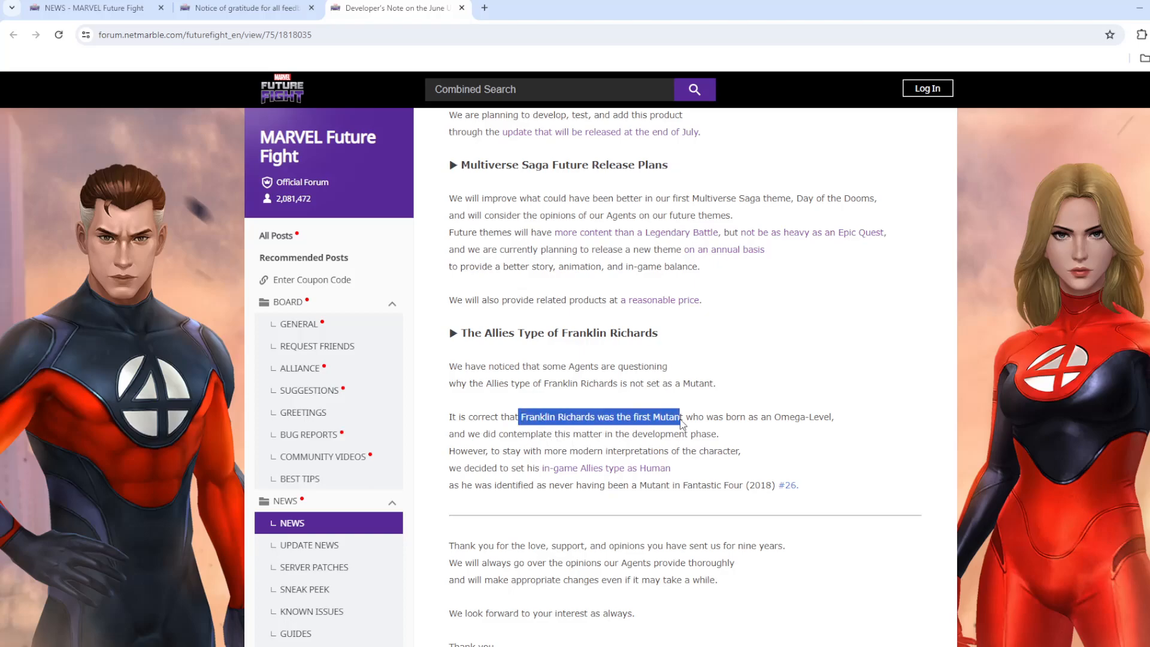
{"action": "left_click", "coordinate": [528, 458]}
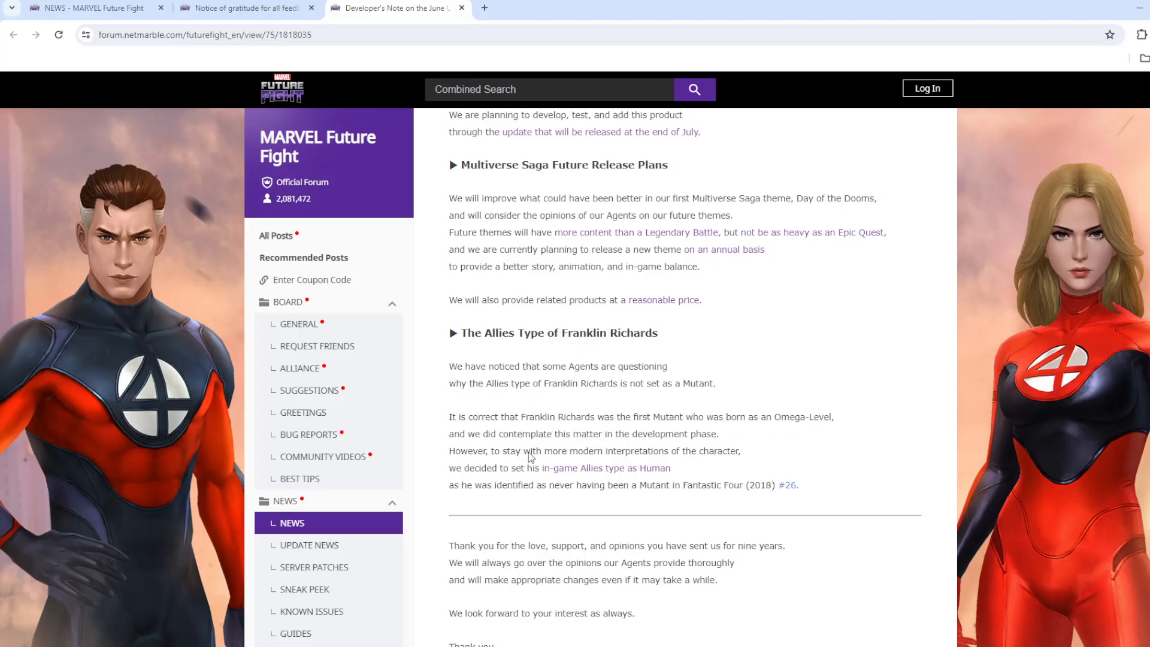
{"action": "mouse_move", "coordinate": [580, 462]}
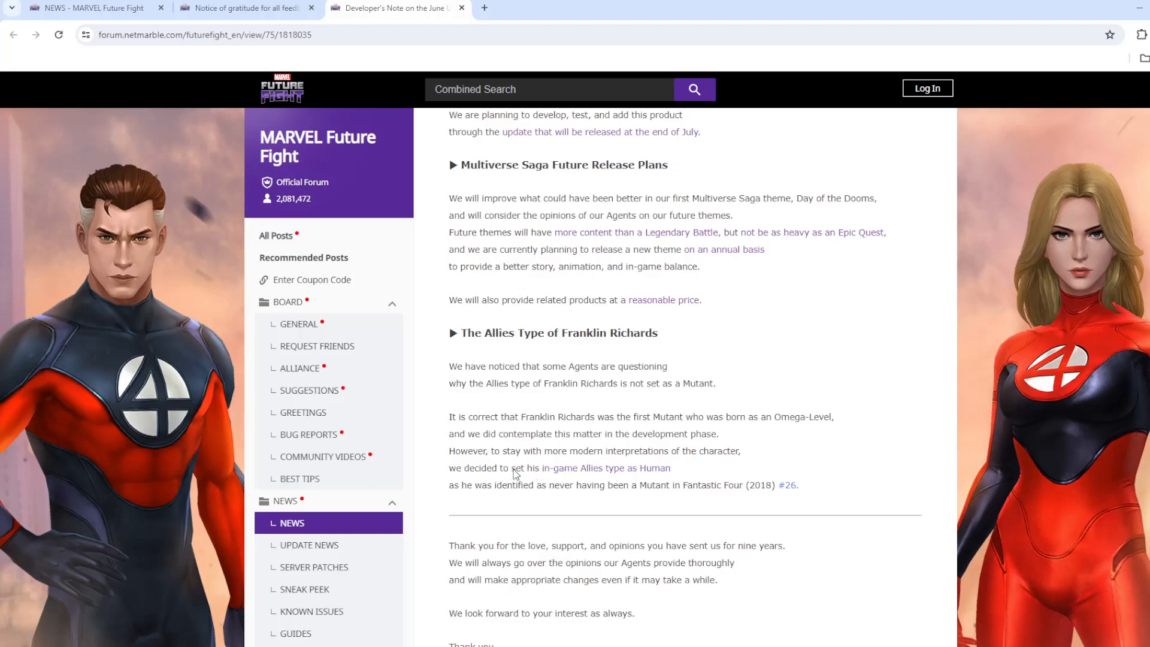
{"action": "mouse_move", "coordinate": [768, 492]}
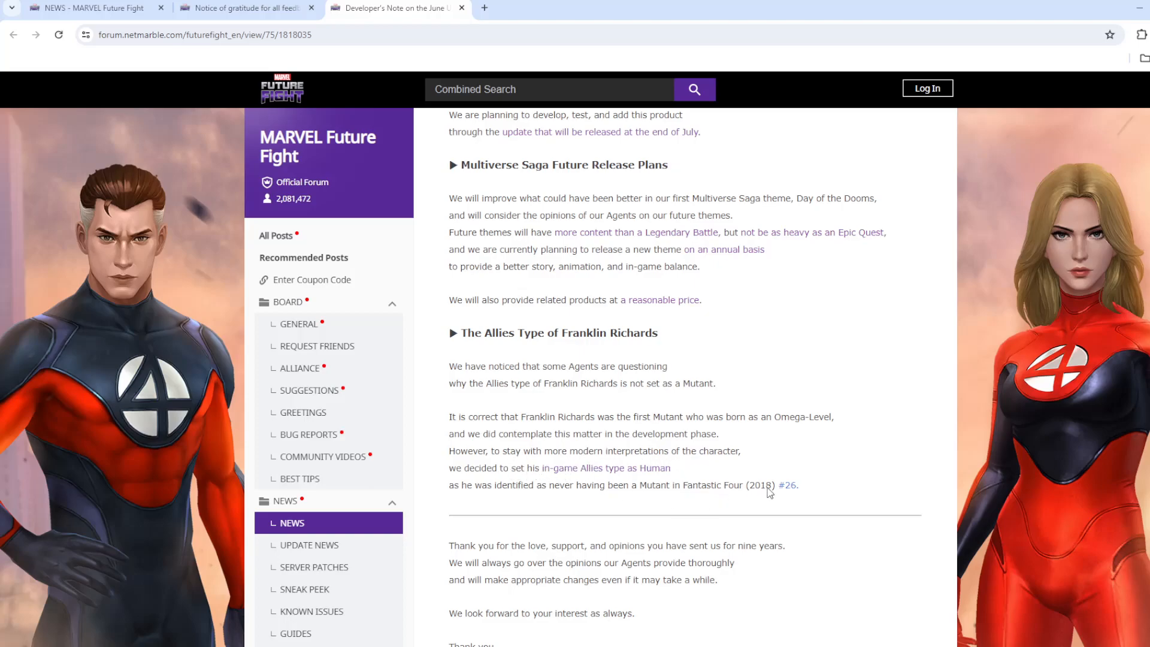
{"action": "mouse_move", "coordinate": [578, 467]}
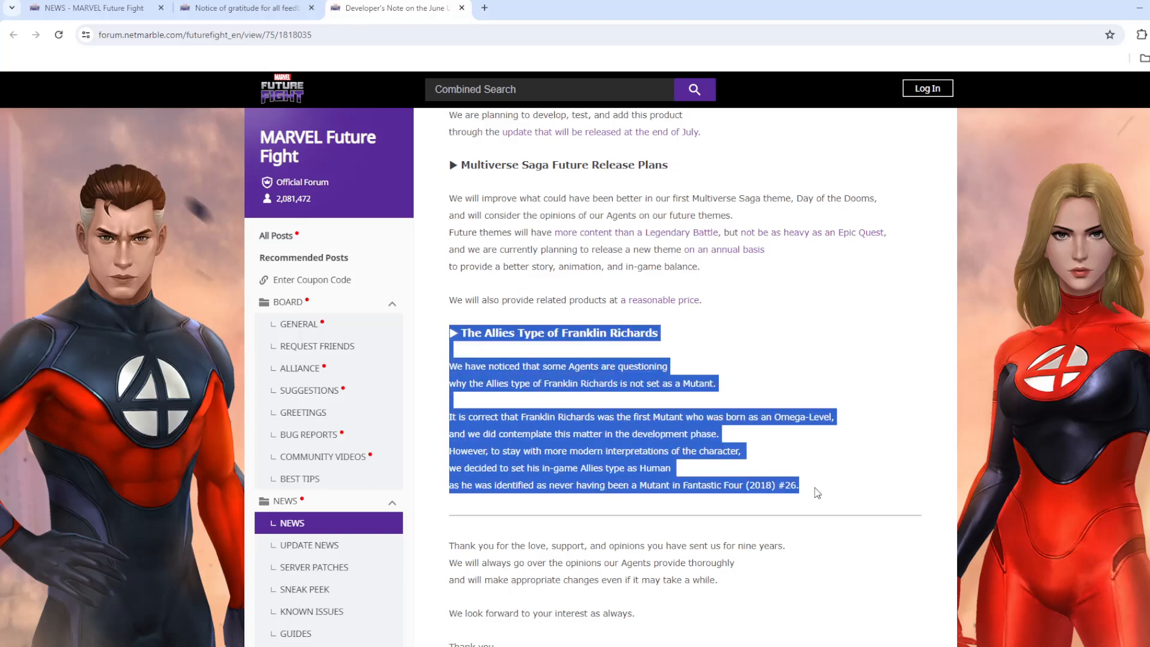
{"action": "scroll", "scroll_direction": "down", "scroll_amount": 3}
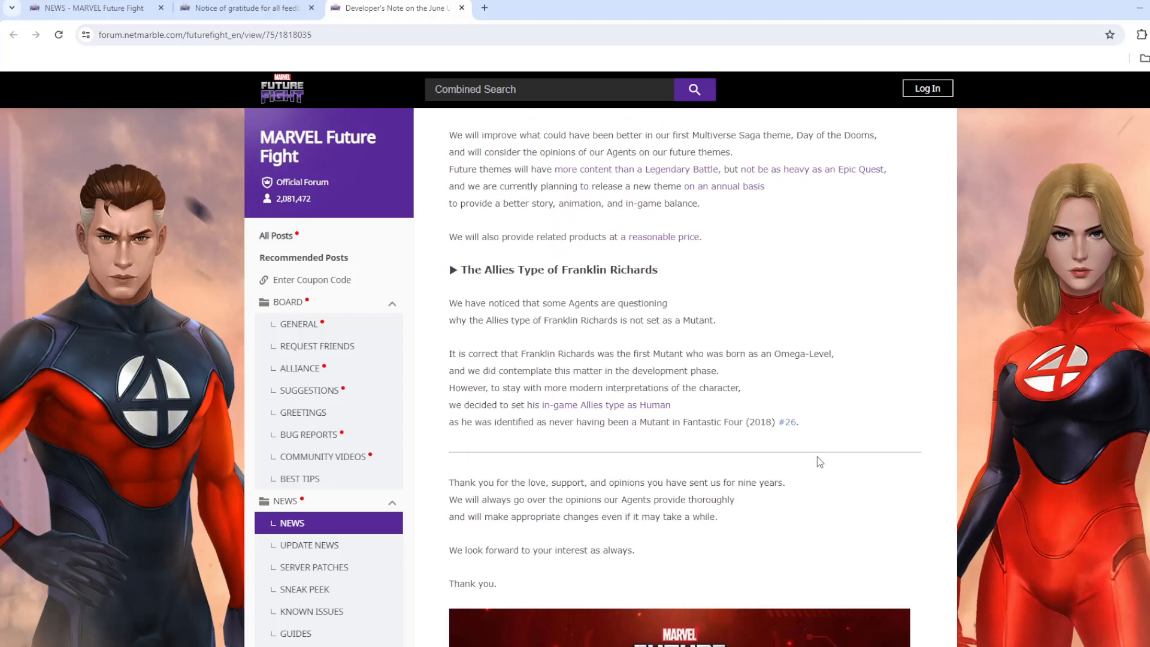
{"action": "scroll", "scroll_direction": "down", "scroll_amount": 3}
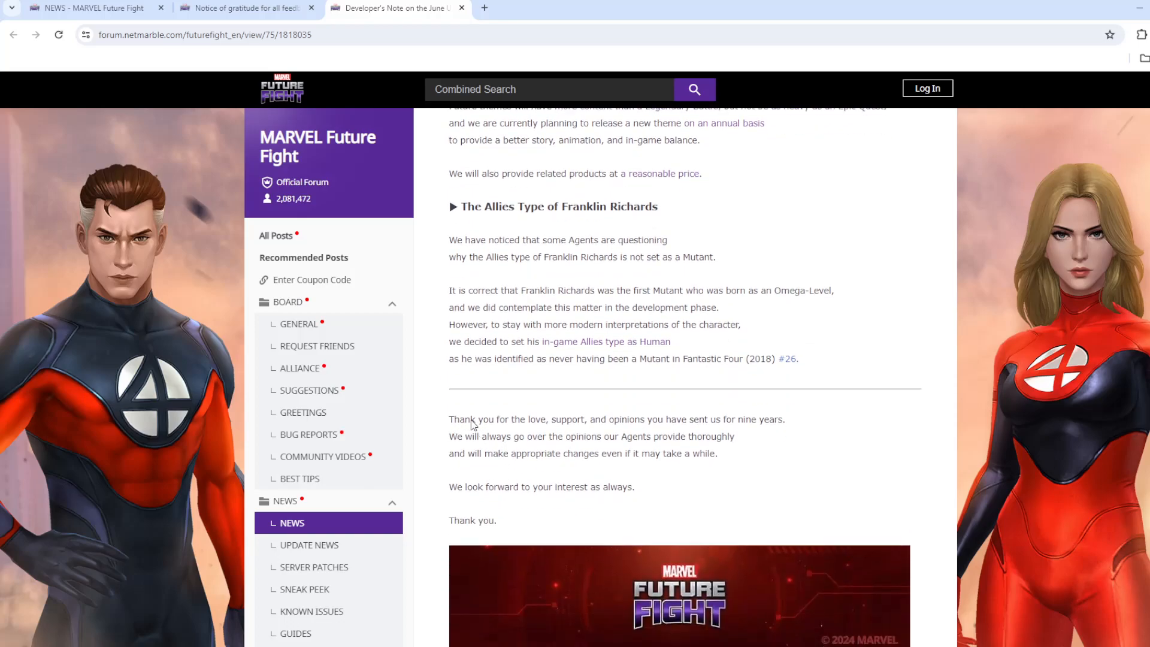
{"action": "mouse_move", "coordinate": [681, 427]}
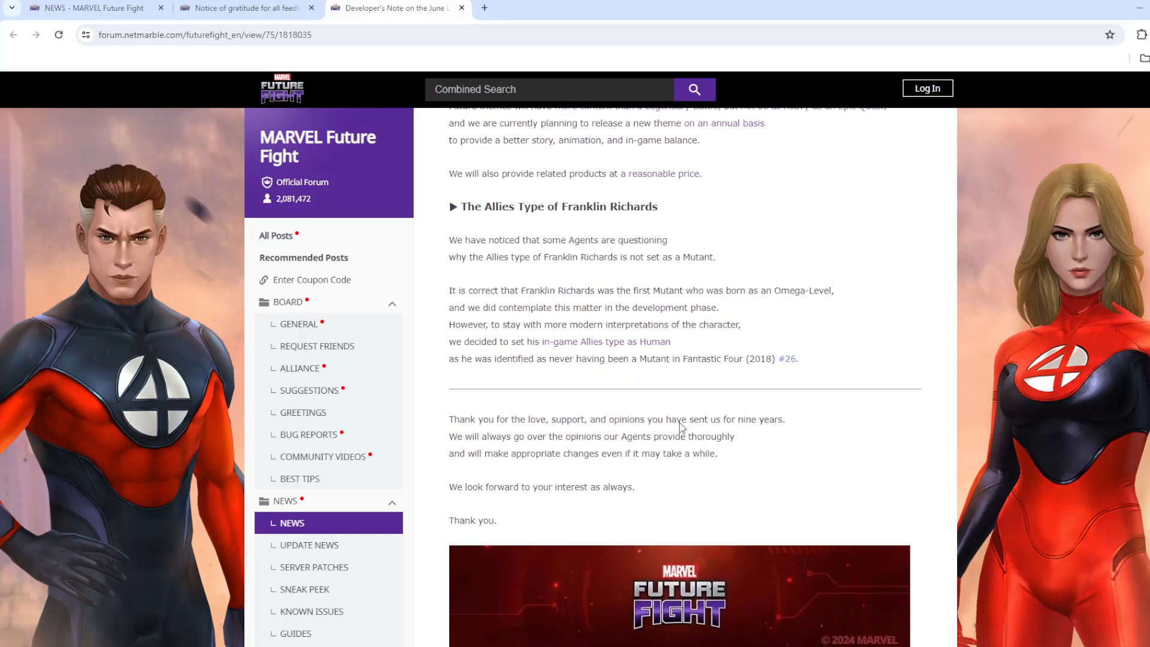
{"action": "mouse_move", "coordinate": [524, 445]}
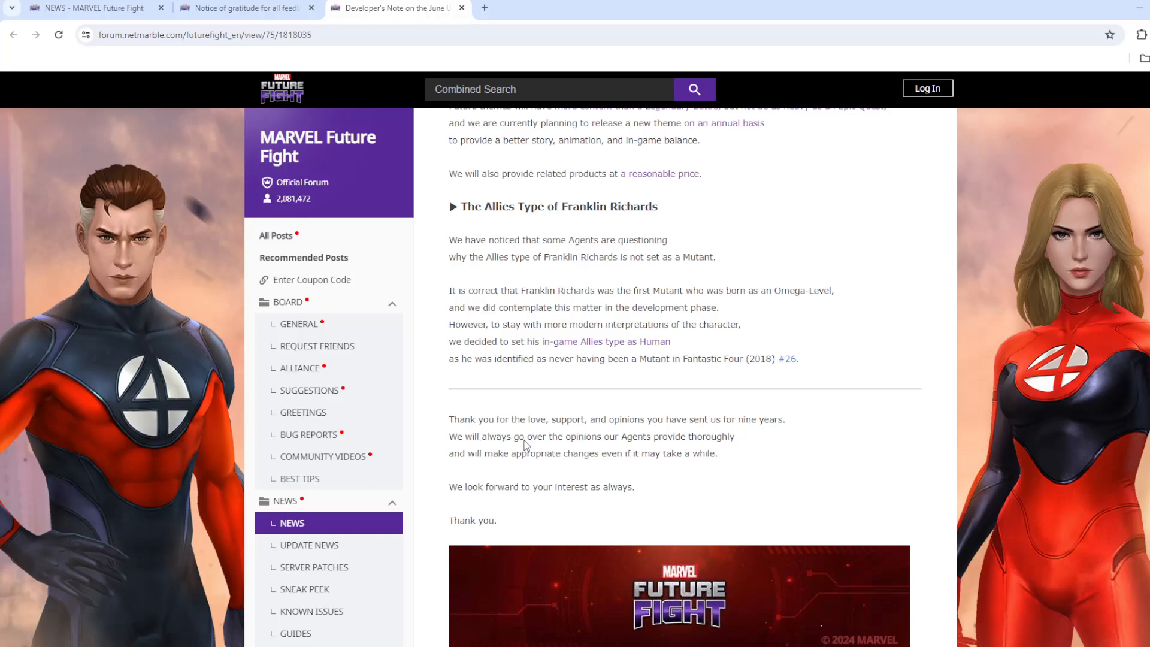
{"action": "mouse_move", "coordinate": [703, 445]}
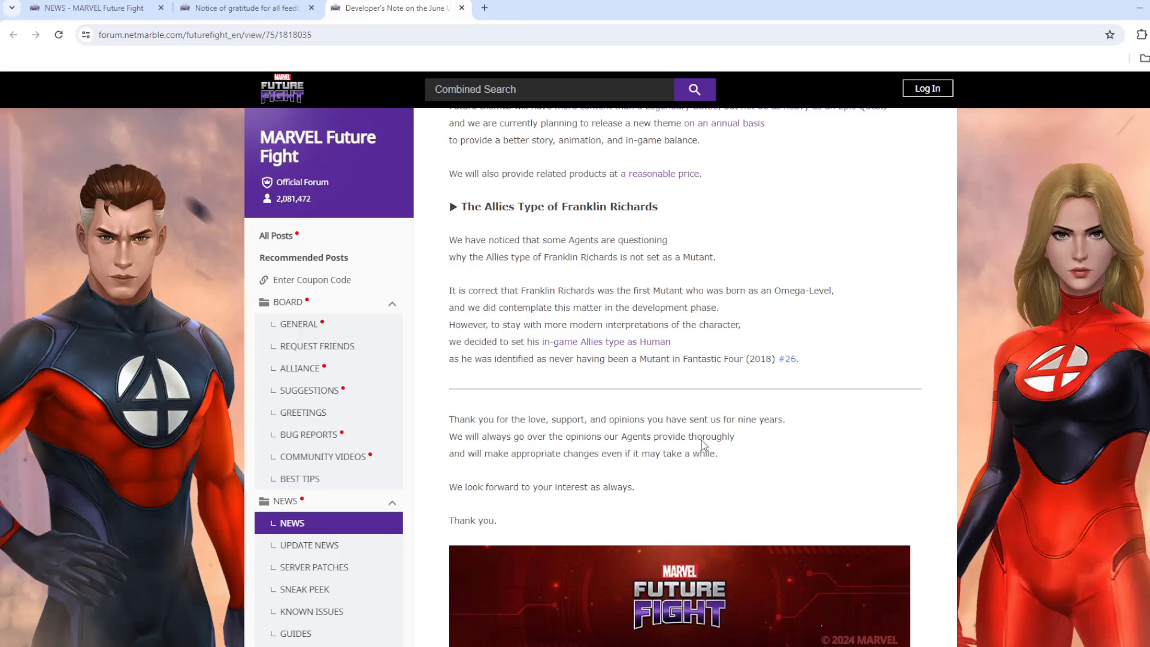
{"action": "mouse_move", "coordinate": [496, 461]}
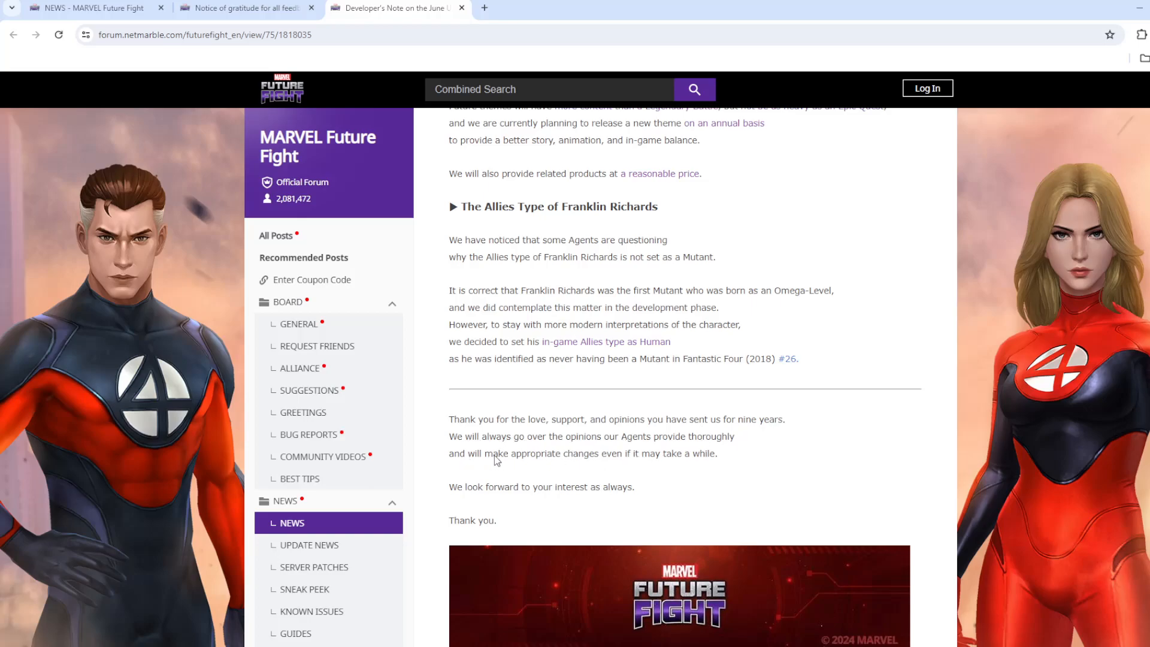
{"action": "mouse_move", "coordinate": [718, 462]}
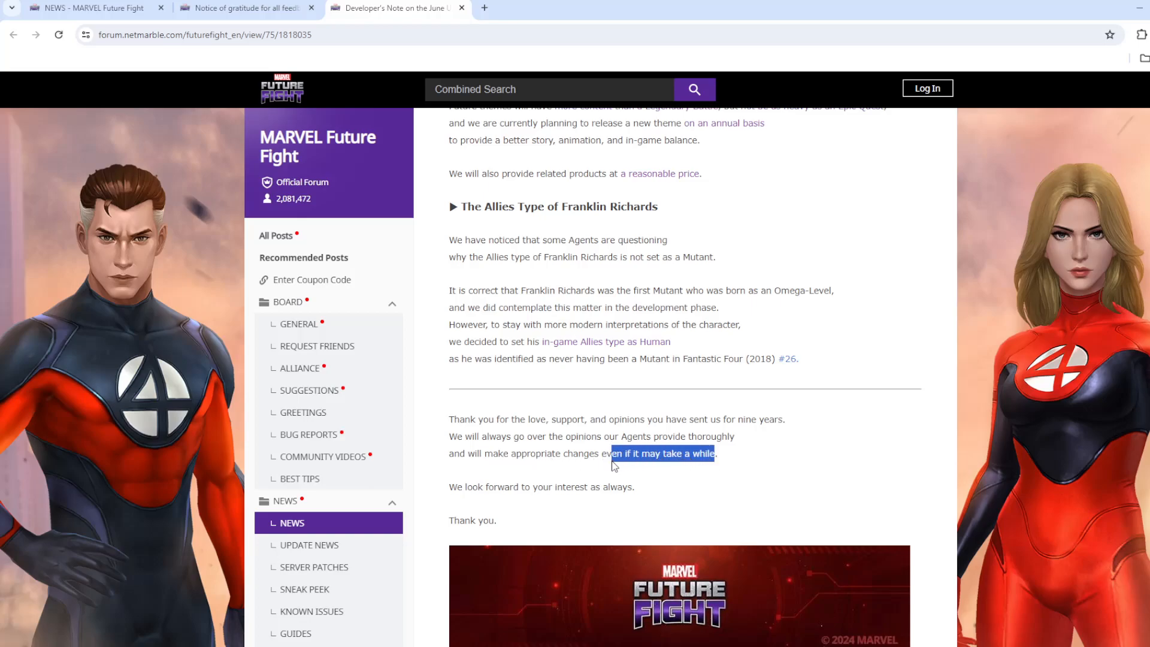
{"action": "scroll", "scroll_direction": "up", "scroll_amount": 3}
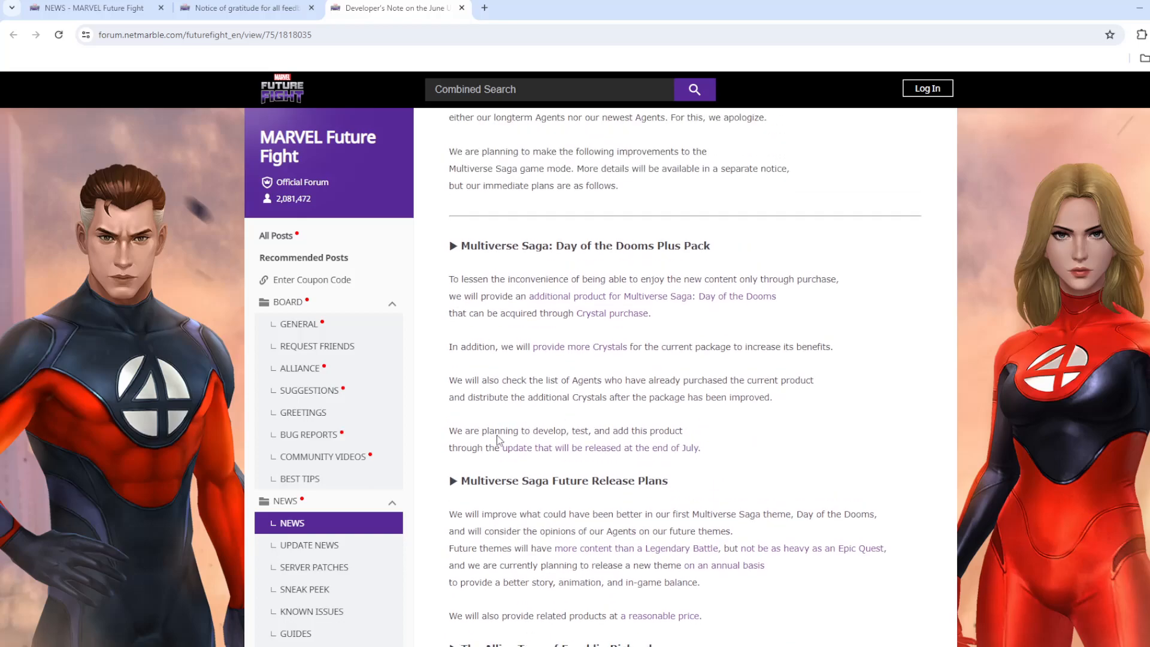
{"action": "double_click", "coordinate": [599, 448]}
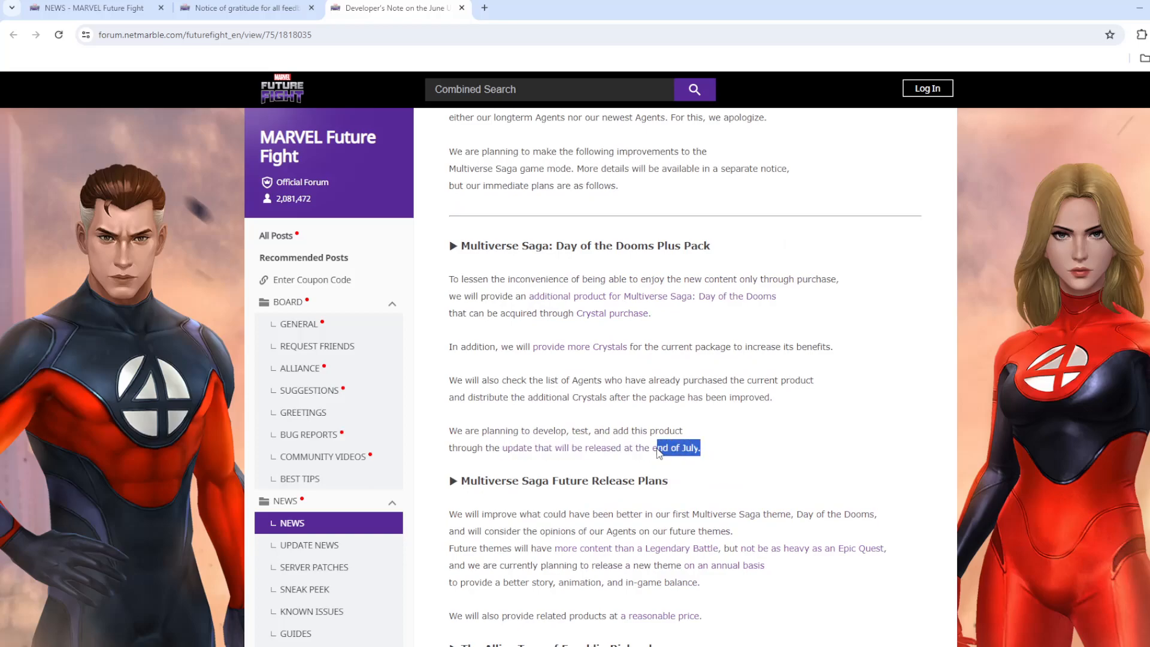
{"action": "scroll", "scroll_direction": "down", "scroll_amount": 3}
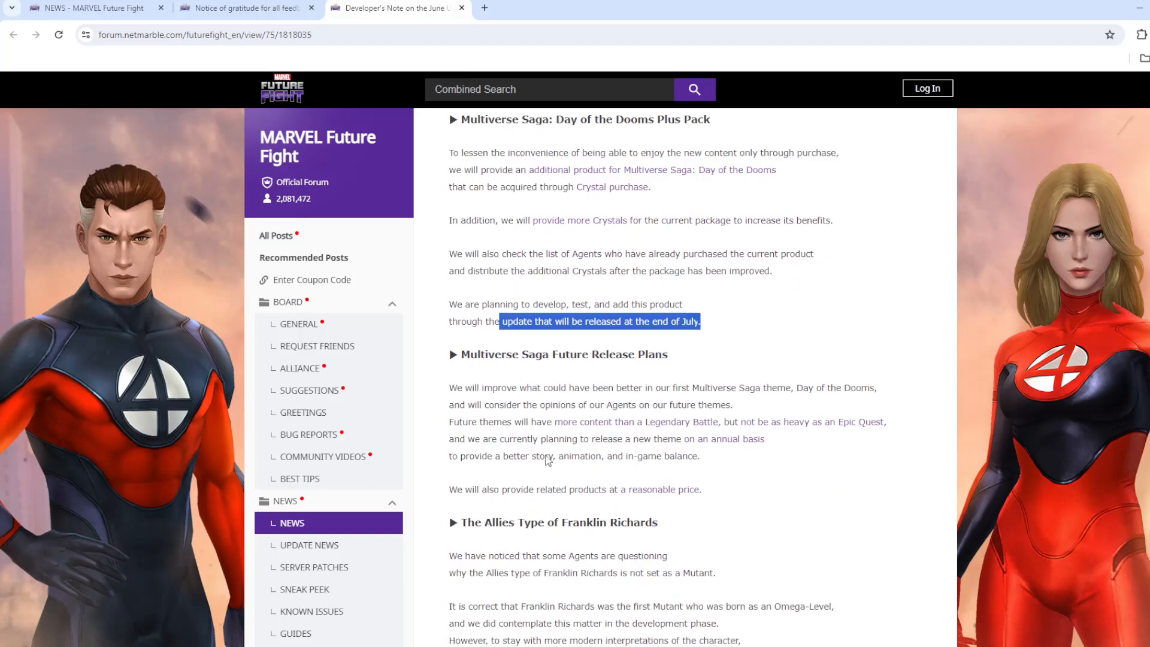
{"action": "scroll", "scroll_direction": "up", "scroll_amount": 3}
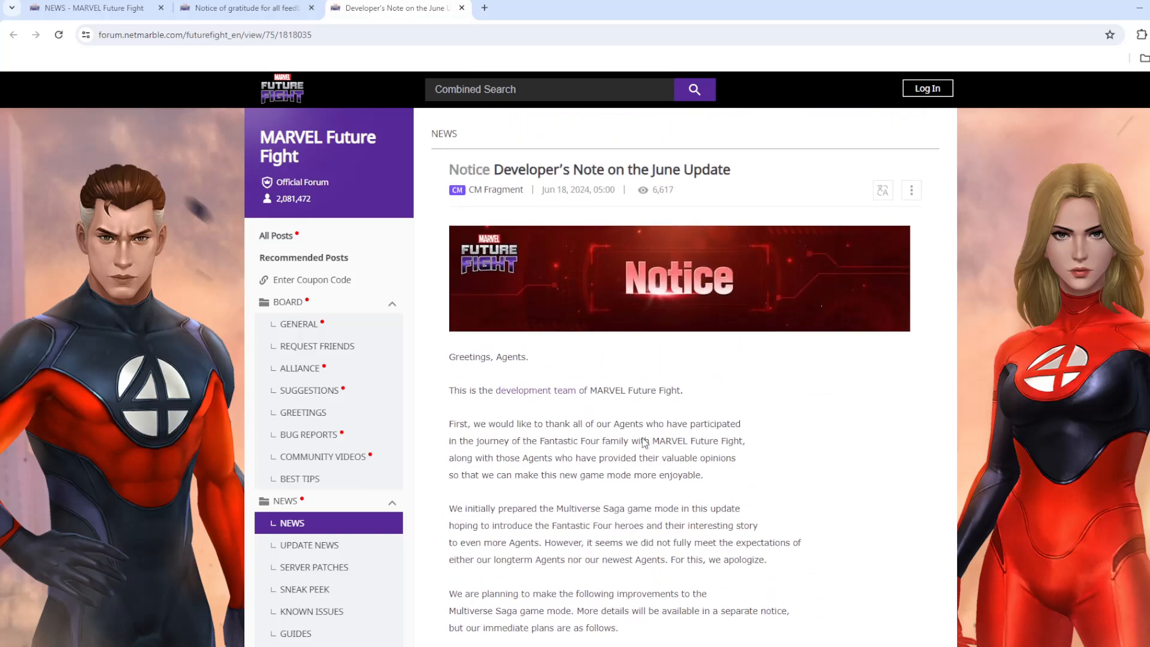
{"action": "mouse_move", "coordinate": [717, 504]}
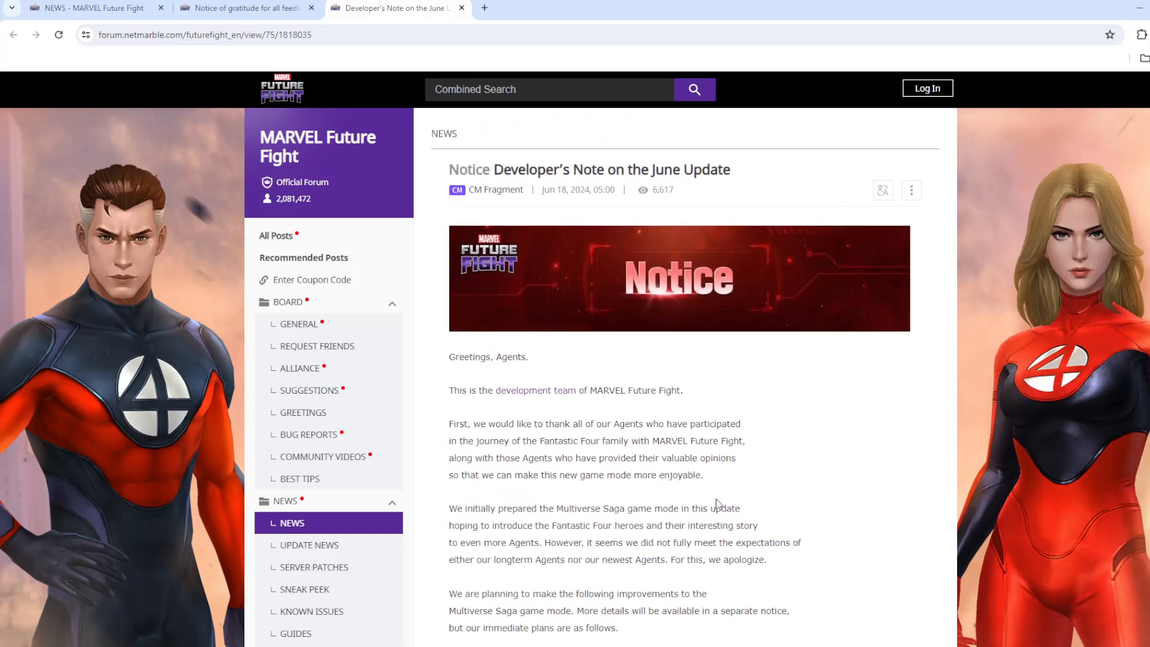
{"action": "mouse_move", "coordinate": [726, 358]}
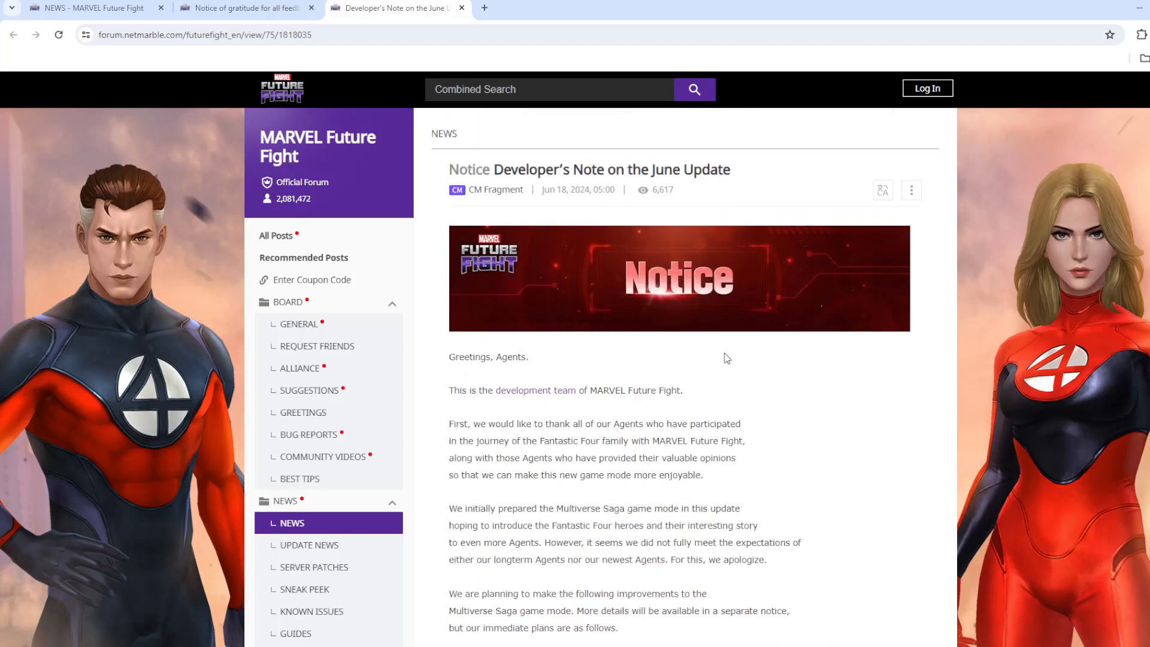
{"action": "scroll", "scroll_direction": "down", "scroll_amount": 3}
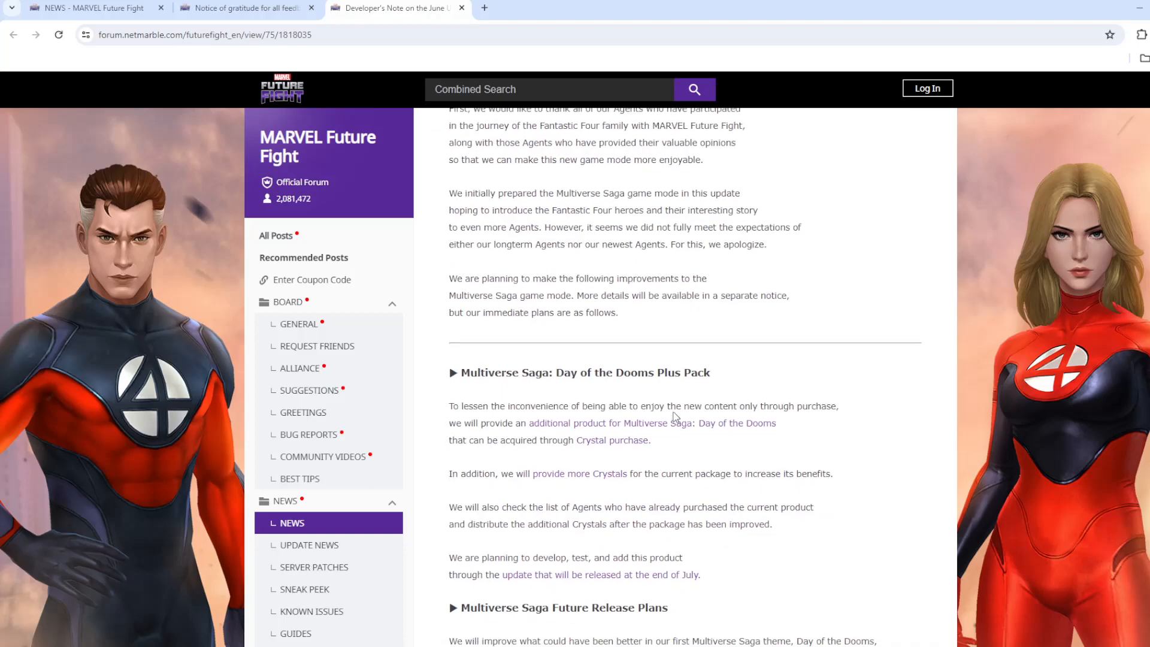
{"action": "scroll", "scroll_direction": "up", "scroll_amount": 3}
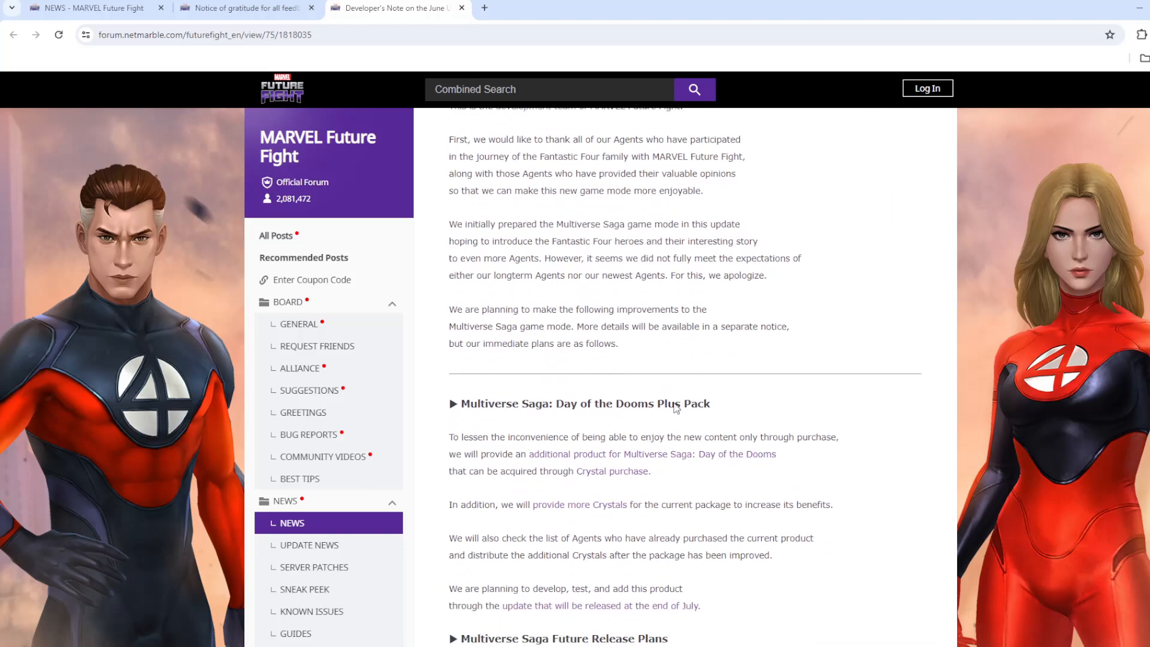
{"action": "scroll", "scroll_direction": "up", "scroll_amount": 3}
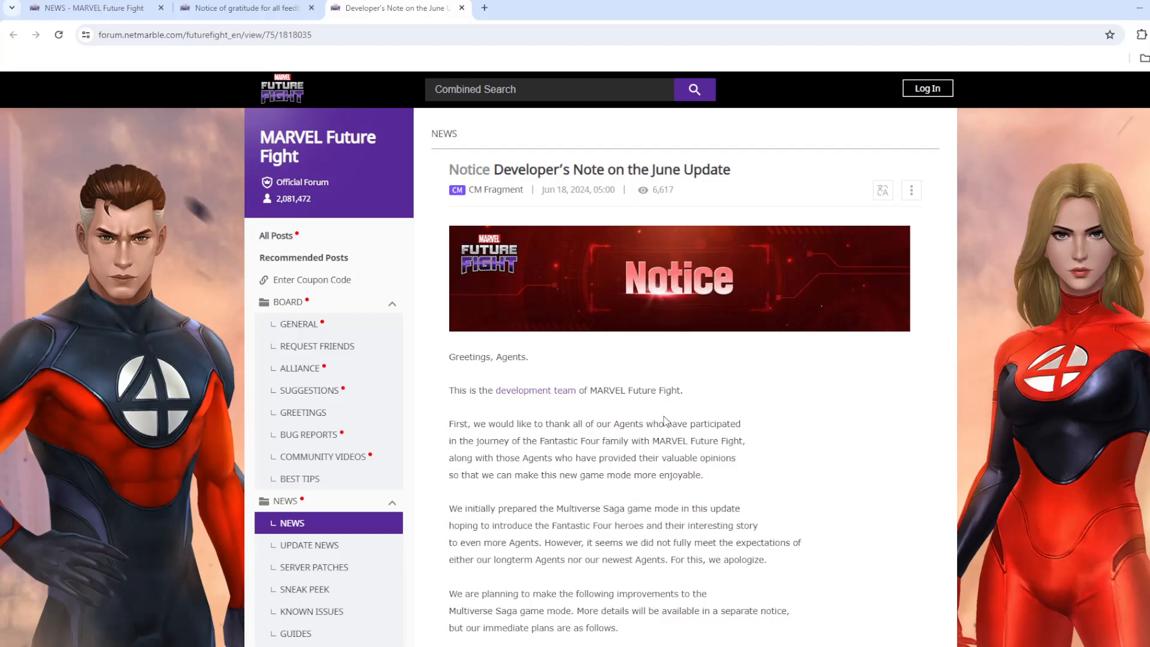
{"action": "scroll", "scroll_direction": "up", "scroll_amount": 3}
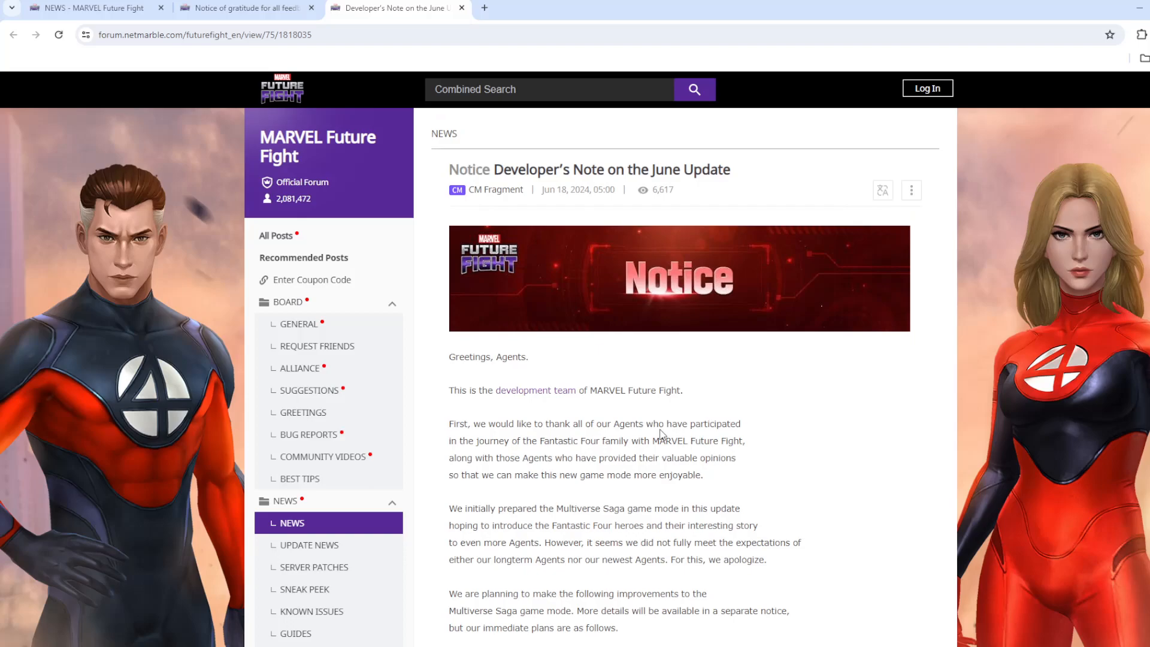
{"action": "scroll", "scroll_direction": "down", "scroll_amount": 3}
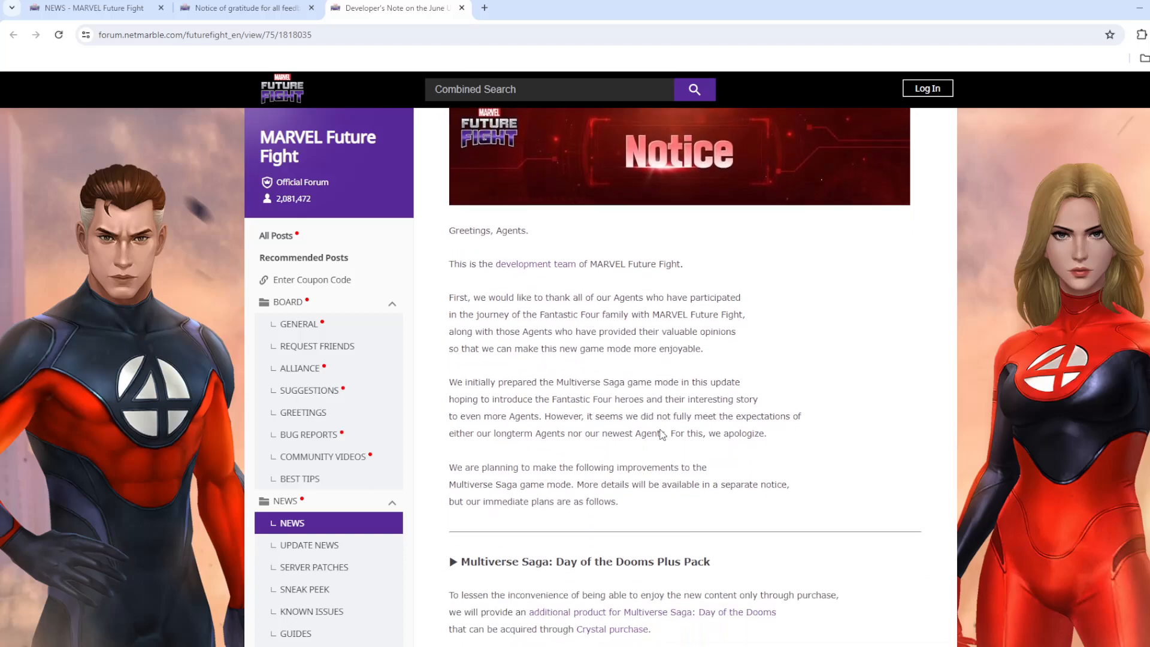
{"action": "scroll", "scroll_direction": "up", "scroll_amount": 3}
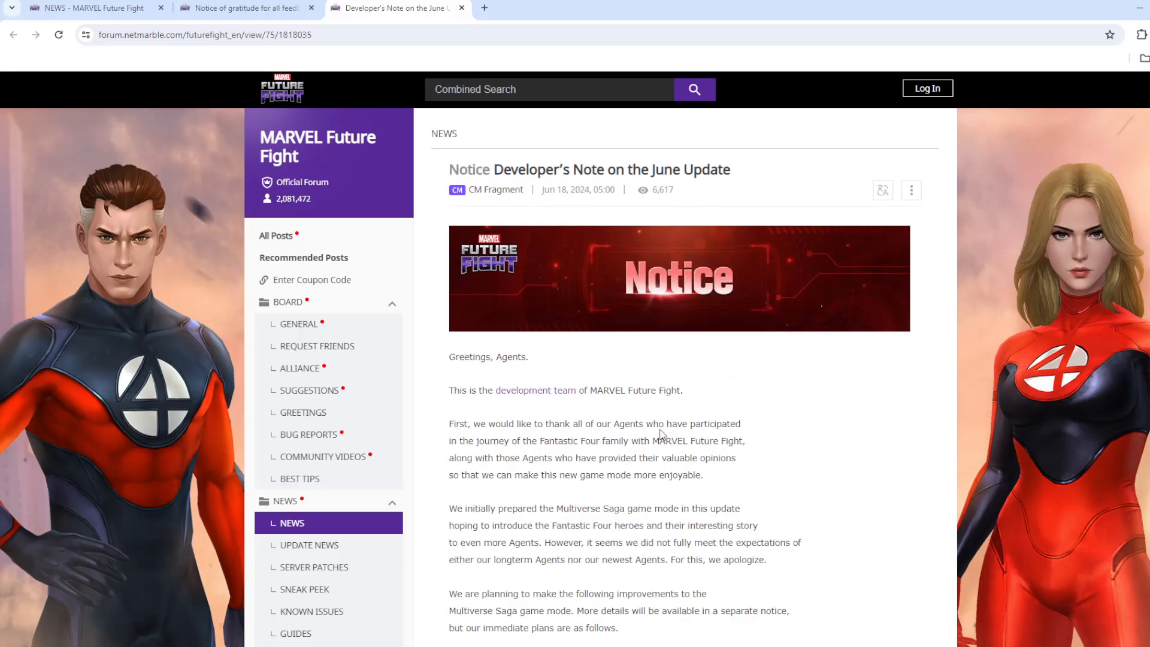
{"action": "scroll", "scroll_direction": "down", "scroll_amount": 3}
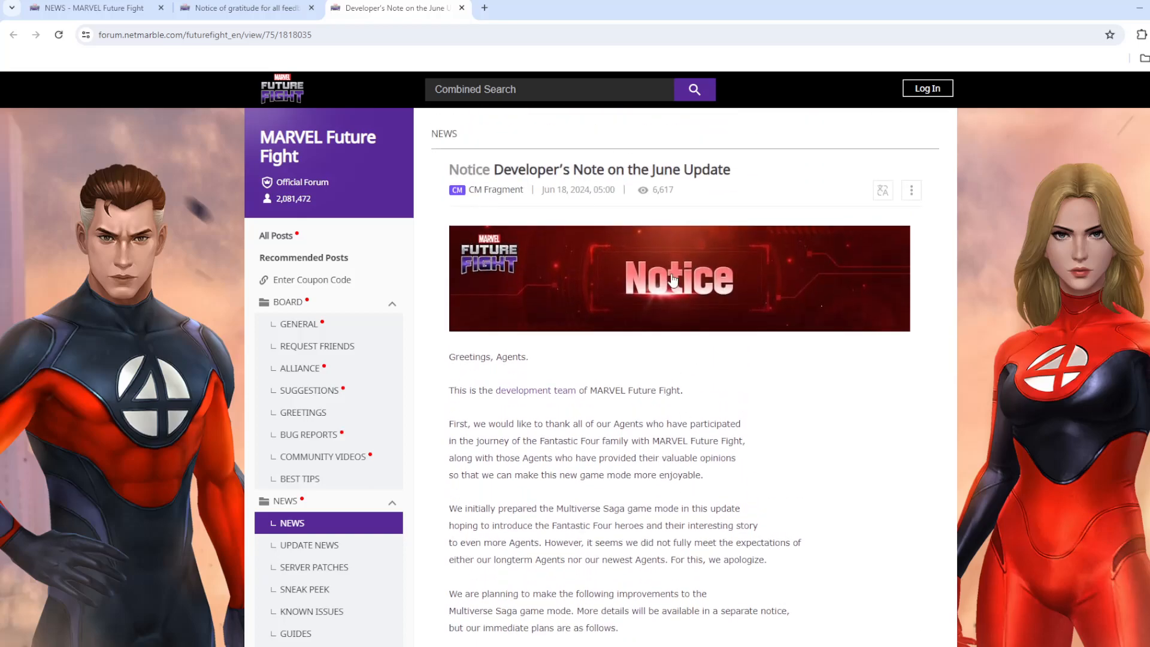
{"action": "scroll", "scroll_direction": "down", "scroll_amount": 3}
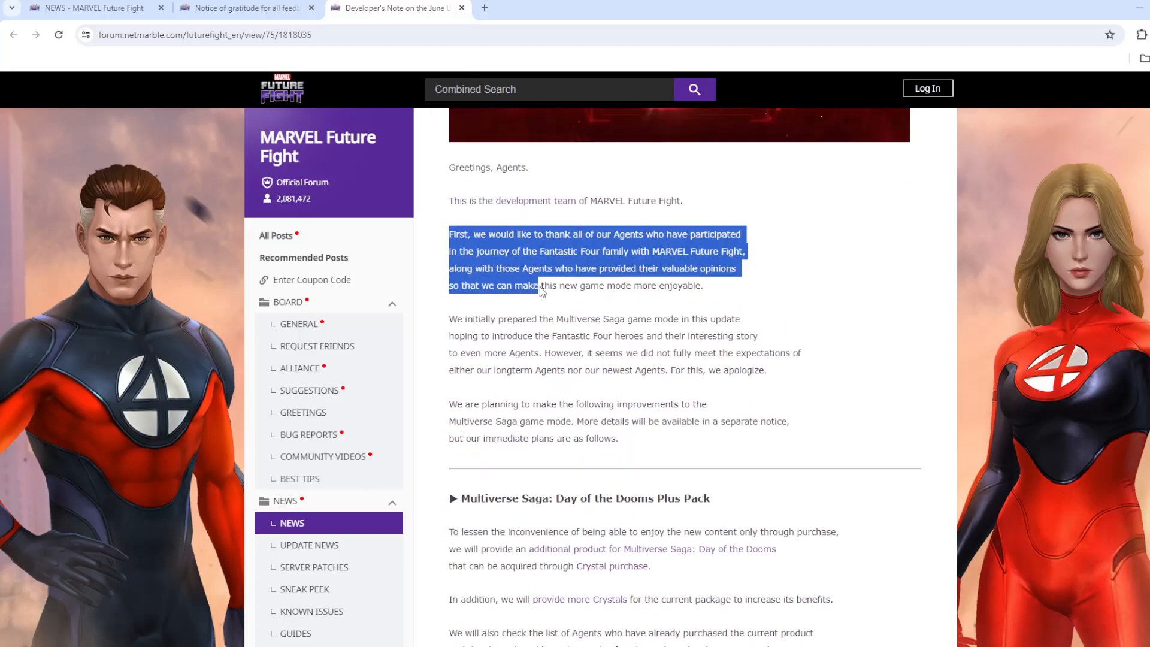
{"action": "scroll", "scroll_direction": "down", "scroll_amount": 3}
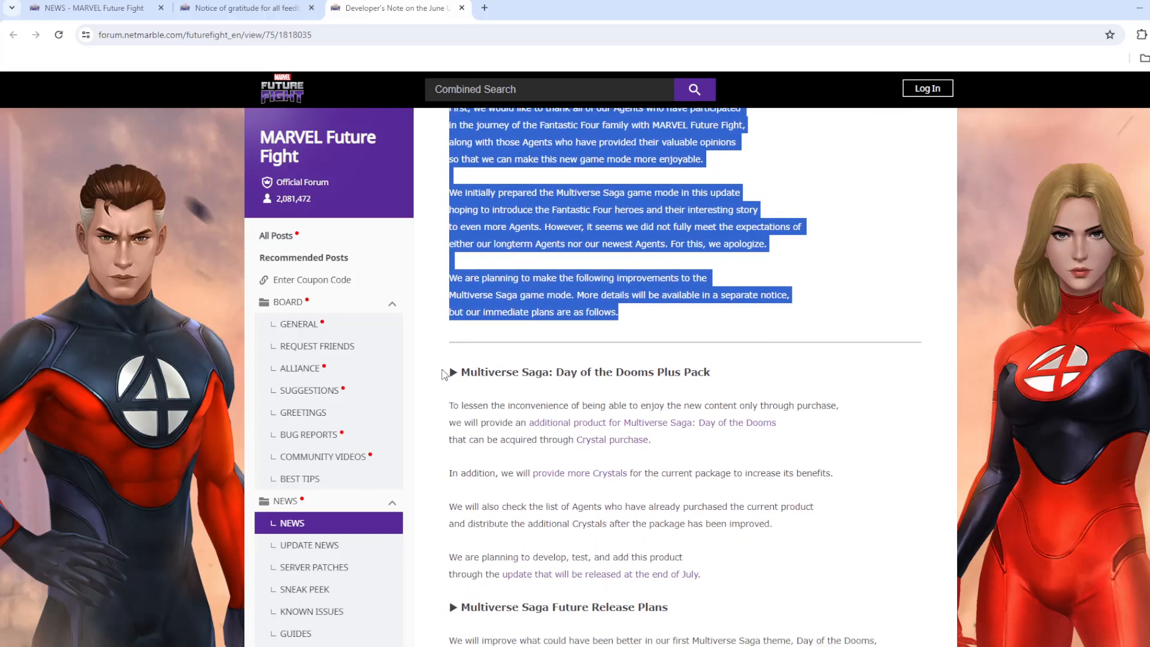
{"action": "scroll", "scroll_direction": "down", "scroll_amount": 3}
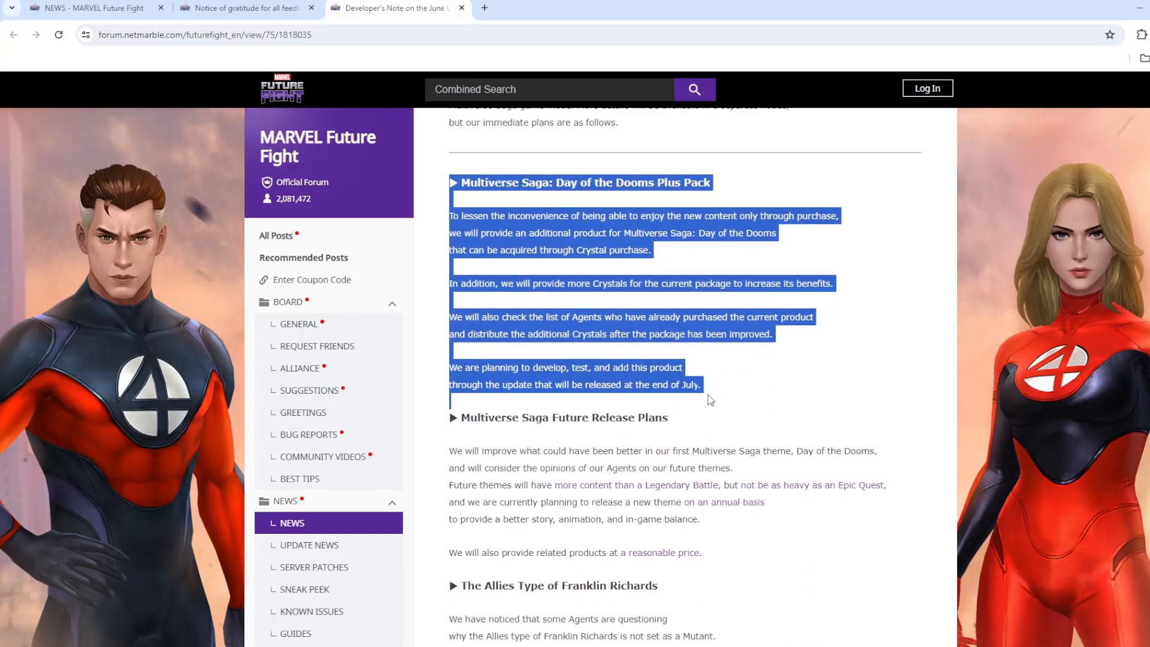
{"action": "left_click", "coordinate": [708, 399]}
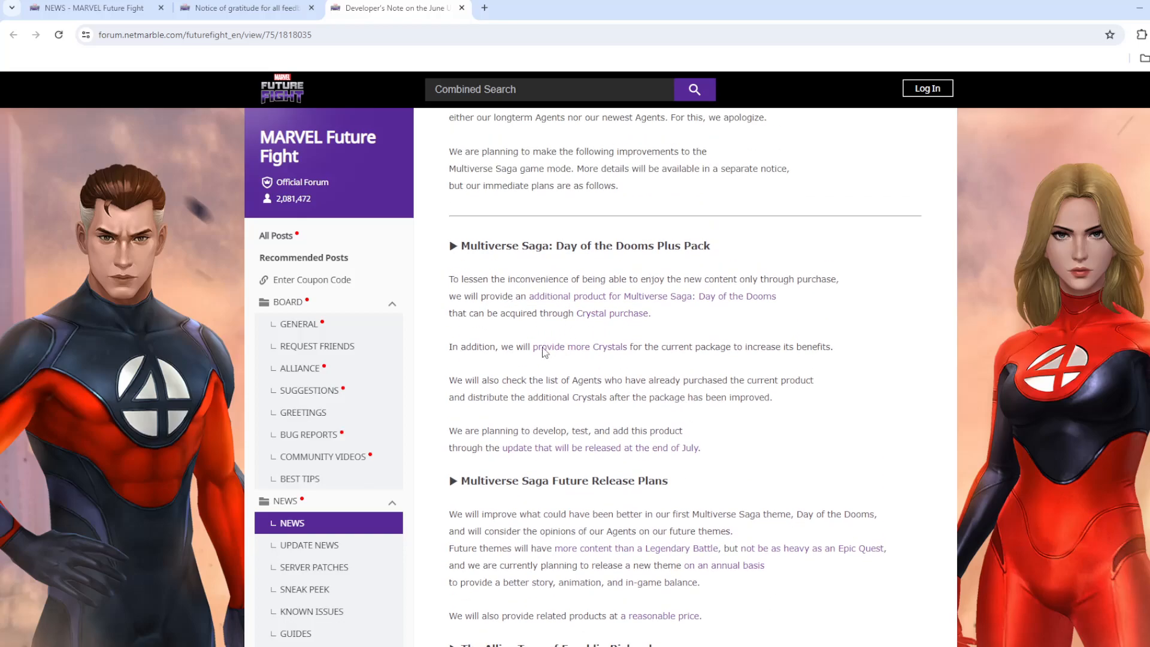
{"action": "mouse_move", "coordinate": [601, 330]}
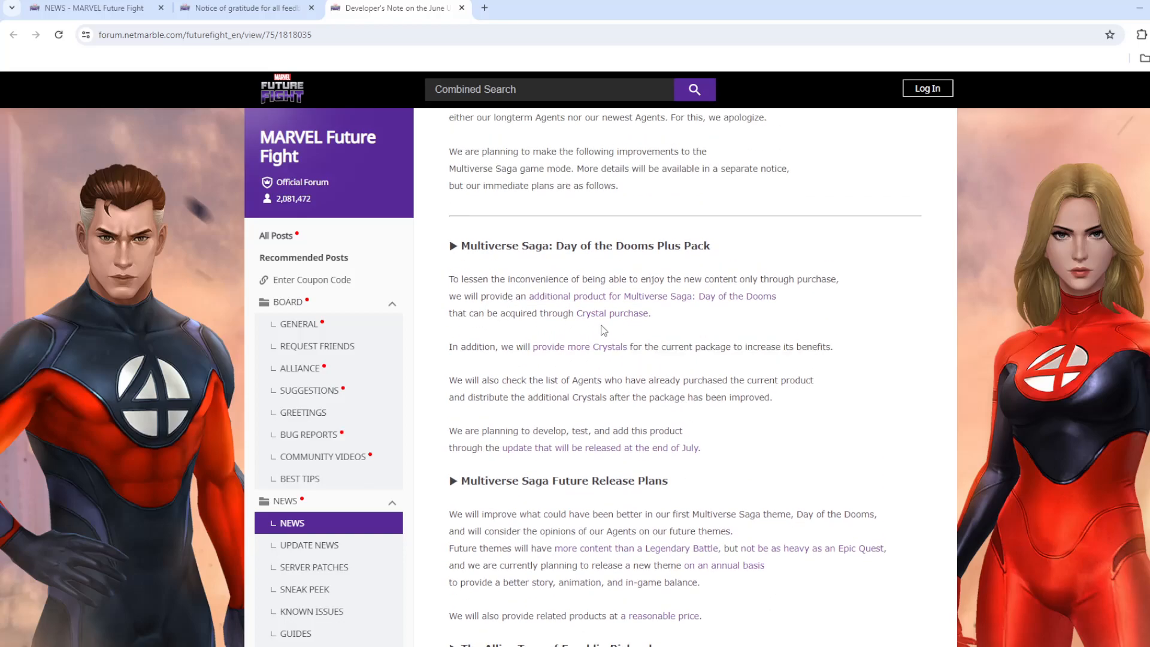
{"action": "mouse_move", "coordinate": [594, 359]}
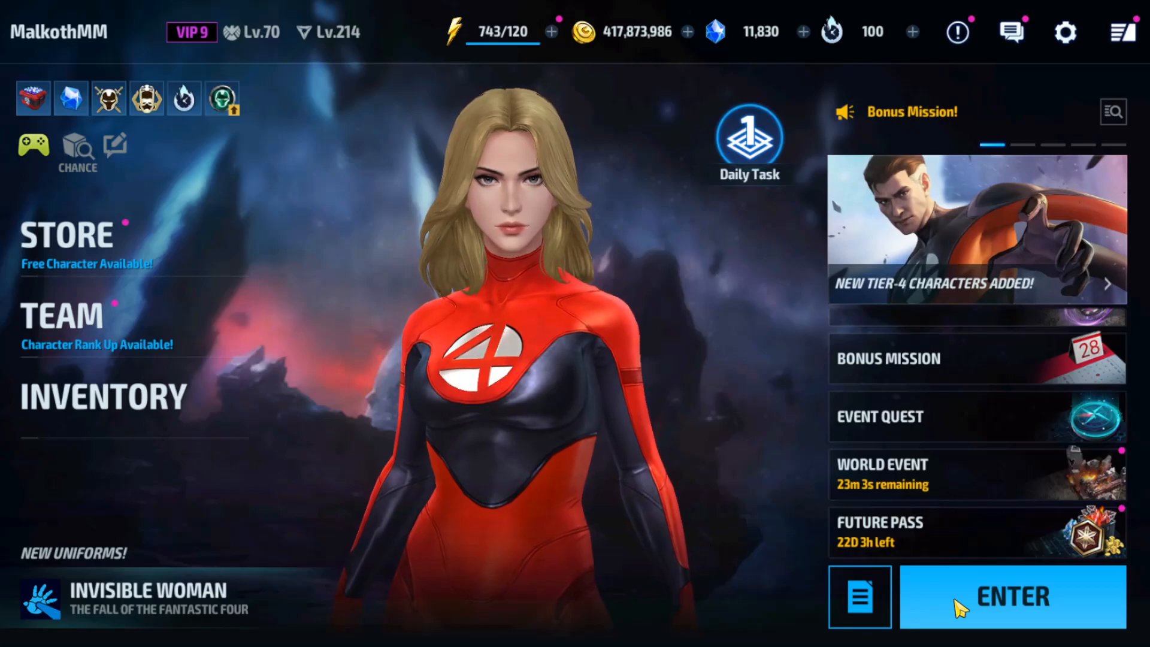
- Open Epic Quest and view the Playing Hero Dark Reign Deluxe pack offer
{"action": "left_click", "coordinate": [1012, 596]}
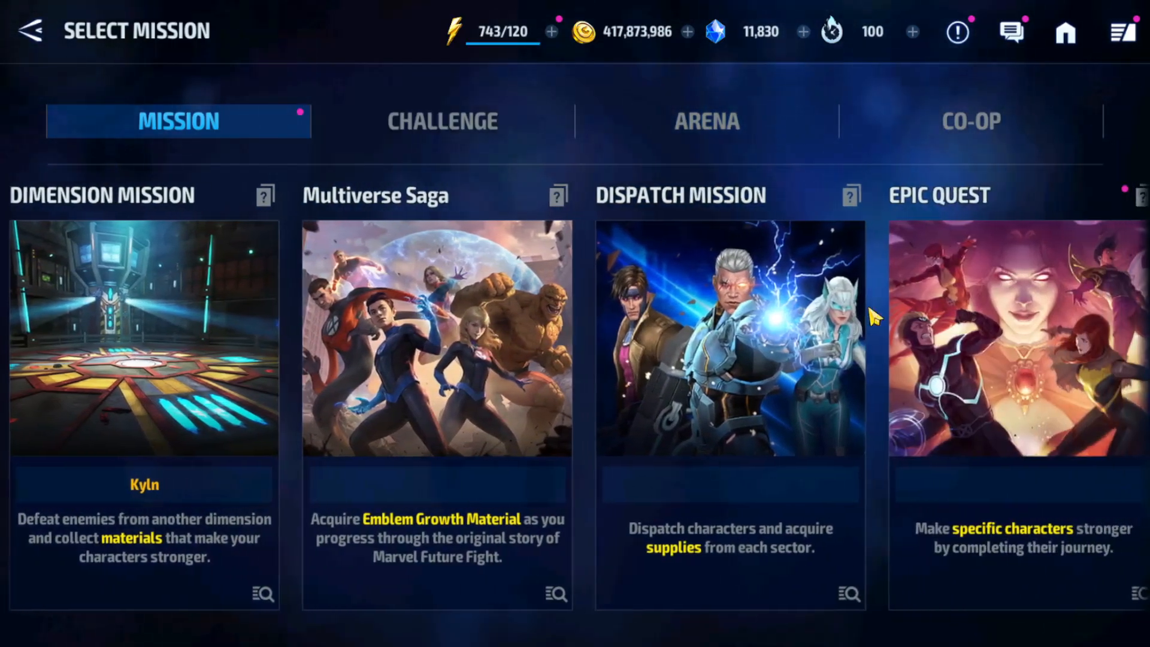
{"action": "left_click", "coordinate": [1012, 337]}
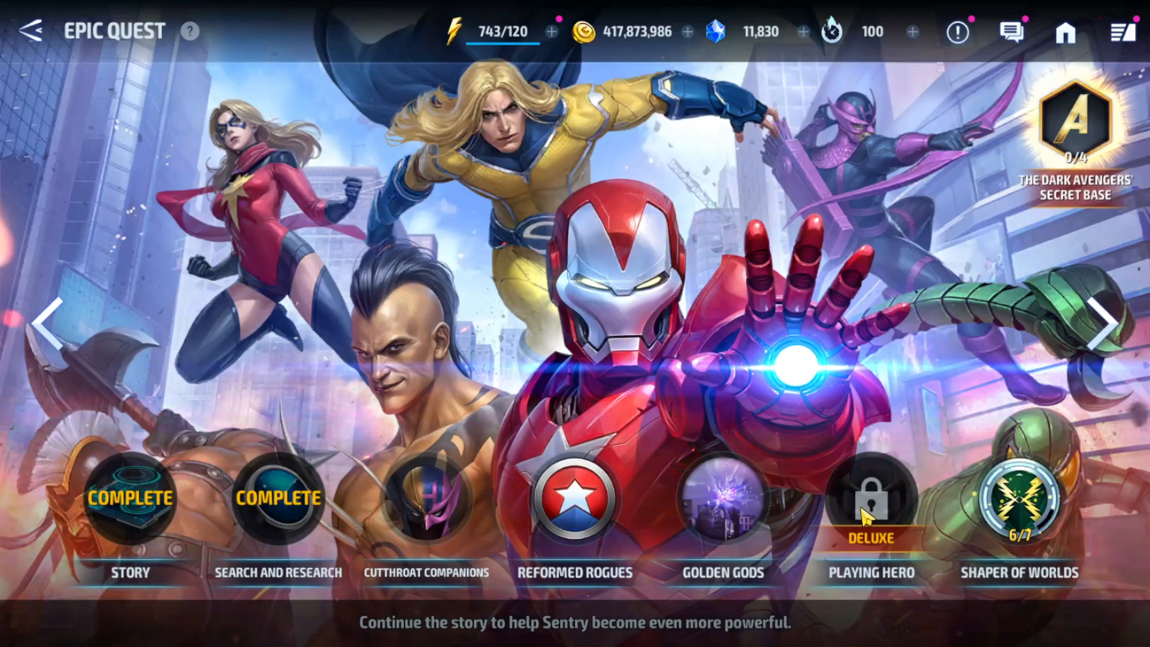
{"action": "left_click", "coordinate": [870, 499]}
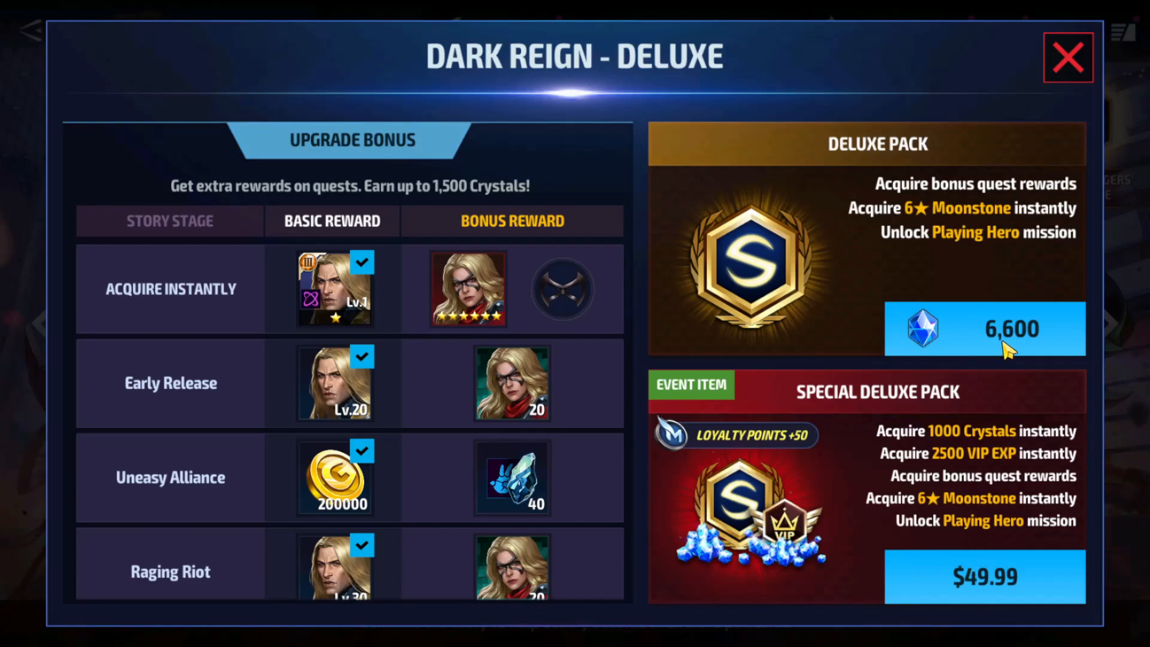
{"action": "mouse_move", "coordinate": [971, 546]}
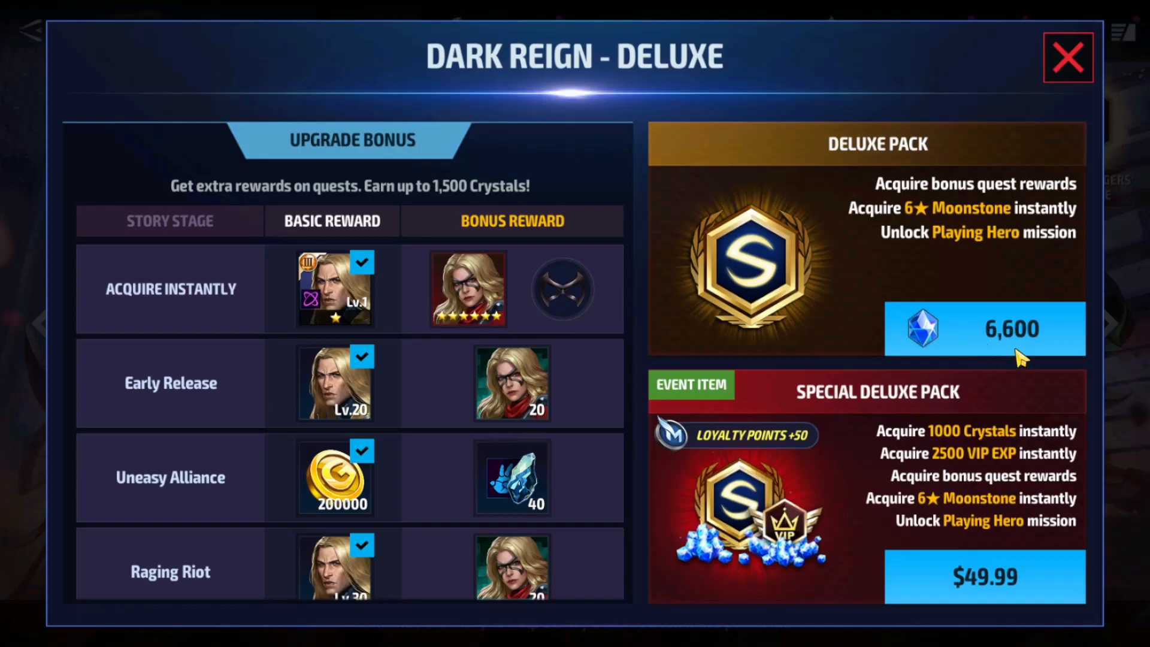
{"action": "mouse_move", "coordinate": [990, 580]}
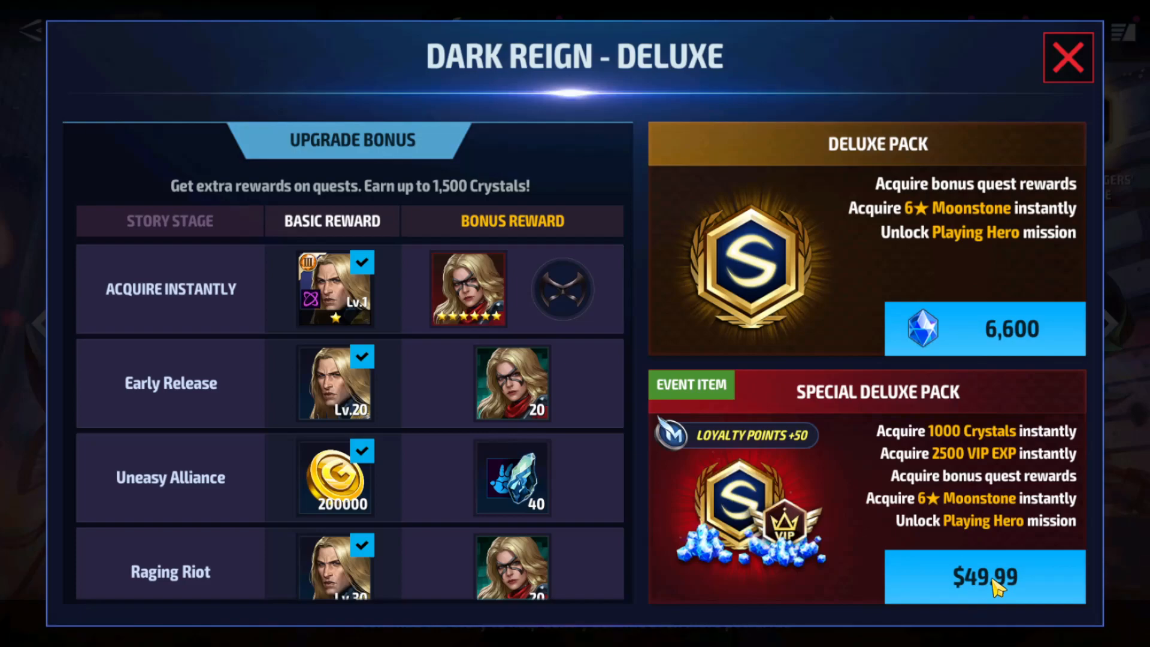
{"action": "mouse_move", "coordinate": [964, 561]}
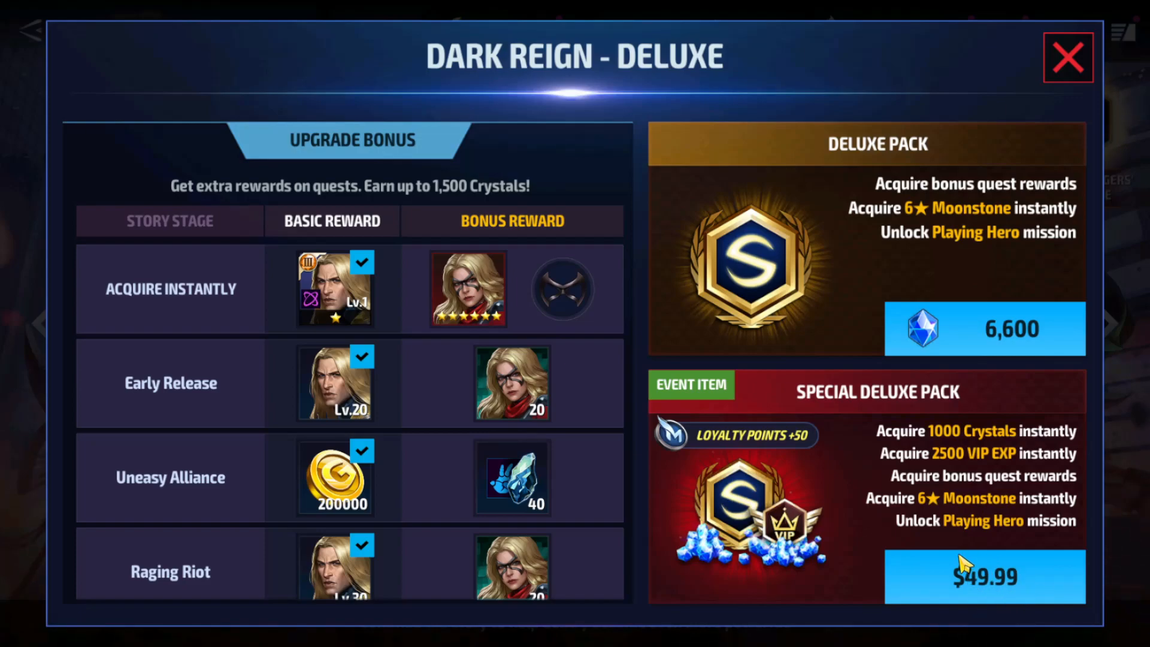
{"action": "mouse_move", "coordinate": [1068, 58]}
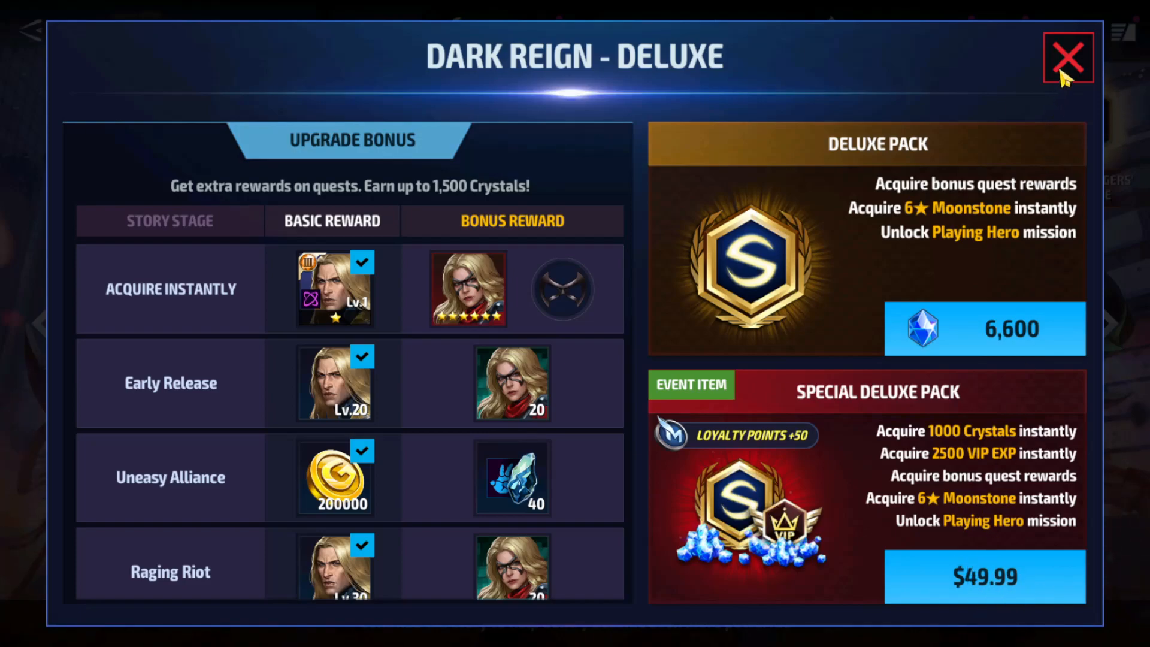
{"action": "mouse_move", "coordinate": [715, 583]}
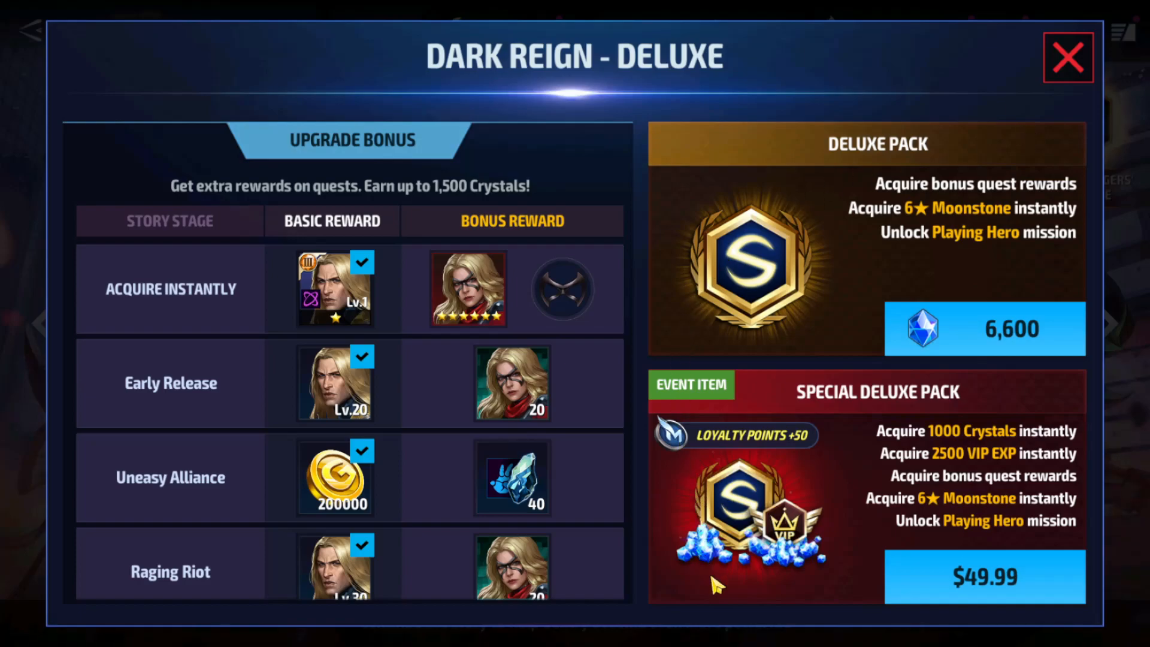
{"action": "mouse_move", "coordinate": [778, 468]}
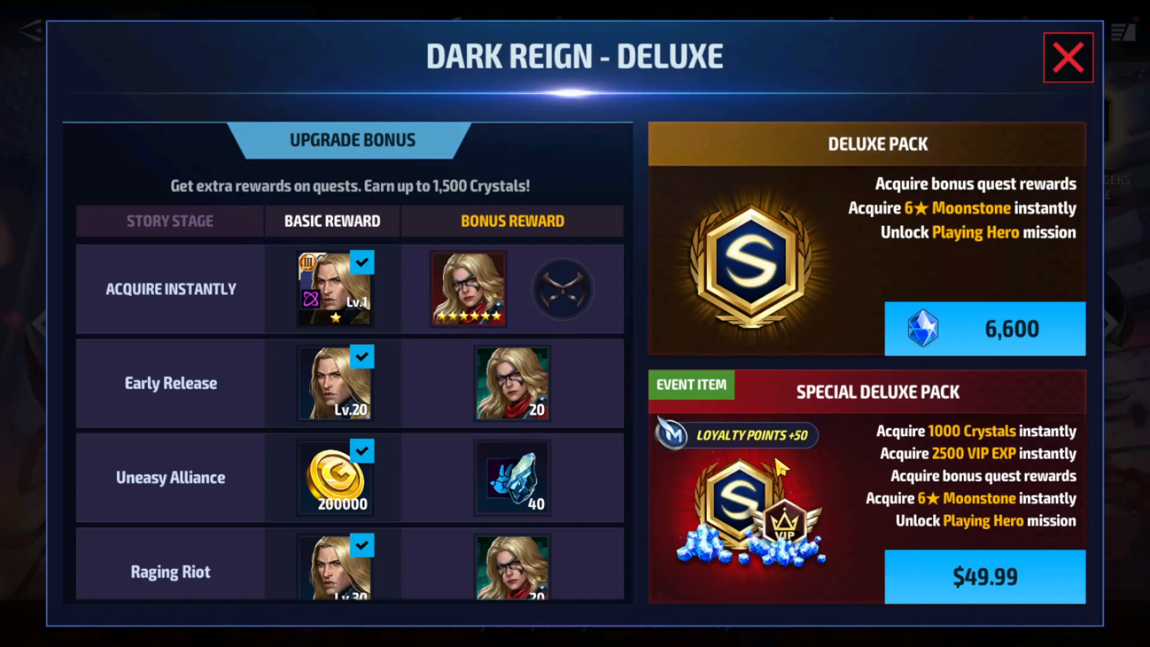
{"action": "mouse_move", "coordinate": [983, 549]}
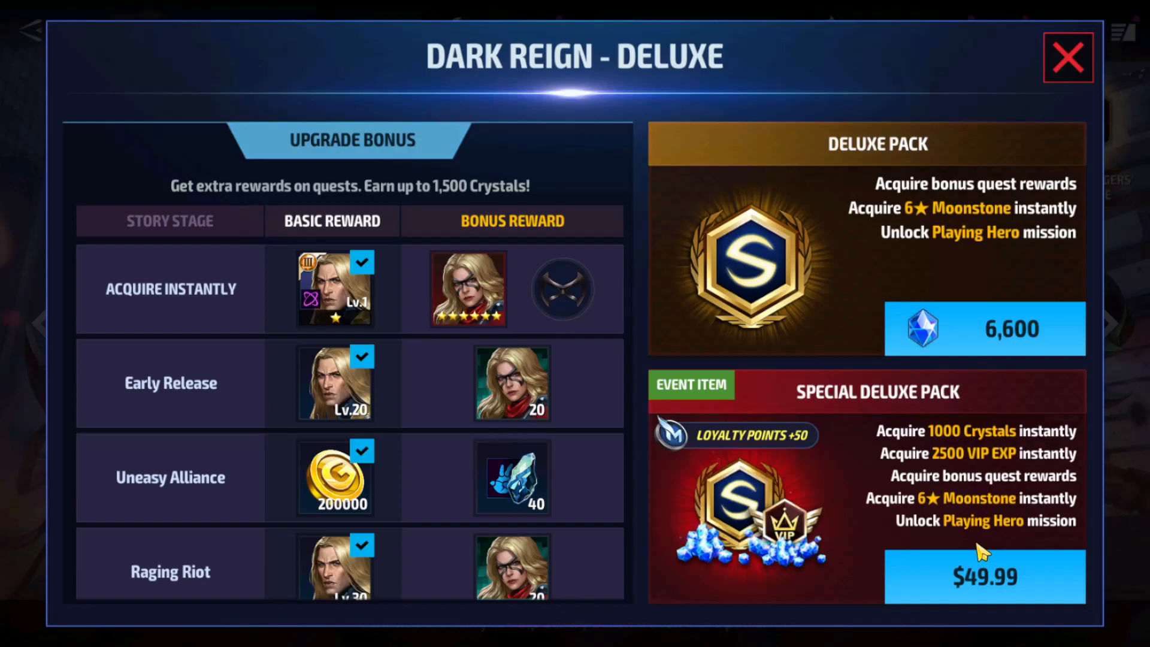
{"action": "mouse_move", "coordinate": [909, 315]}
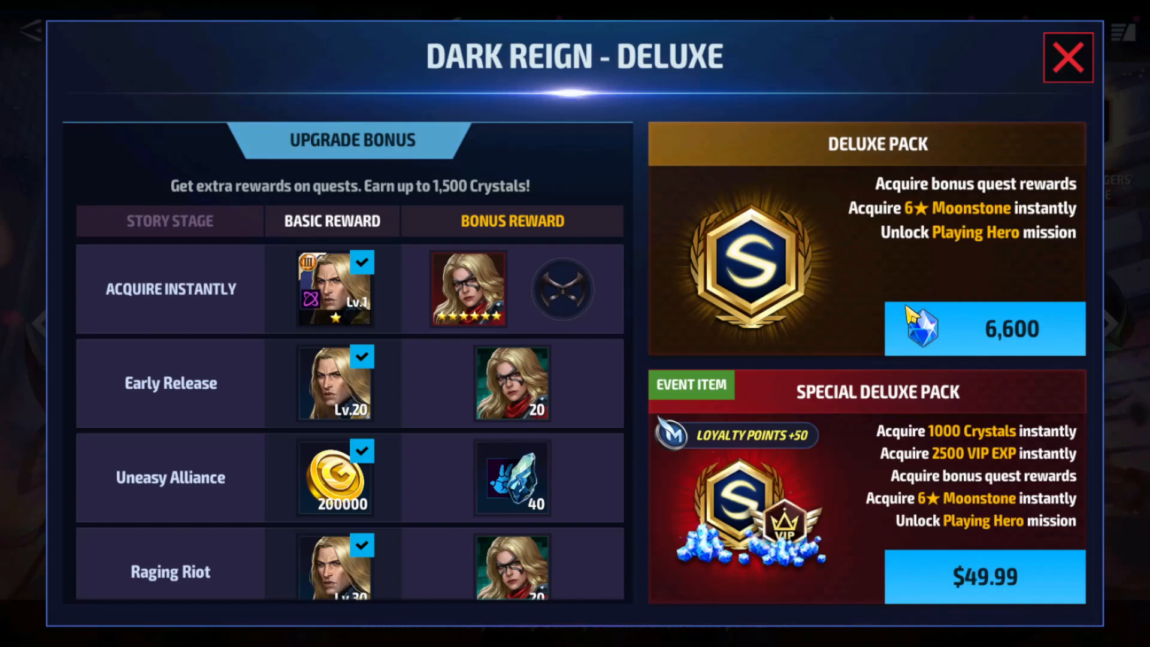
{"action": "mouse_move", "coordinate": [979, 360]}
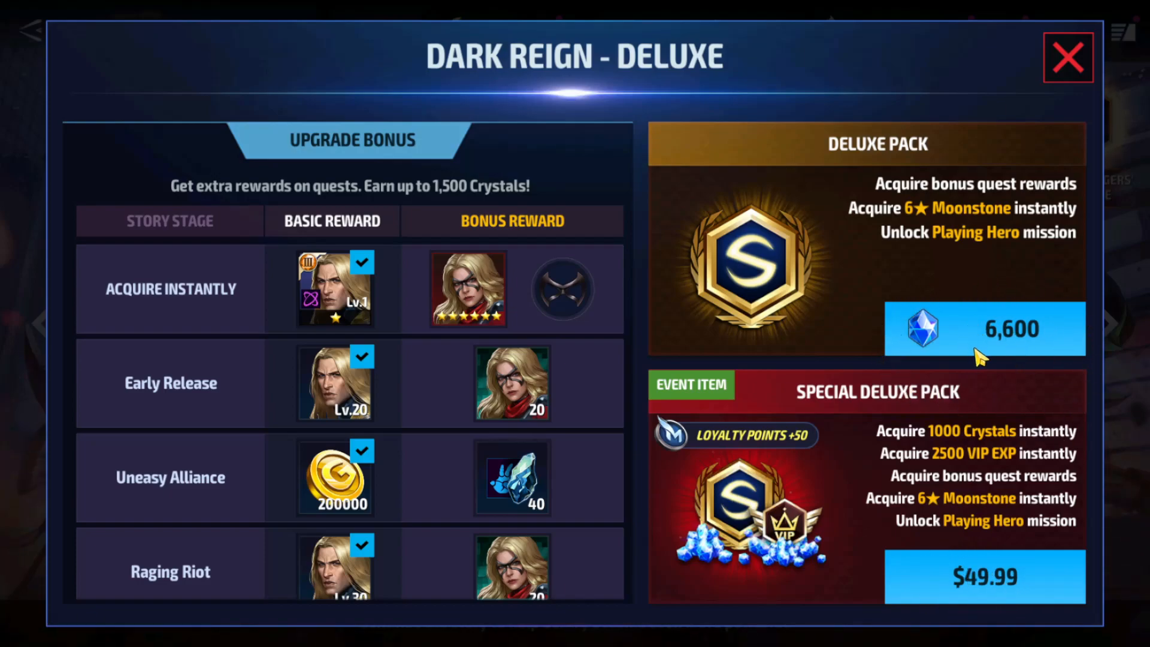
{"action": "mouse_move", "coordinate": [1005, 356]}
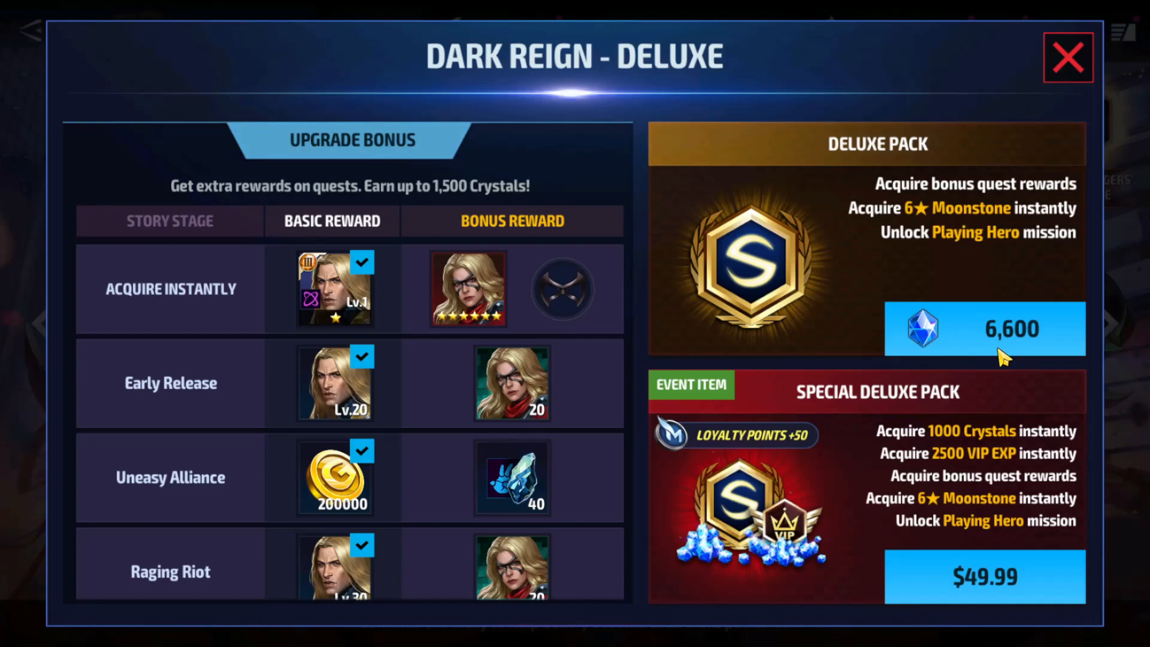
{"action": "mouse_move", "coordinate": [869, 542]}
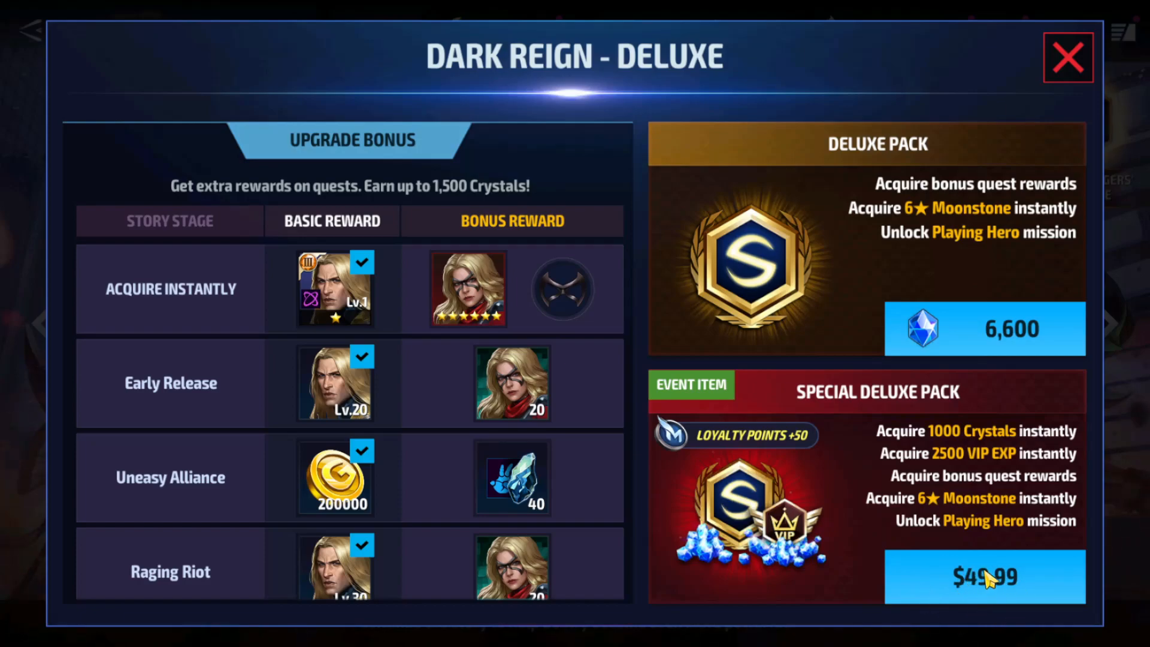
{"action": "mouse_move", "coordinate": [928, 360]}
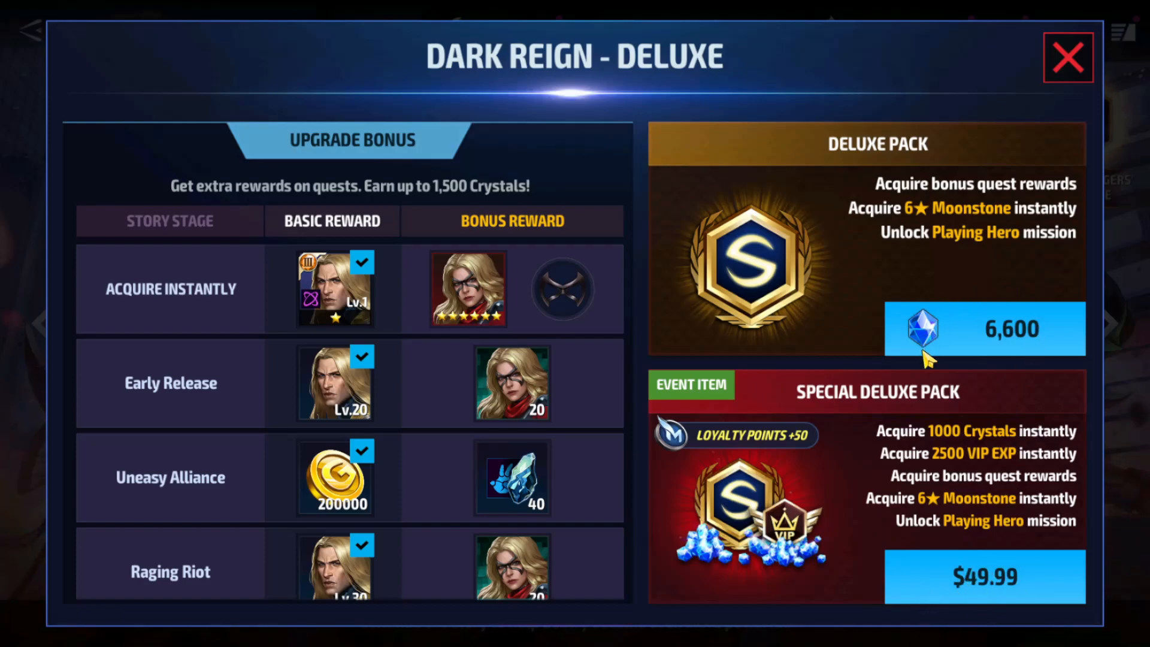
{"action": "mouse_move", "coordinate": [956, 369]}
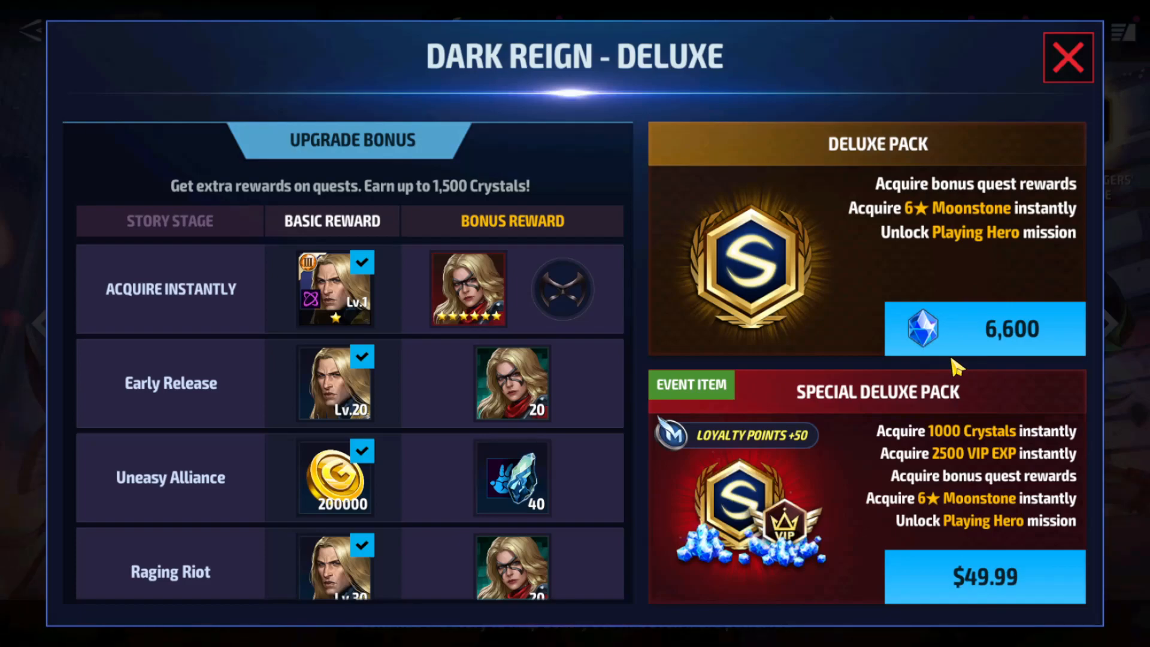
{"action": "mouse_move", "coordinate": [971, 369]}
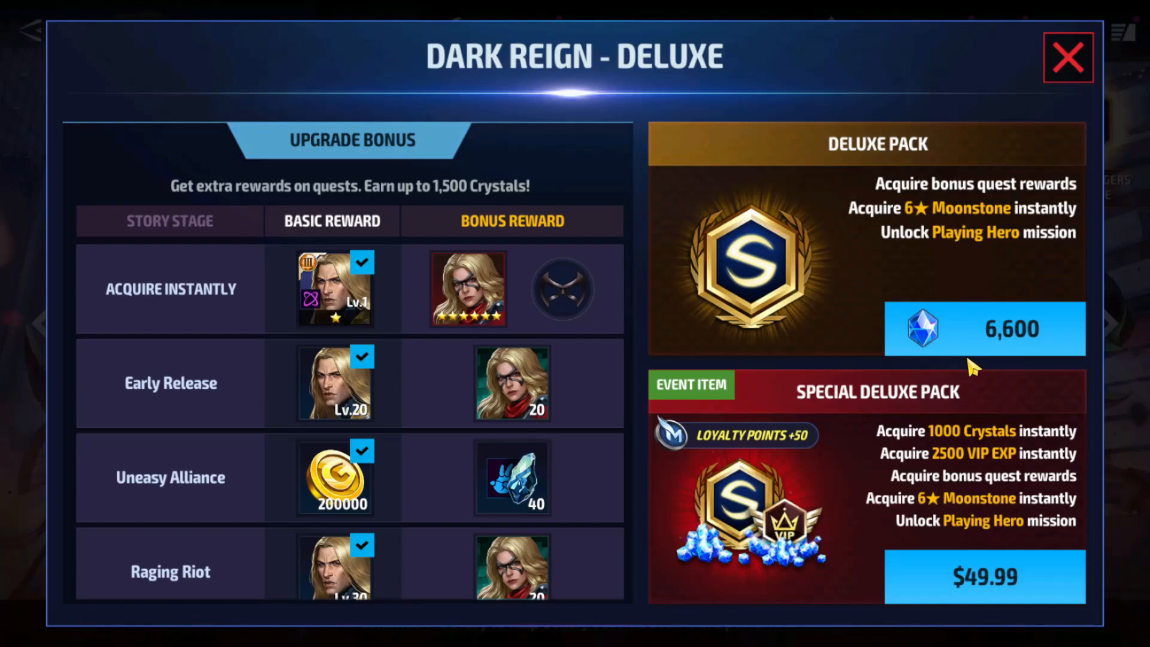
{"action": "mouse_move", "coordinate": [971, 379]}
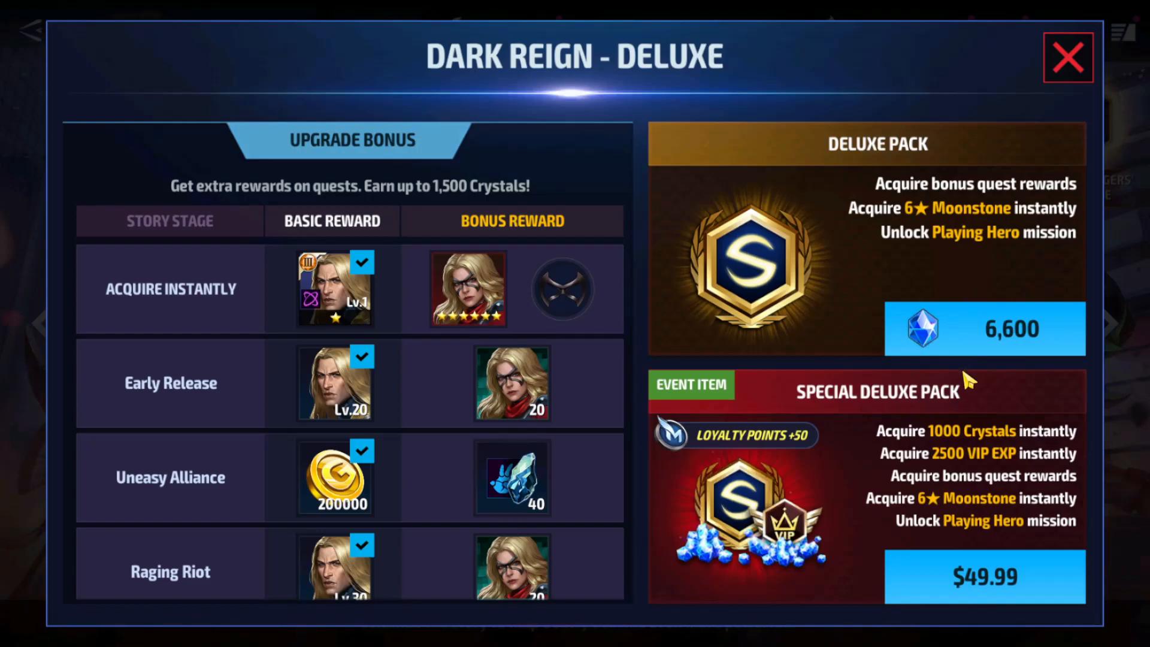
{"action": "mouse_move", "coordinate": [960, 400]}
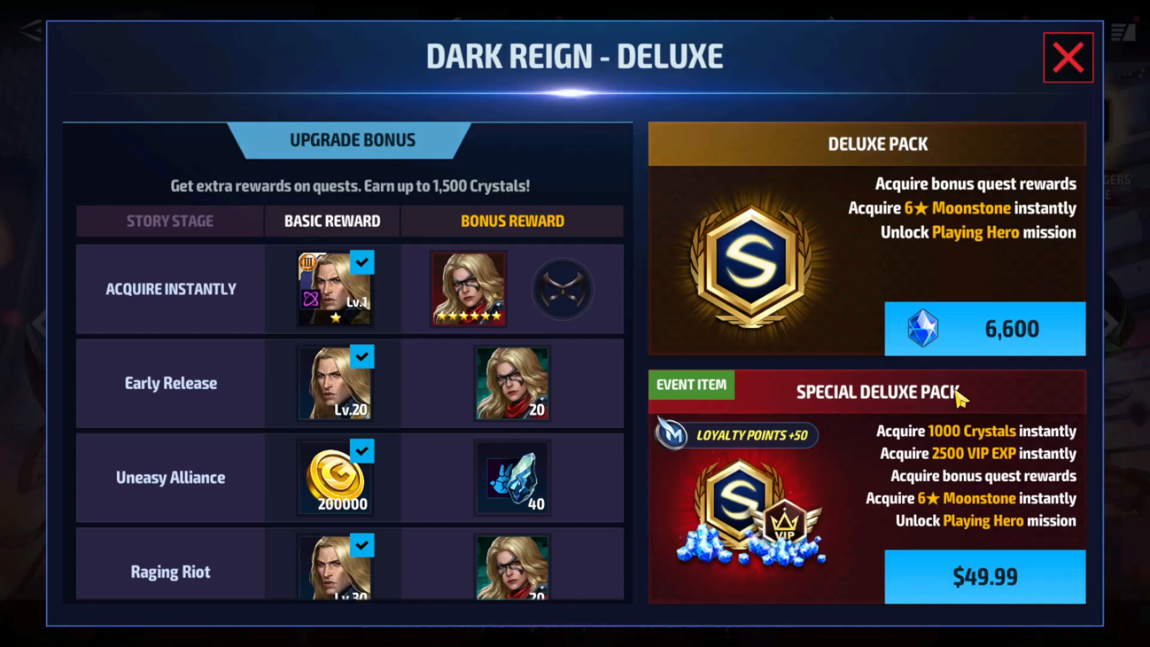
{"action": "mouse_move", "coordinate": [818, 262]}
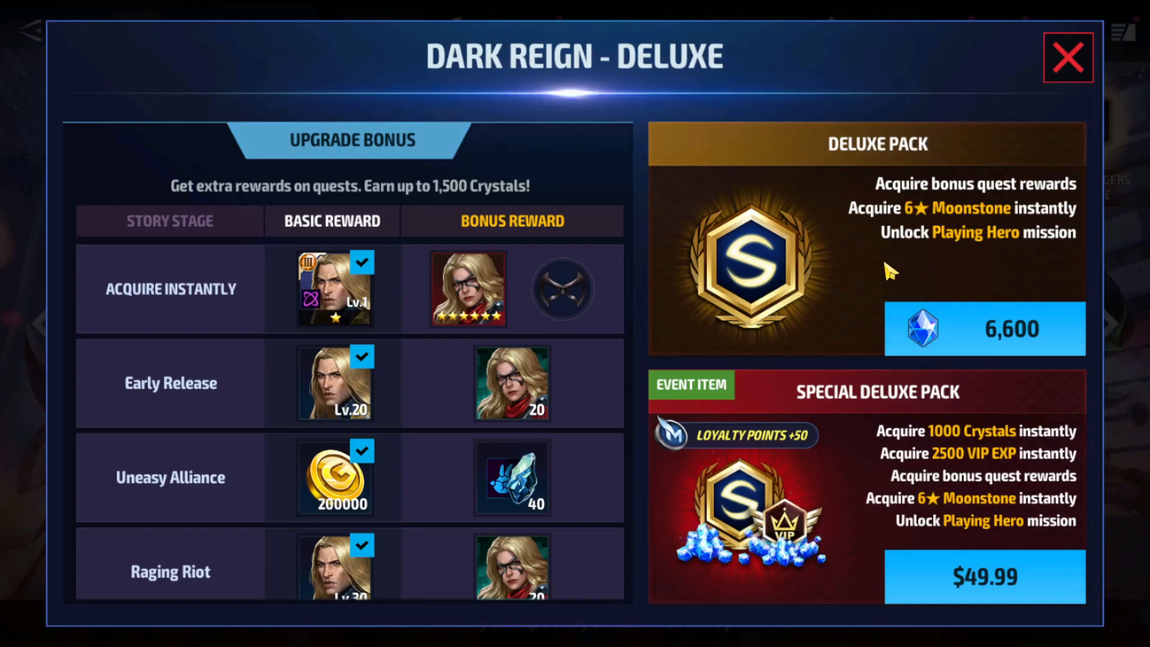
{"action": "mouse_move", "coordinate": [730, 576]}
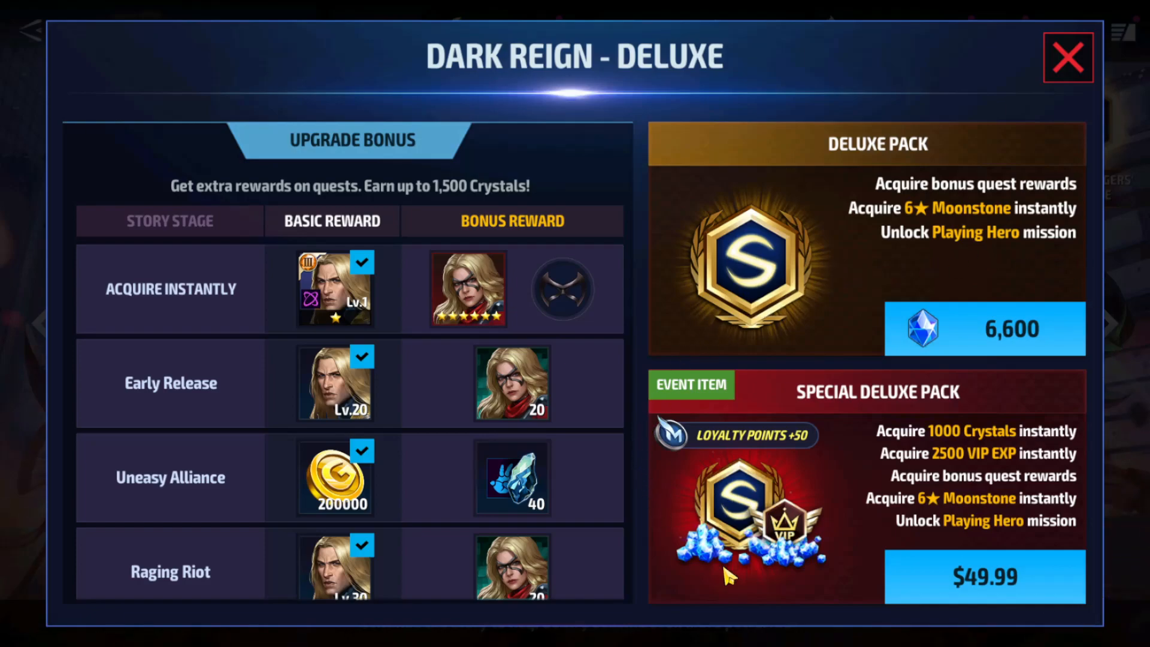
{"action": "mouse_move", "coordinate": [957, 579]}
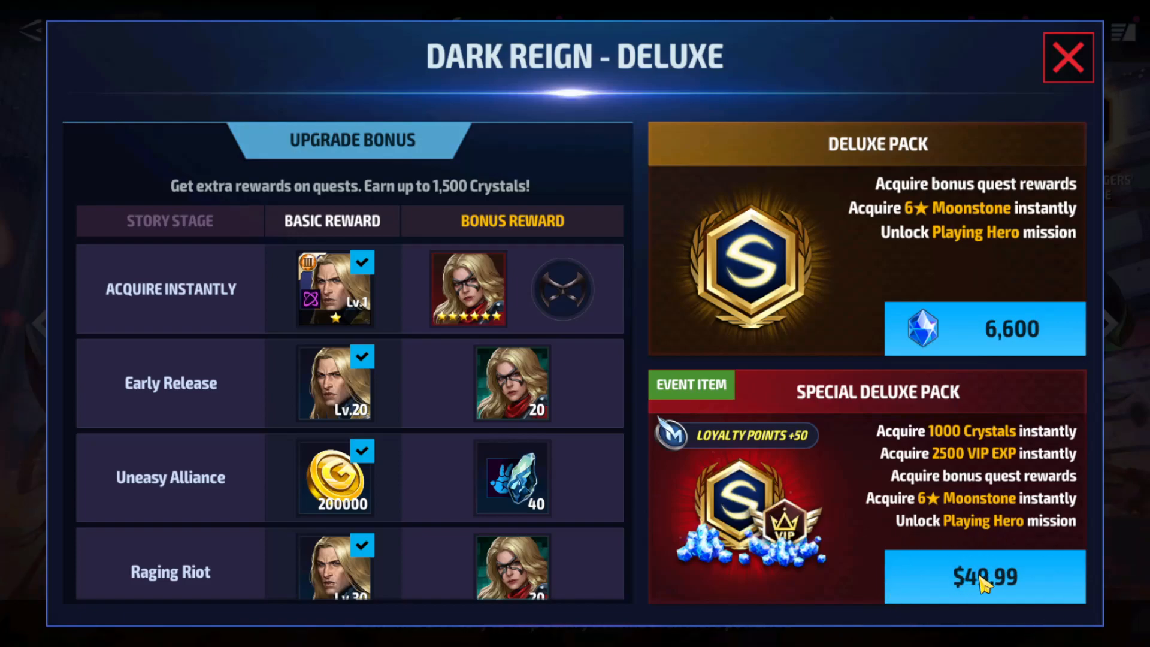
{"action": "mouse_move", "coordinate": [889, 317]}
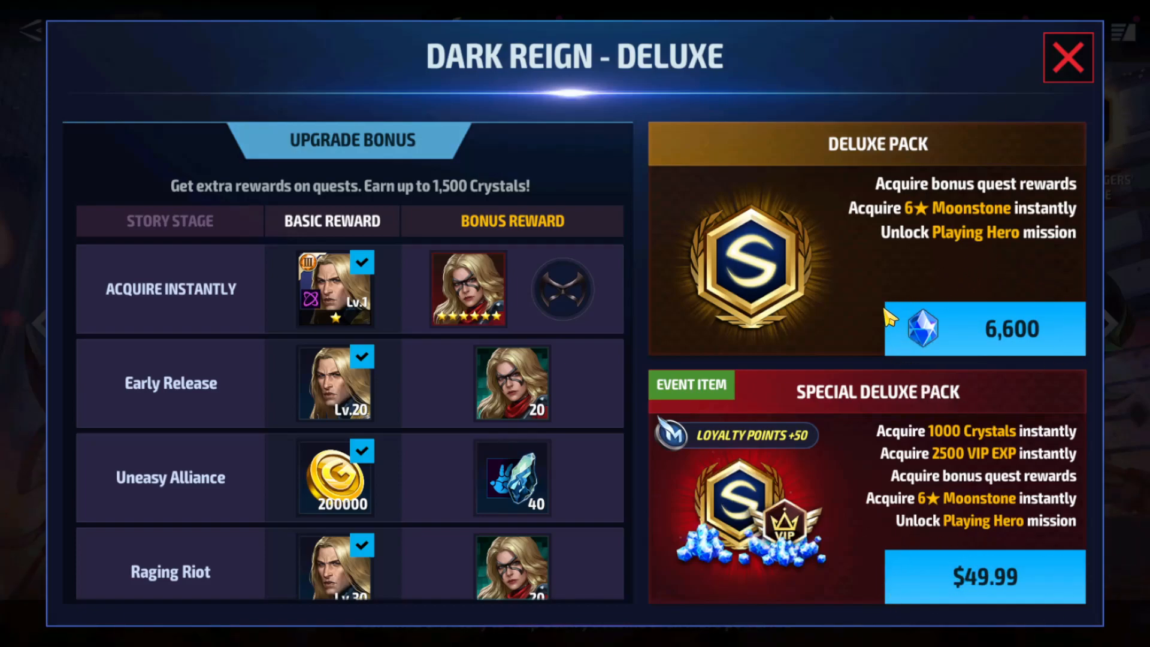
{"action": "mouse_move", "coordinate": [939, 532]}
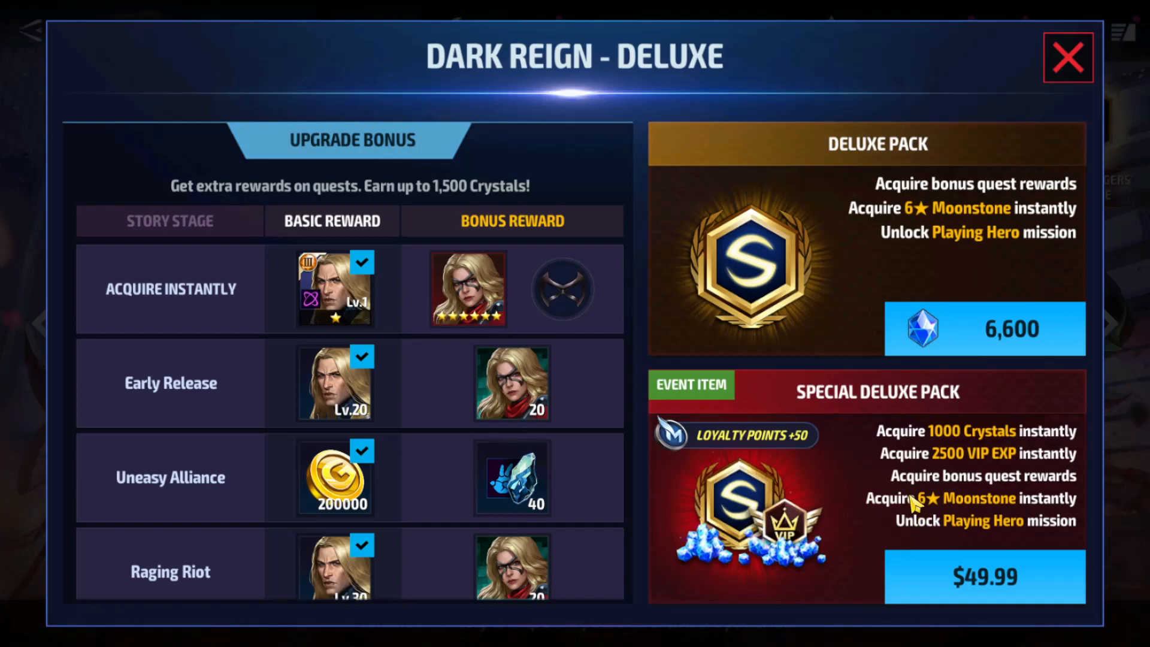
{"action": "mouse_move", "coordinate": [985, 440]}
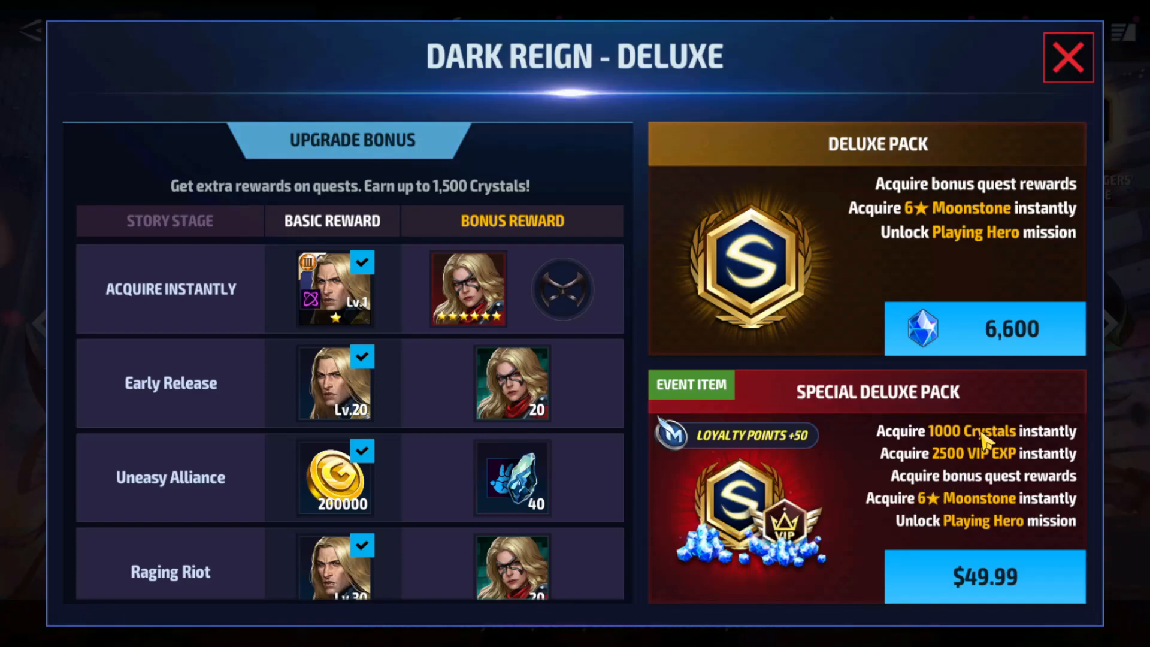
{"action": "mouse_move", "coordinate": [930, 295]}
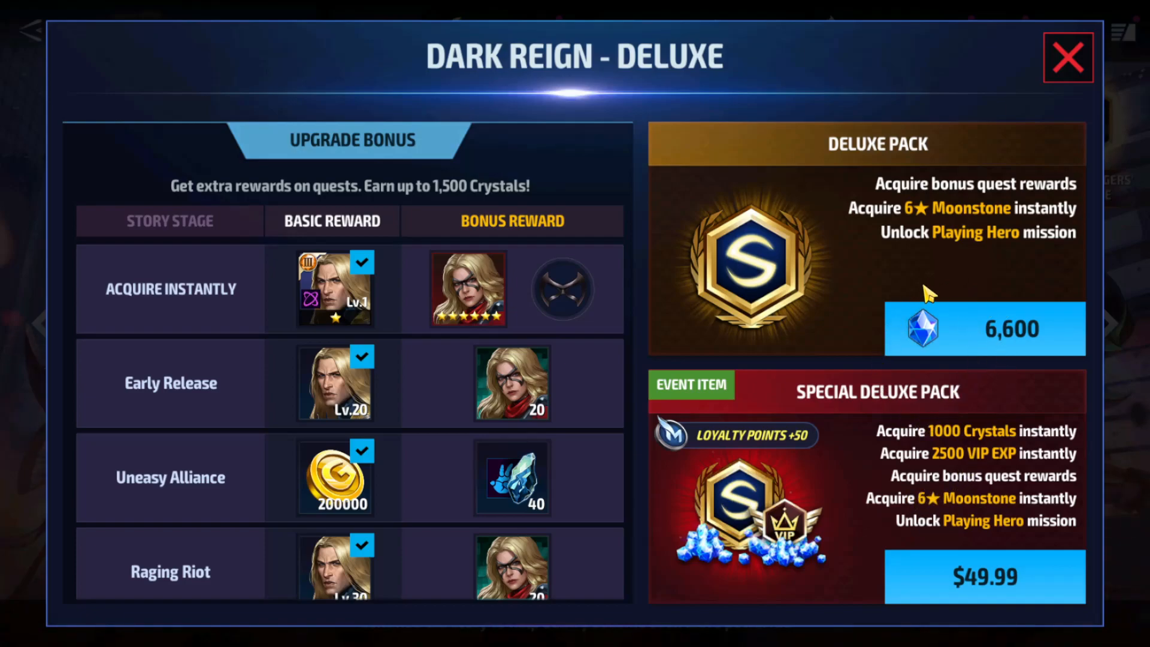
{"action": "mouse_move", "coordinate": [873, 312]}
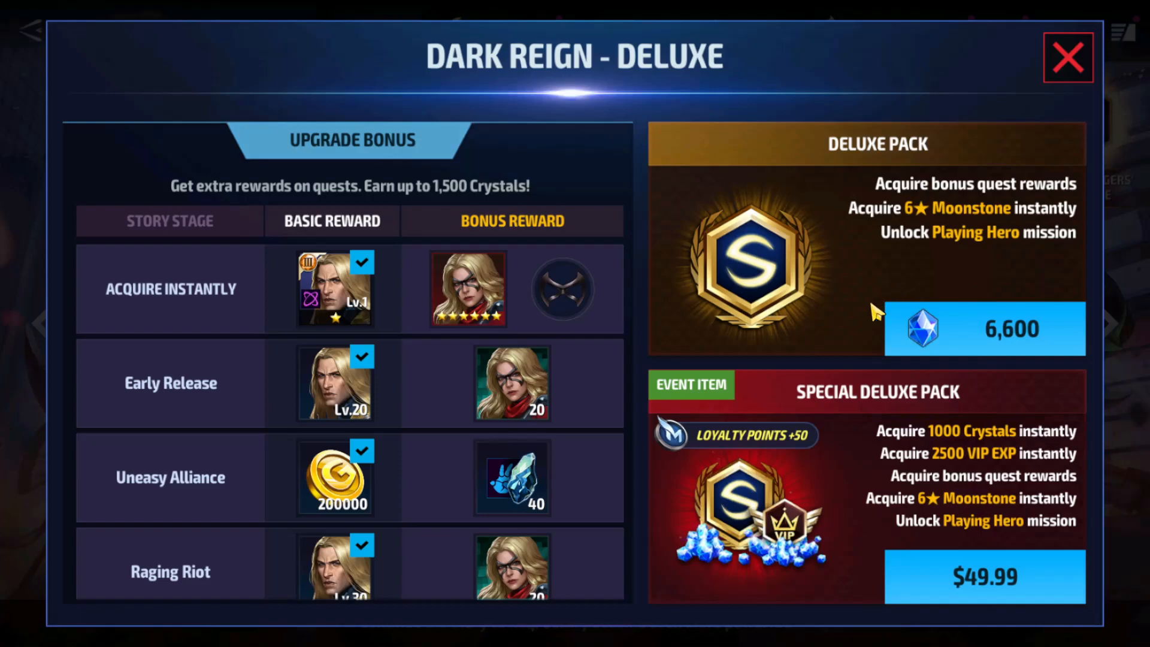
{"action": "mouse_move", "coordinate": [888, 335]}
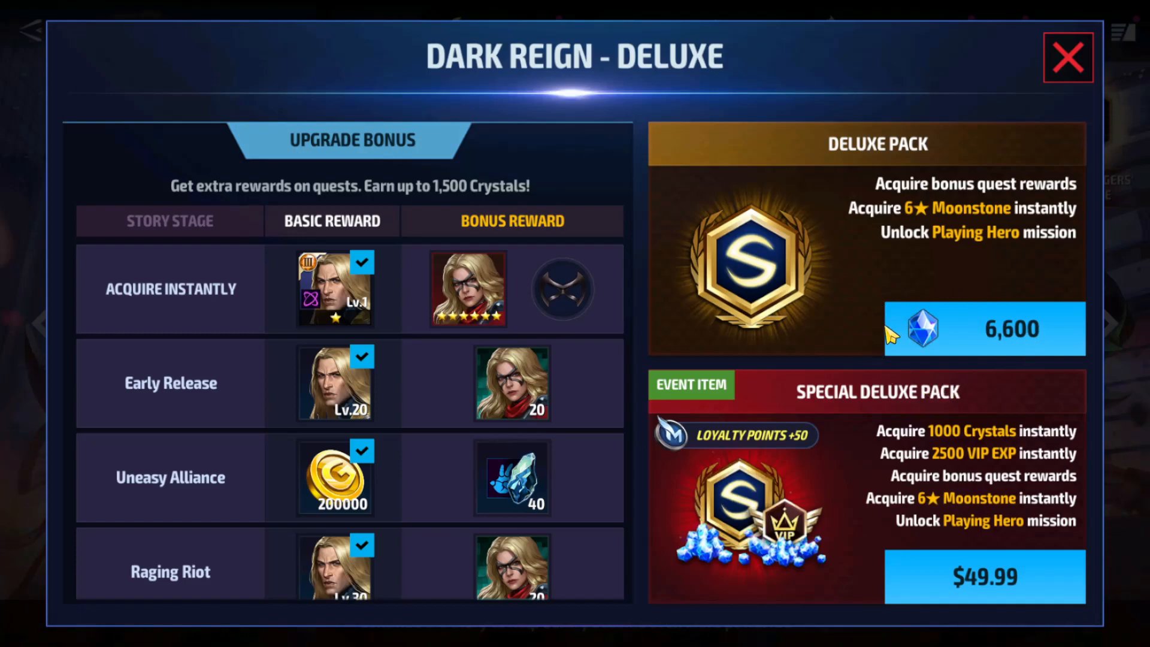
{"action": "mouse_move", "coordinate": [950, 374]}
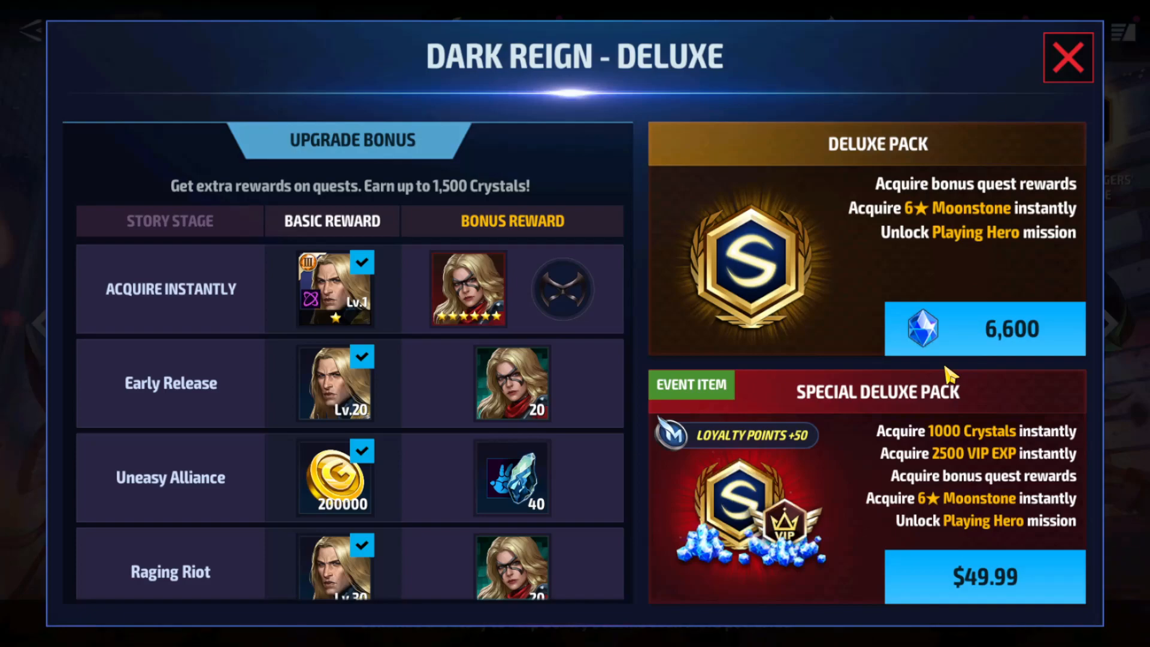
{"action": "mouse_move", "coordinate": [947, 379]}
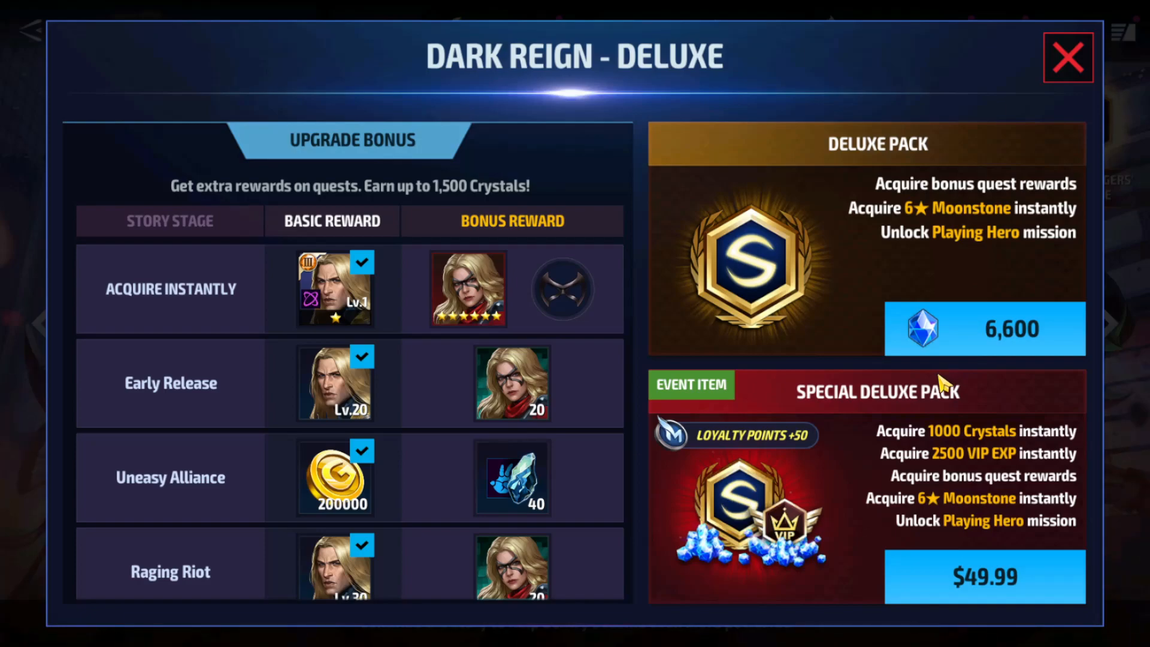
{"action": "mouse_move", "coordinate": [932, 406]}
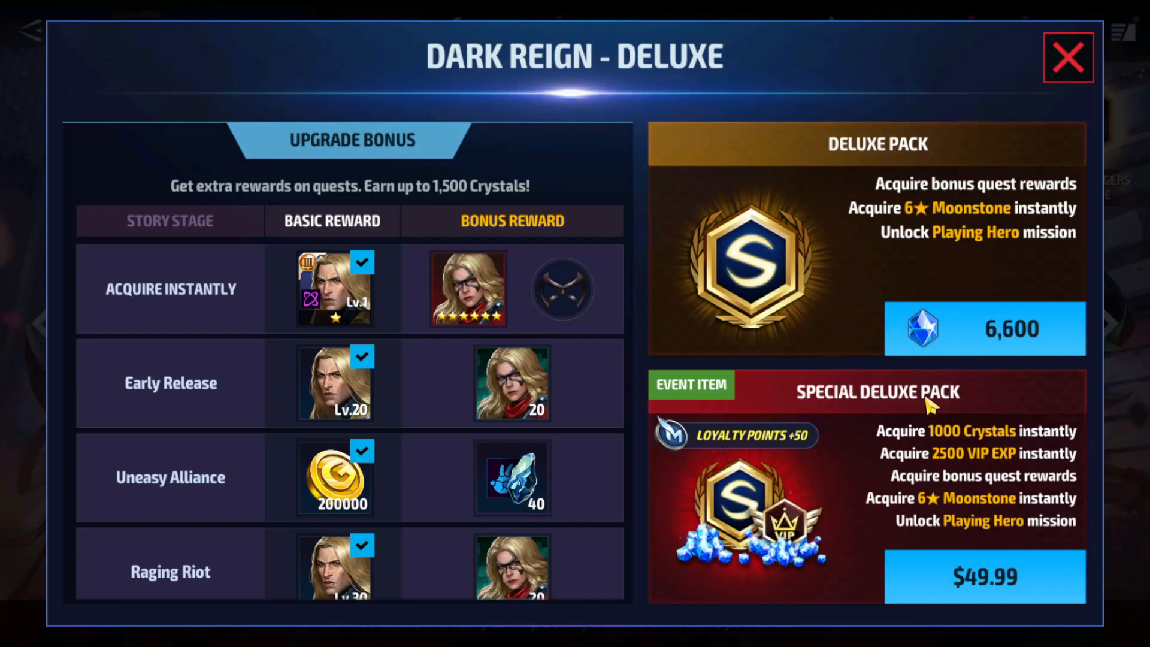
{"action": "mouse_move", "coordinate": [961, 378]}
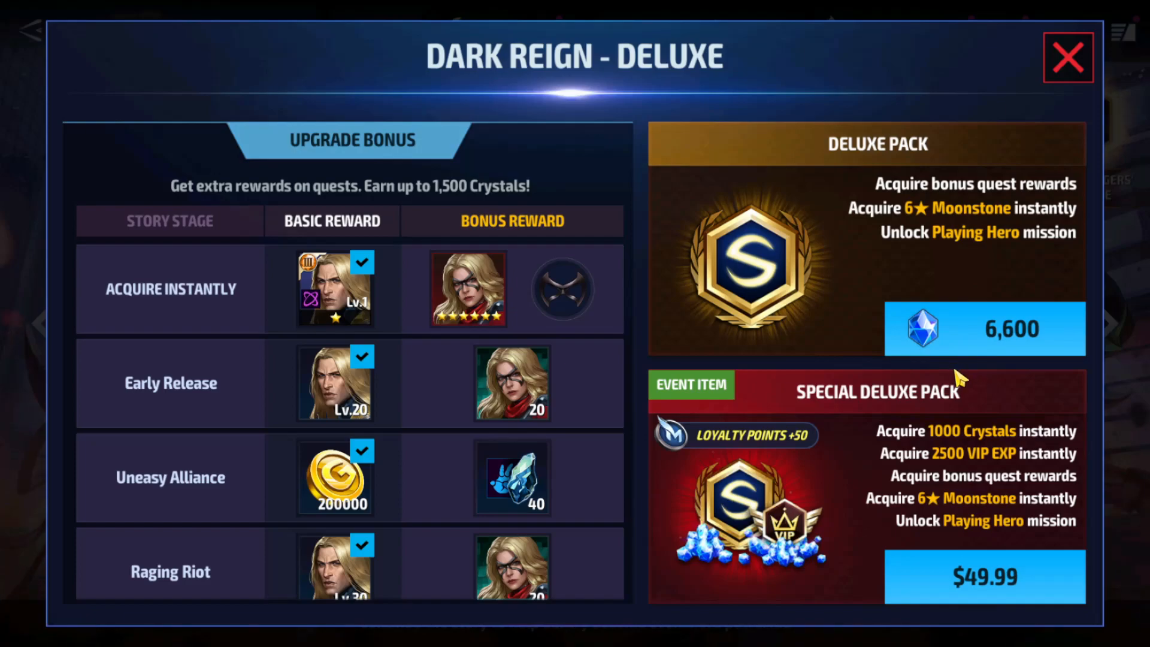
{"action": "mouse_move", "coordinate": [961, 349]}
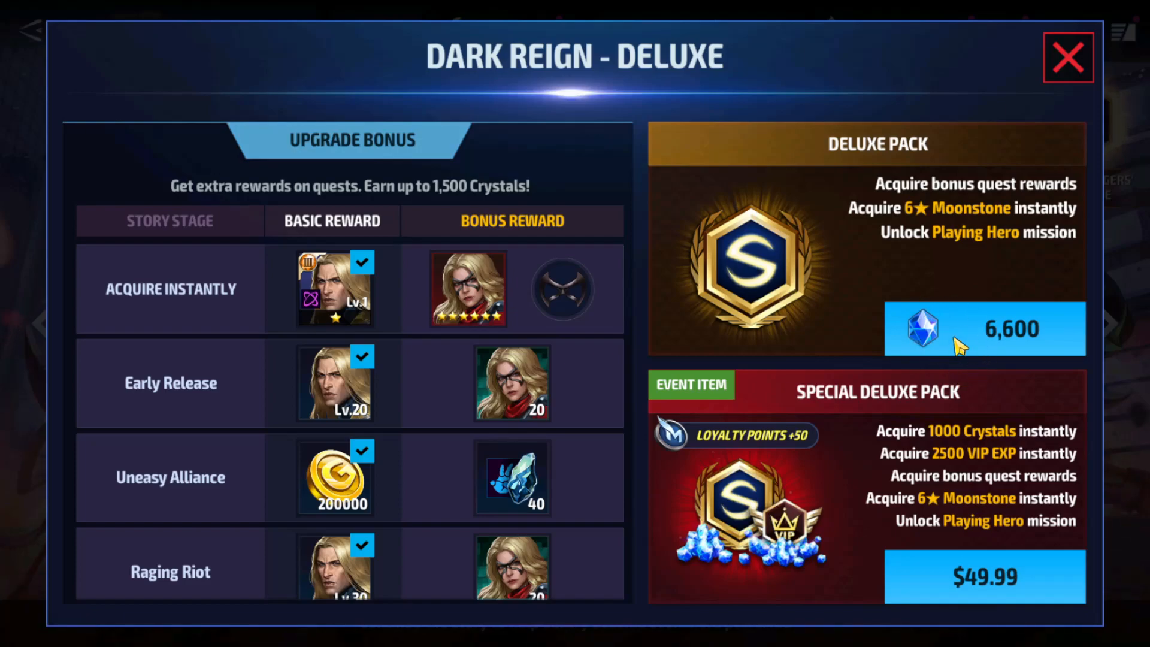
{"action": "mouse_move", "coordinate": [950, 373]}
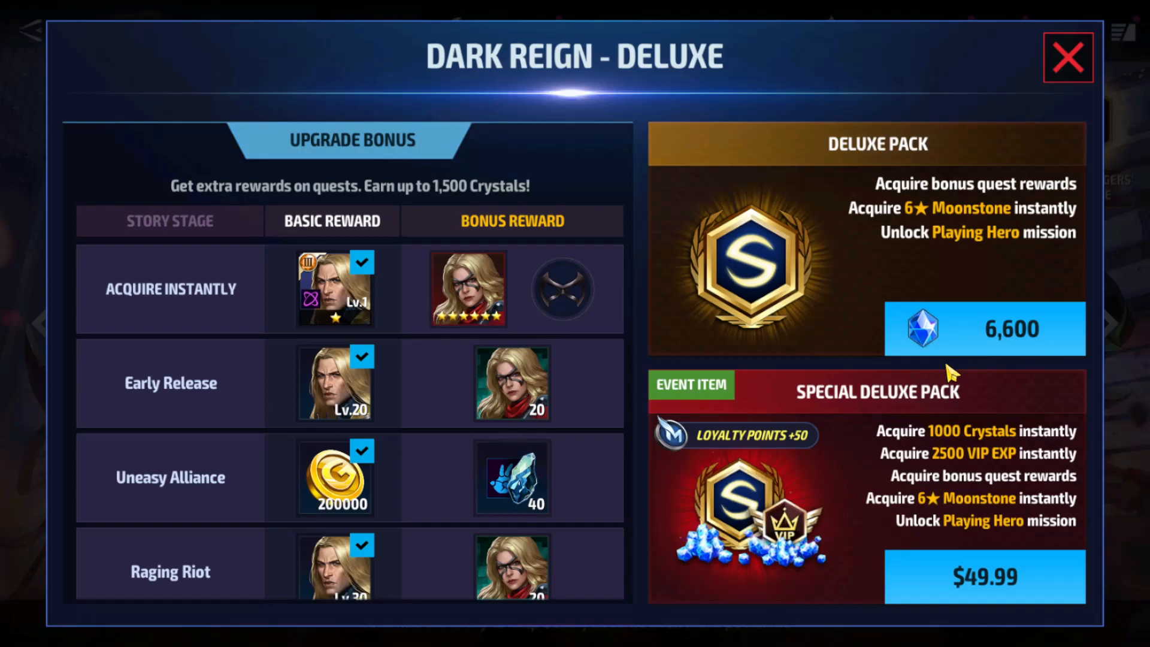
{"action": "mouse_move", "coordinate": [924, 283]}
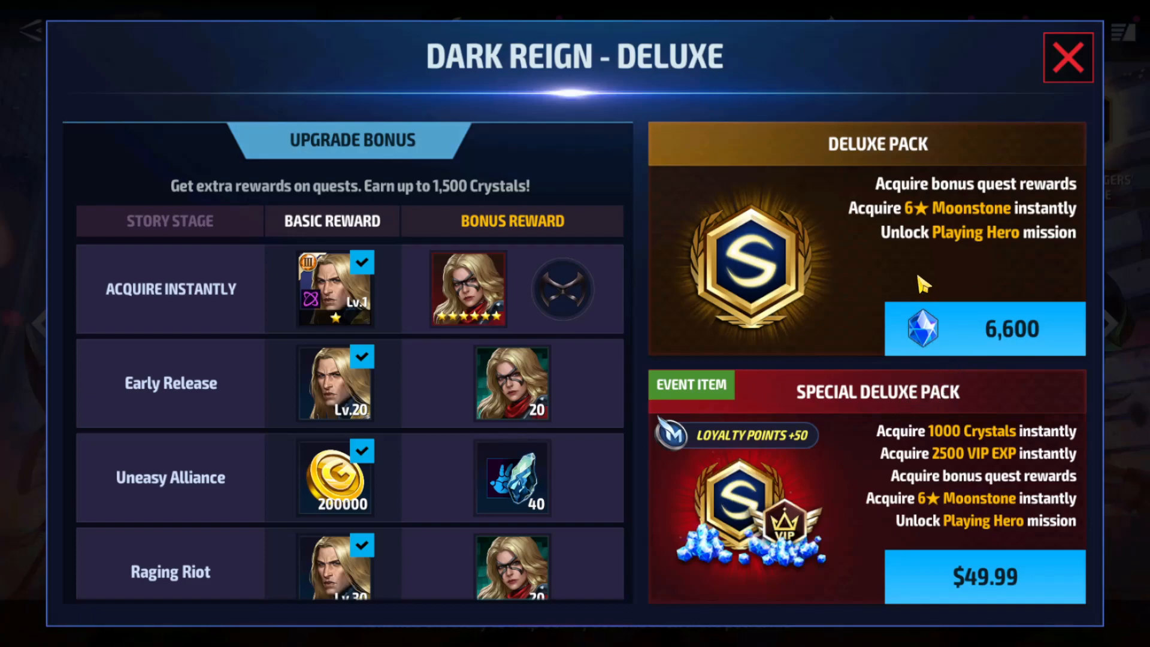
{"action": "mouse_move", "coordinate": [692, 458]}
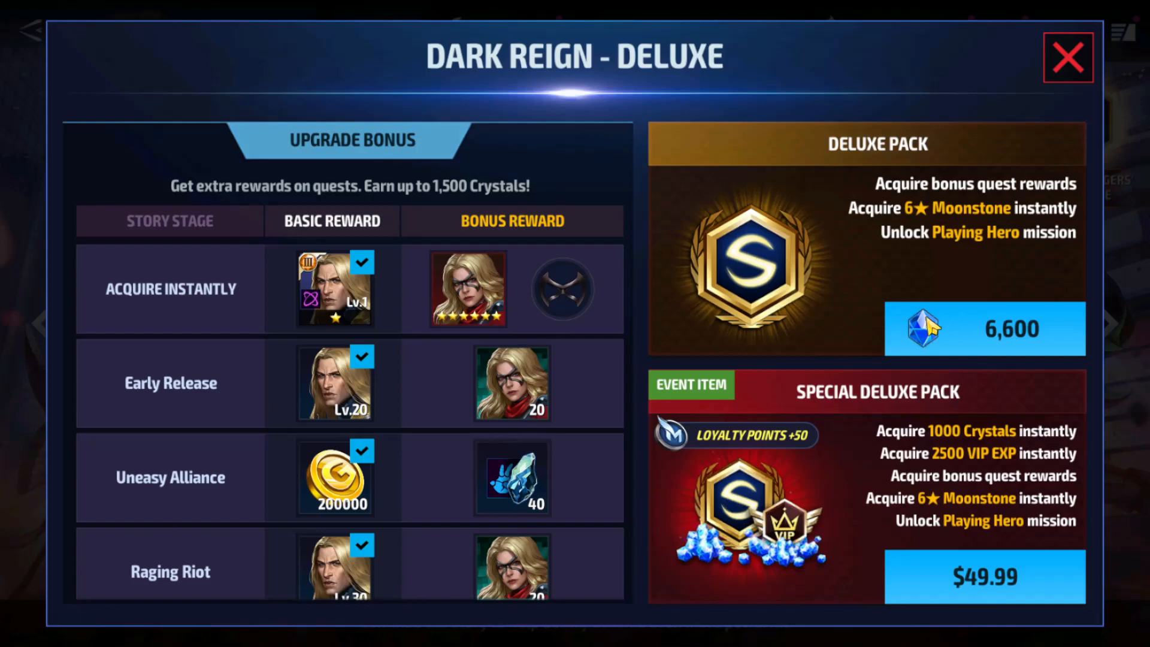
{"action": "mouse_move", "coordinate": [1009, 349]}
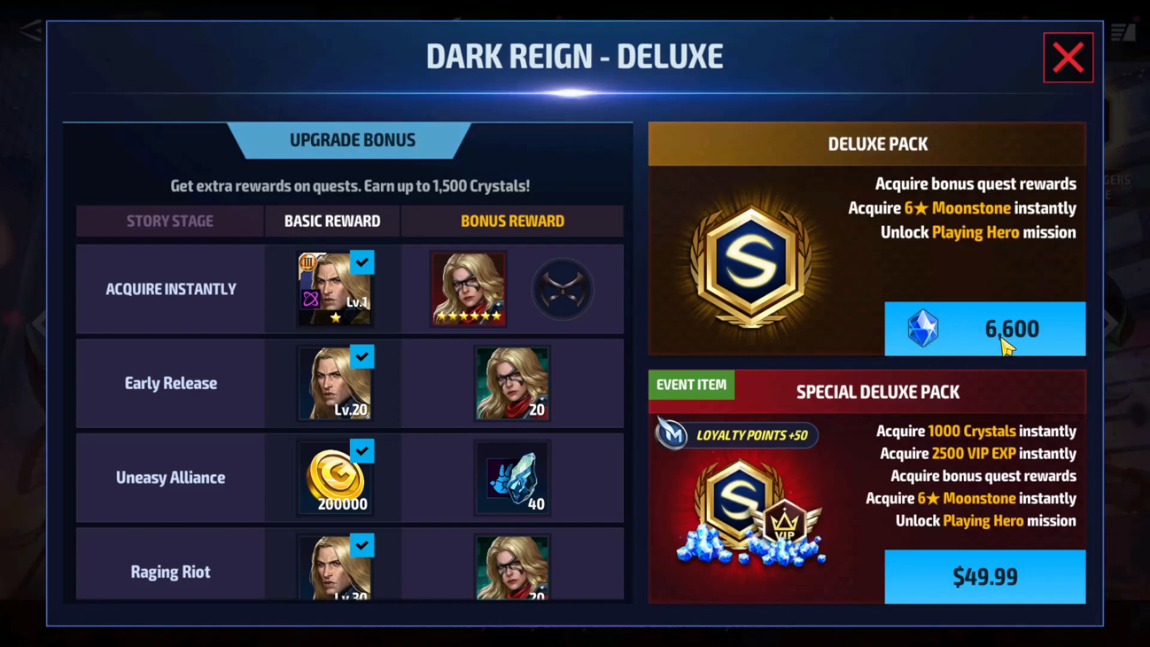
{"action": "mouse_move", "coordinate": [741, 354]}
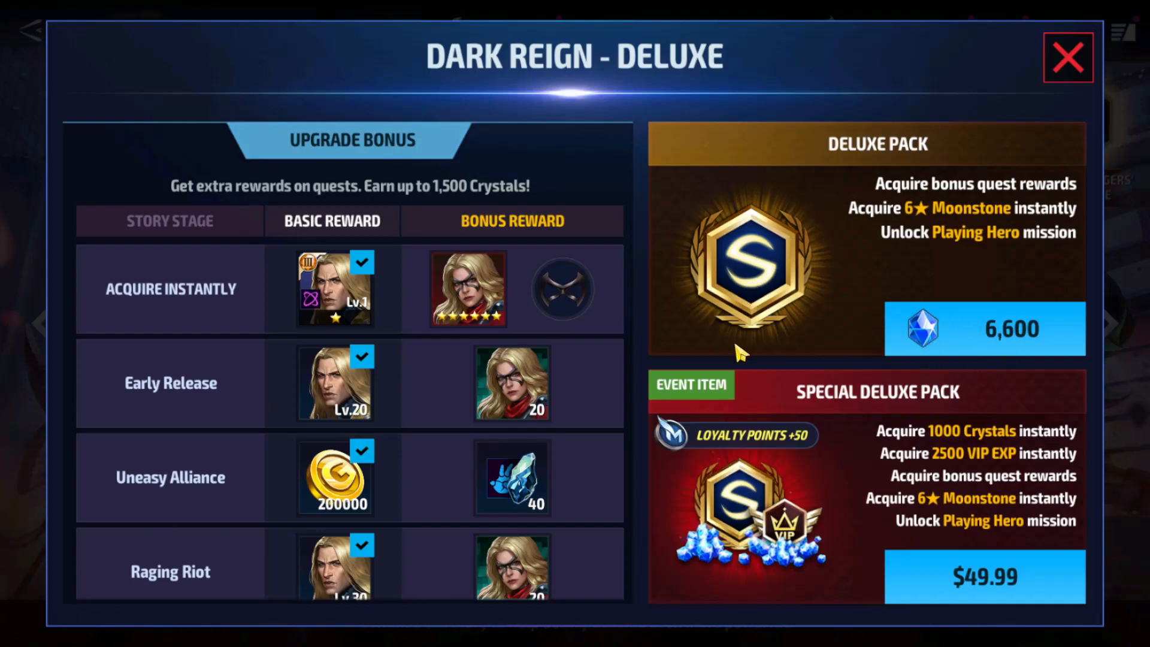
{"action": "mouse_move", "coordinate": [748, 356]}
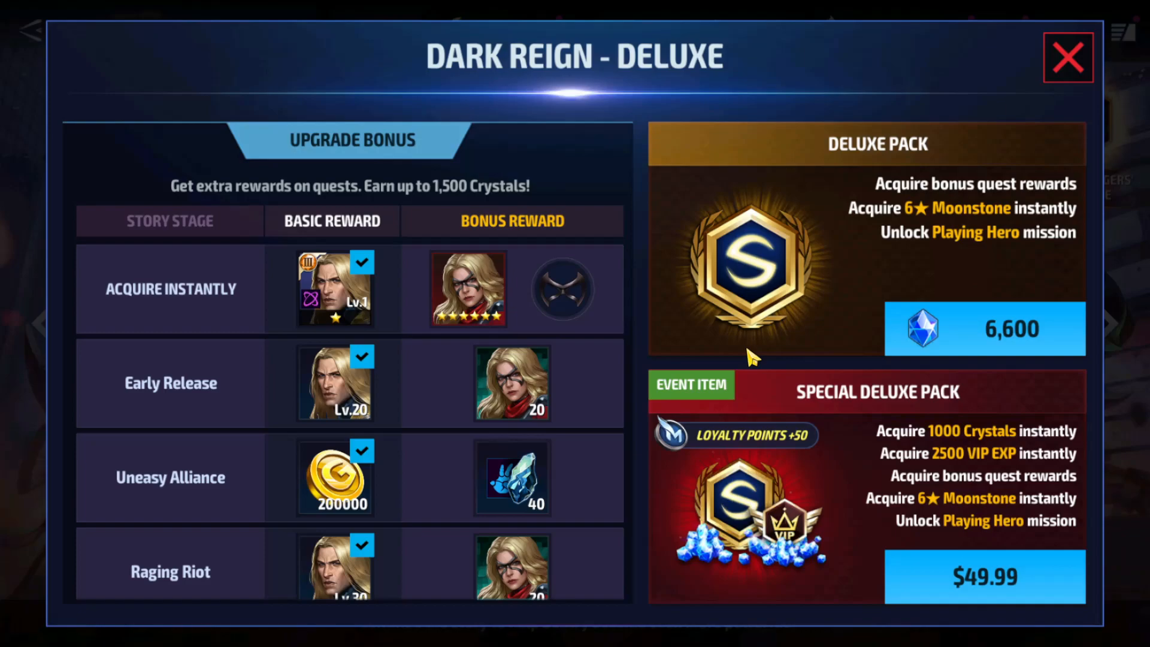
{"action": "mouse_move", "coordinate": [778, 341]}
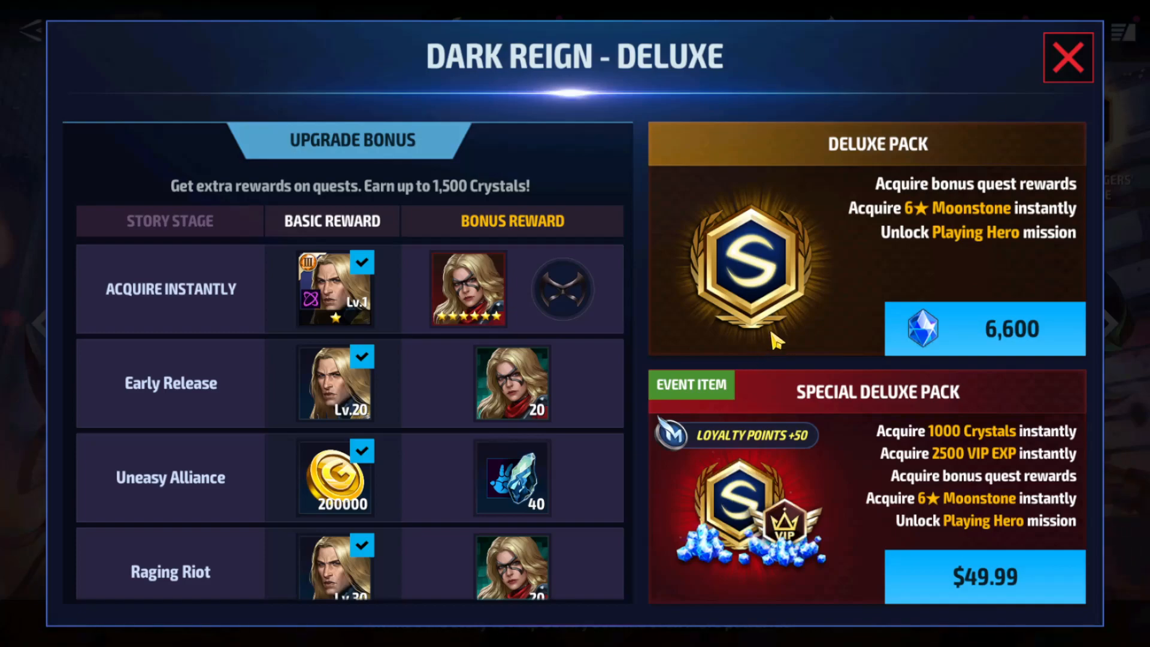
{"action": "mouse_move", "coordinate": [784, 343]}
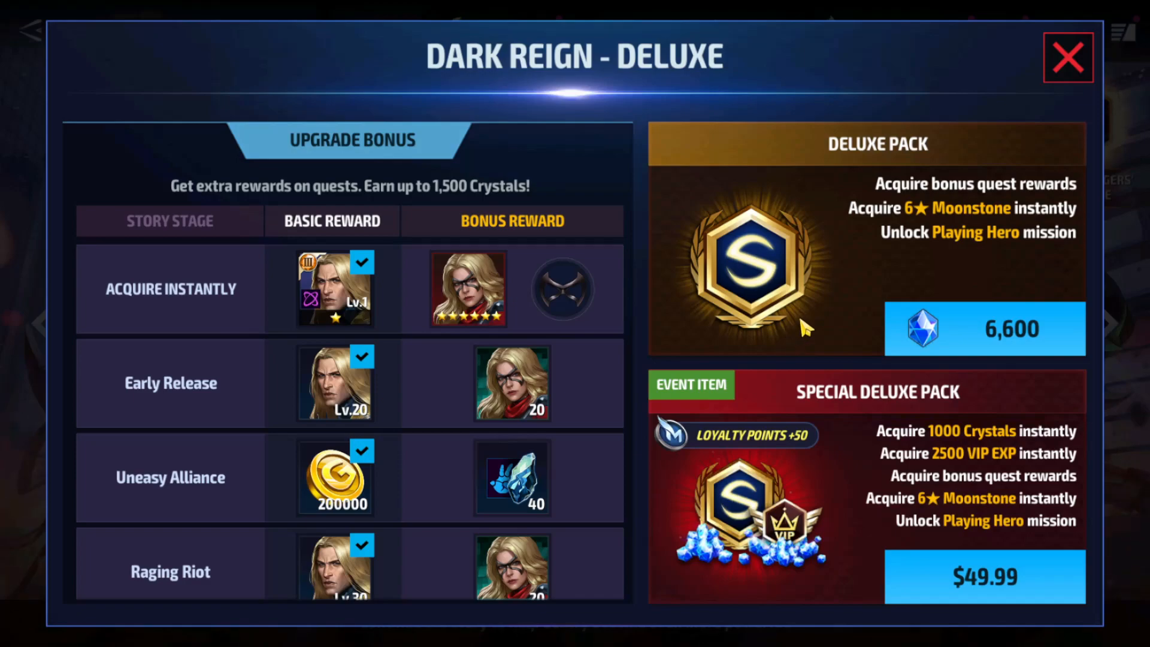
- Dismiss the Dark Reign - Deluxe offer window with its red X
{"action": "left_click", "coordinate": [1068, 57]}
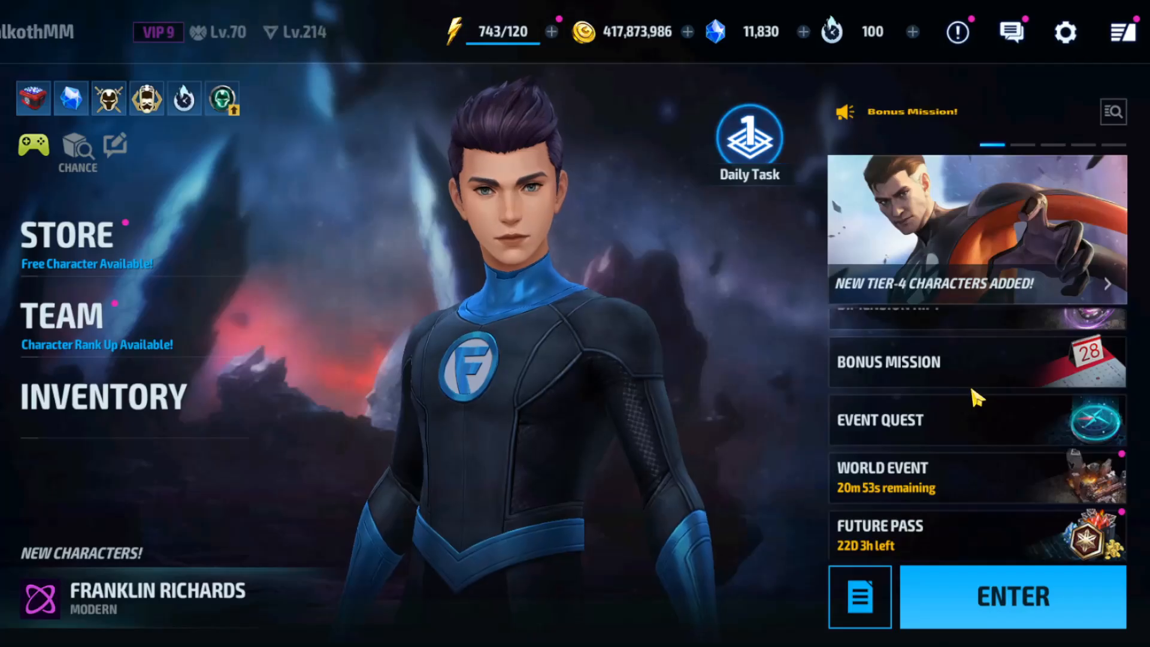
- Review Quantumania Legendary Battle bonus rewards for the Mental Madness and The Conqueror stages
{"action": "left_click", "coordinate": [860, 596]}
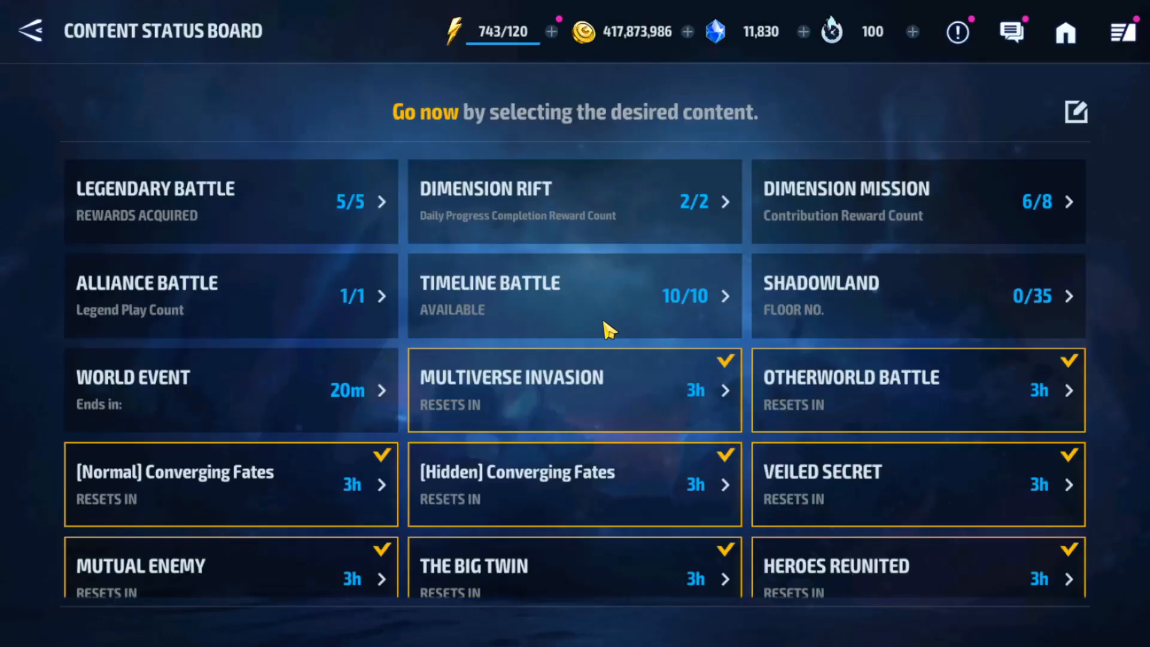
{"action": "left_click", "coordinate": [154, 201]}
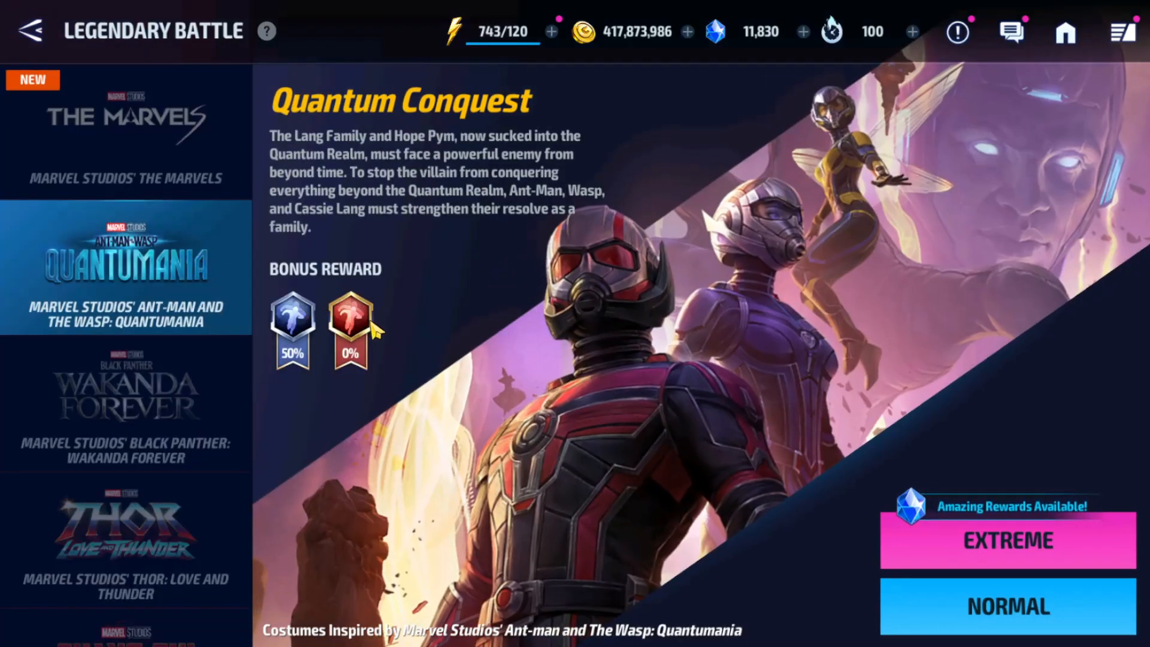
{"action": "left_click", "coordinate": [1007, 540]}
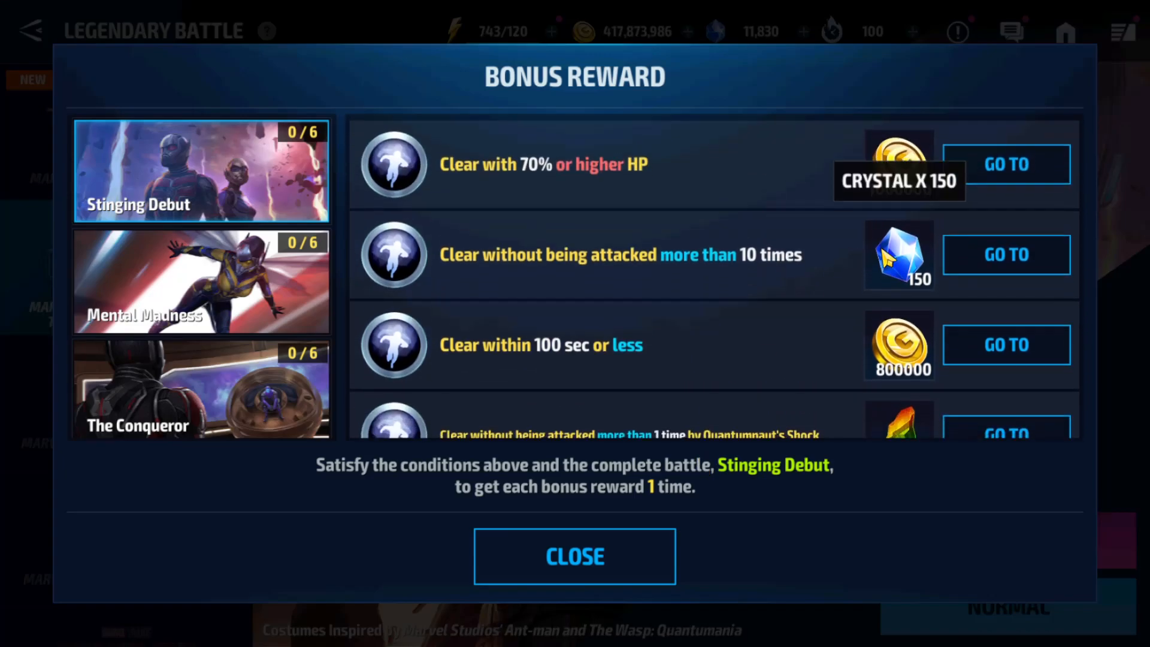
{"action": "scroll", "scroll_direction": "down", "scroll_amount": 3}
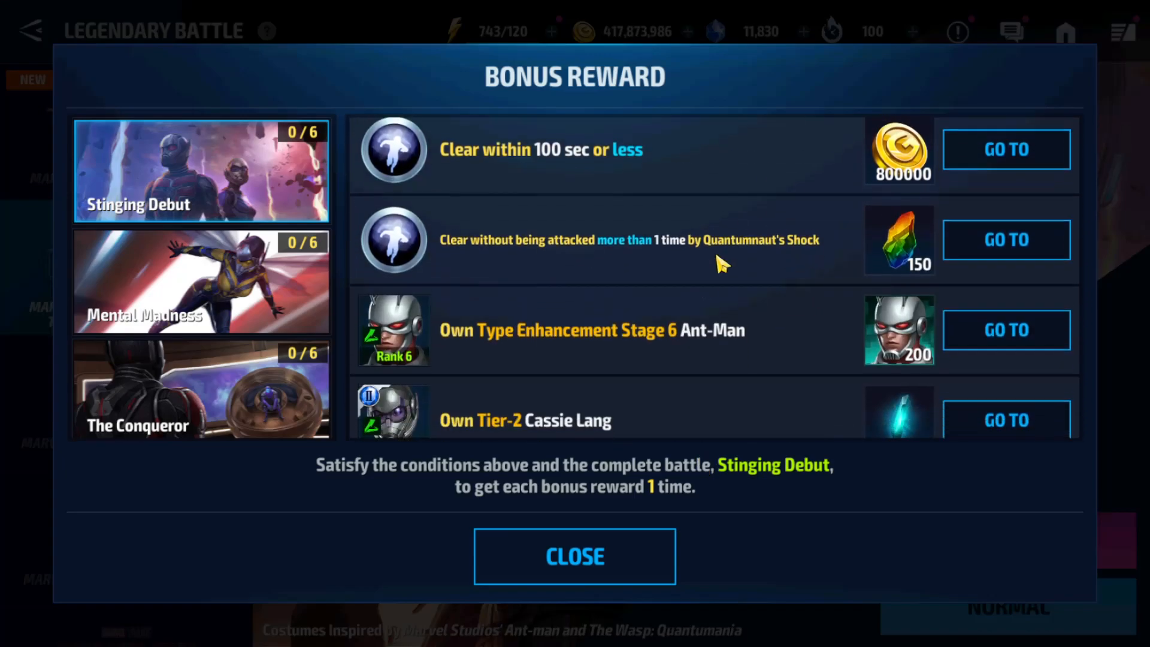
{"action": "left_click", "coordinate": [201, 282]}
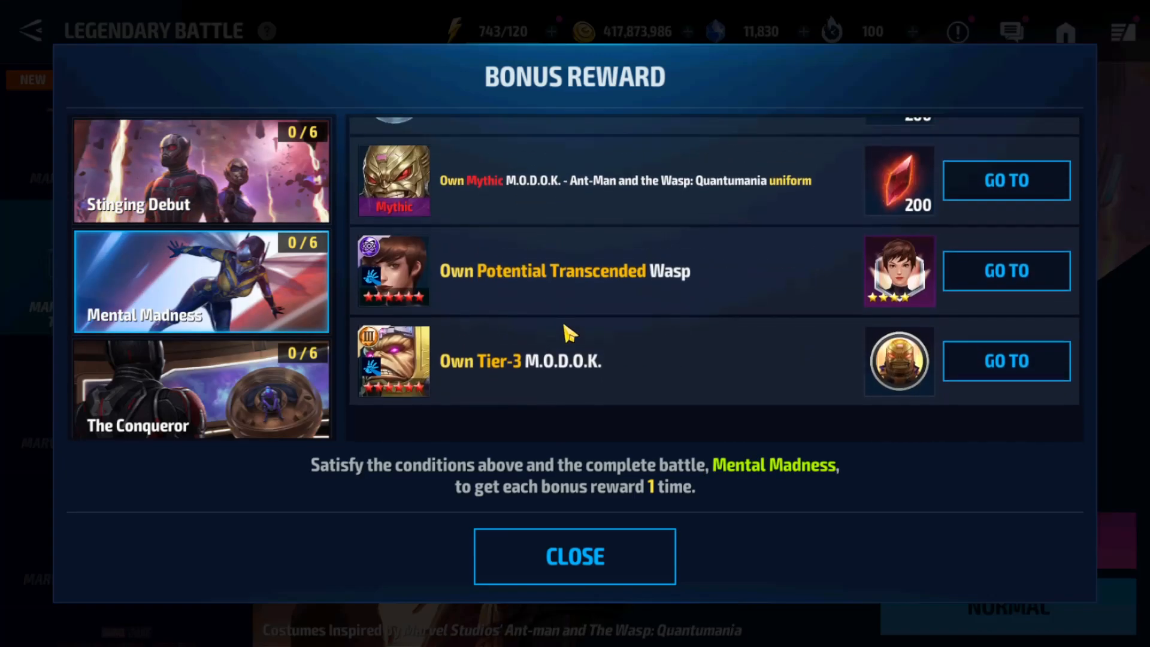
{"action": "left_click", "coordinate": [200, 390]}
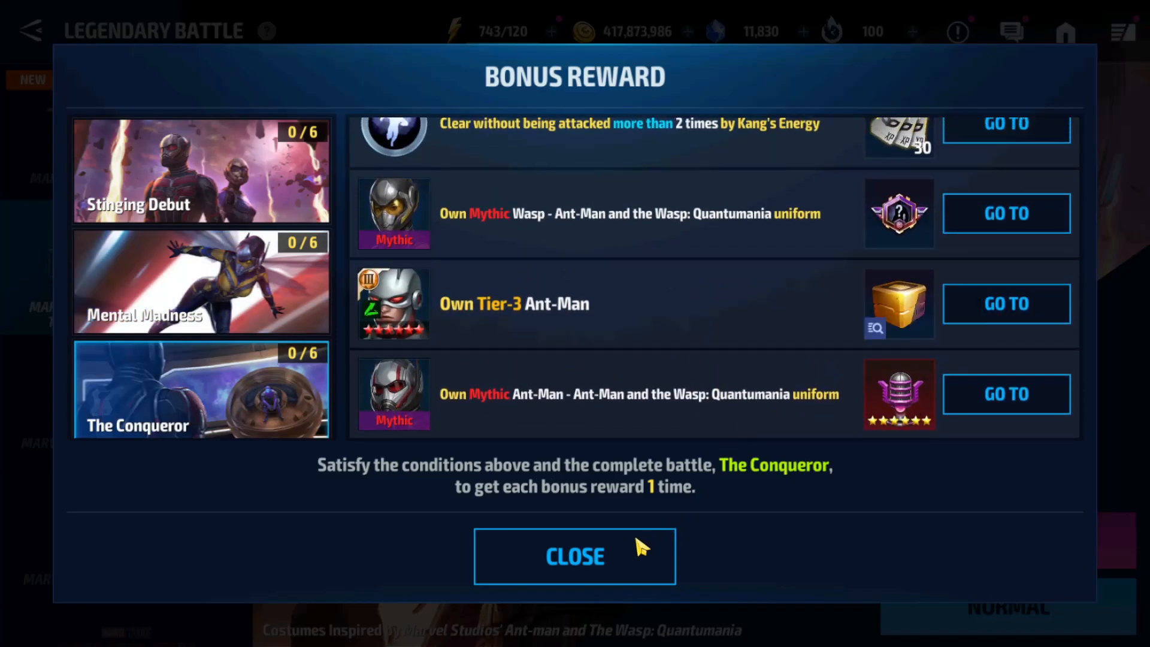
{"action": "left_click", "coordinate": [575, 555]}
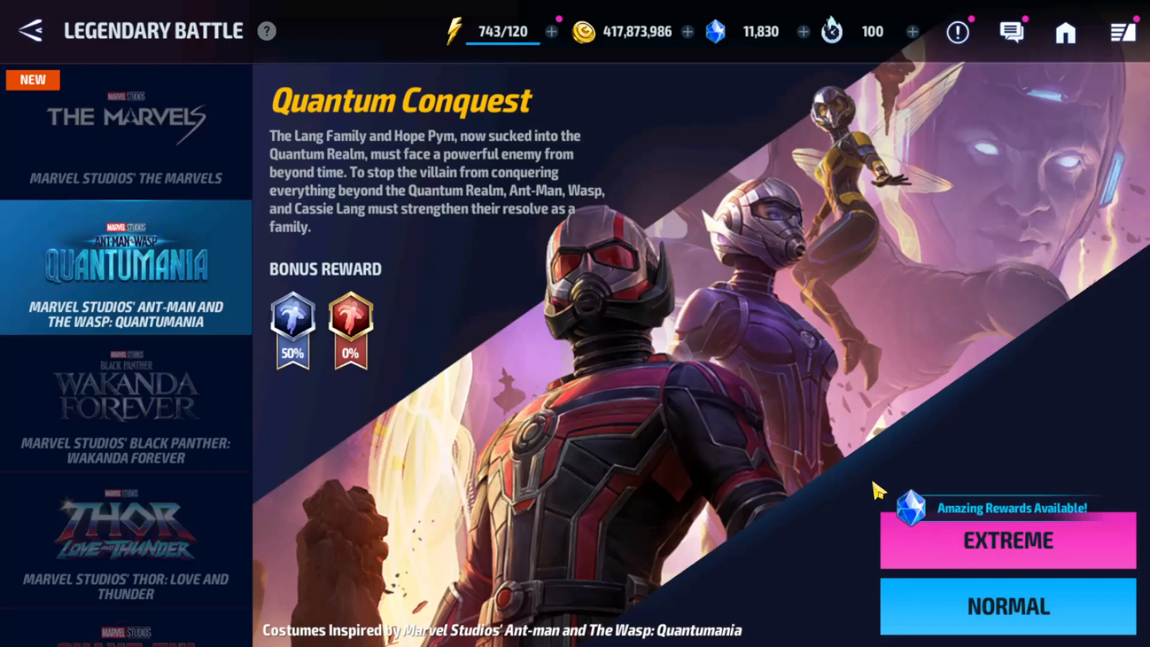
{"action": "left_click", "coordinate": [31, 31]}
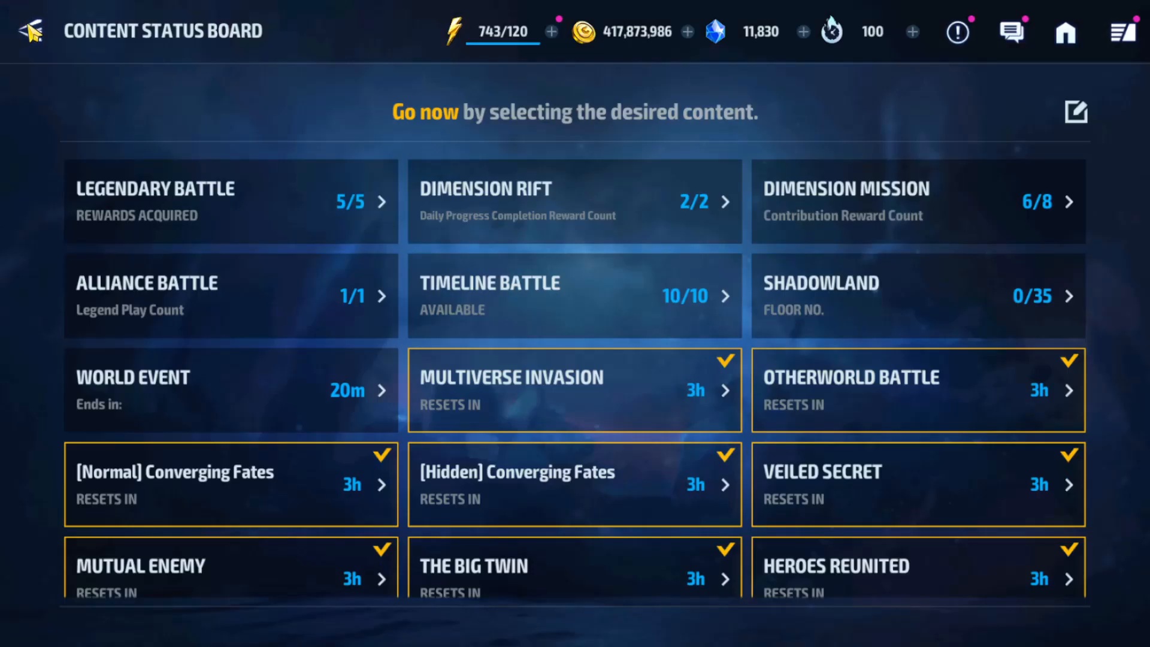
- Cancel the Multiverse Saga difficulty selection dialog
{"action": "scroll", "scroll_direction": "down", "scroll_amount": 3}
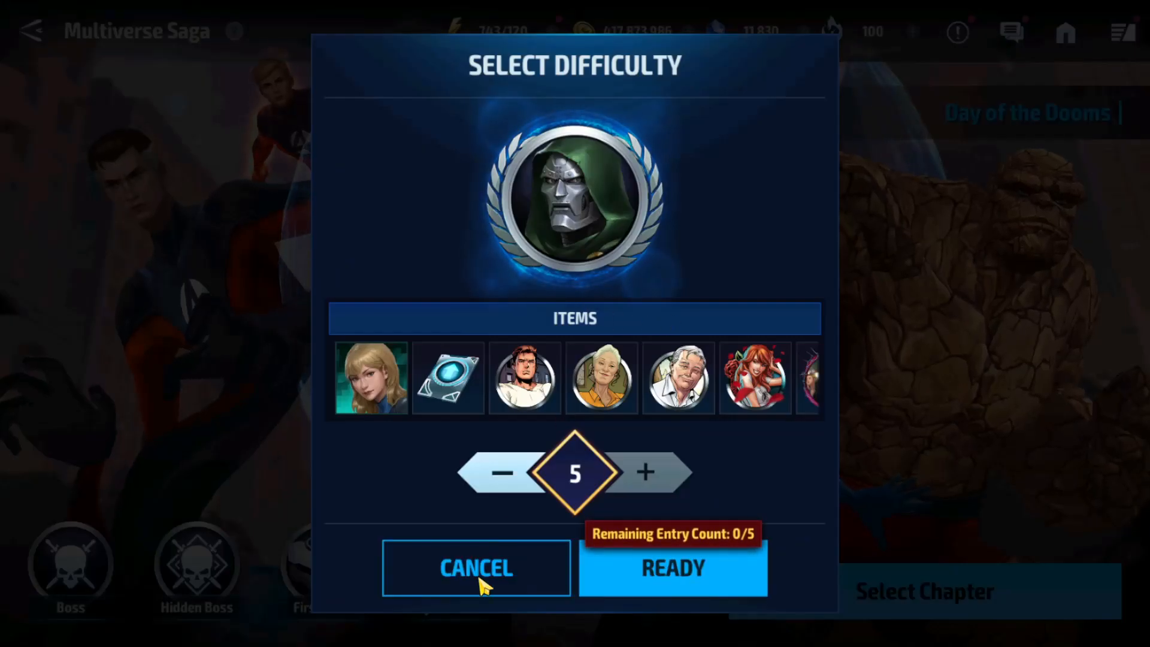
{"action": "left_click", "coordinate": [475, 567]}
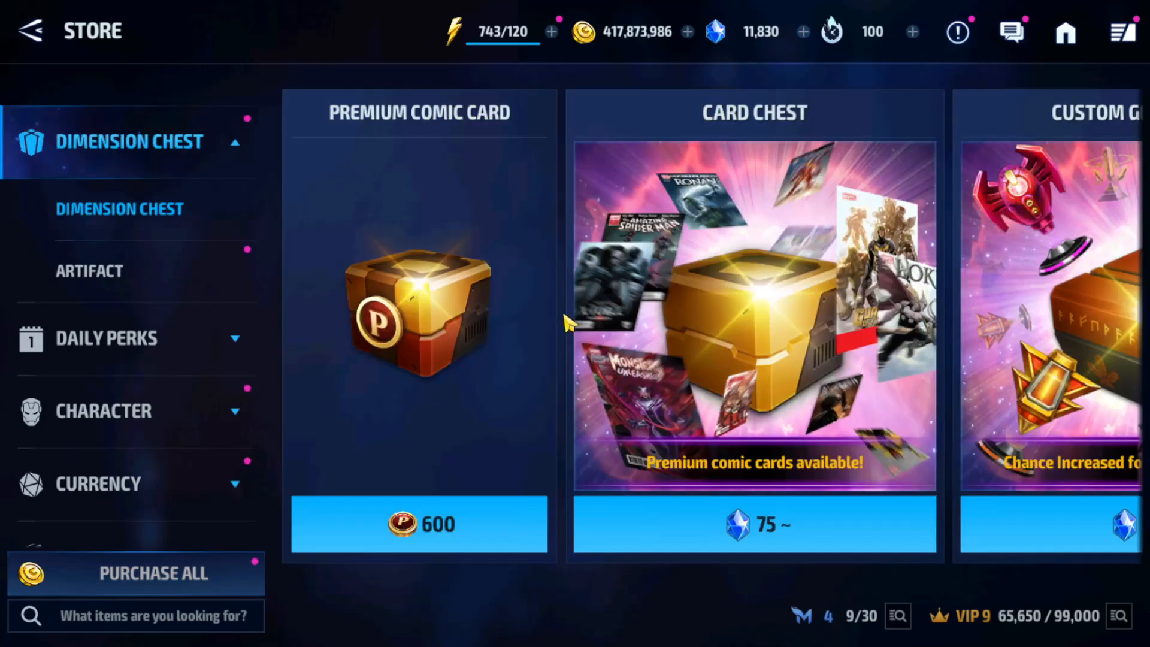
- Scroll the store sideways and open the Emblem Chest offer
{"action": "scroll", "scroll_direction": "left", "scroll_amount": 3}
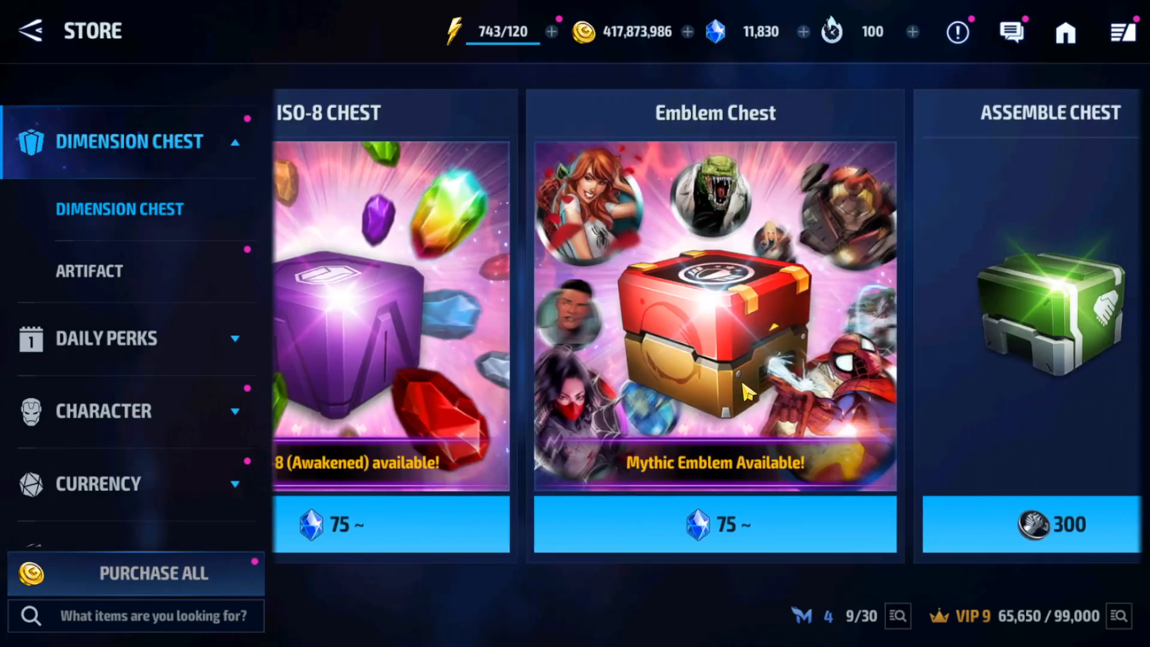
{"action": "left_click", "coordinate": [713, 308]}
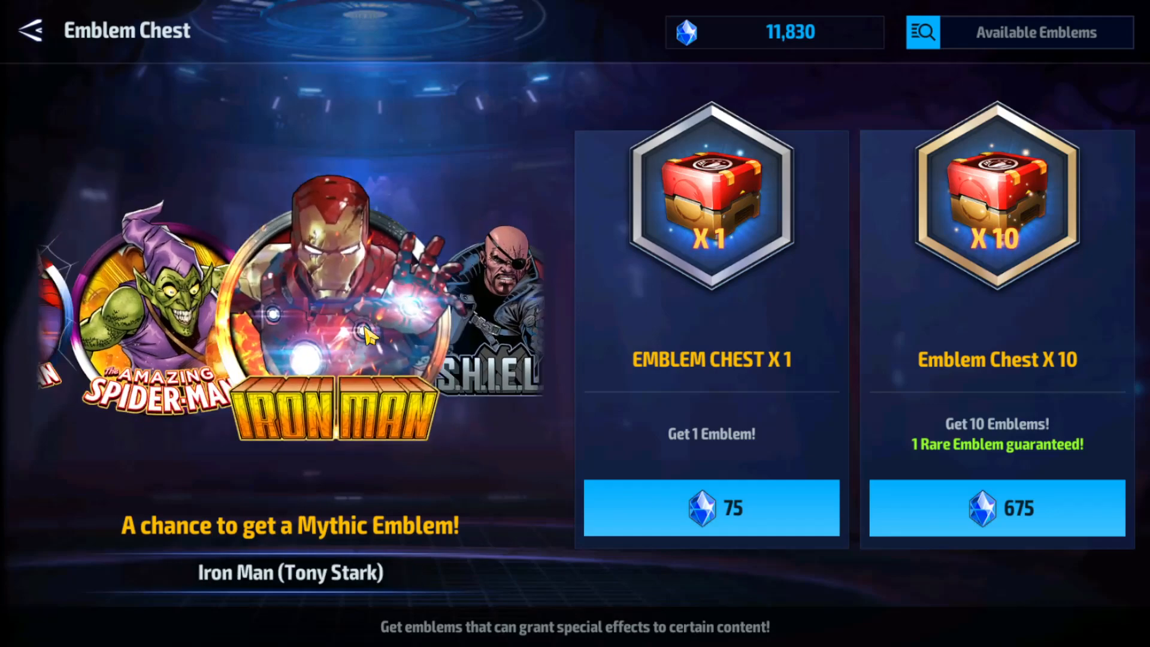
{"action": "mouse_move", "coordinate": [968, 118]}
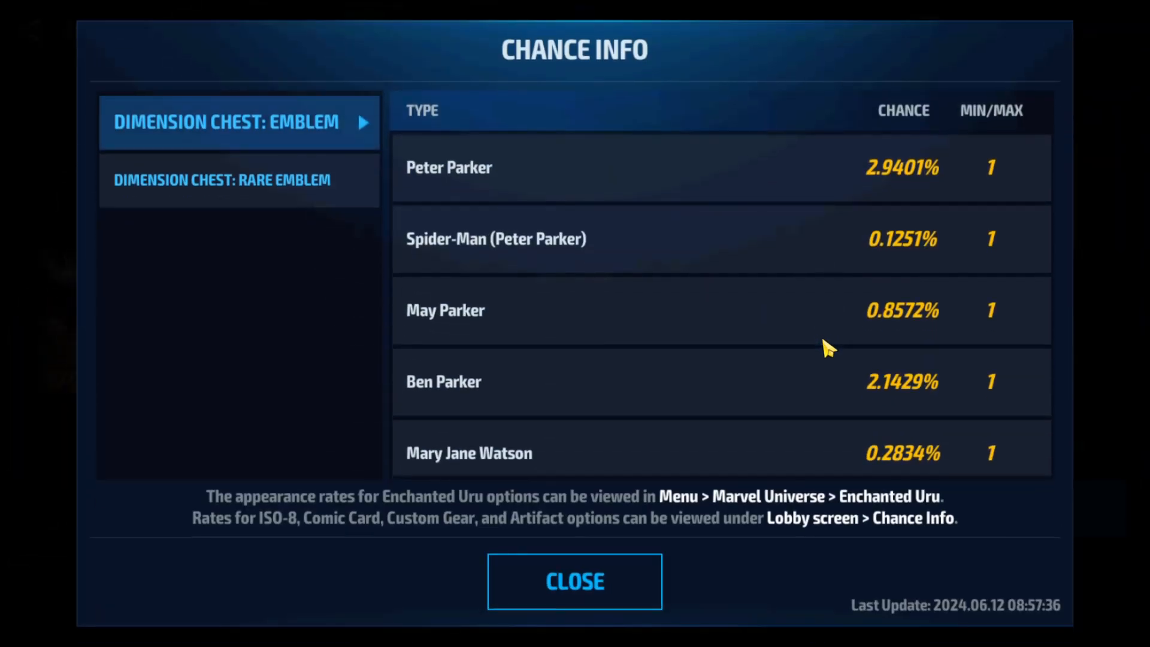
- Browse the emblem drop odds, close them, and cancel the Emblem Chest X 10 purchase
{"action": "scroll", "scroll_direction": "down", "scroll_amount": 3}
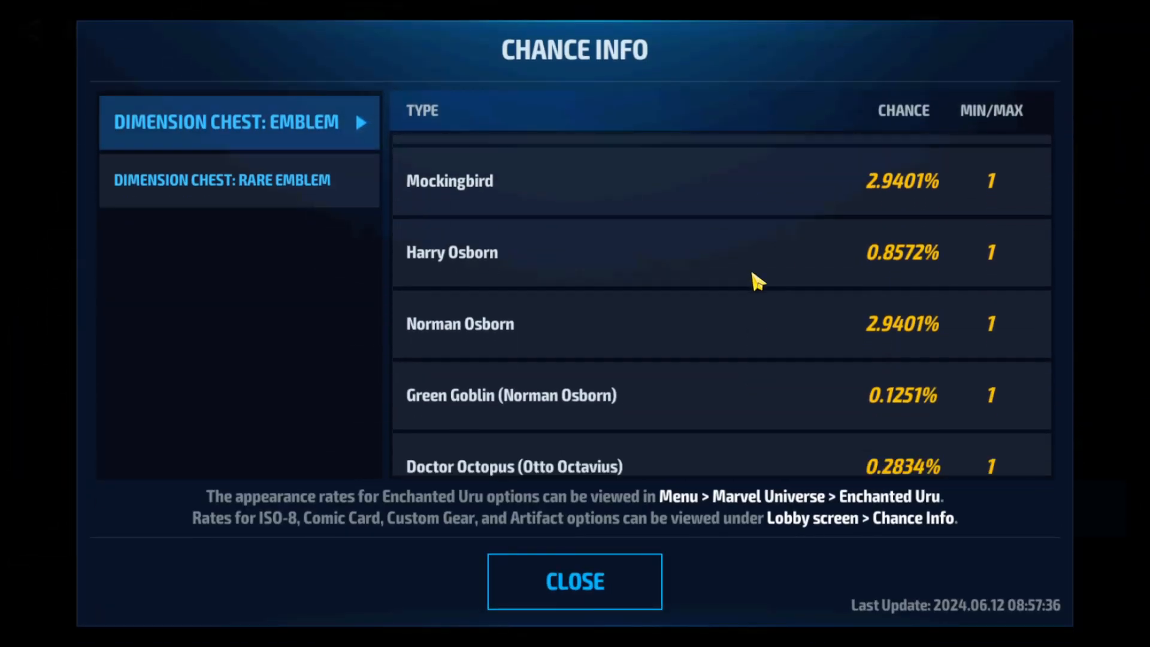
{"action": "scroll", "scroll_direction": "down", "scroll_amount": 3}
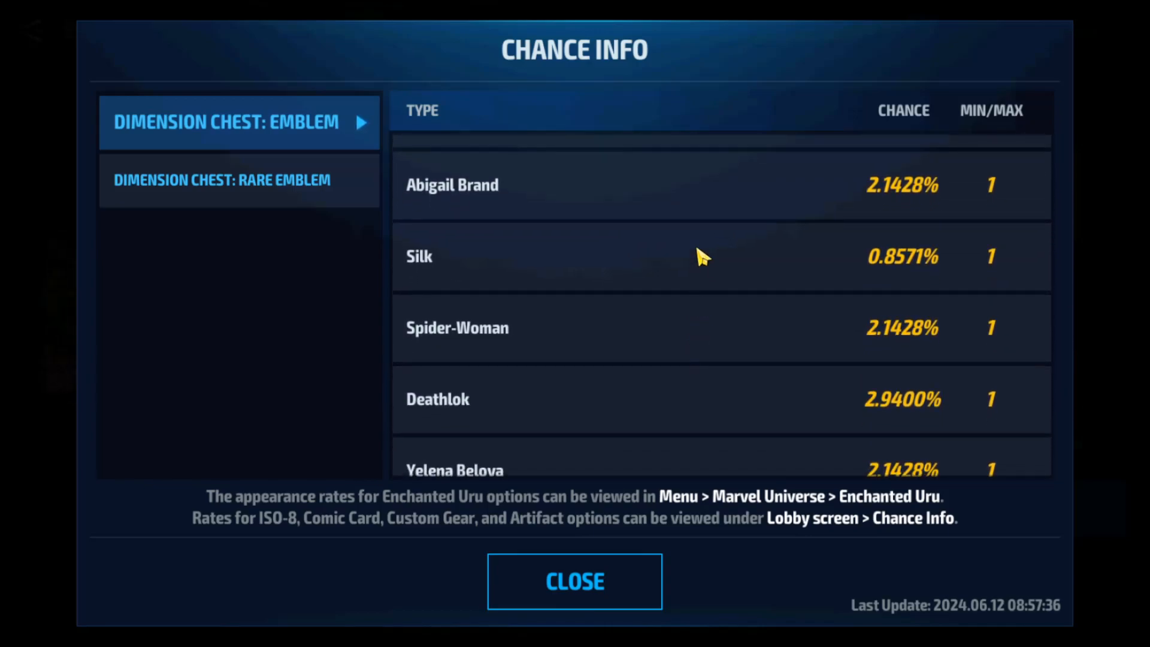
{"action": "scroll", "scroll_direction": "down", "scroll_amount": 3}
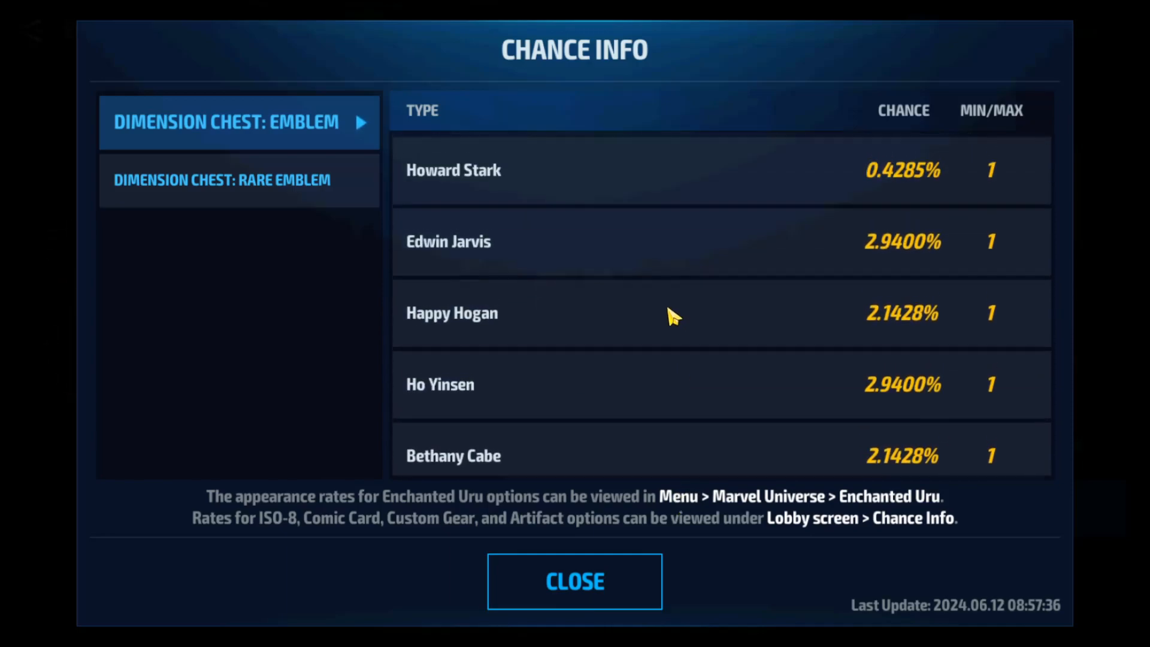
{"action": "scroll", "scroll_direction": "down", "scroll_amount": 3}
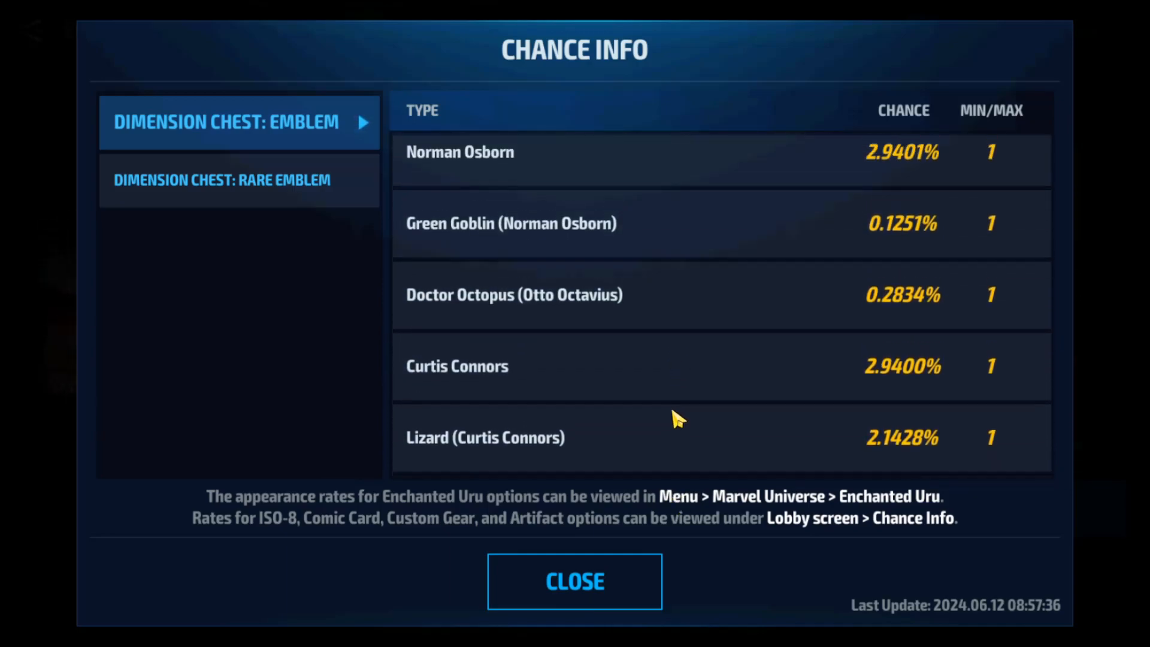
{"action": "scroll", "scroll_direction": "up", "scroll_amount": 3}
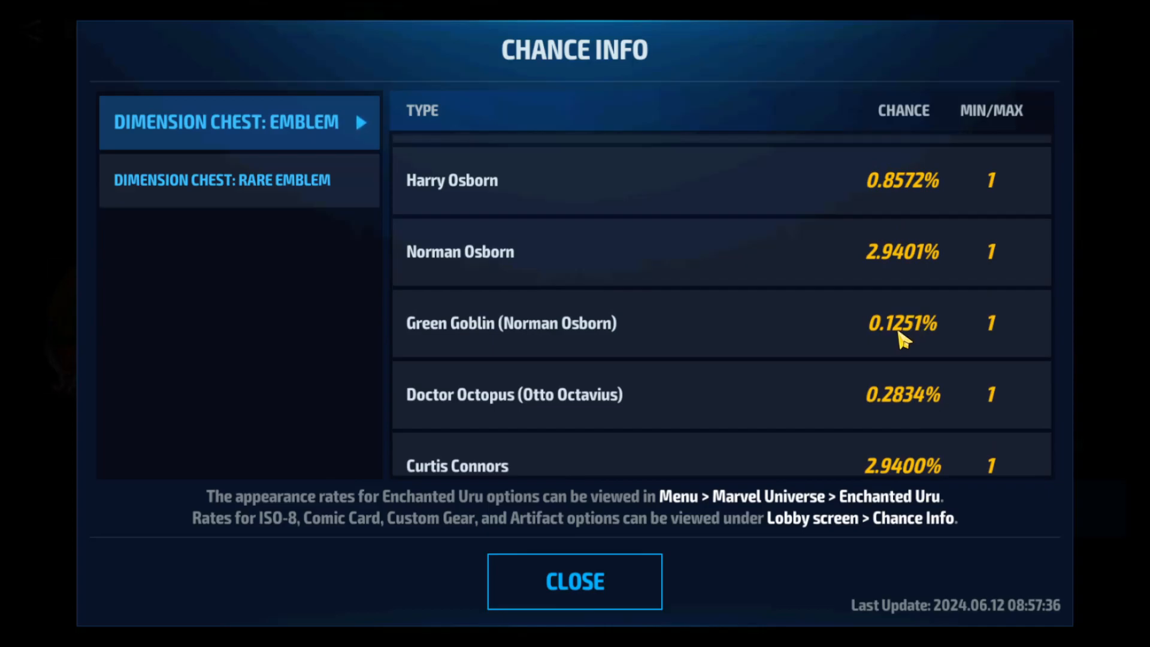
{"action": "mouse_move", "coordinate": [606, 581]}
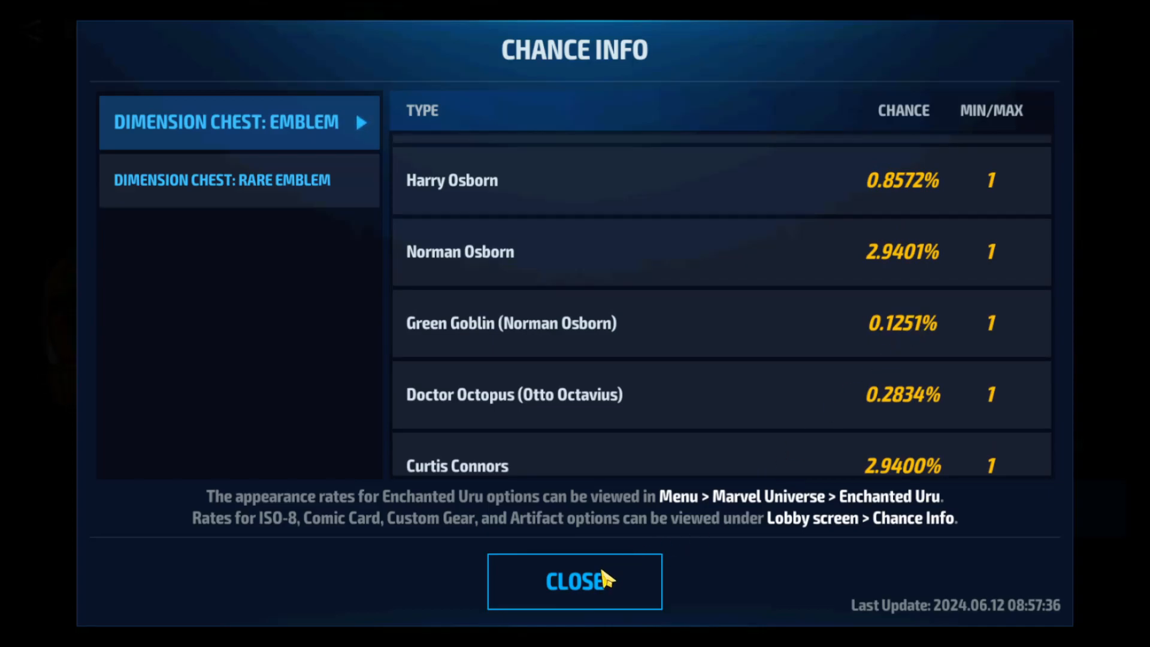
{"action": "left_click", "coordinate": [574, 581]}
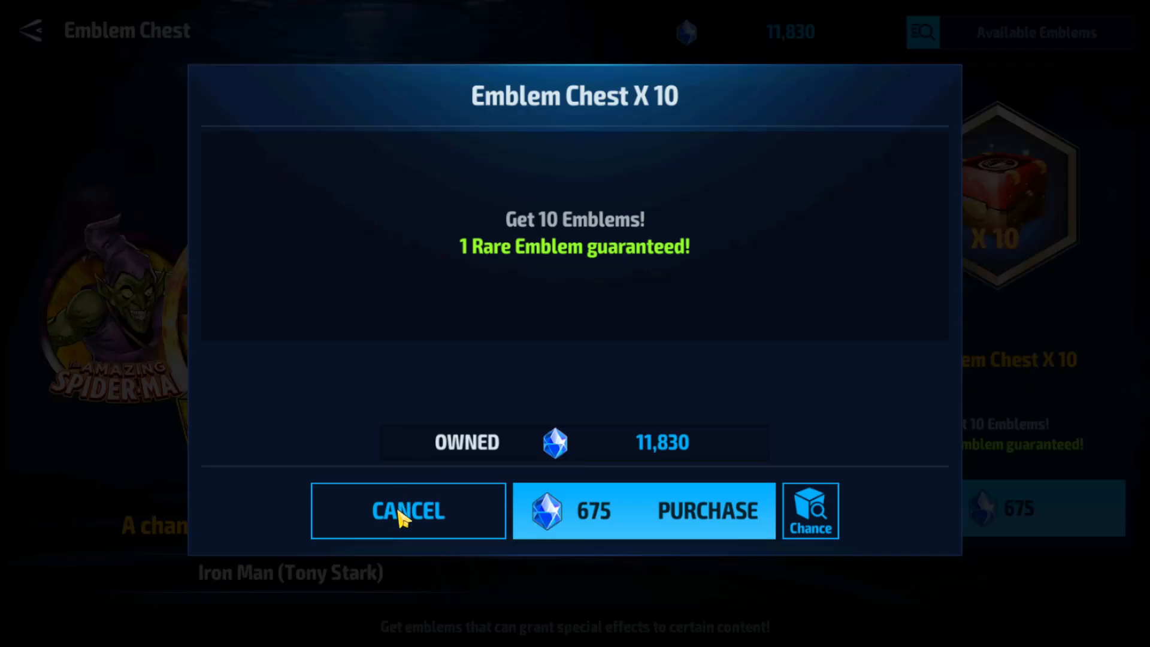
{"action": "left_click", "coordinate": [407, 510]}
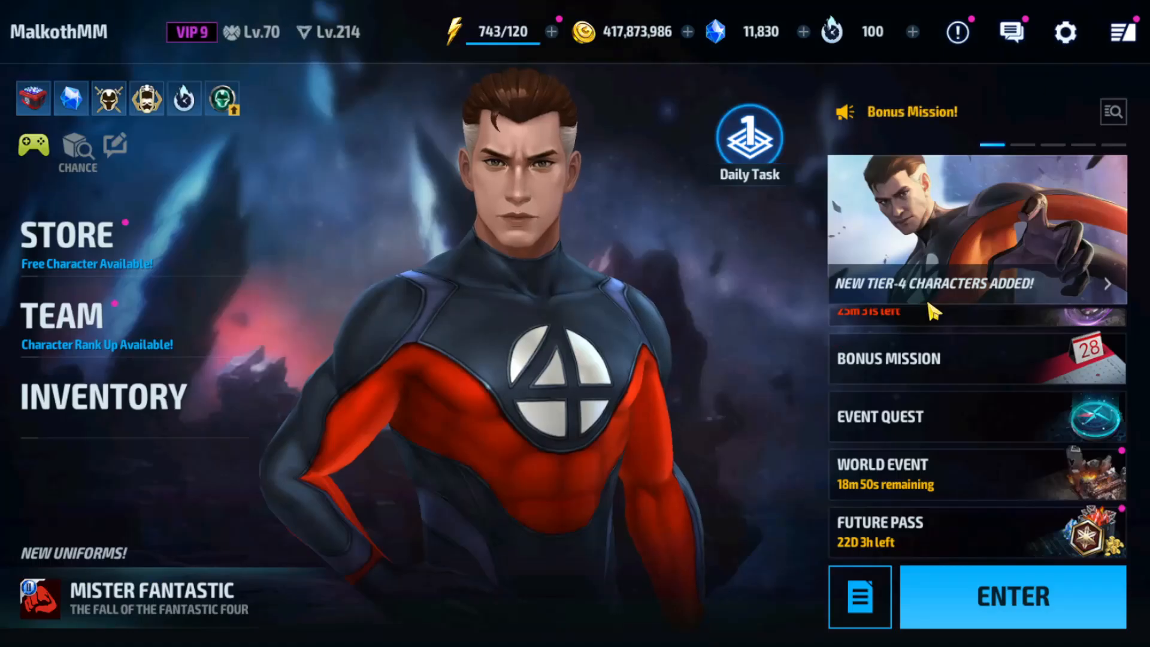
{"action": "mouse_move", "coordinate": [715, 435]}
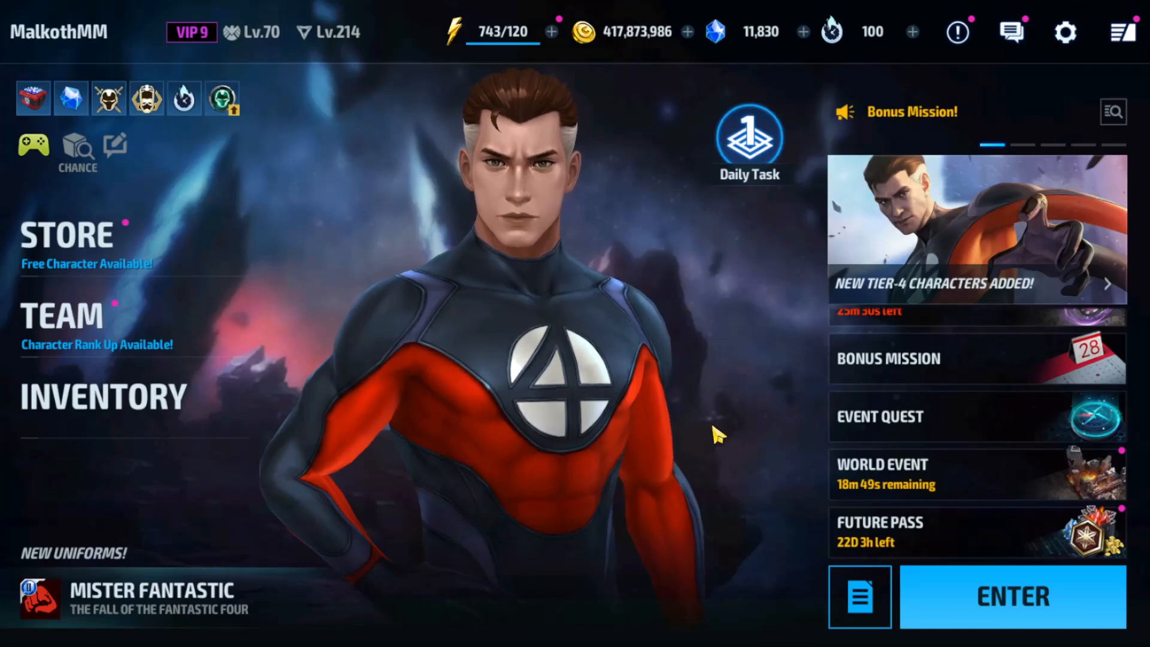